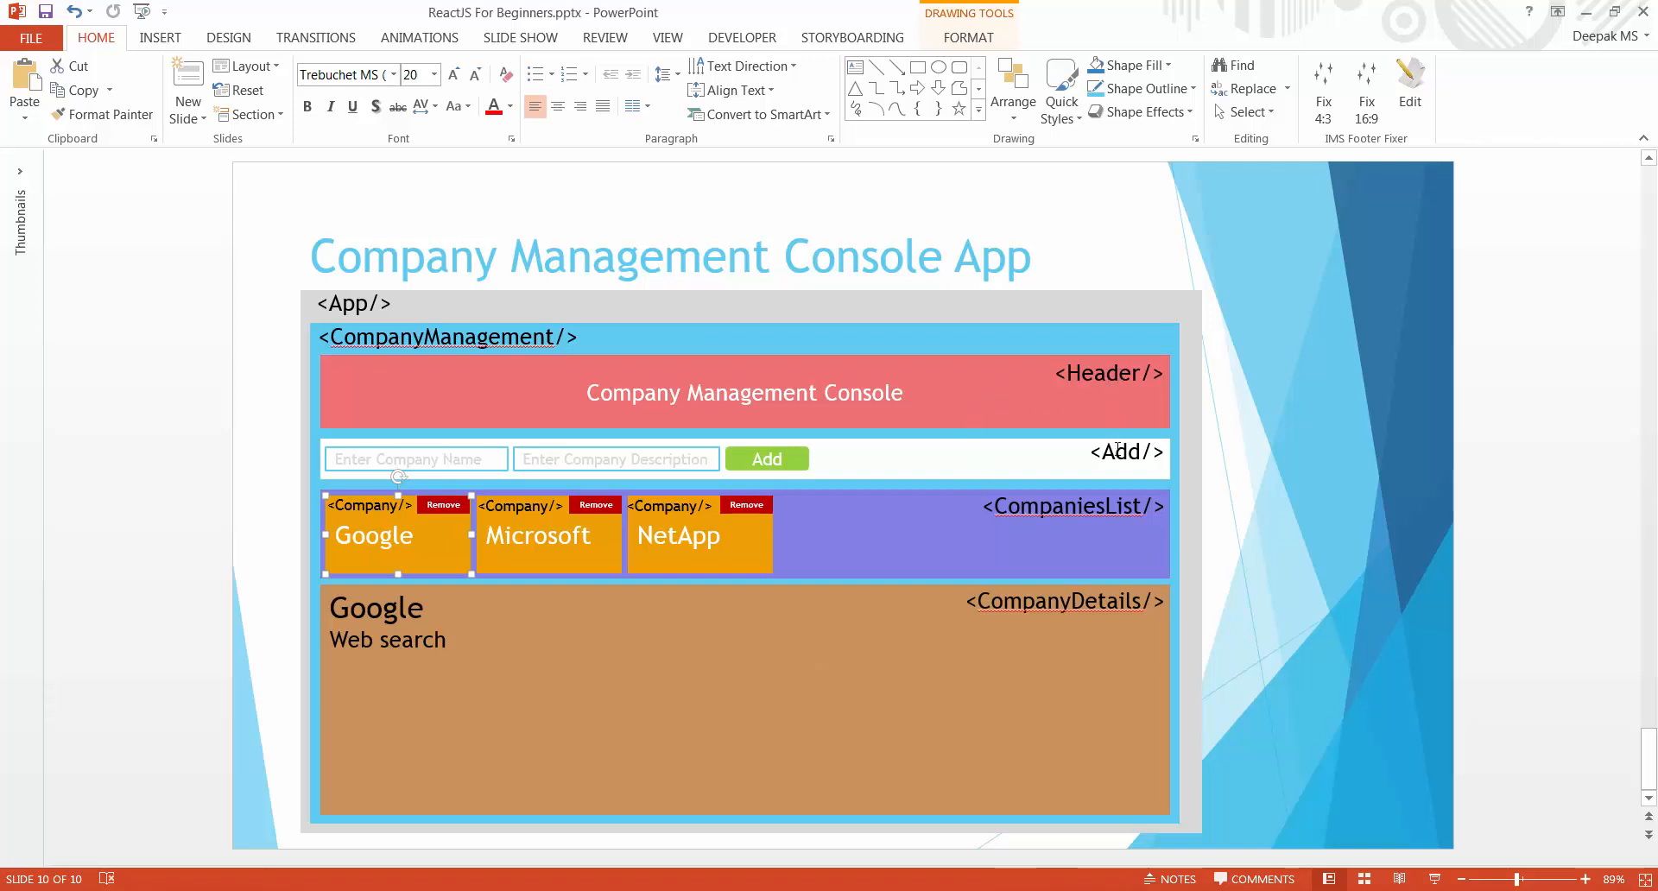
- Review the mock-up's Add label, CompaniesList label and Google company tile
left_click(1119, 451)
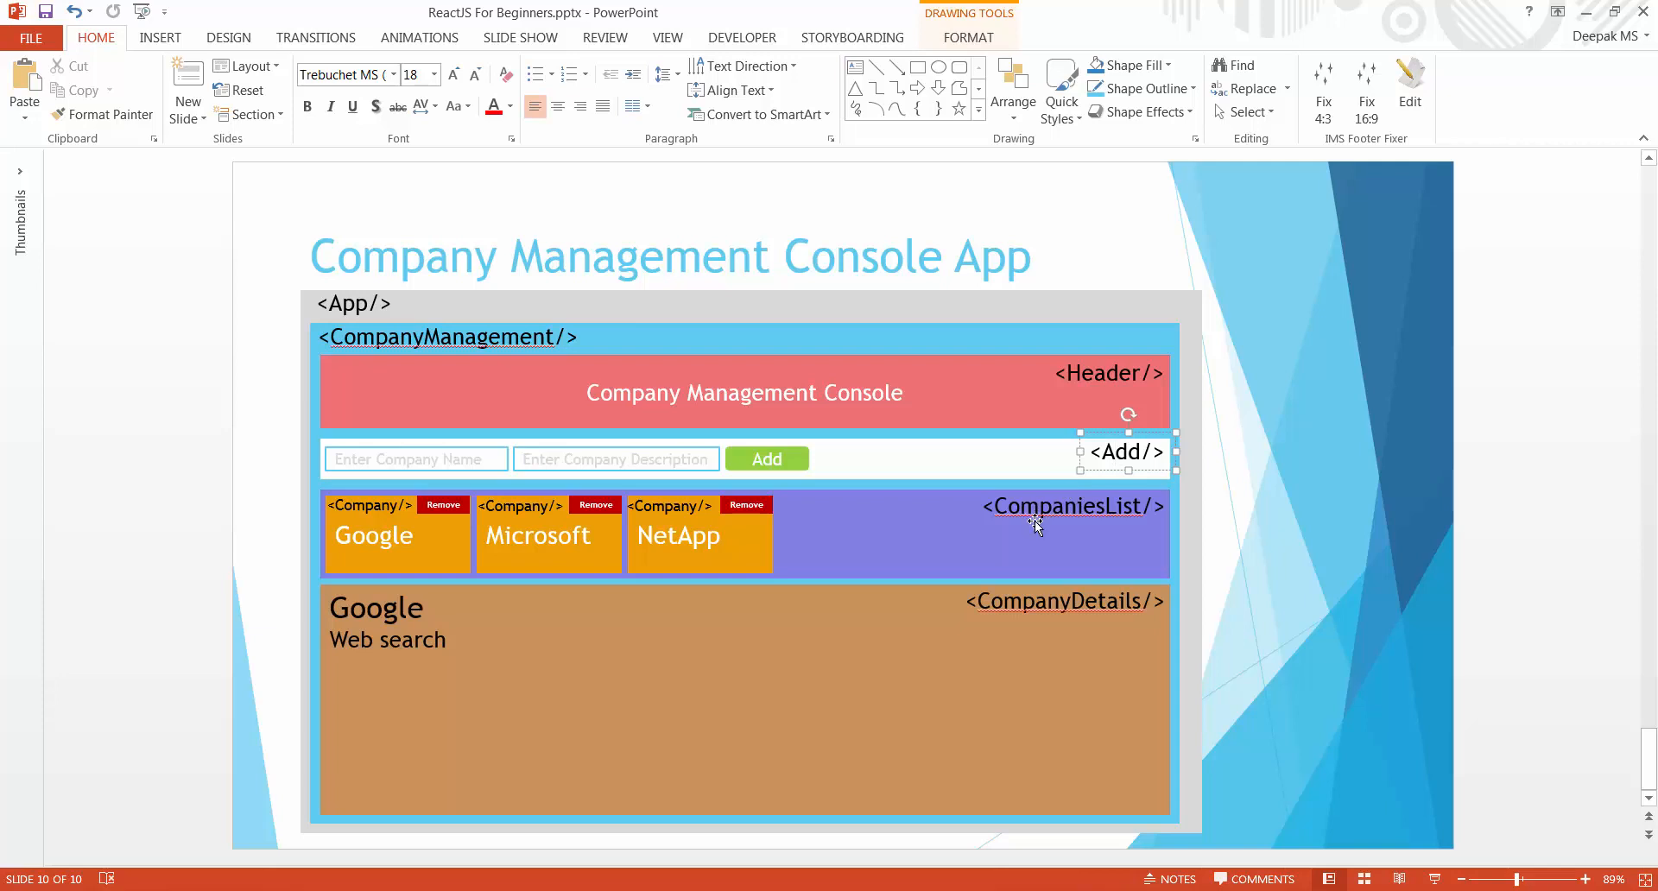
double_click(1071, 506)
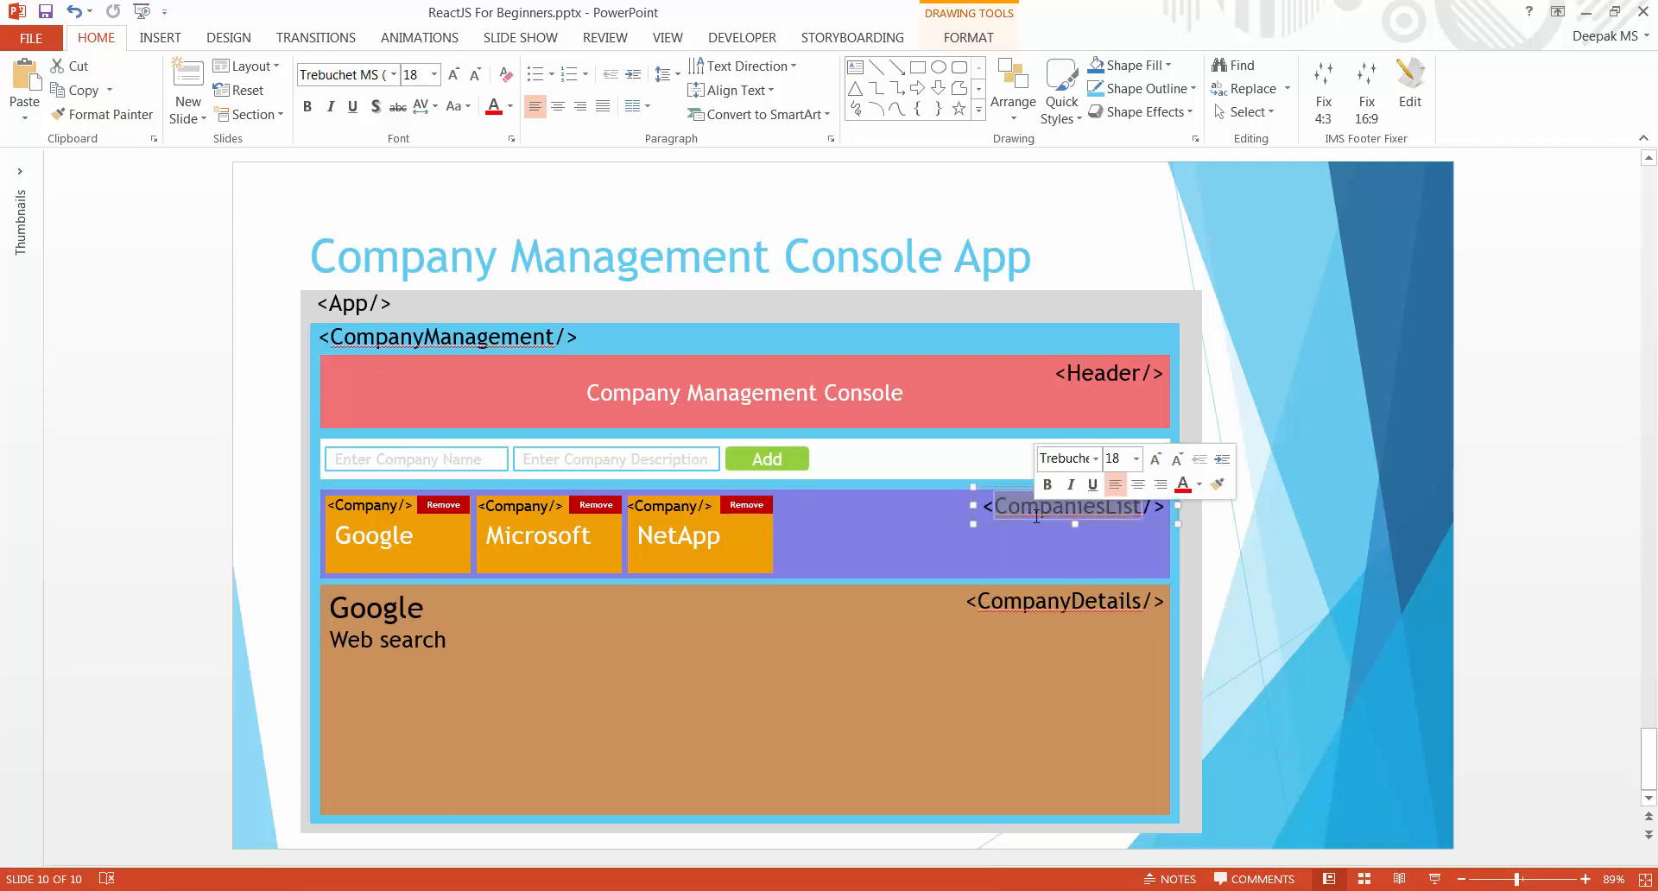
left_click(373, 518)
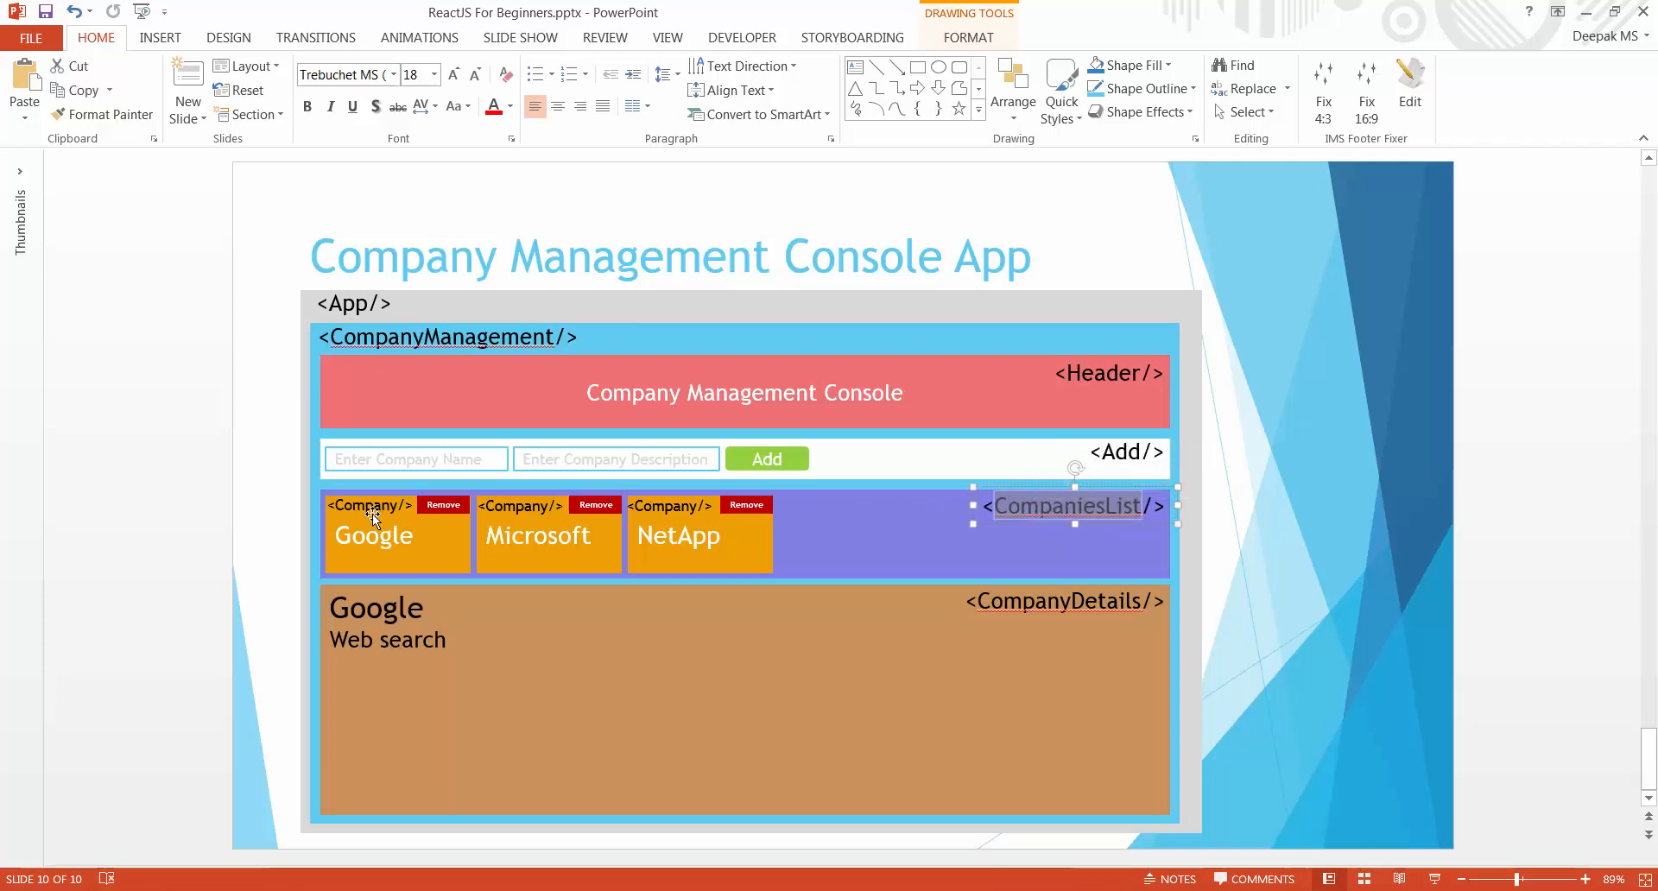
mouse_move(931, 526)
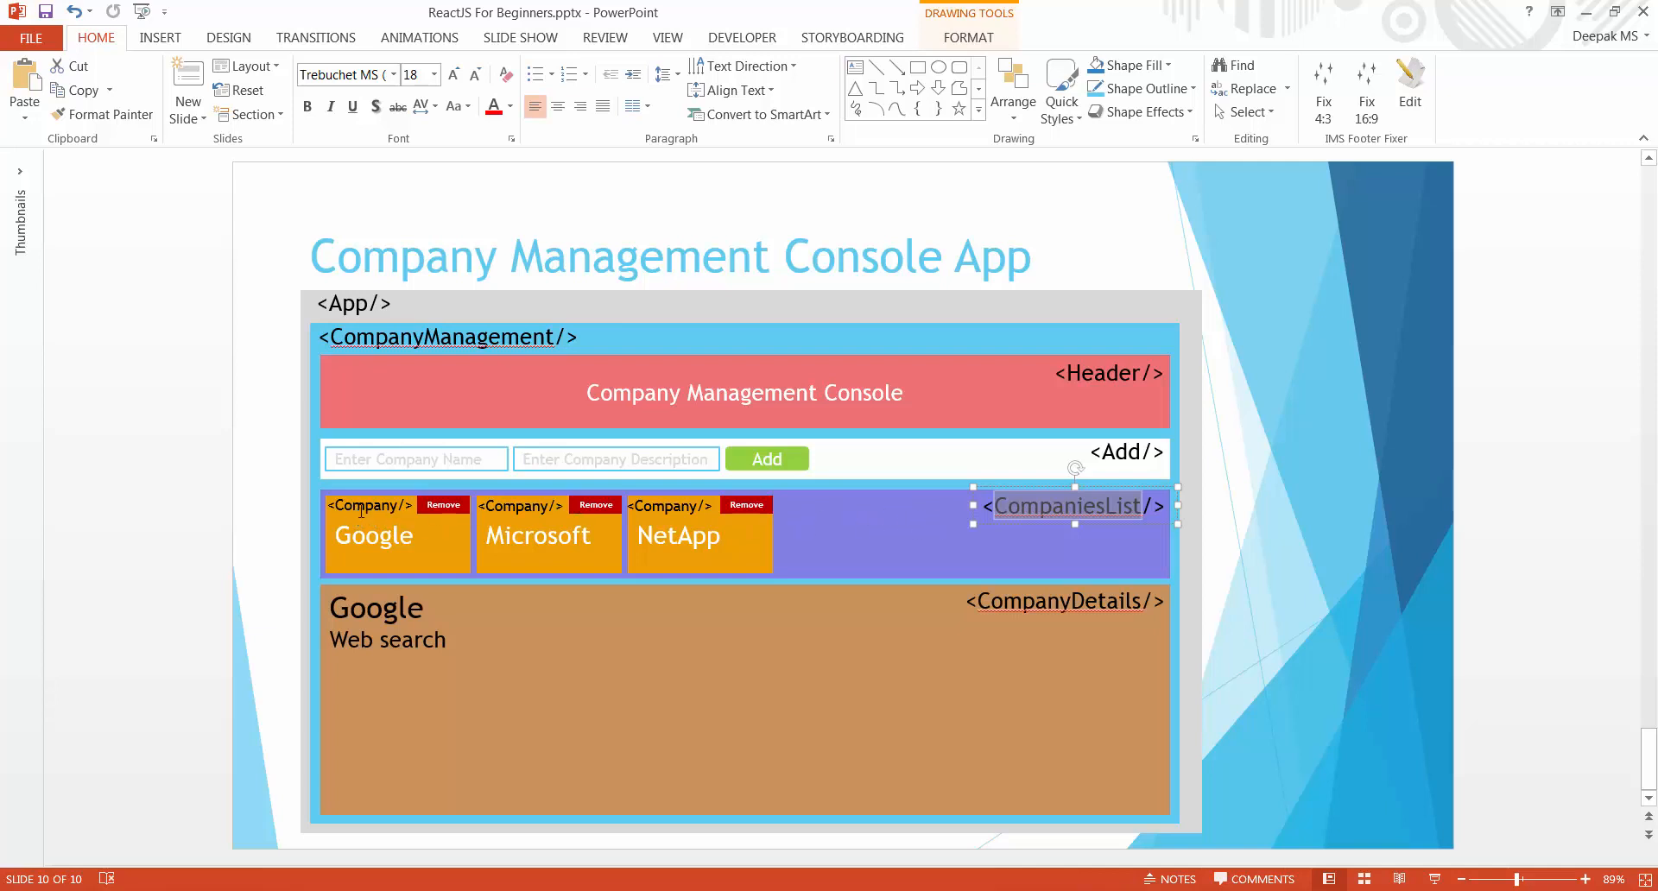
left_click(373, 536)
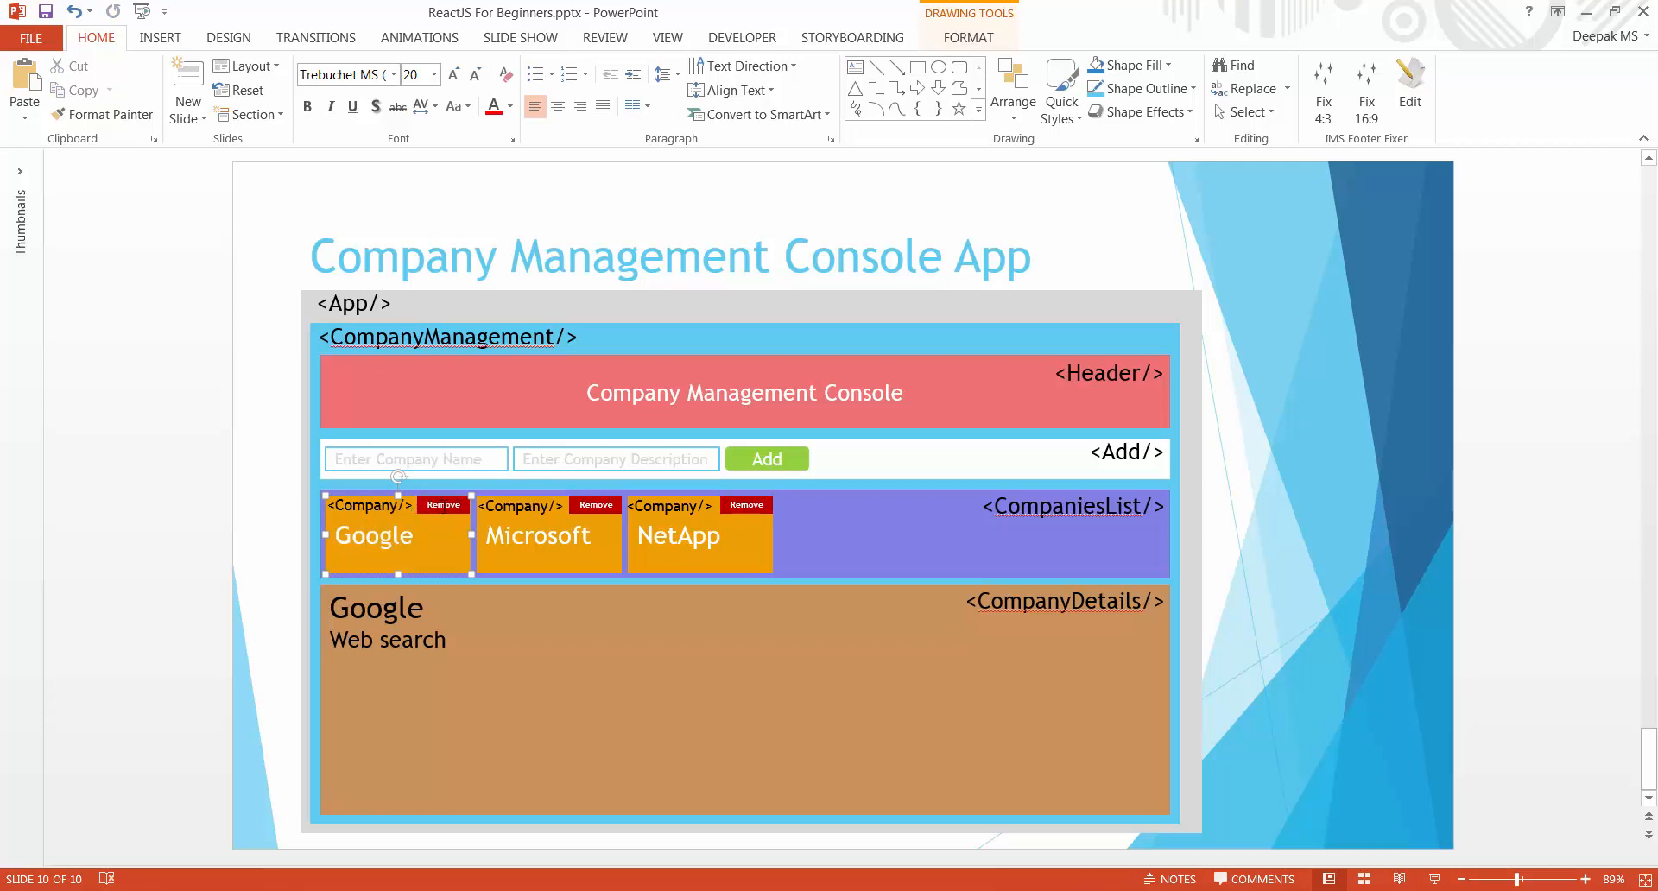
mouse_move(696, 692)
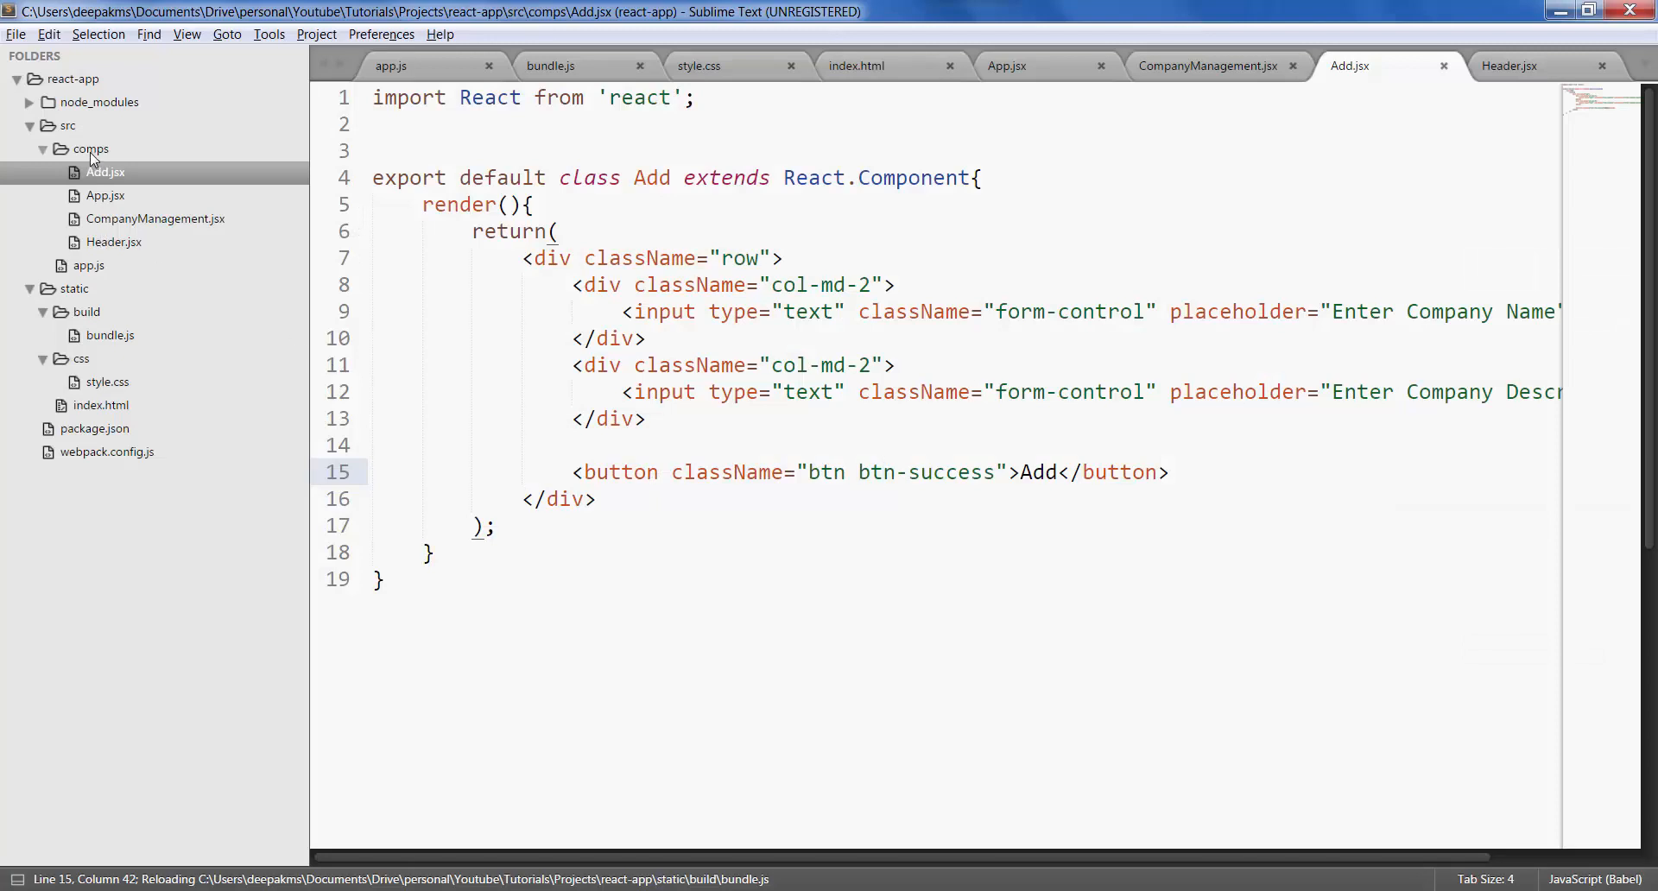
- Create a new file in the comps folder and save it as Company.jsx
right_click(89, 149)
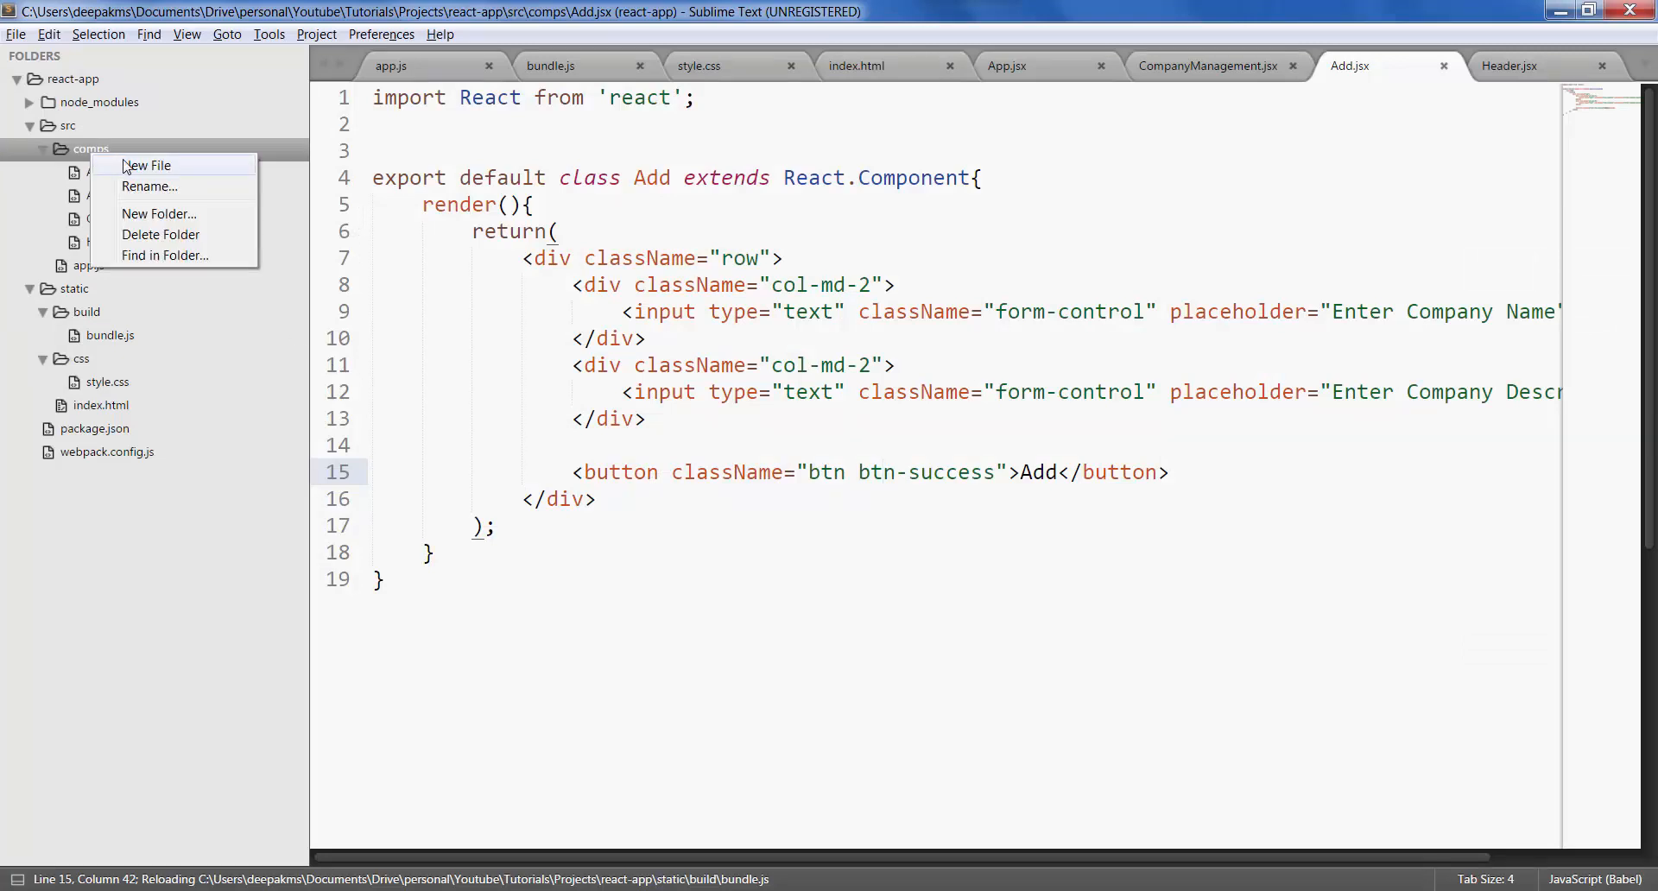
left_click(147, 164)
type("Company")
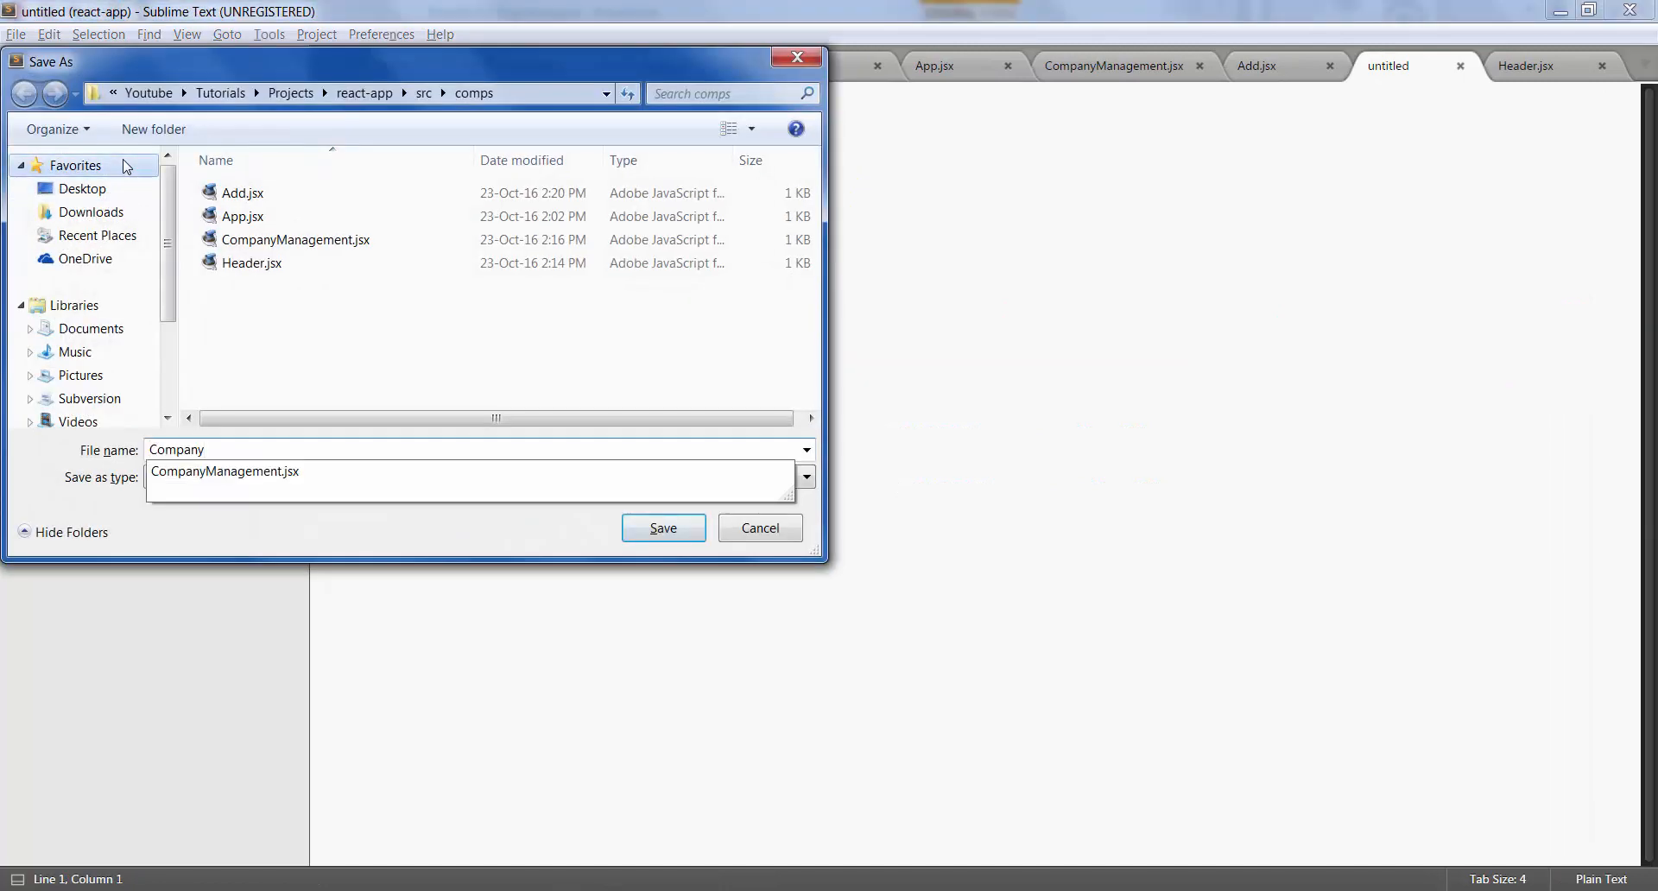
left_click(662, 527)
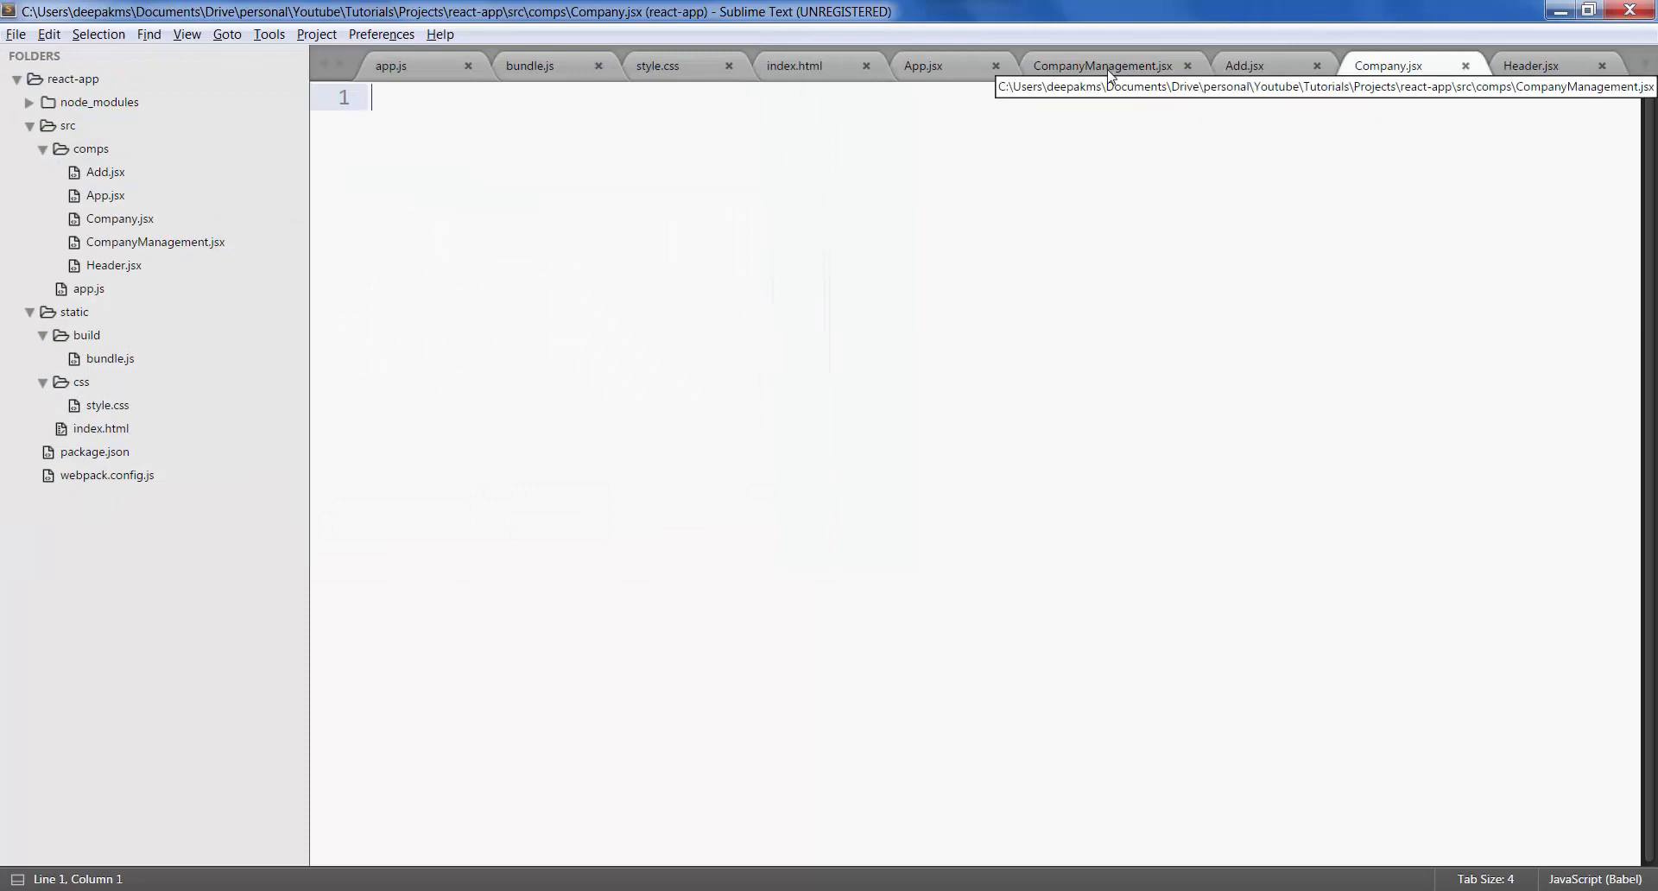
- Copy App.jsx into Company.jsx, drop the CompanyManagement import and rename the class Company
left_click(921, 66)
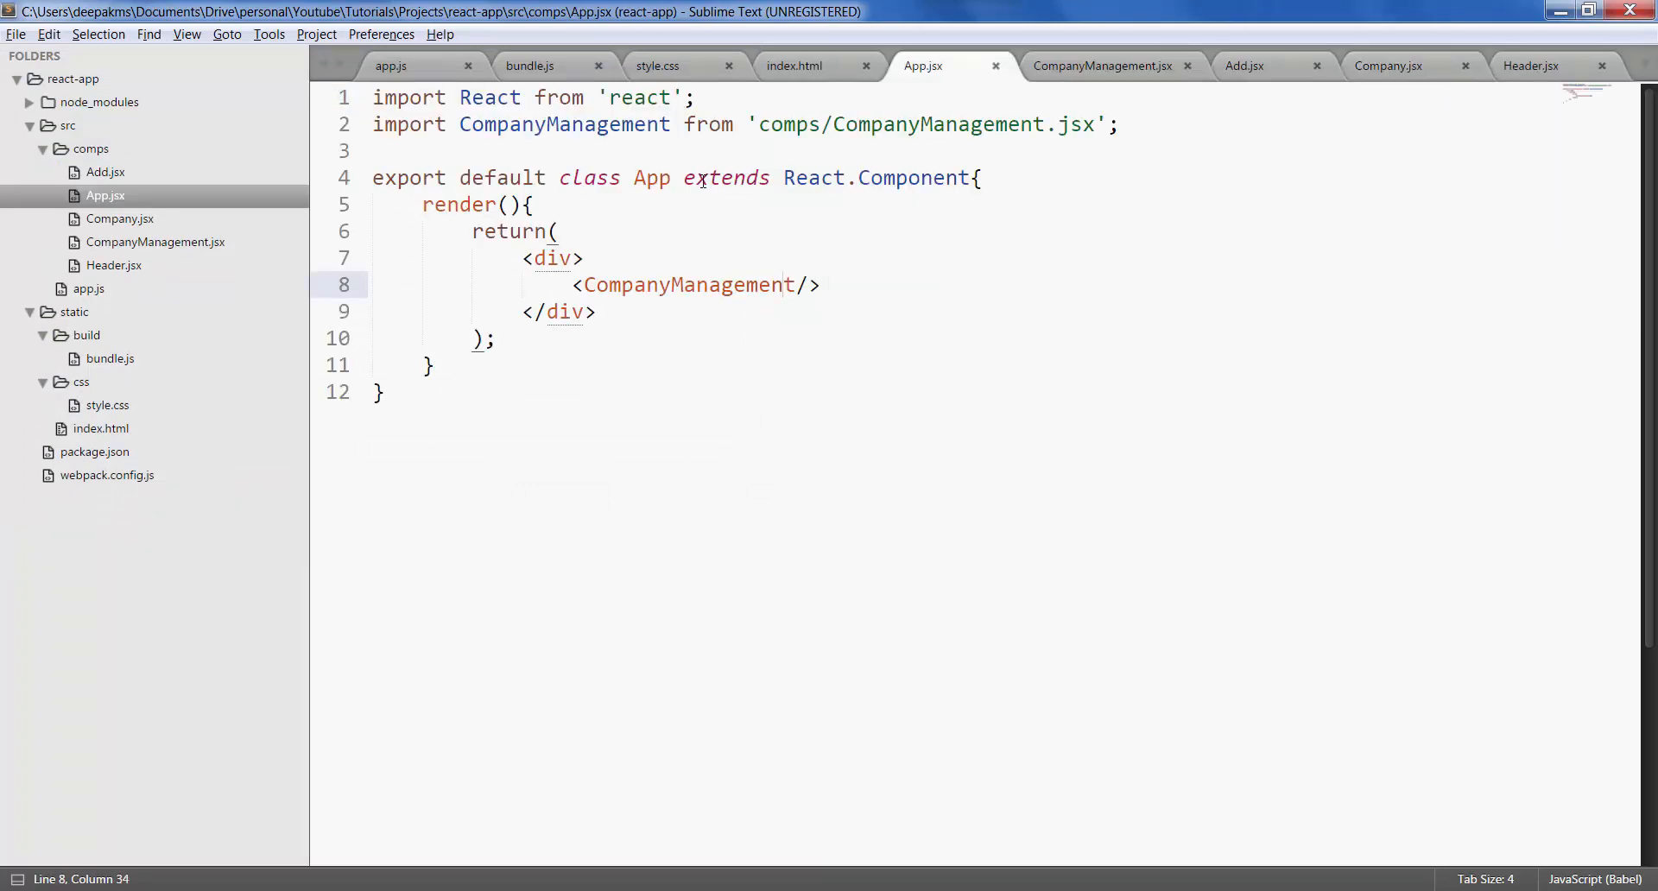
key("ctrl+a")
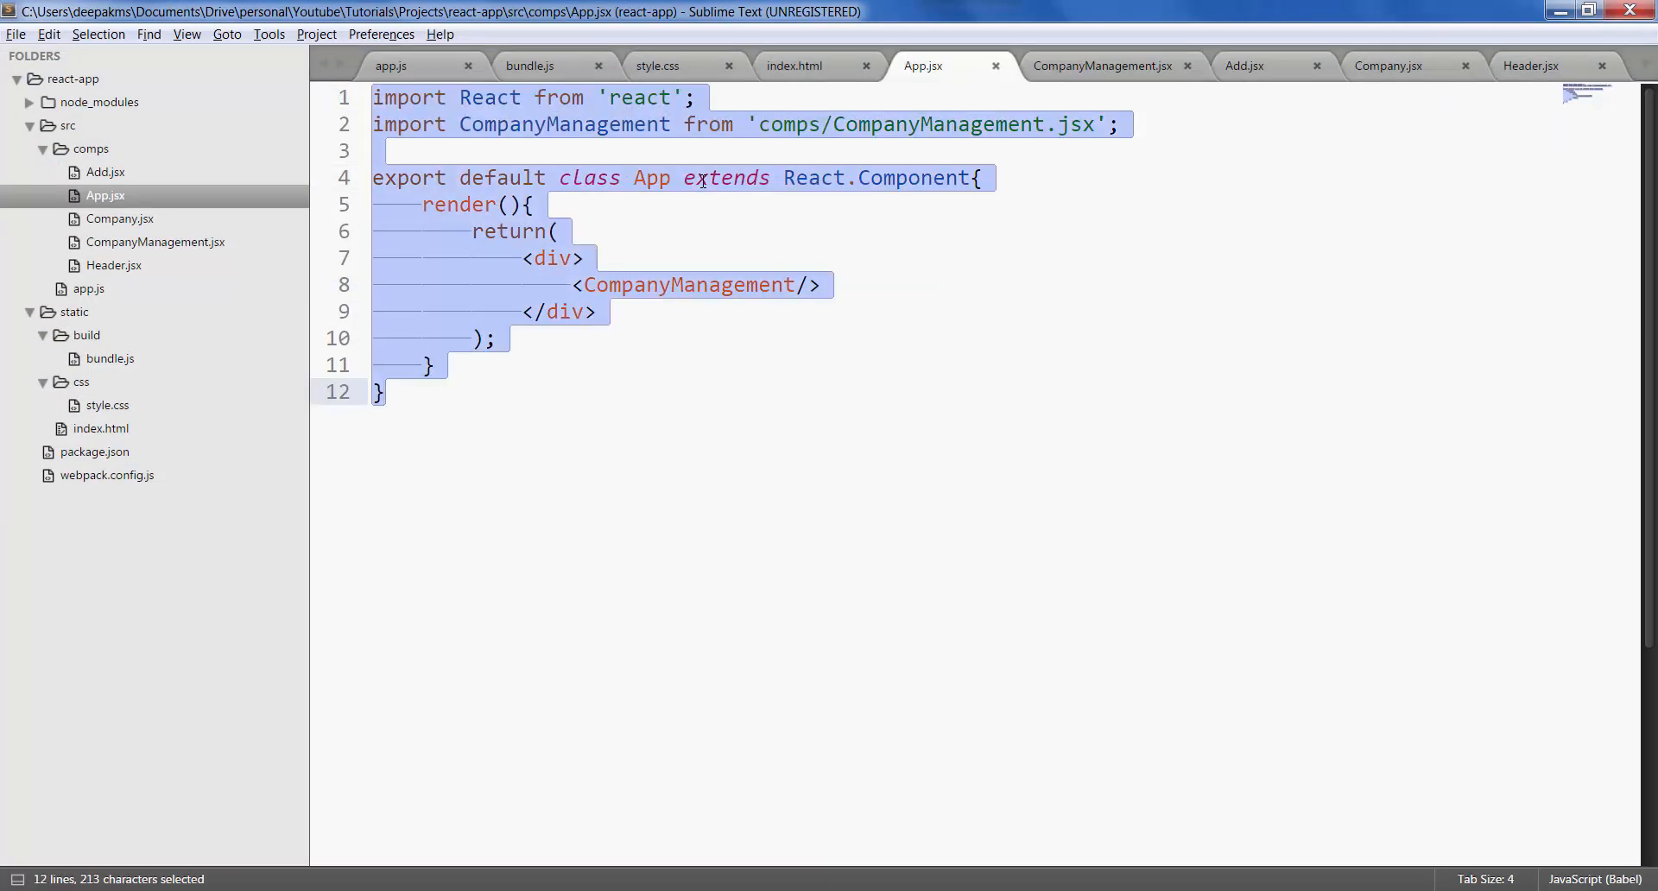
key("ctrl+c")
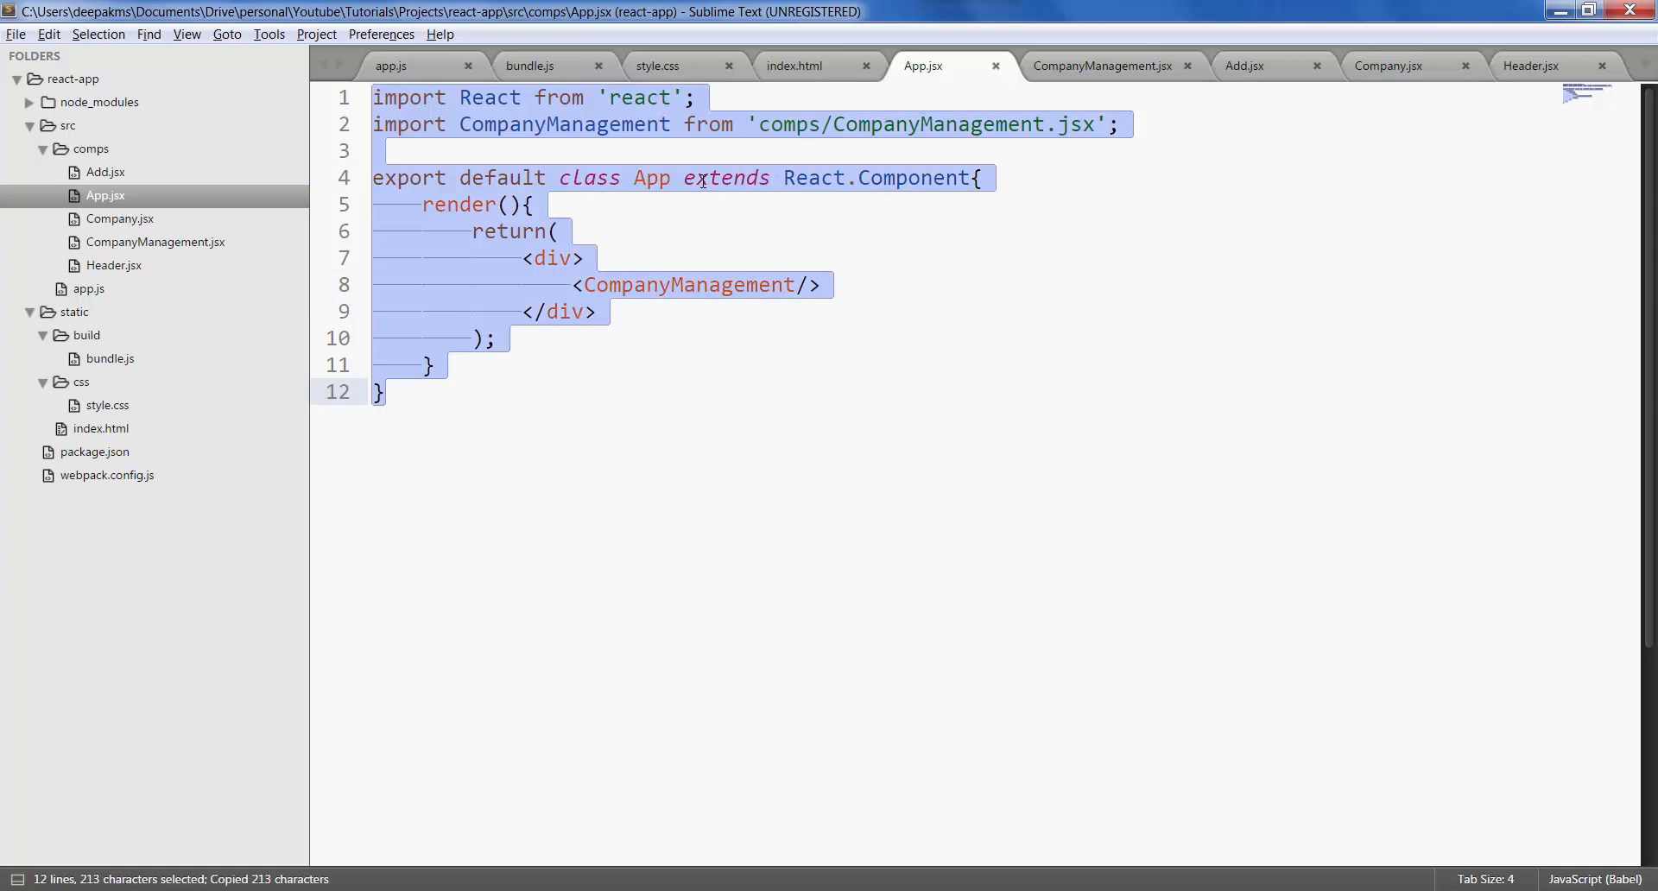
left_click(1387, 66)
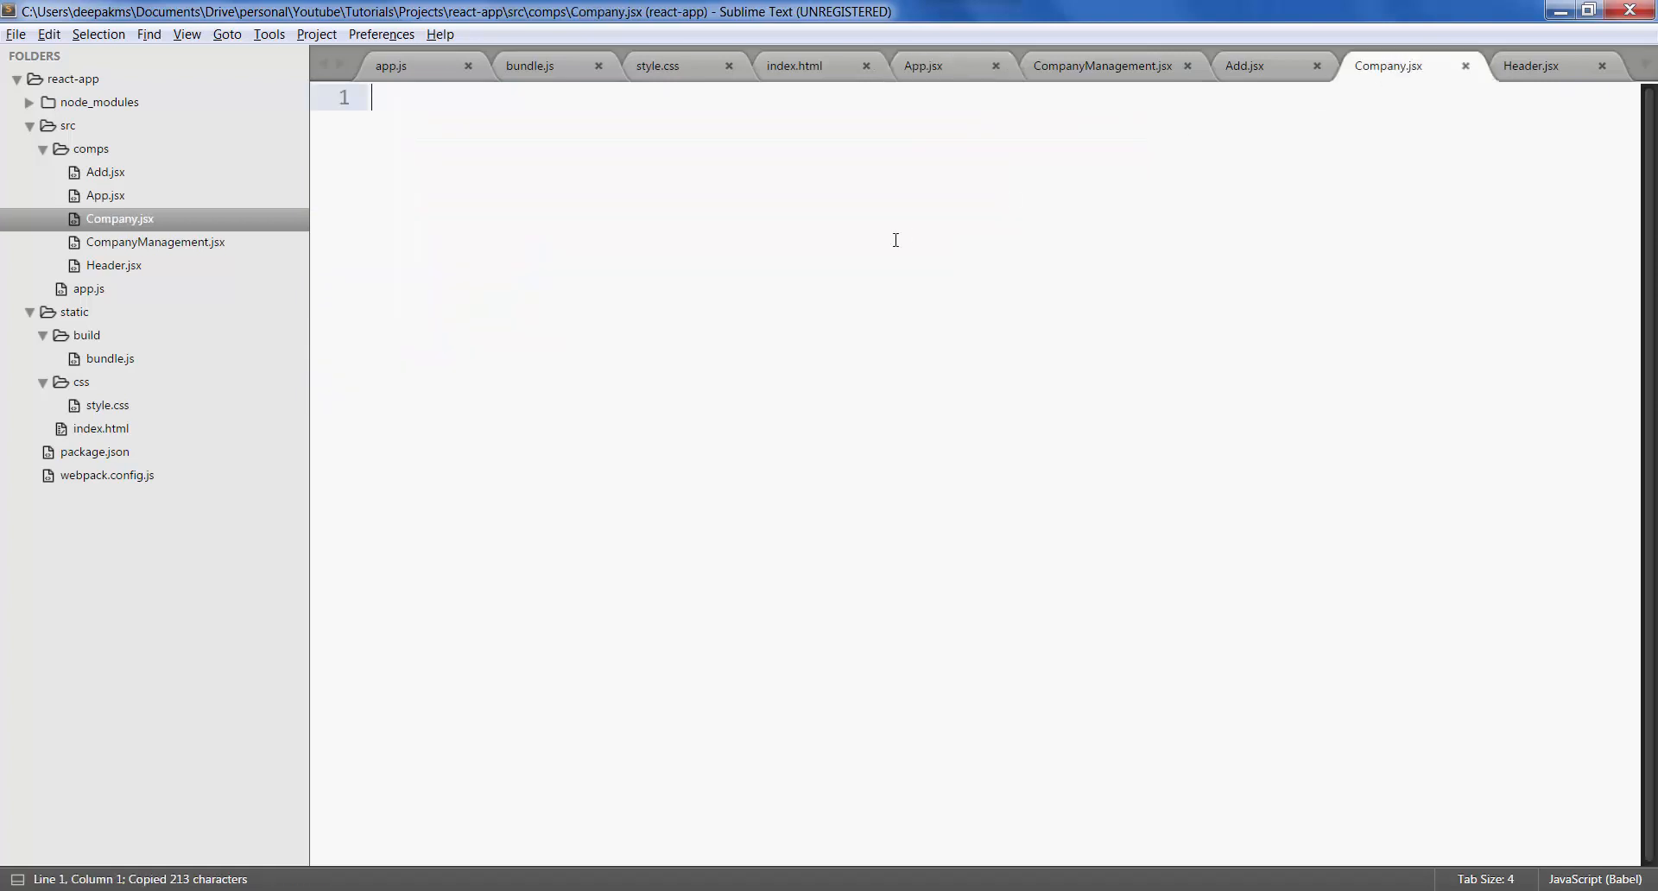
key("ctrl+v")
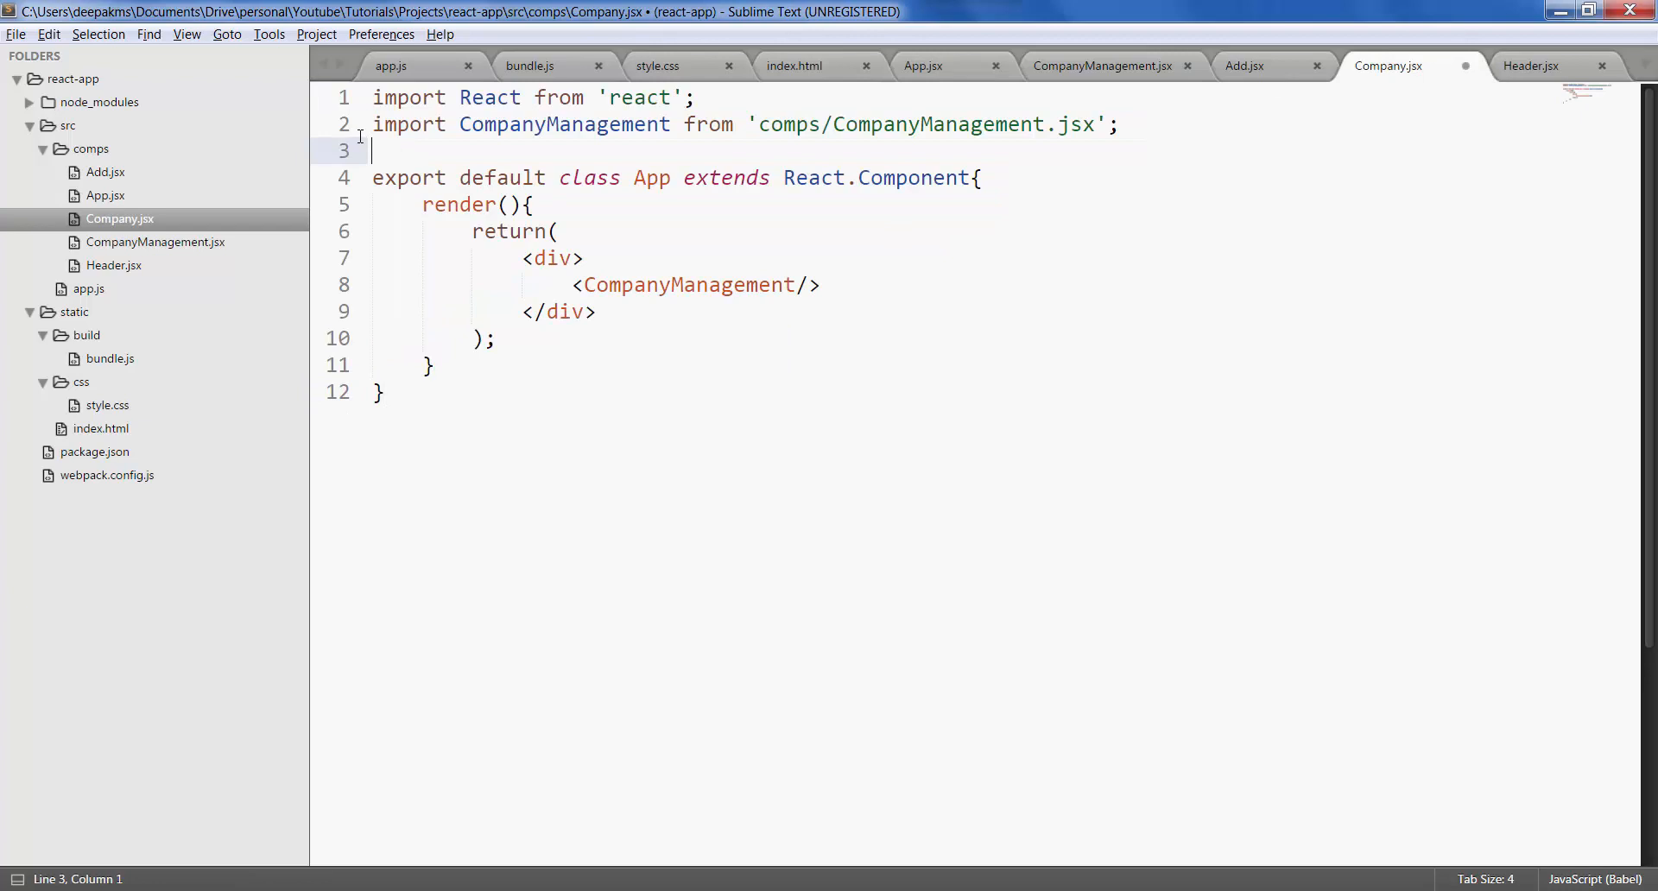
key("ctrl+shift+k")
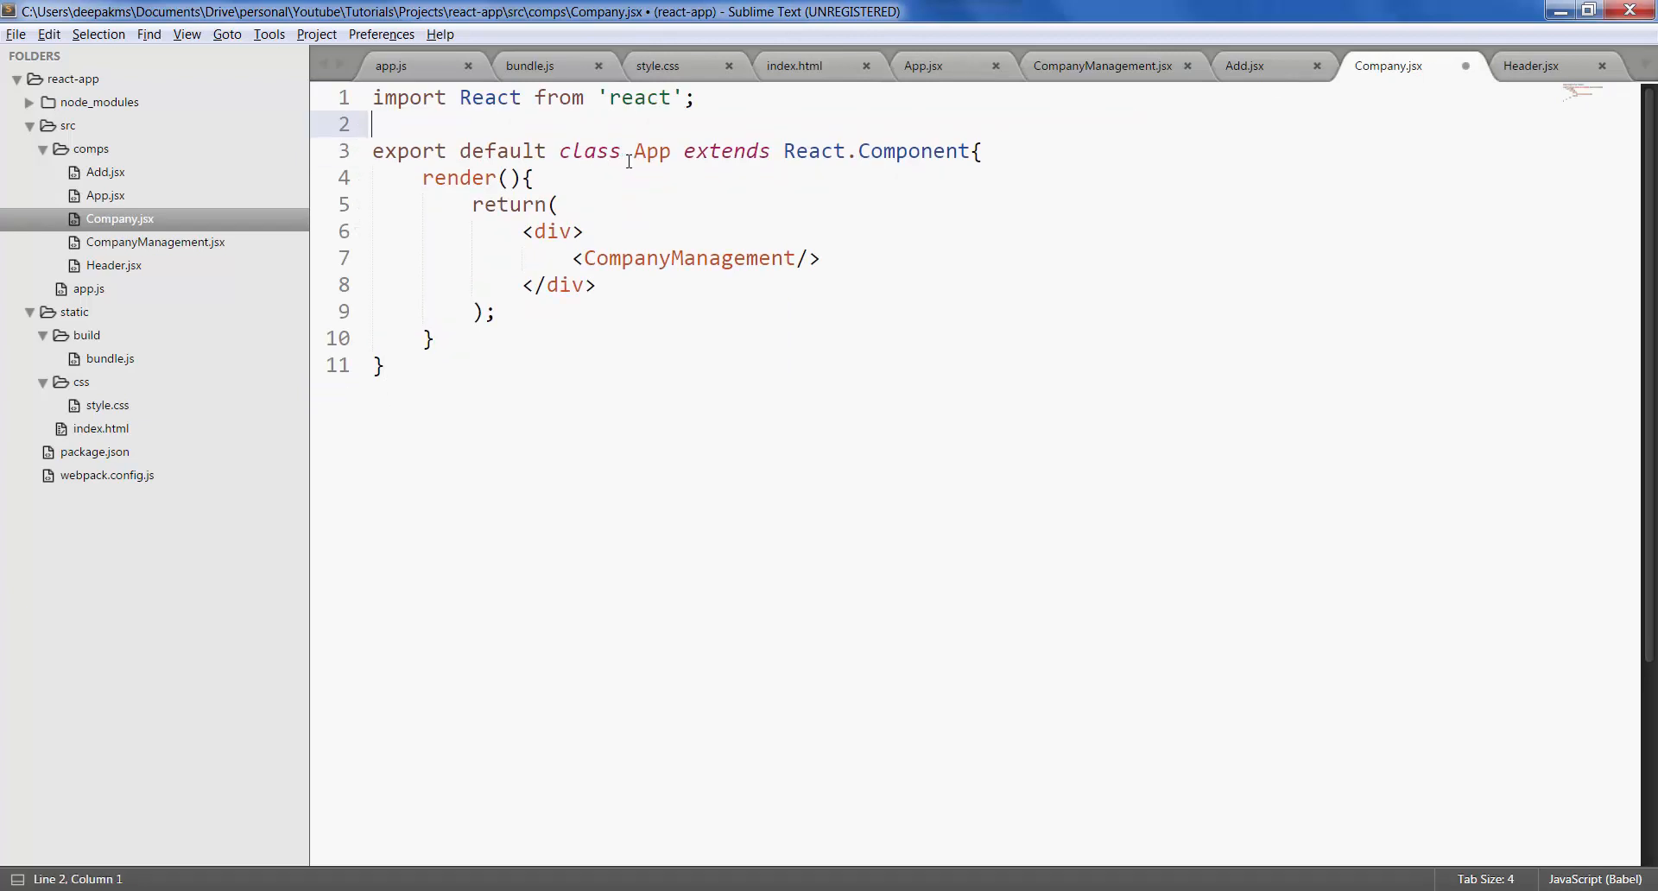
type("Com")
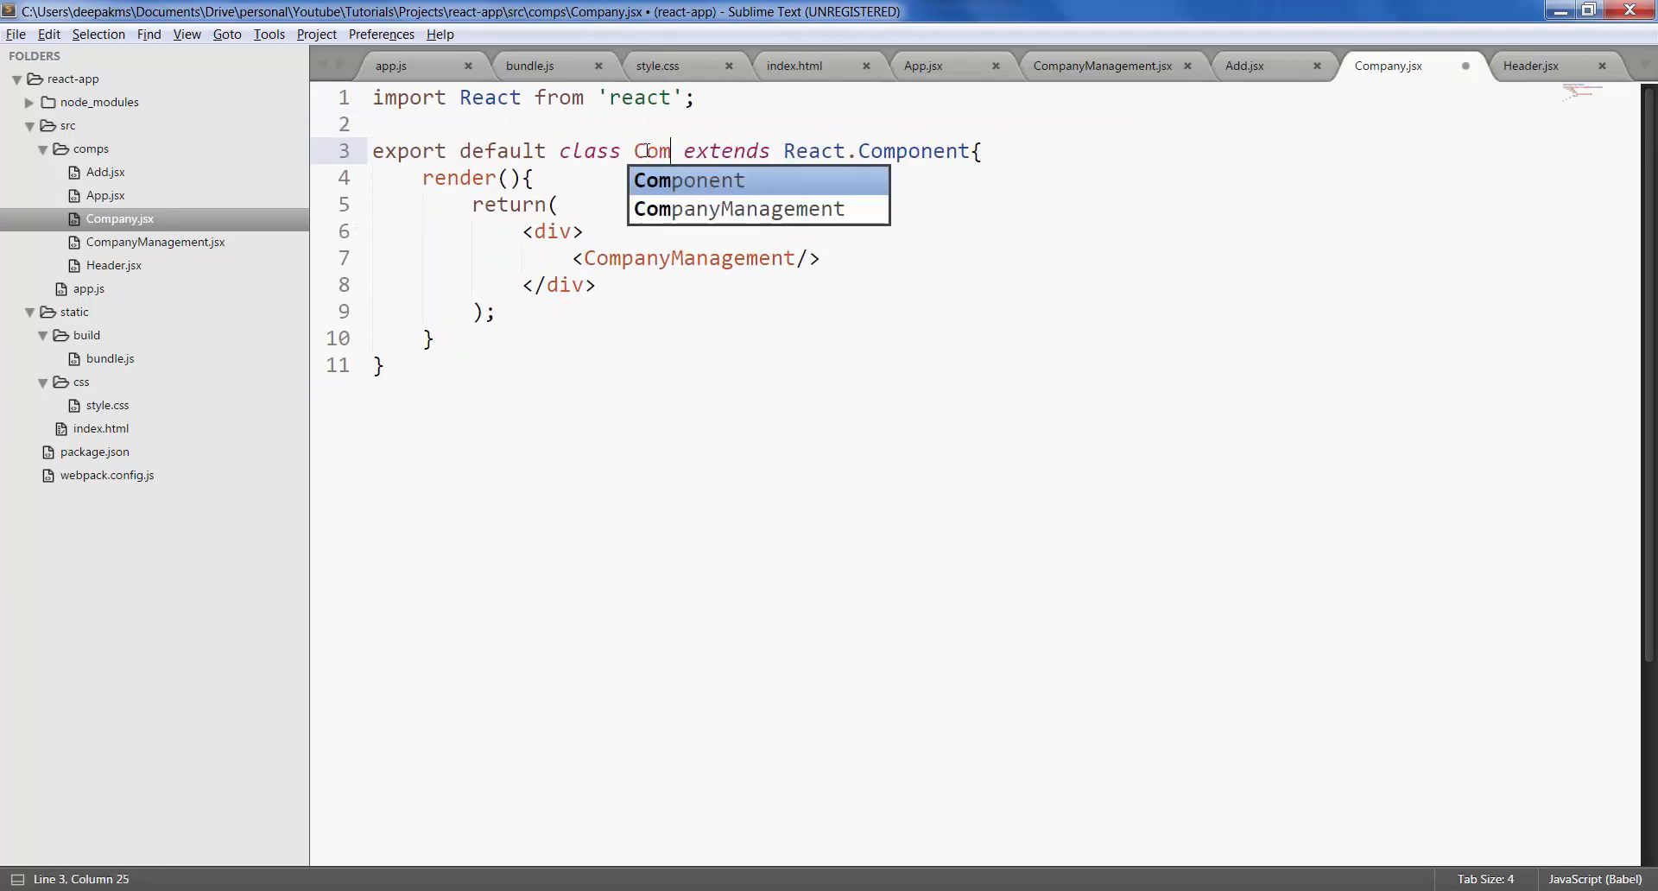
type("pany")
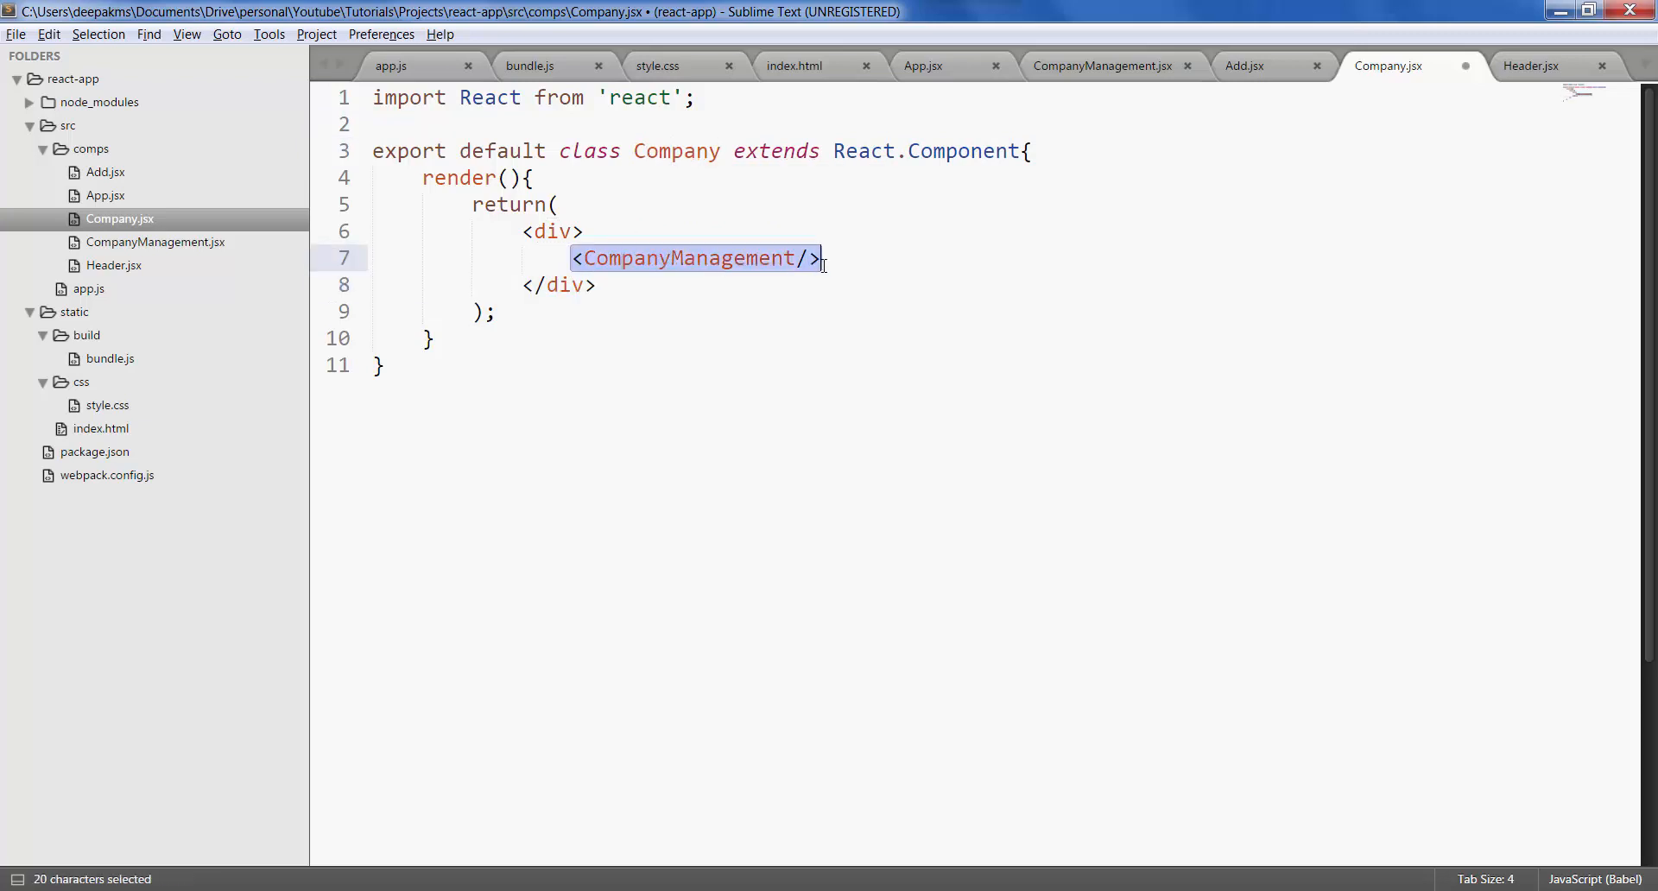
- Render a btn-danger Remove button and Google heading in Company, and save the file
key("Delete")
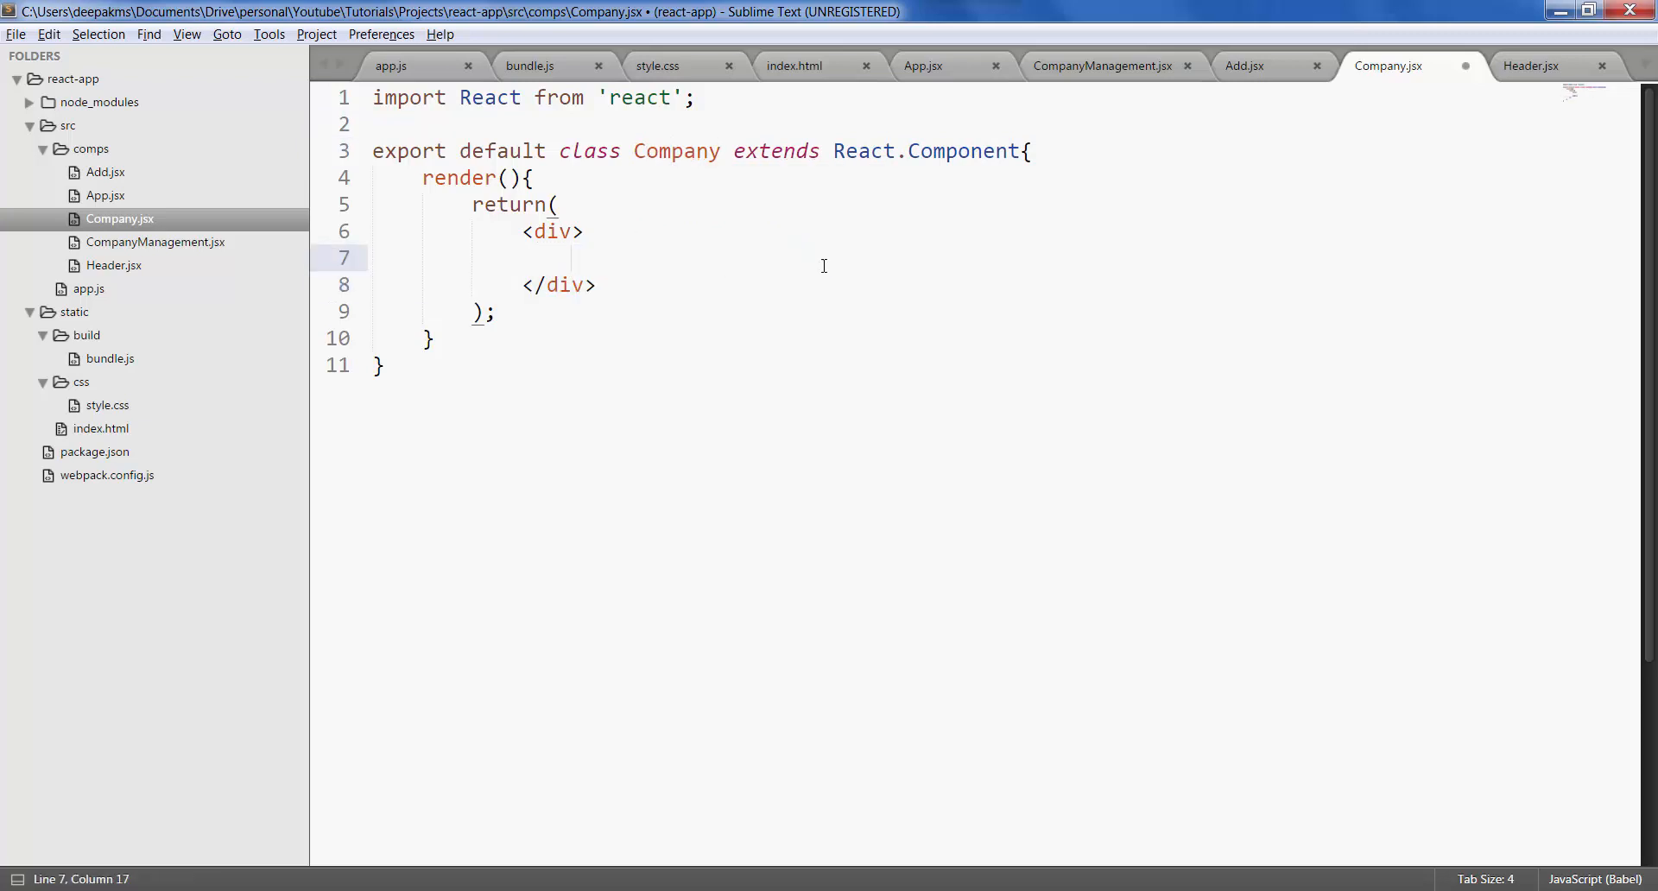
type("<button className=\"btn btn-danger\">Remove</button>")
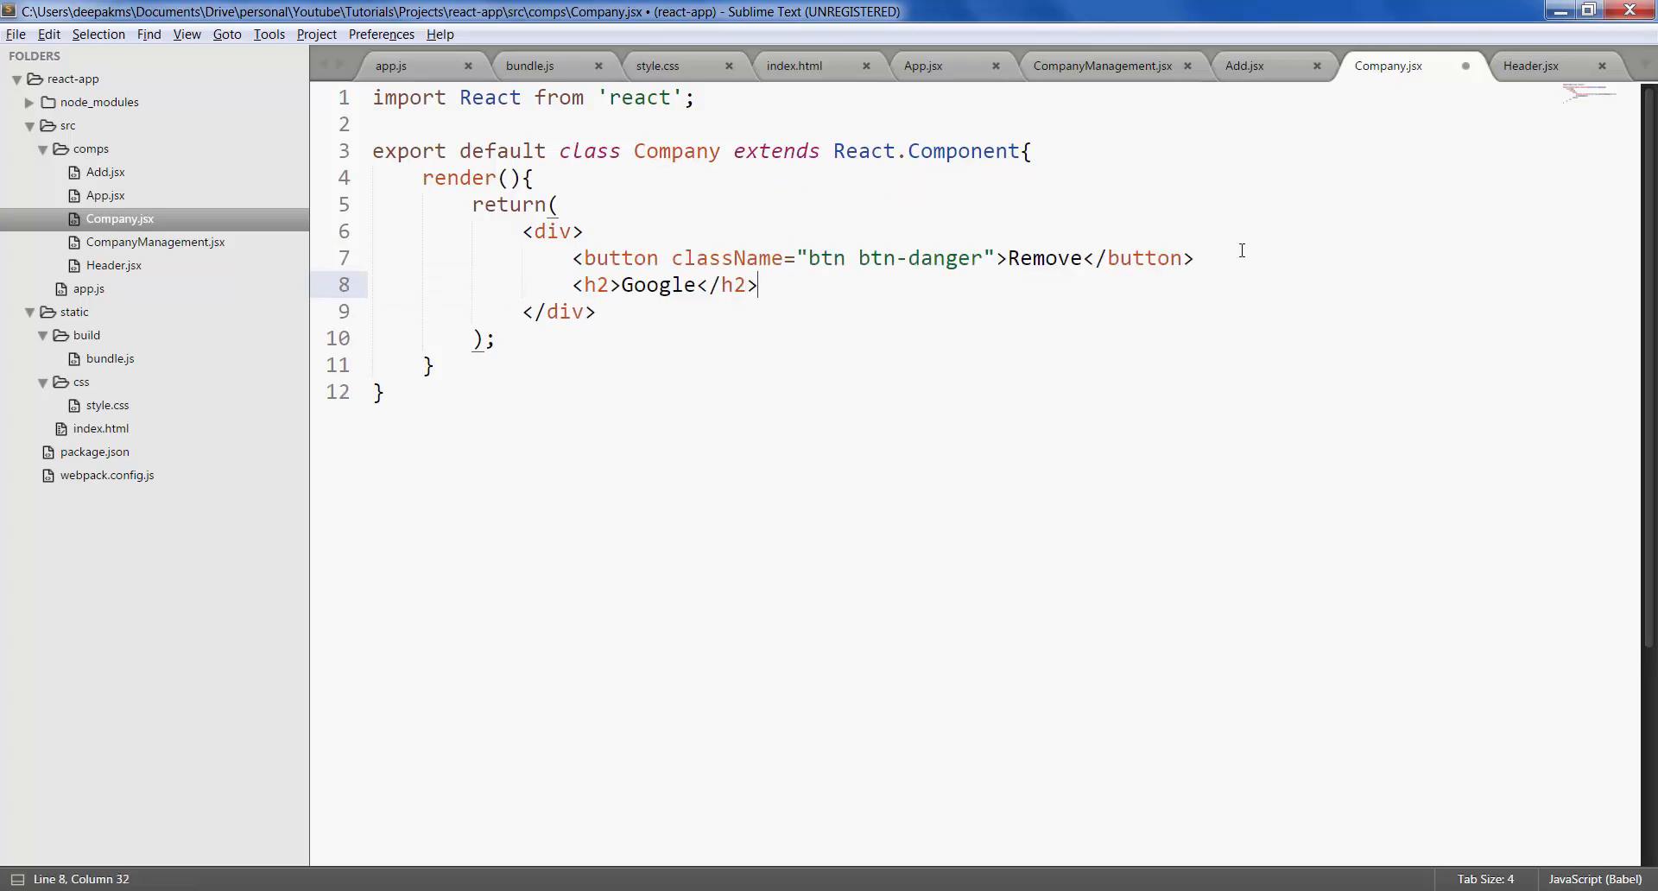
mouse_move(930, 313)
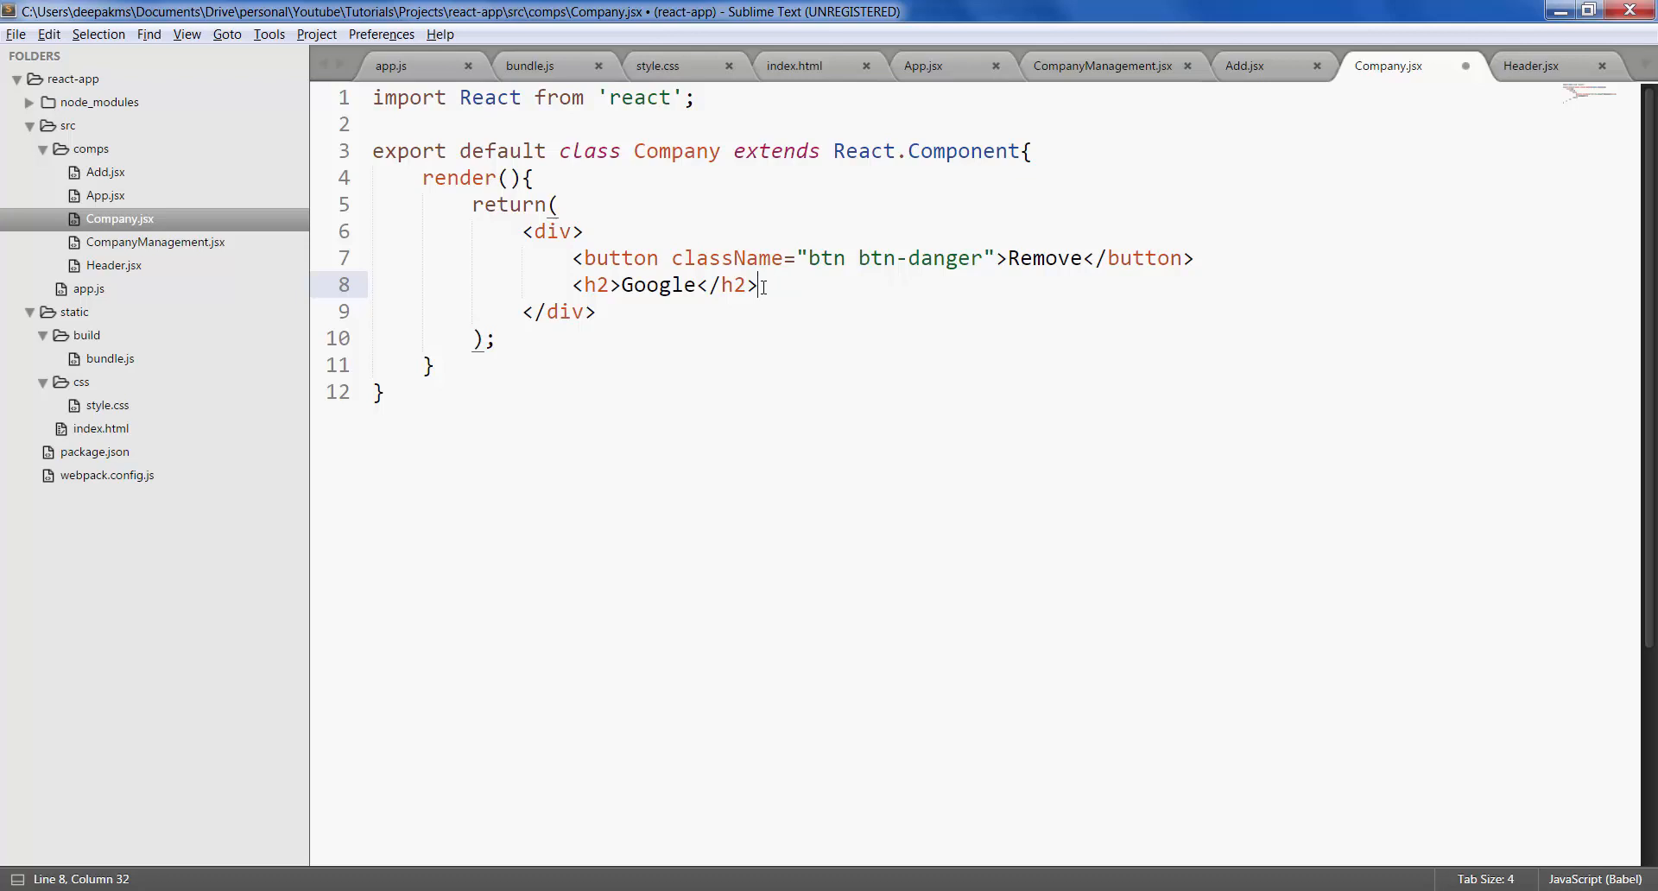
mouse_move(942, 304)
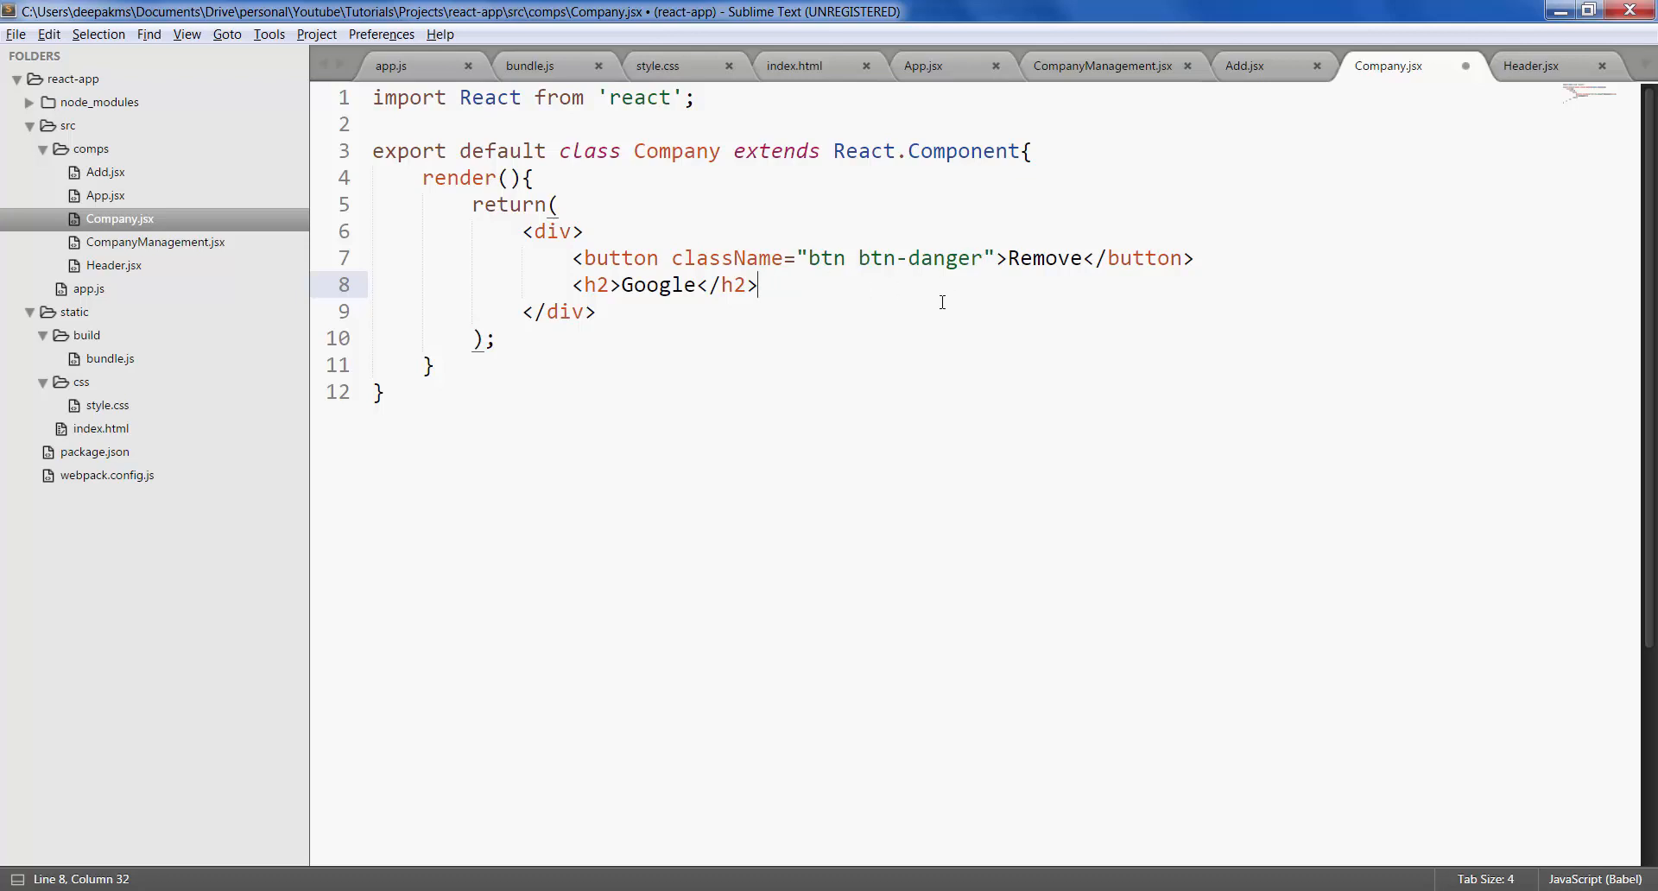
key("ctrl+s")
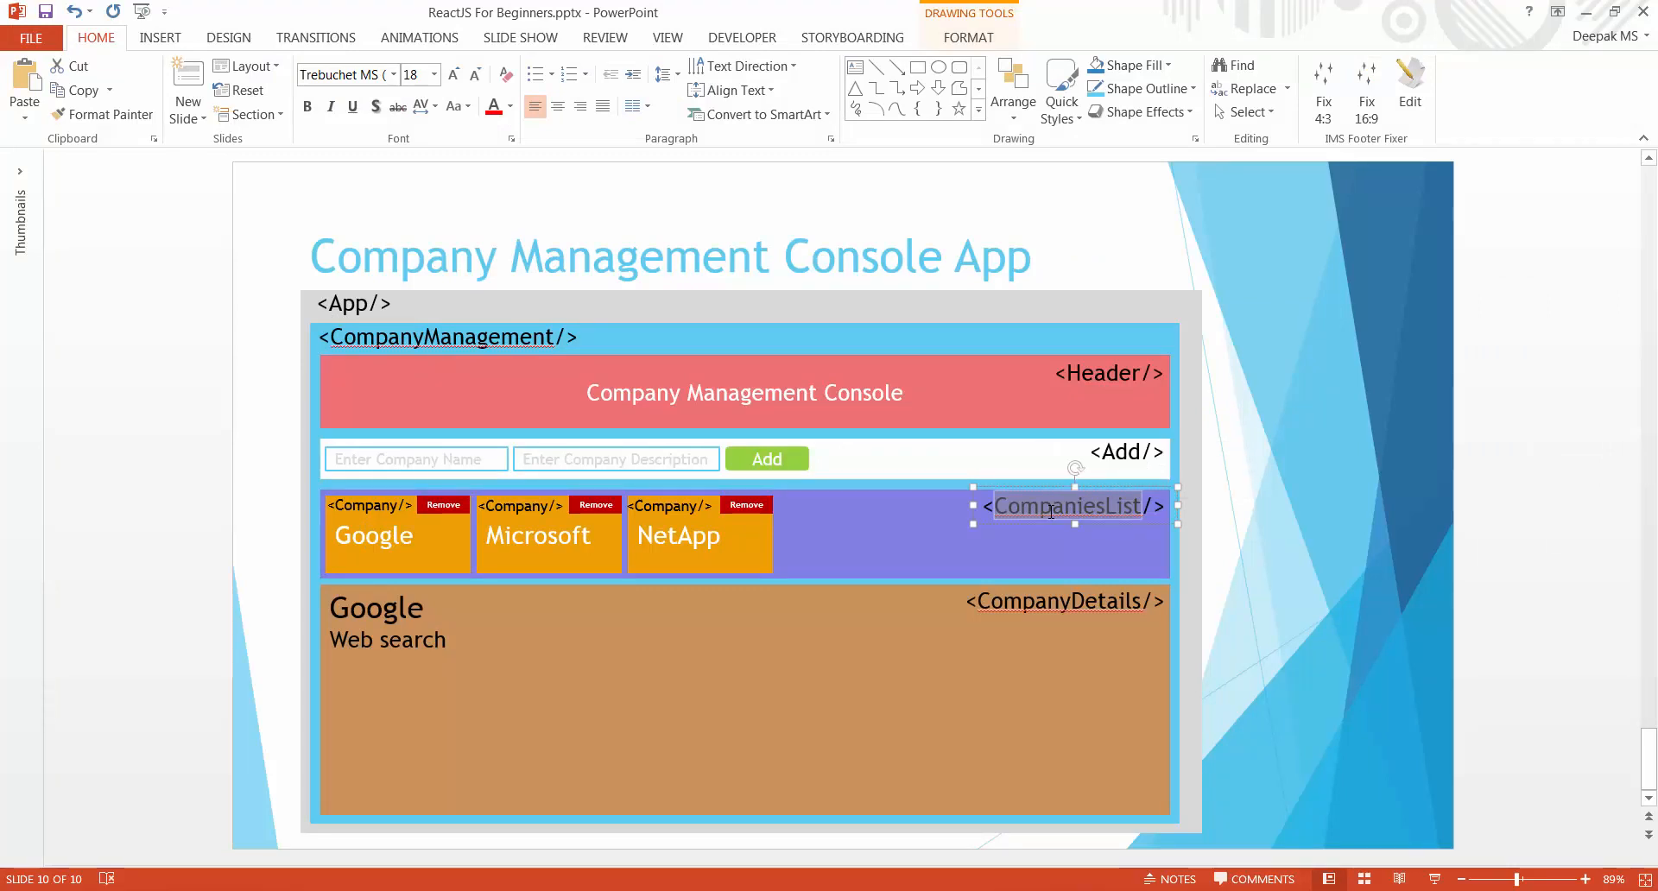
key("alt+tab")
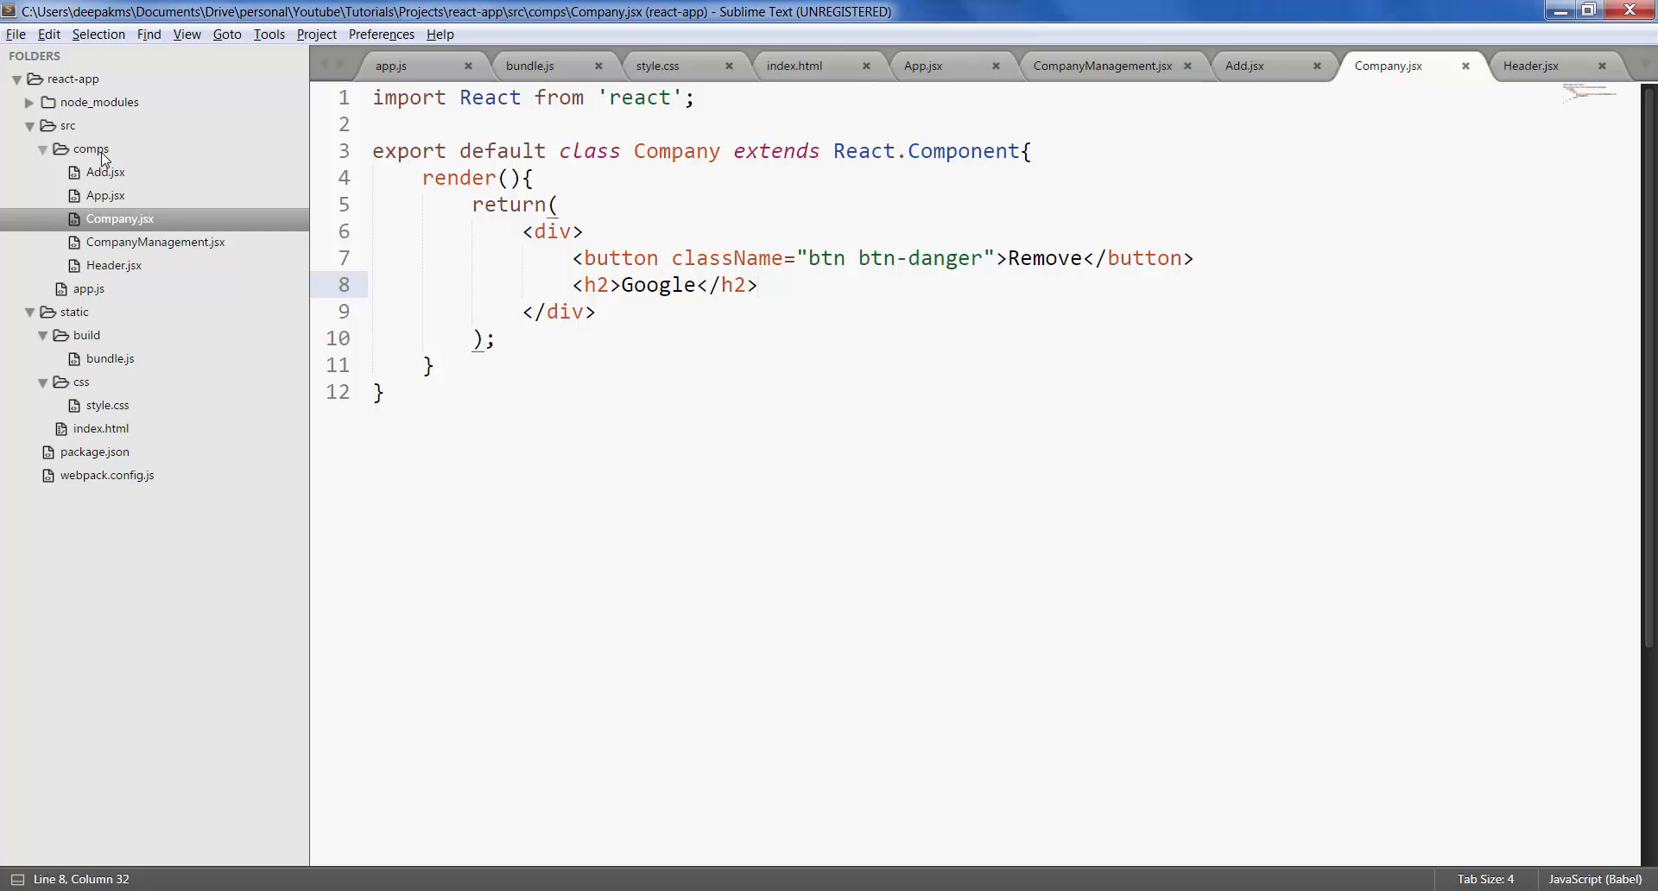
- Save a new CompaniesList.jsx whose CompaniesList component renders Company tags in its div
key("ctrl+n")
type("CompaniesList.jsx")
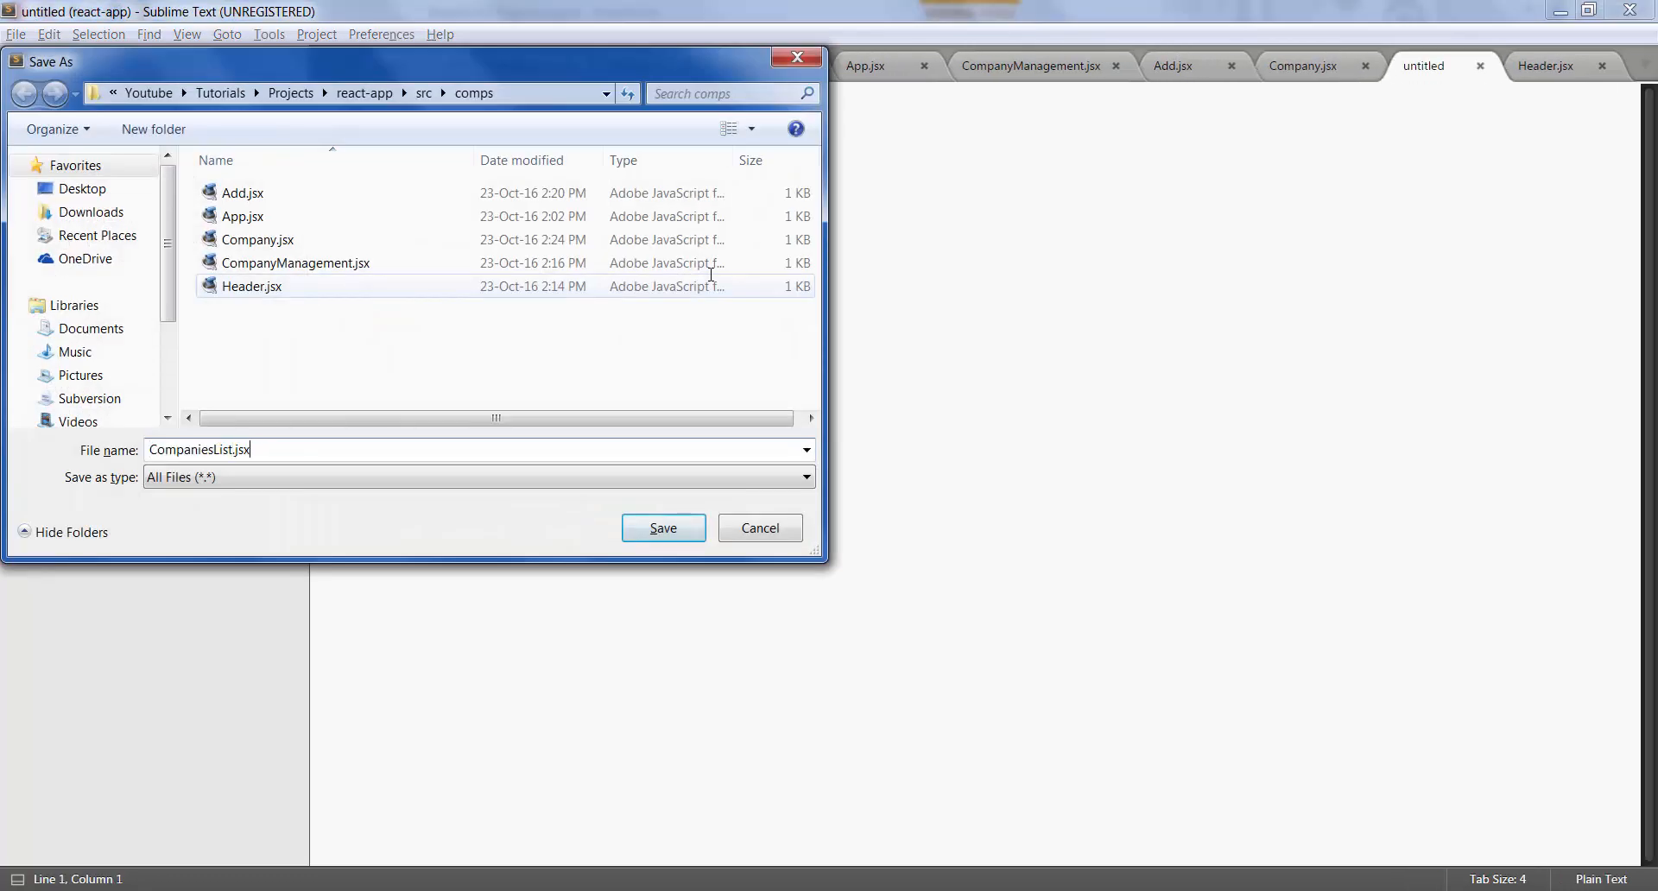
left_click(663, 527)
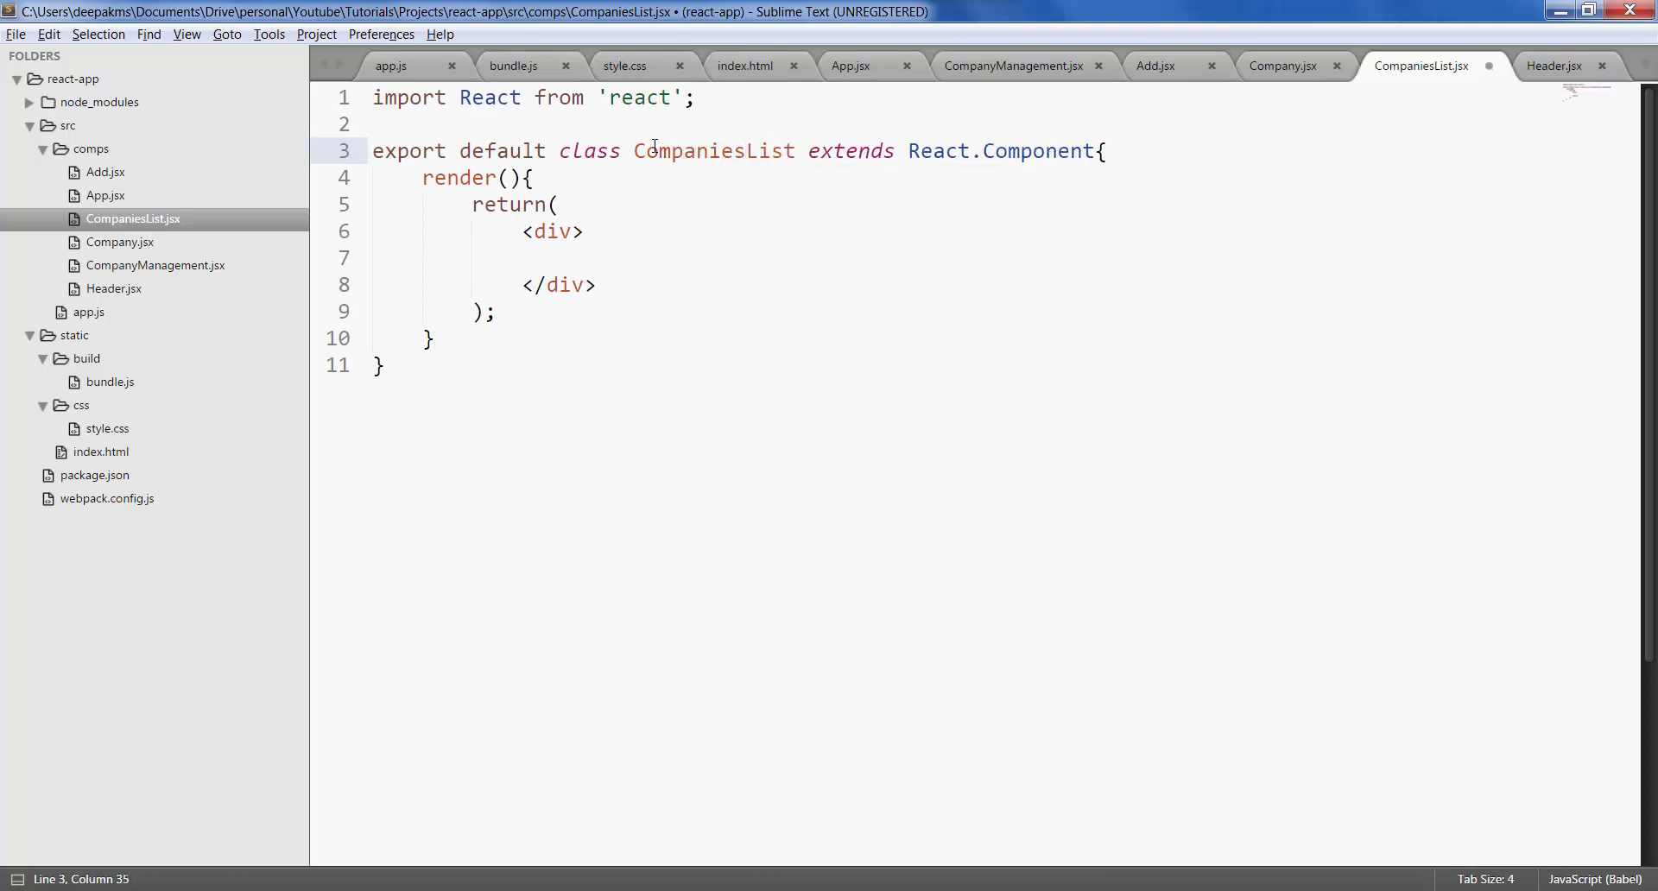
mouse_move(591, 254)
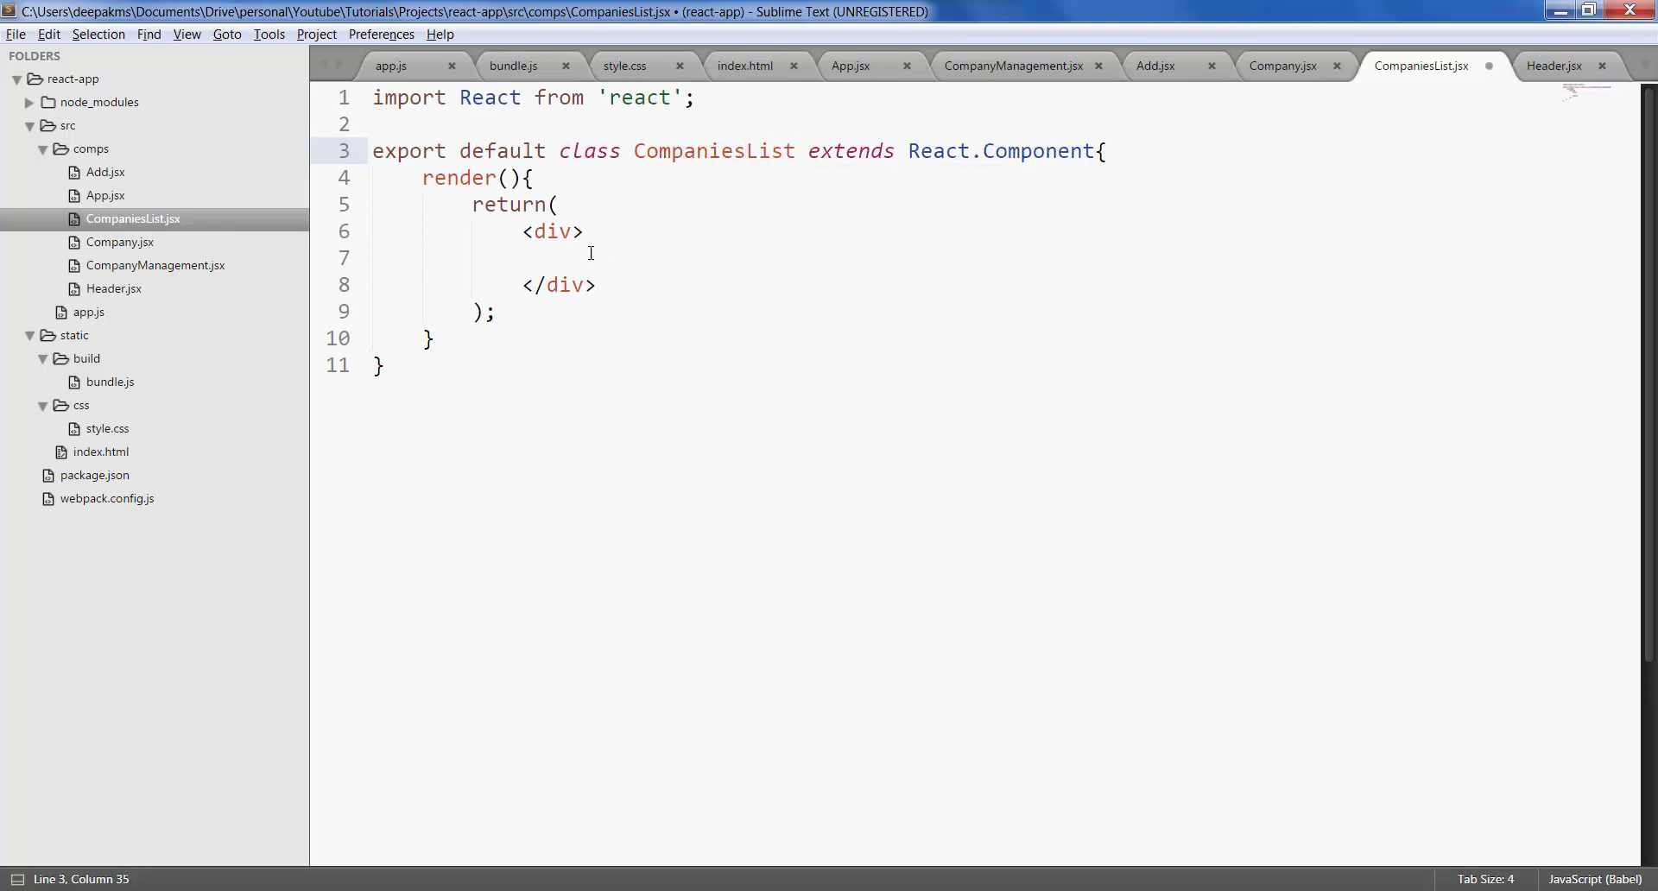
left_click(572, 258)
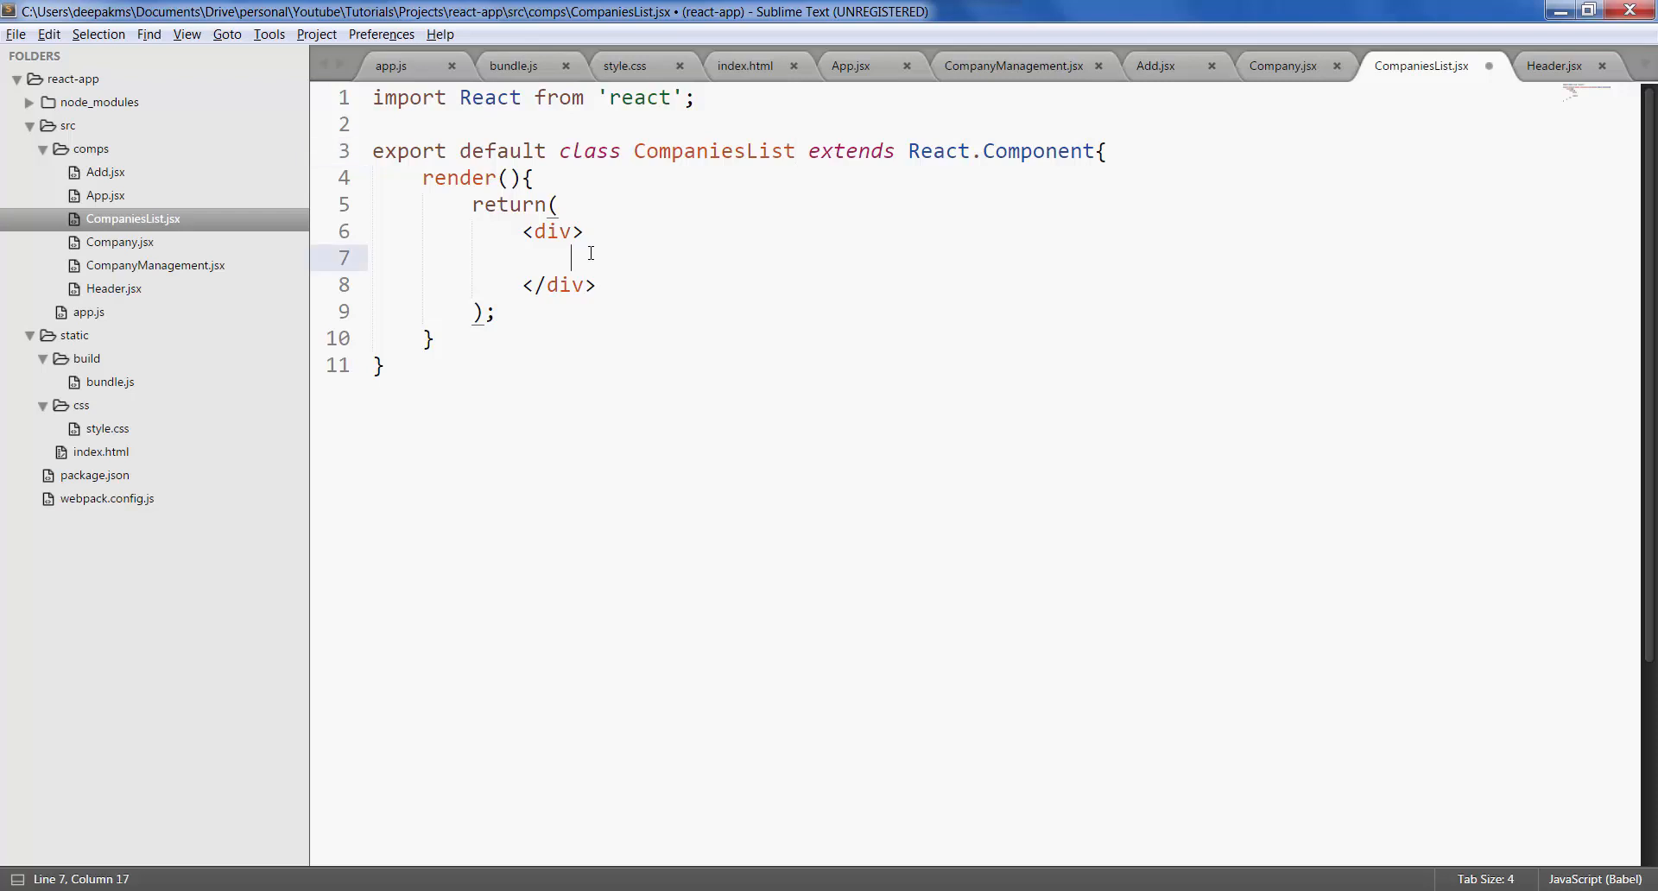
type("<Co")
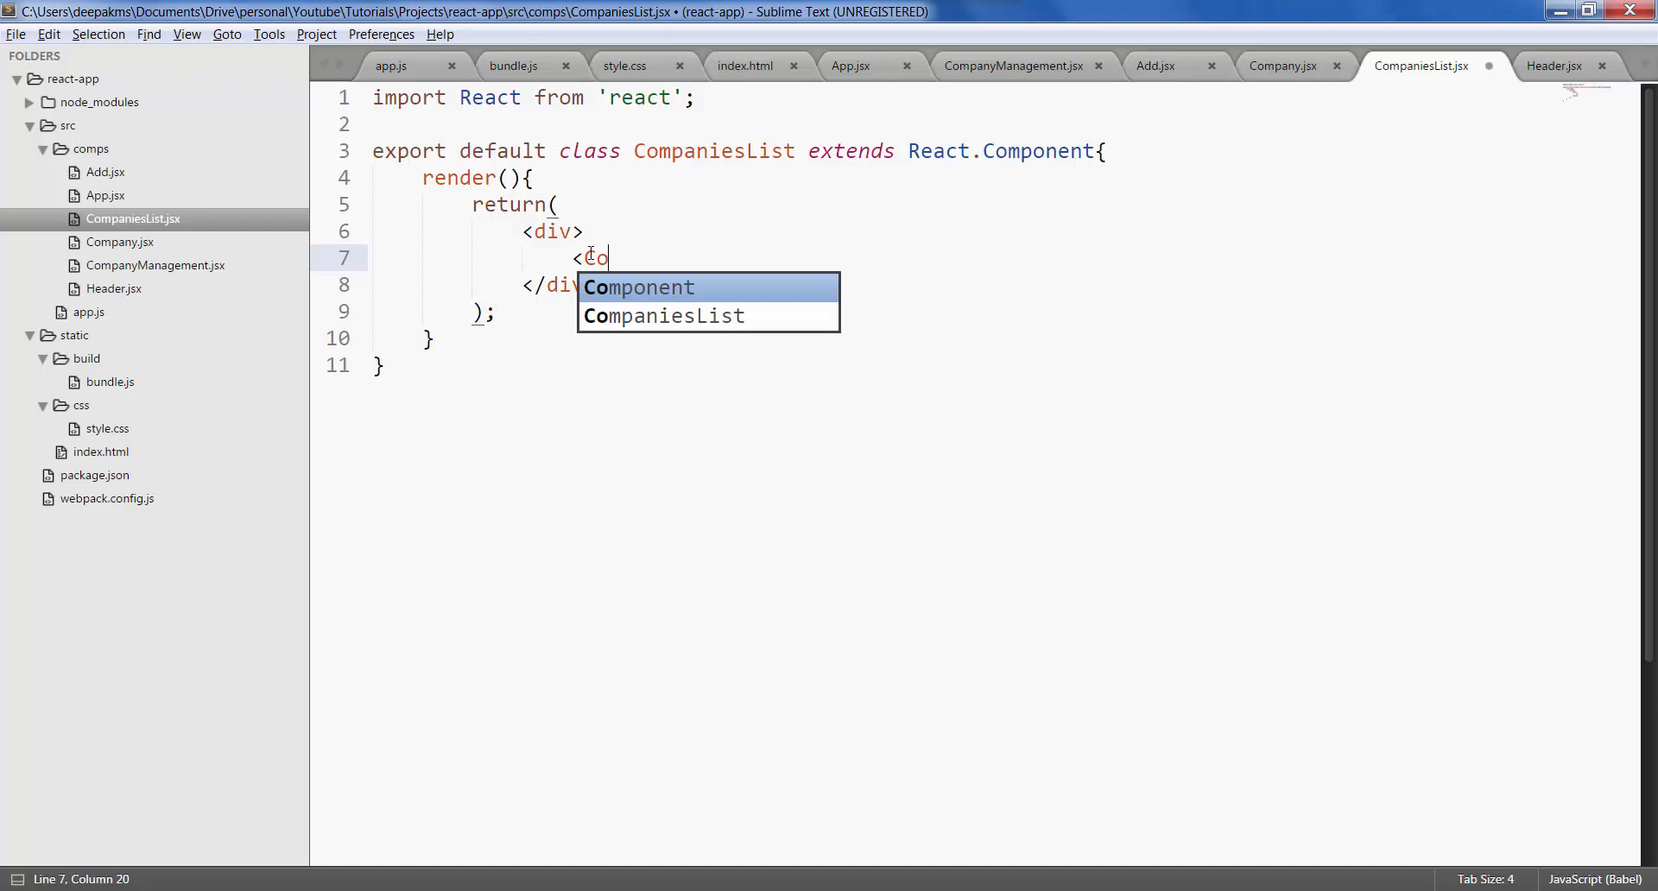
type("mpn")
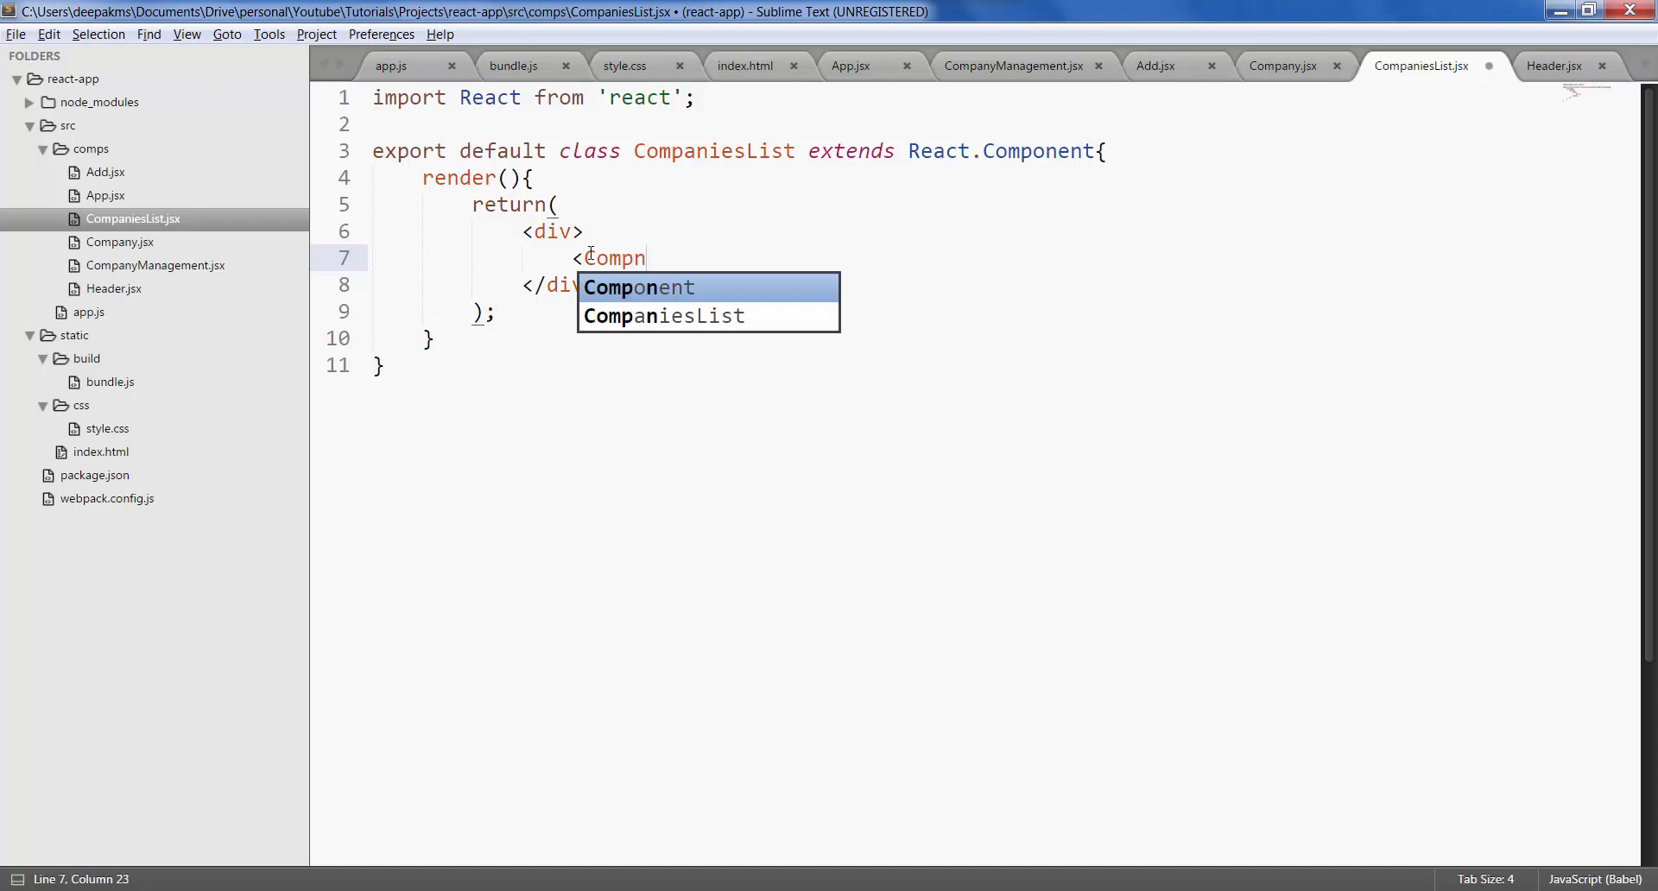
type("Company />")
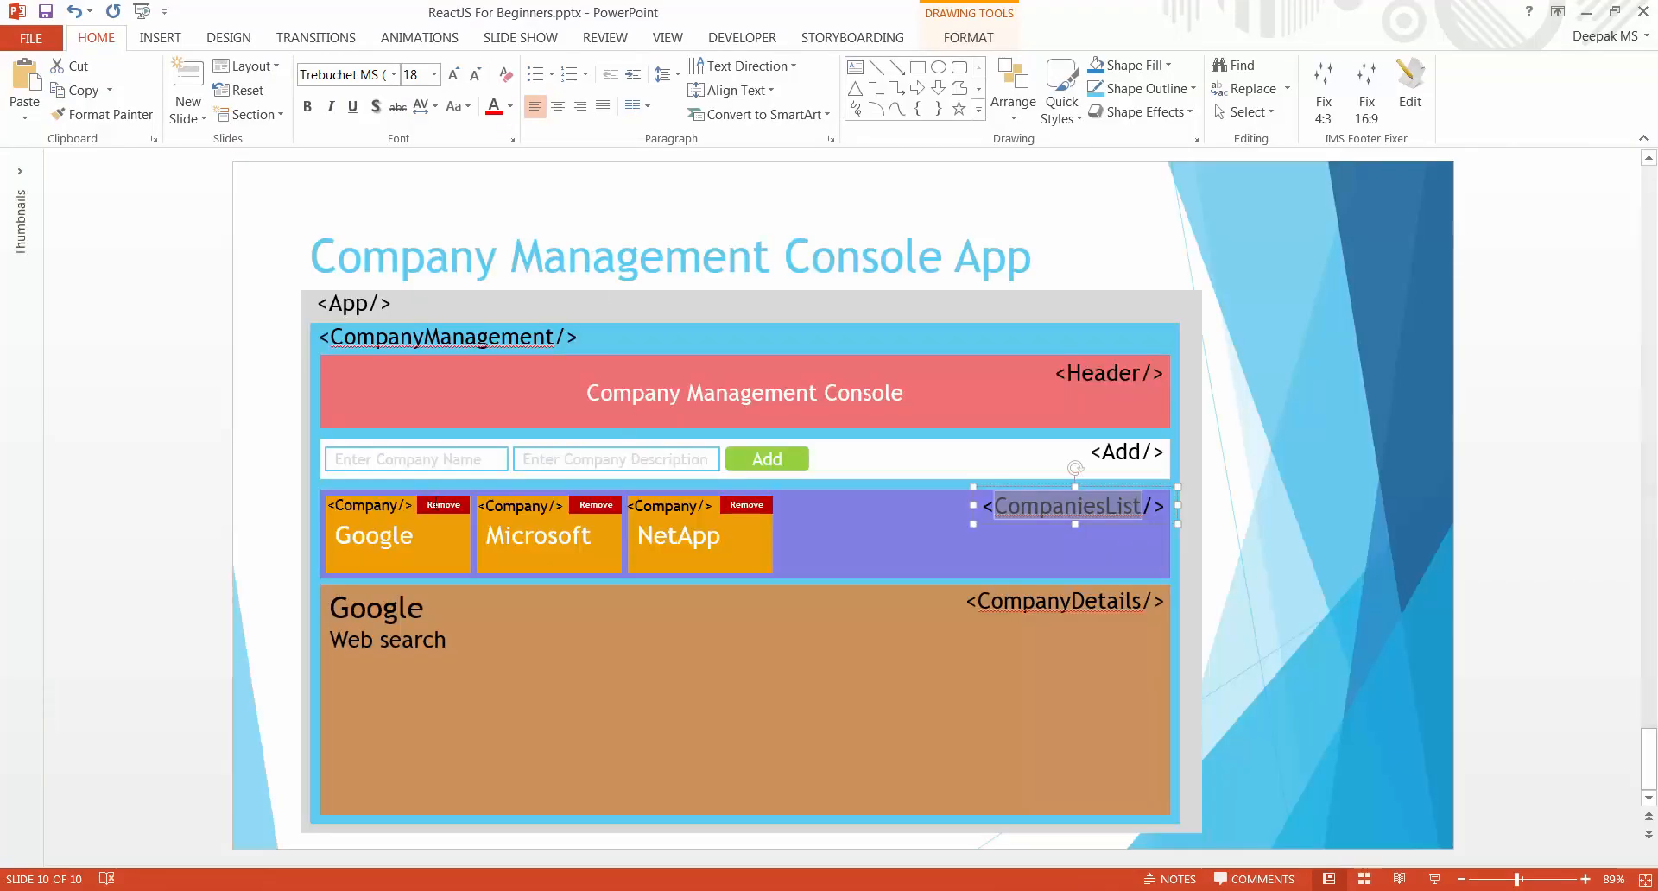
left_click(550, 535)
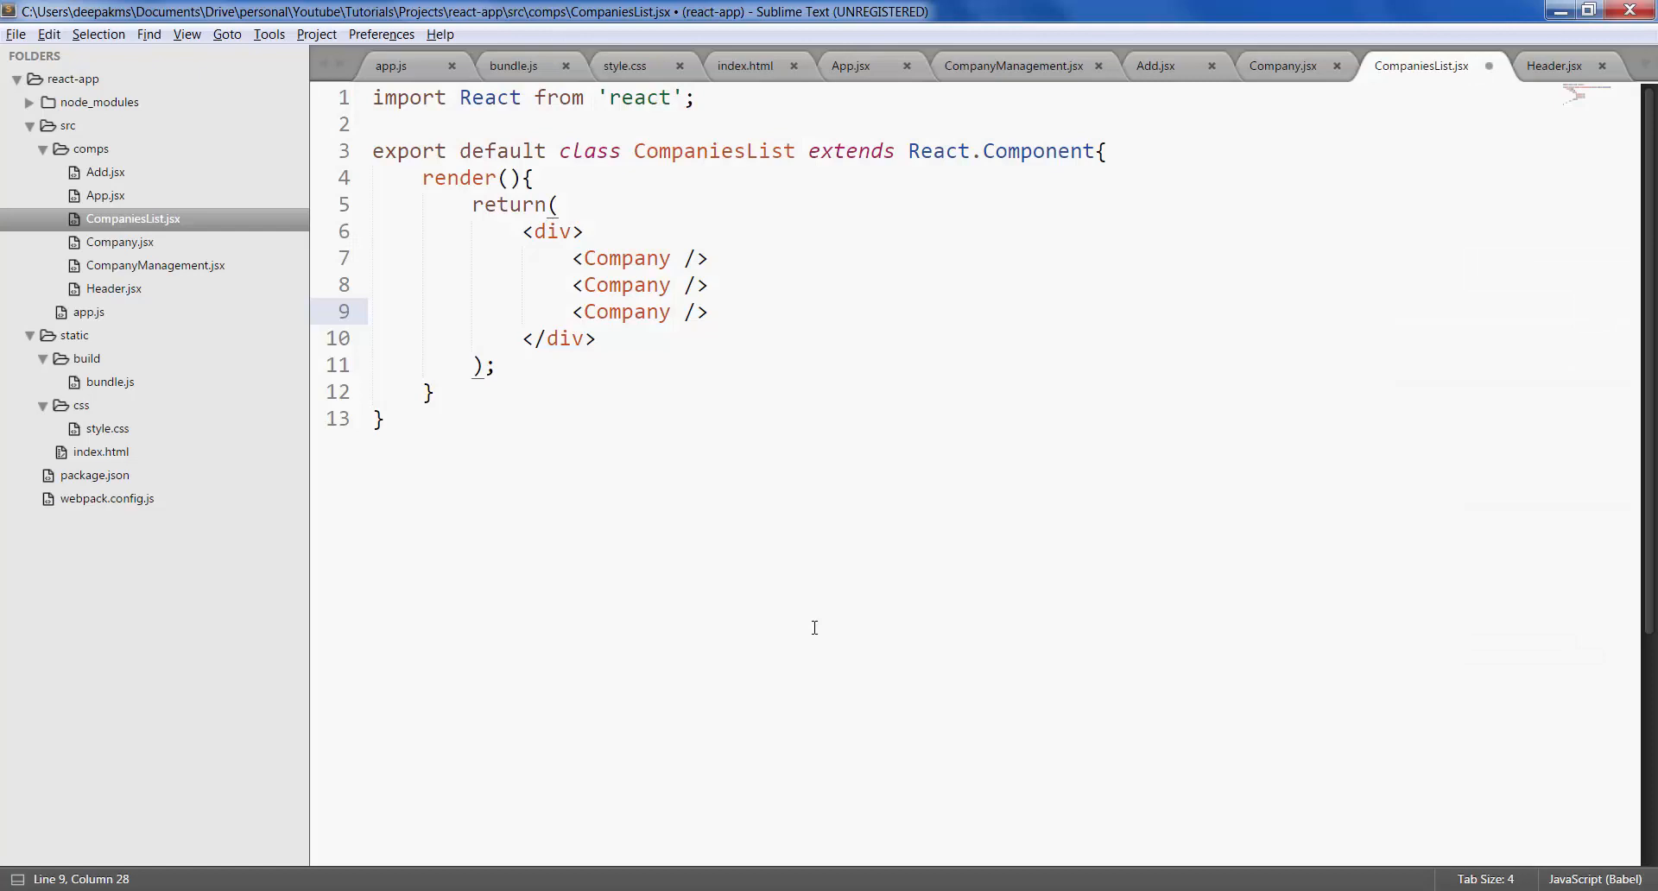
- Name the tiles Google, Microsoft and NetApp, import Company from 'comps/Company.jsx', and save
left_click(686, 257)
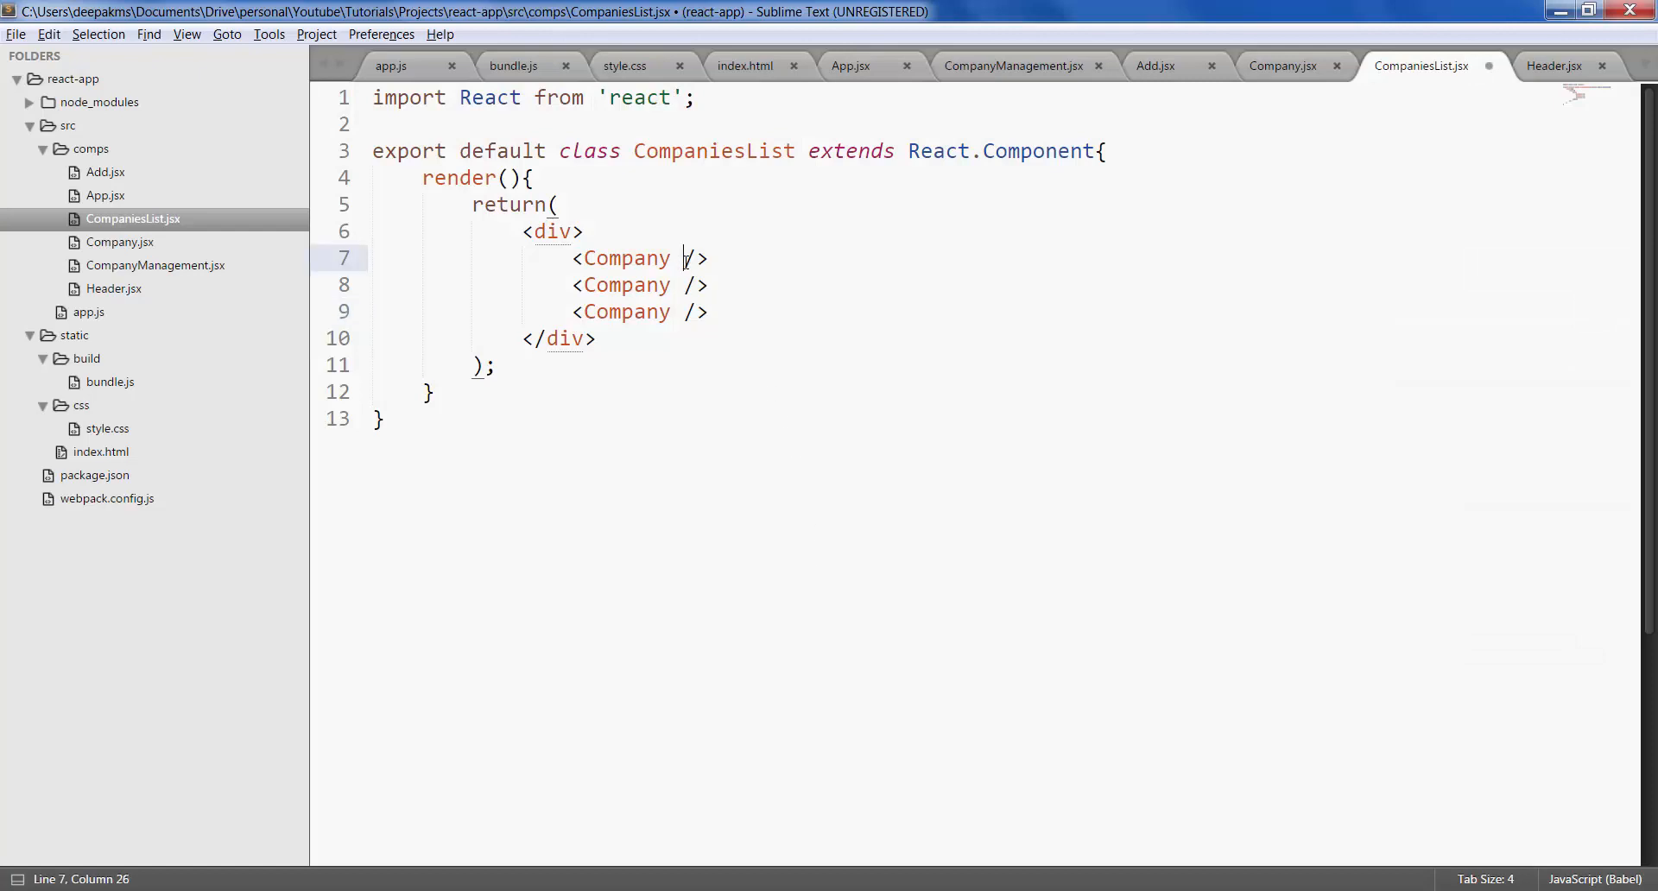
type("name=")
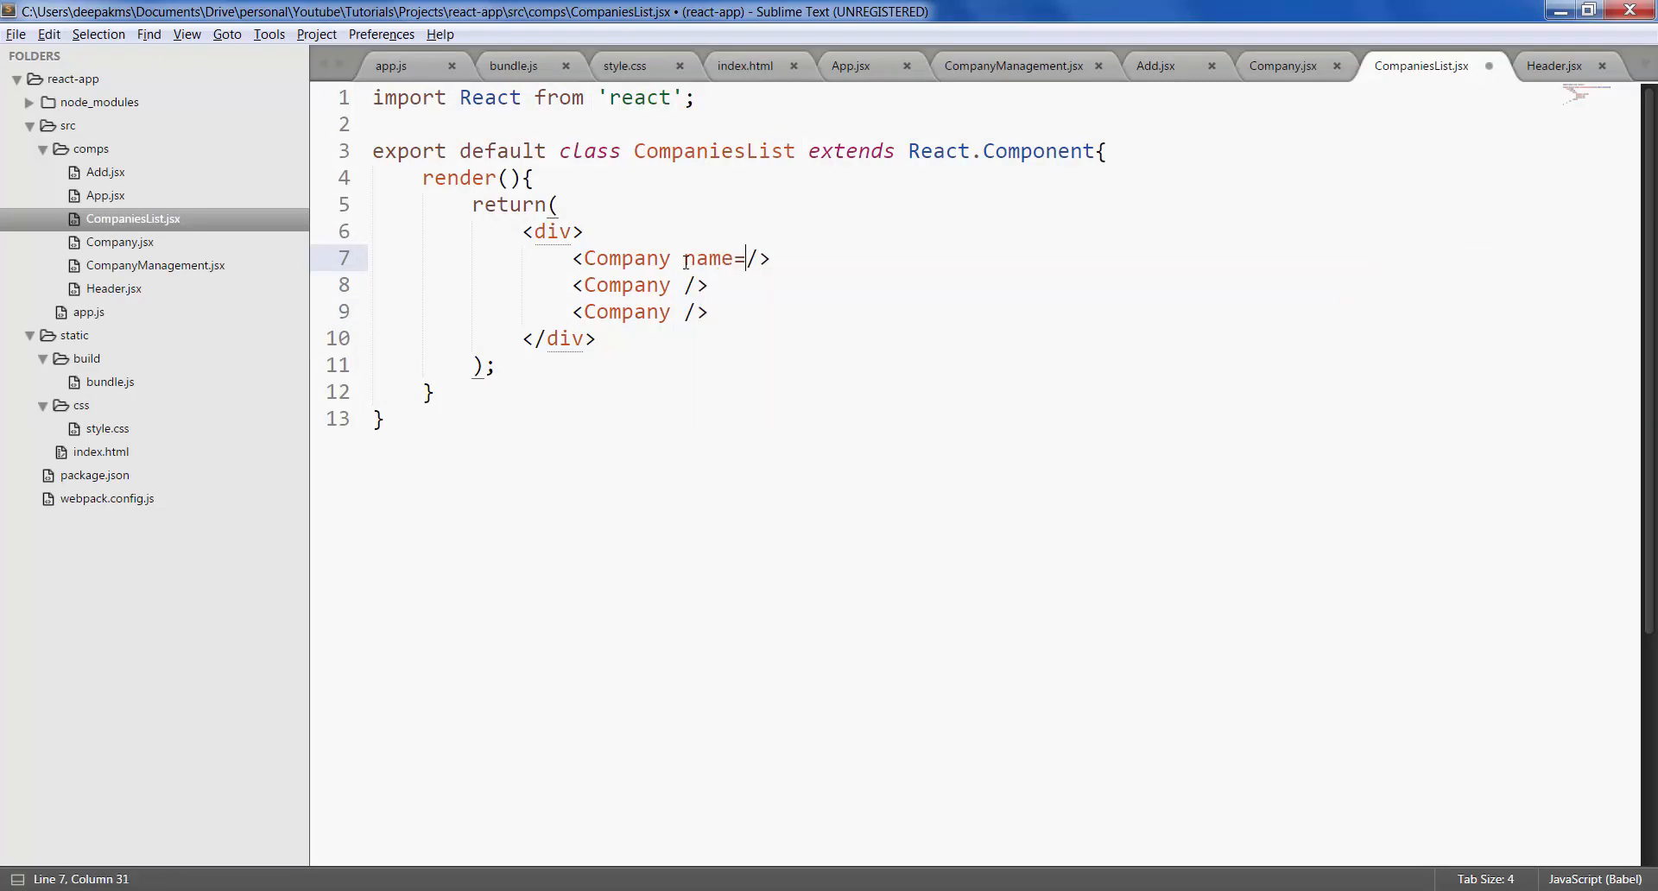
type("\"Google")
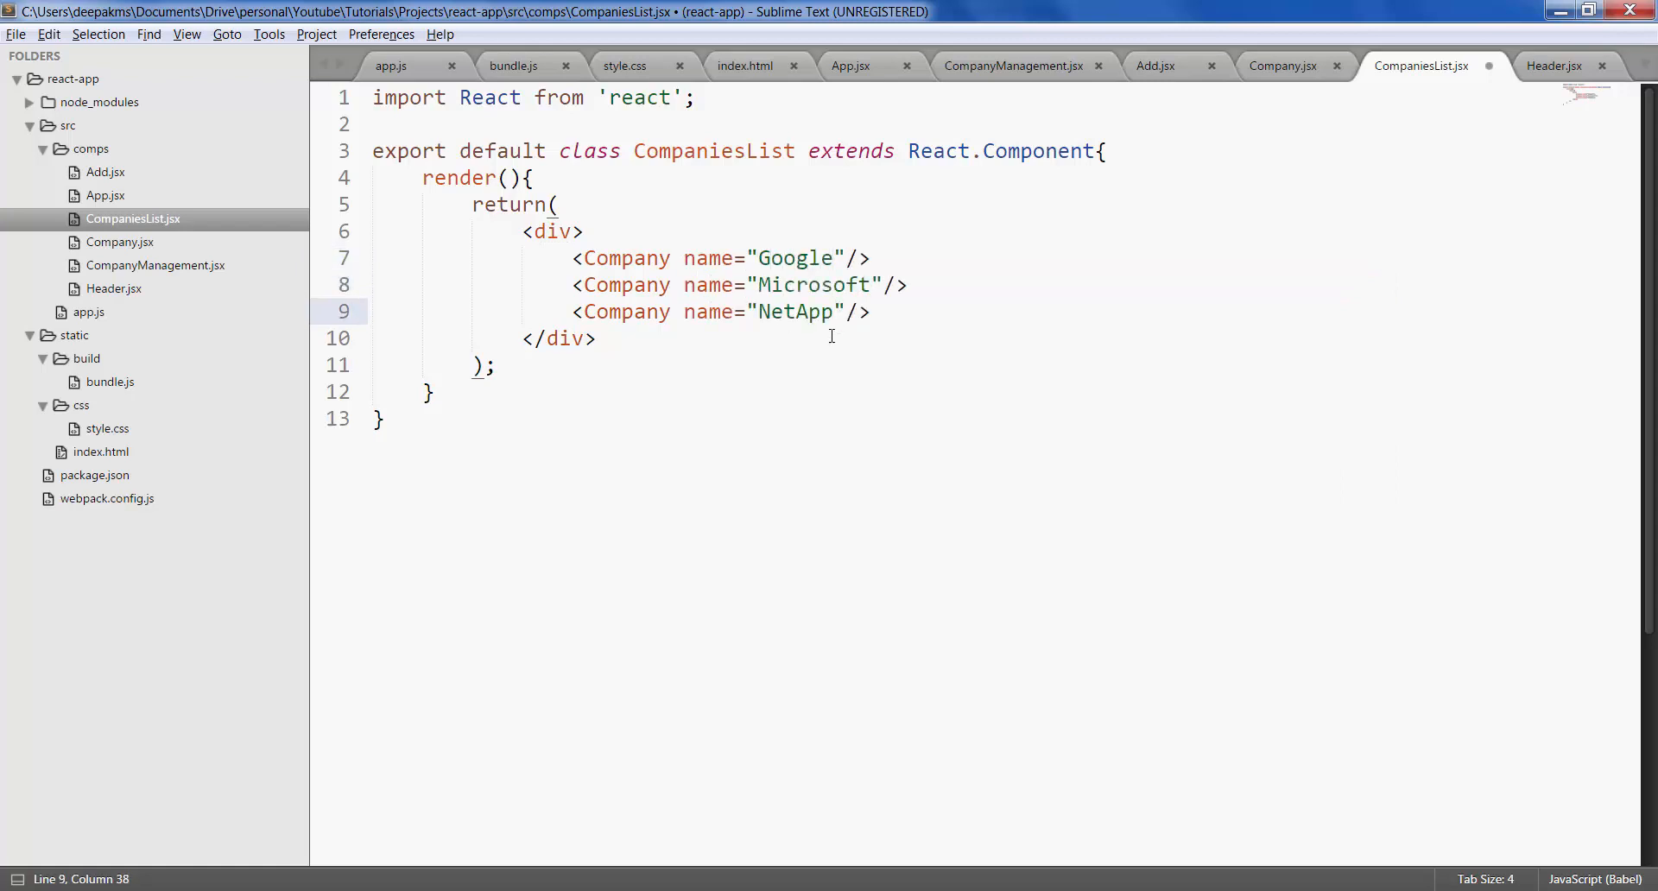
left_click(622, 258)
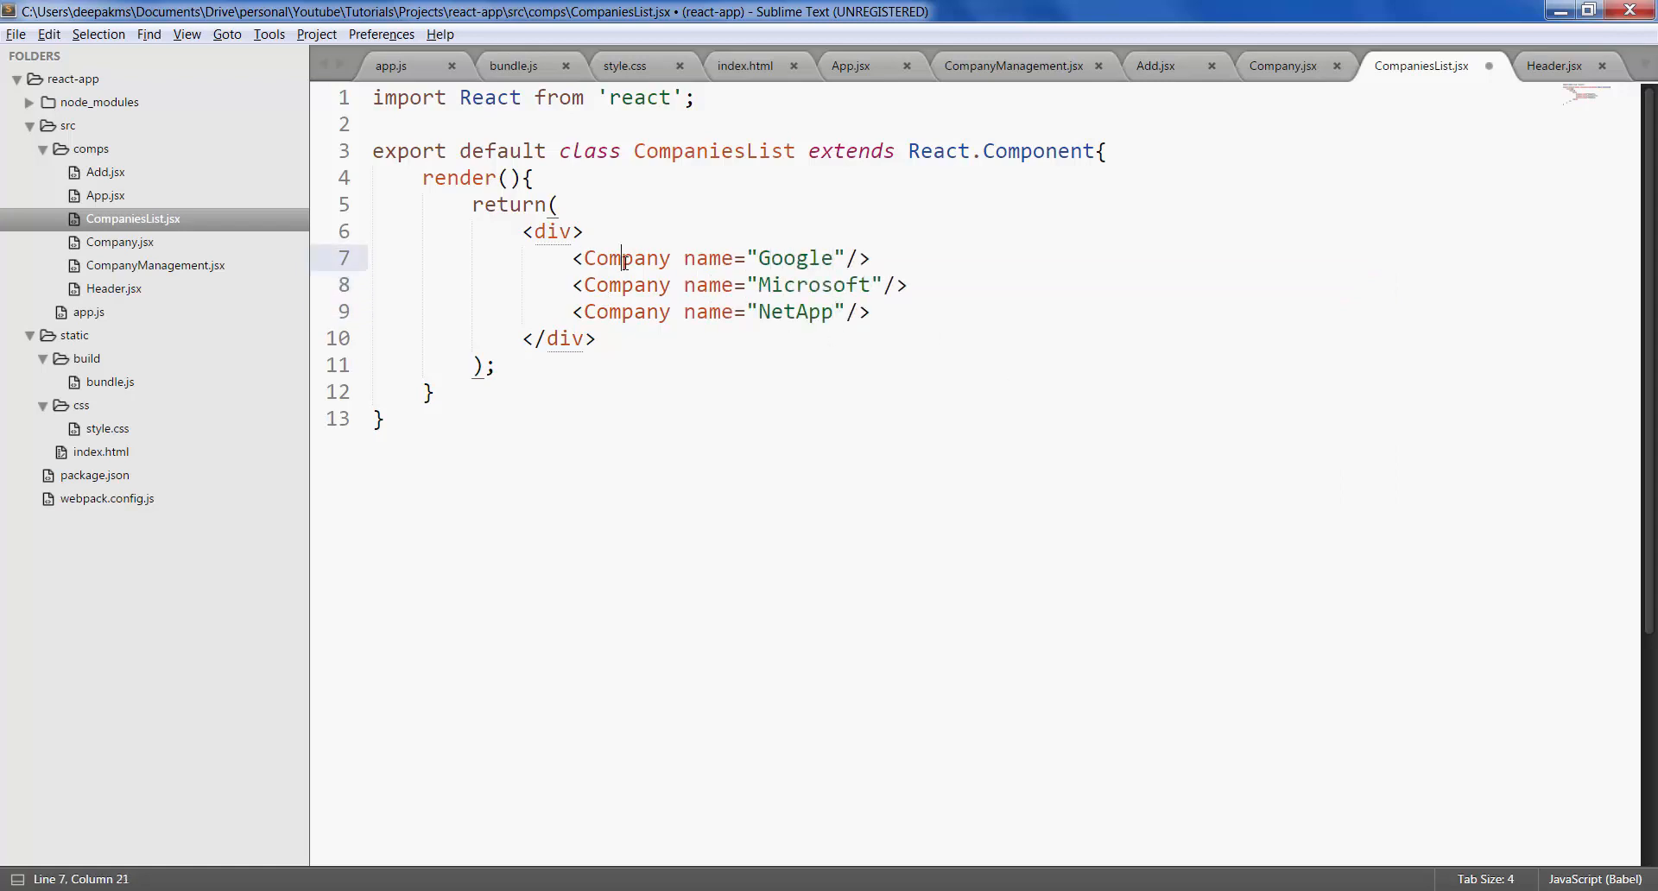
double_click(625, 257)
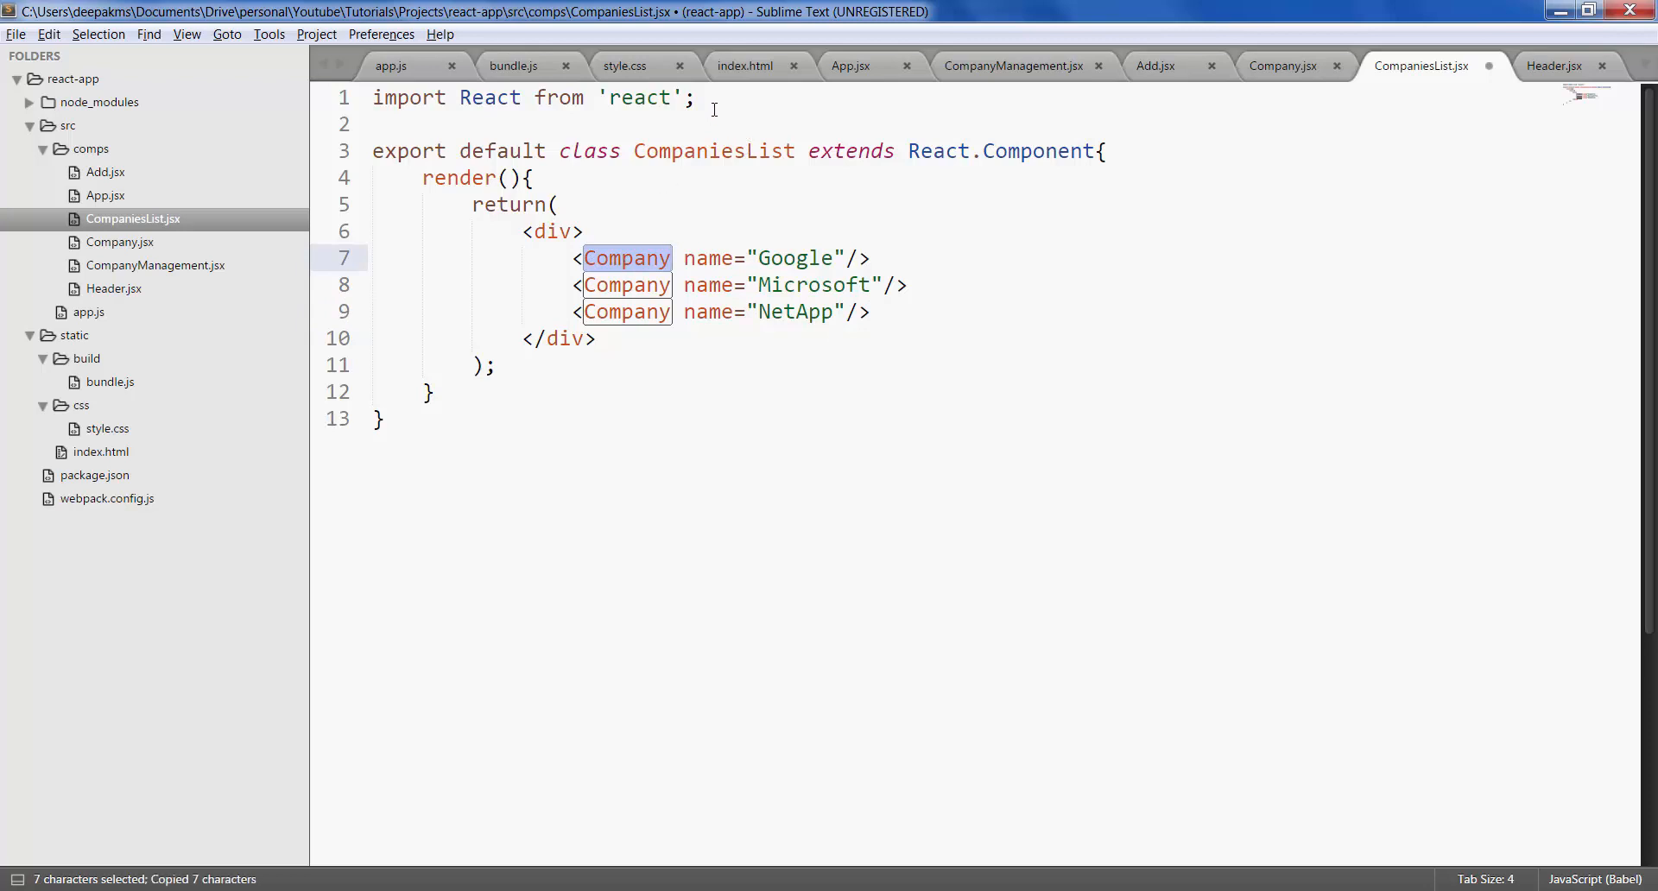
type("import Company from '")
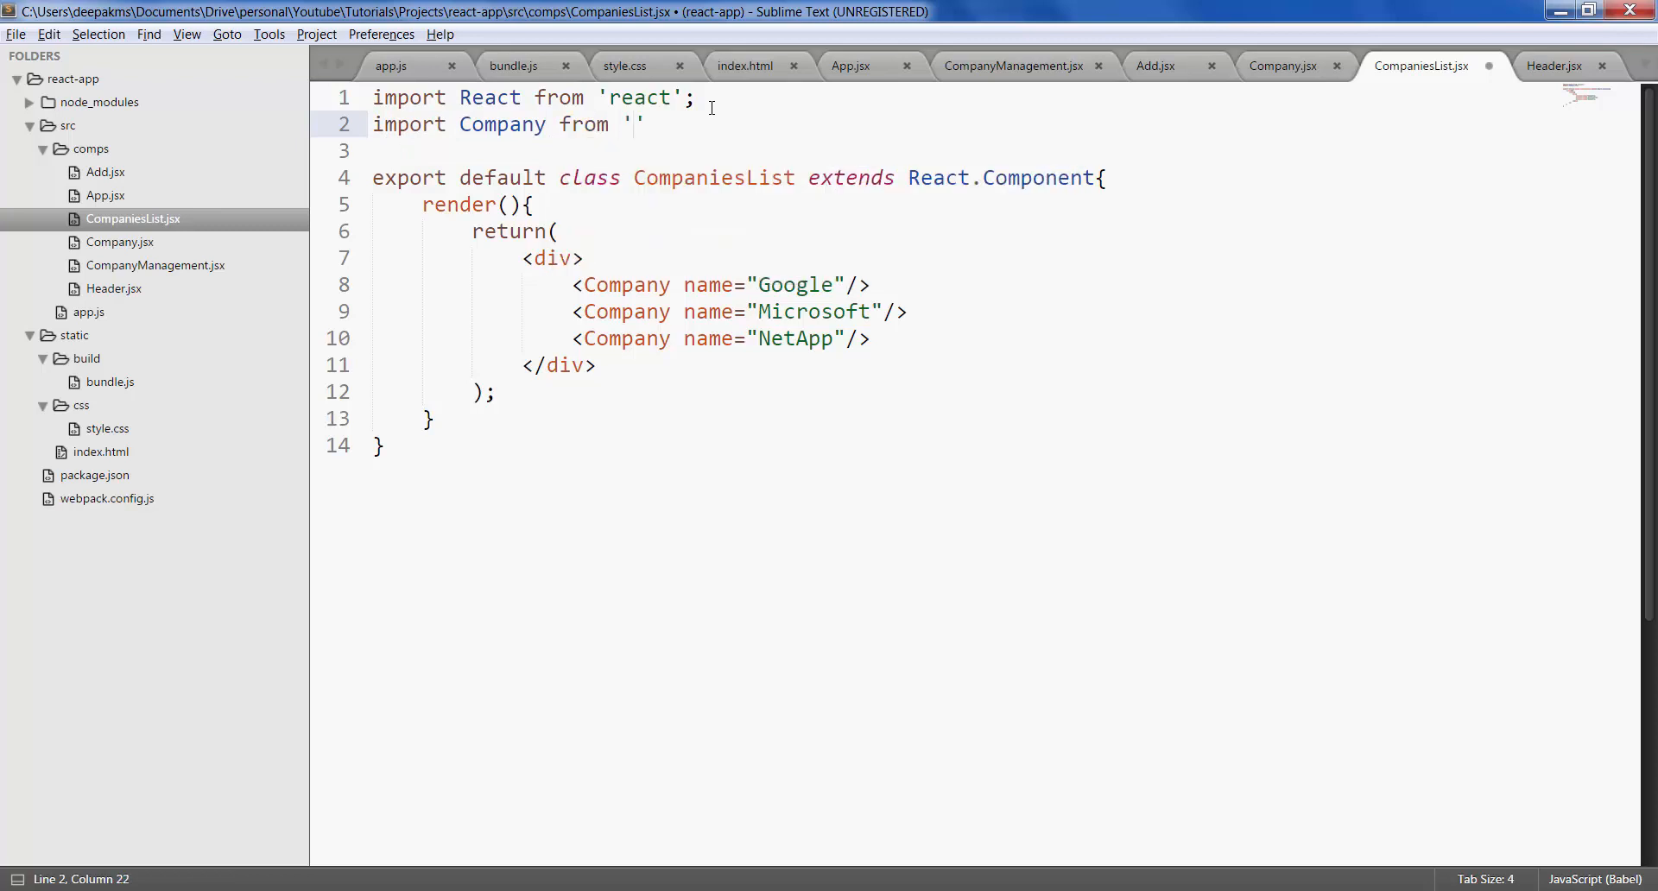
type("comps/")
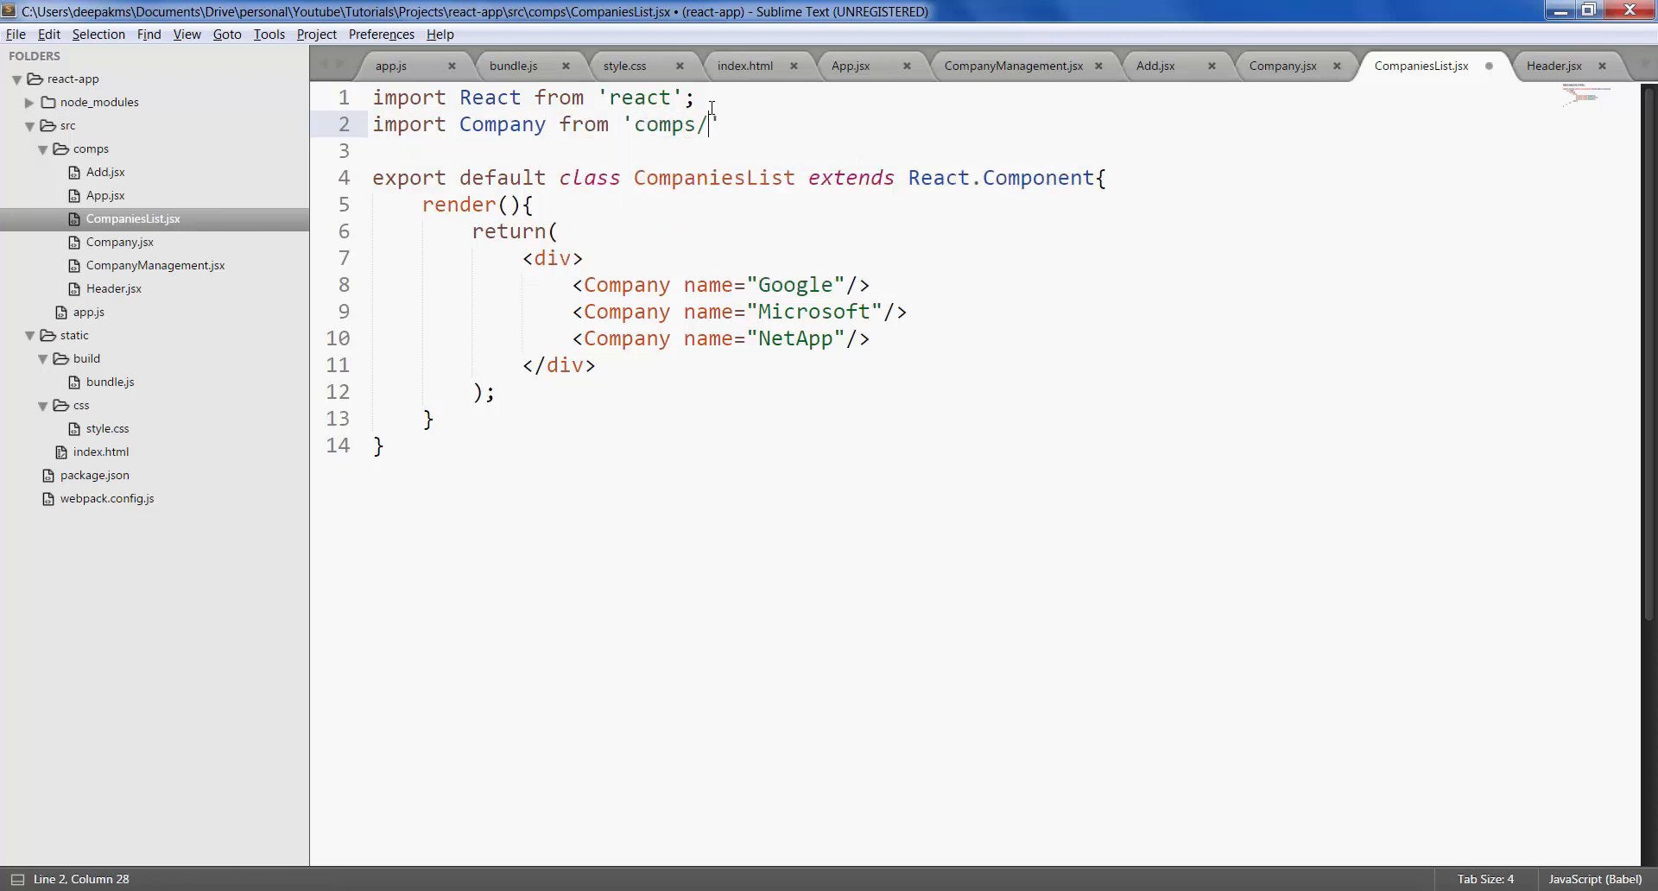
type("Company.jsx")
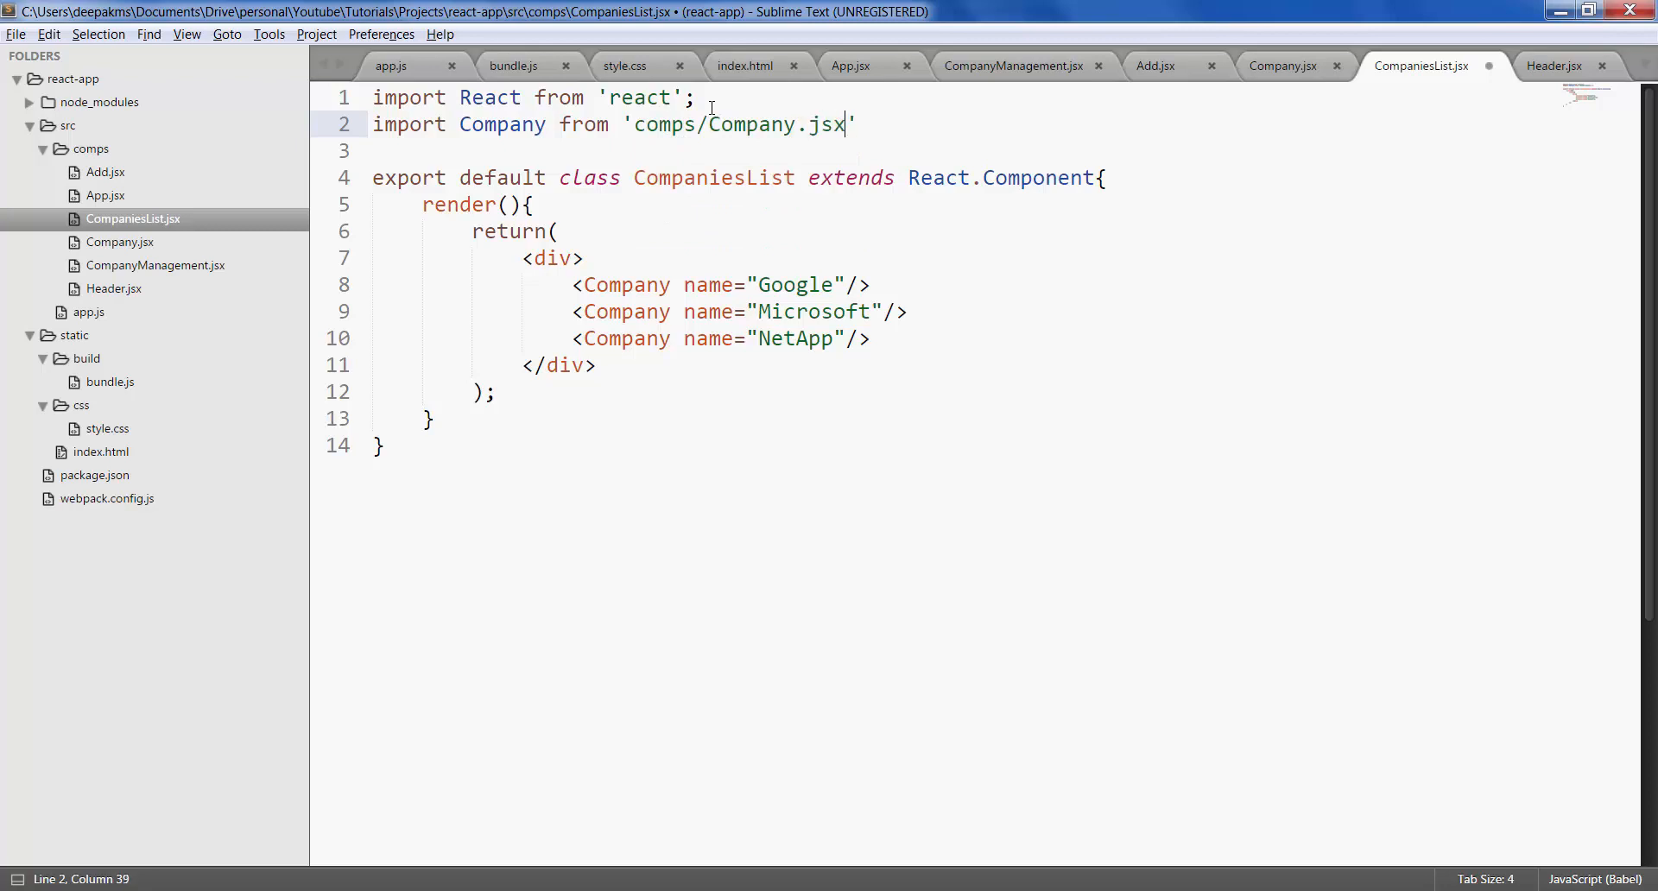
type(";")
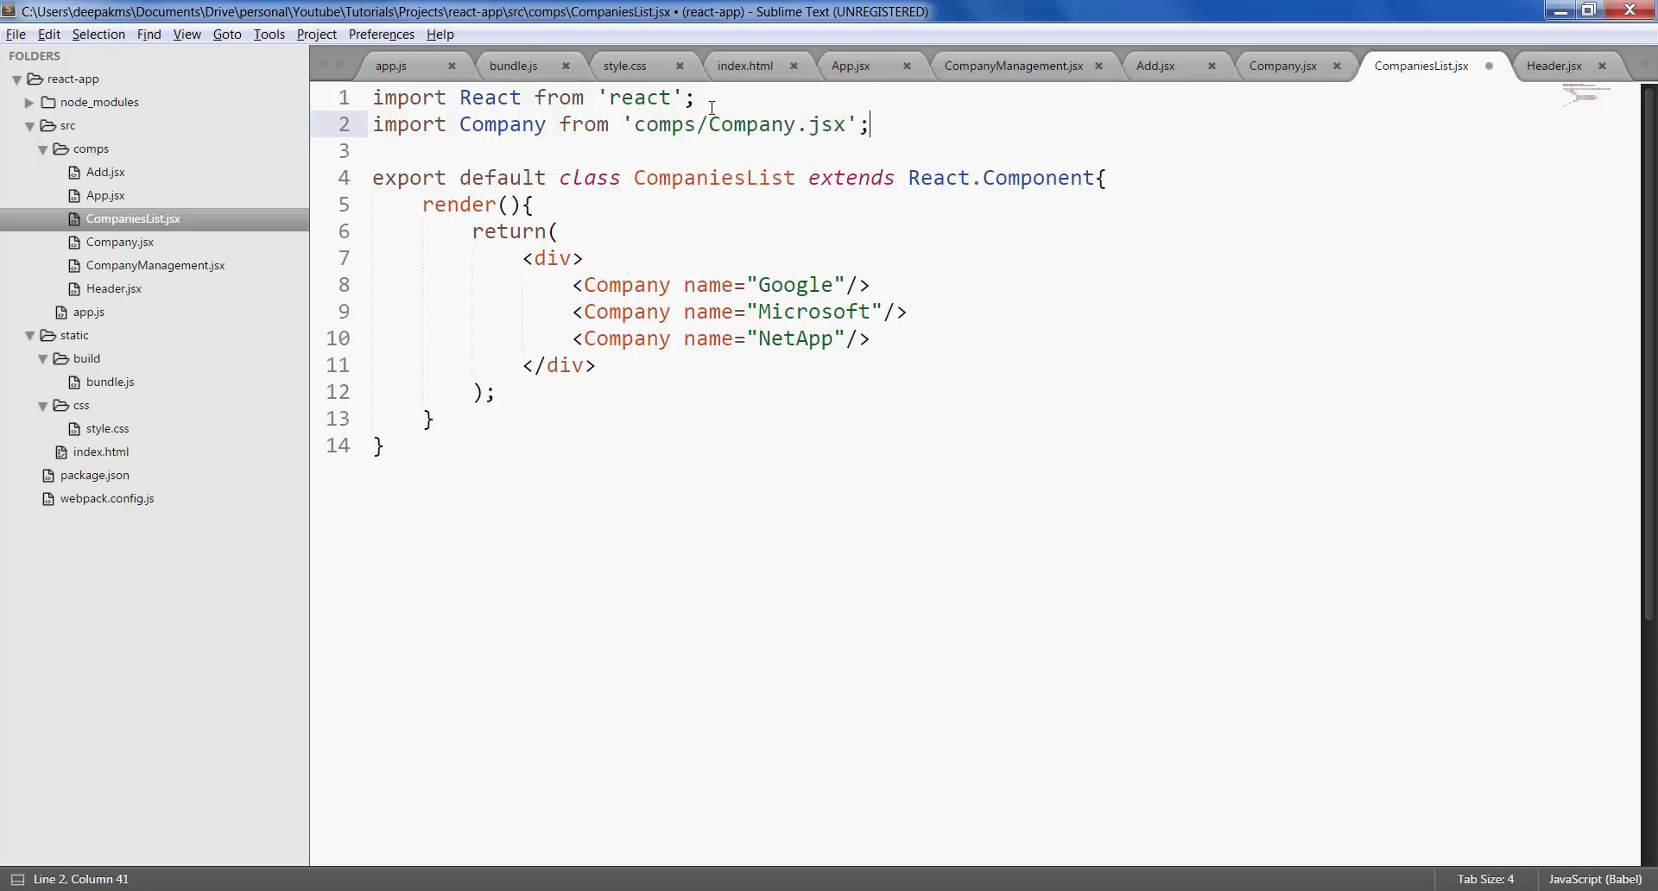
key("ctrl+s")
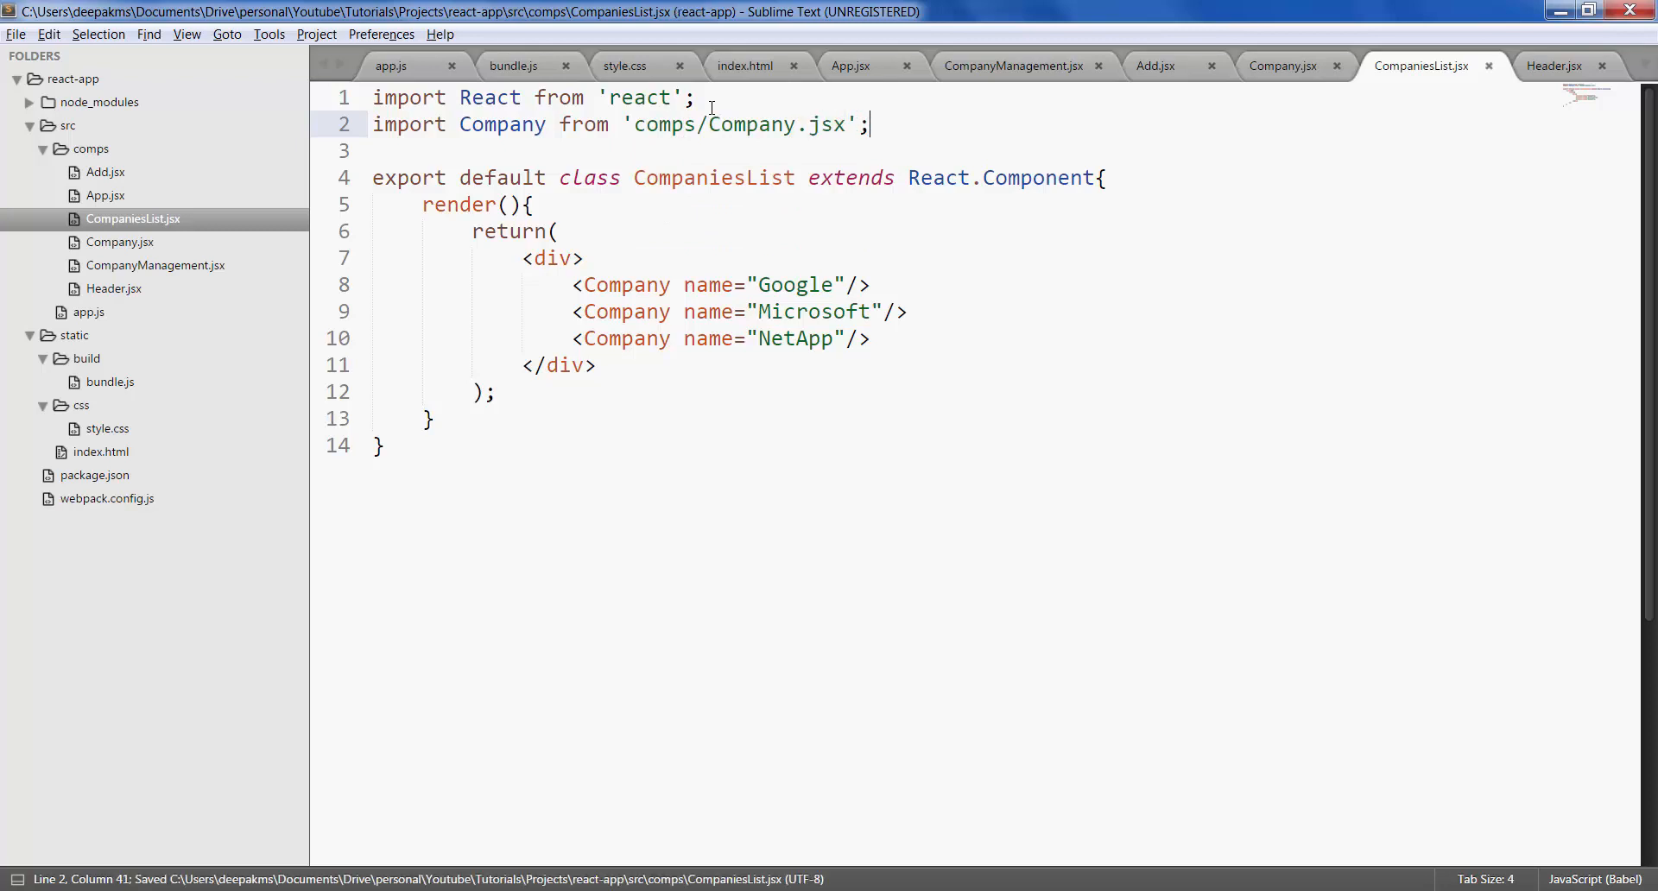
- Replace Company.jsx's hardcoded Google heading with {this.props.name} and save
left_click(1284, 66)
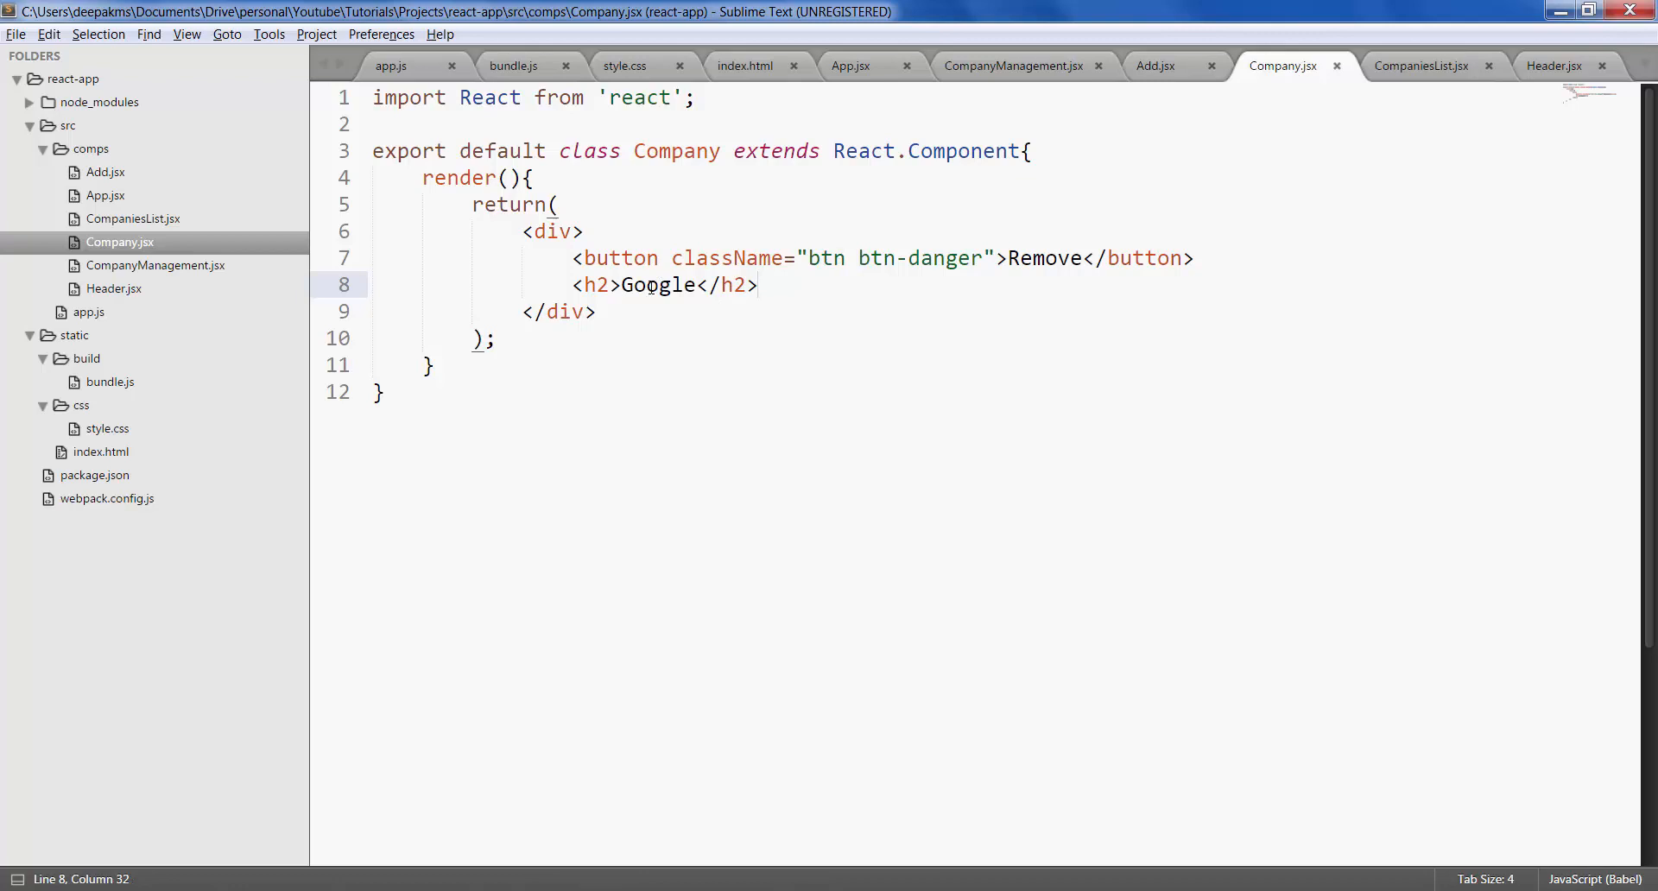
double_click(656, 285)
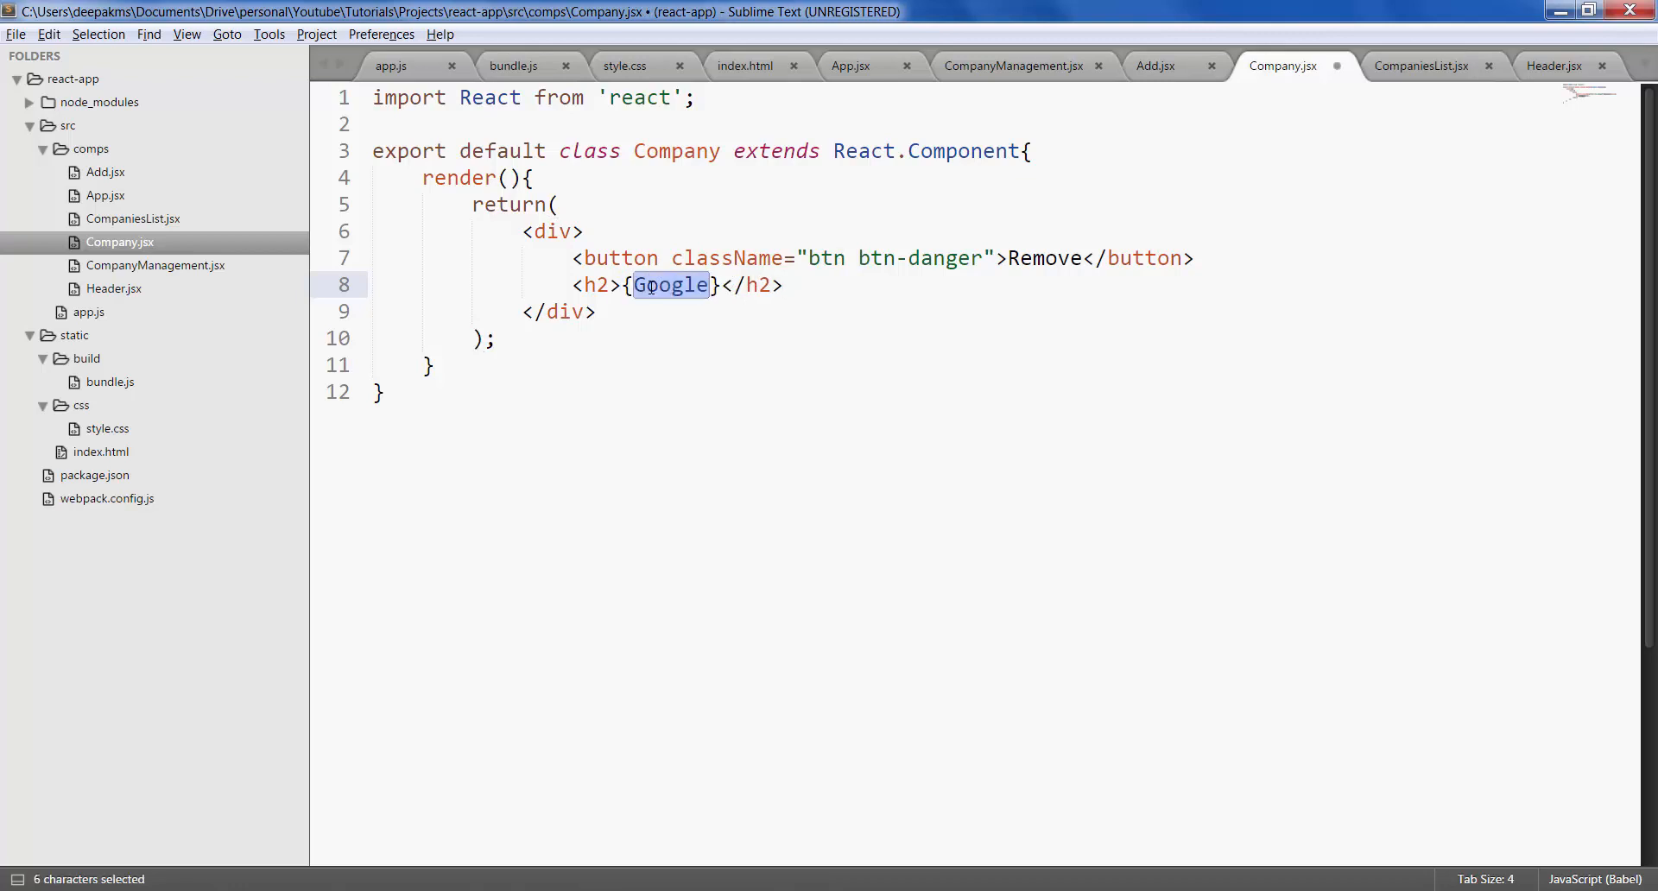
type("this.props.")
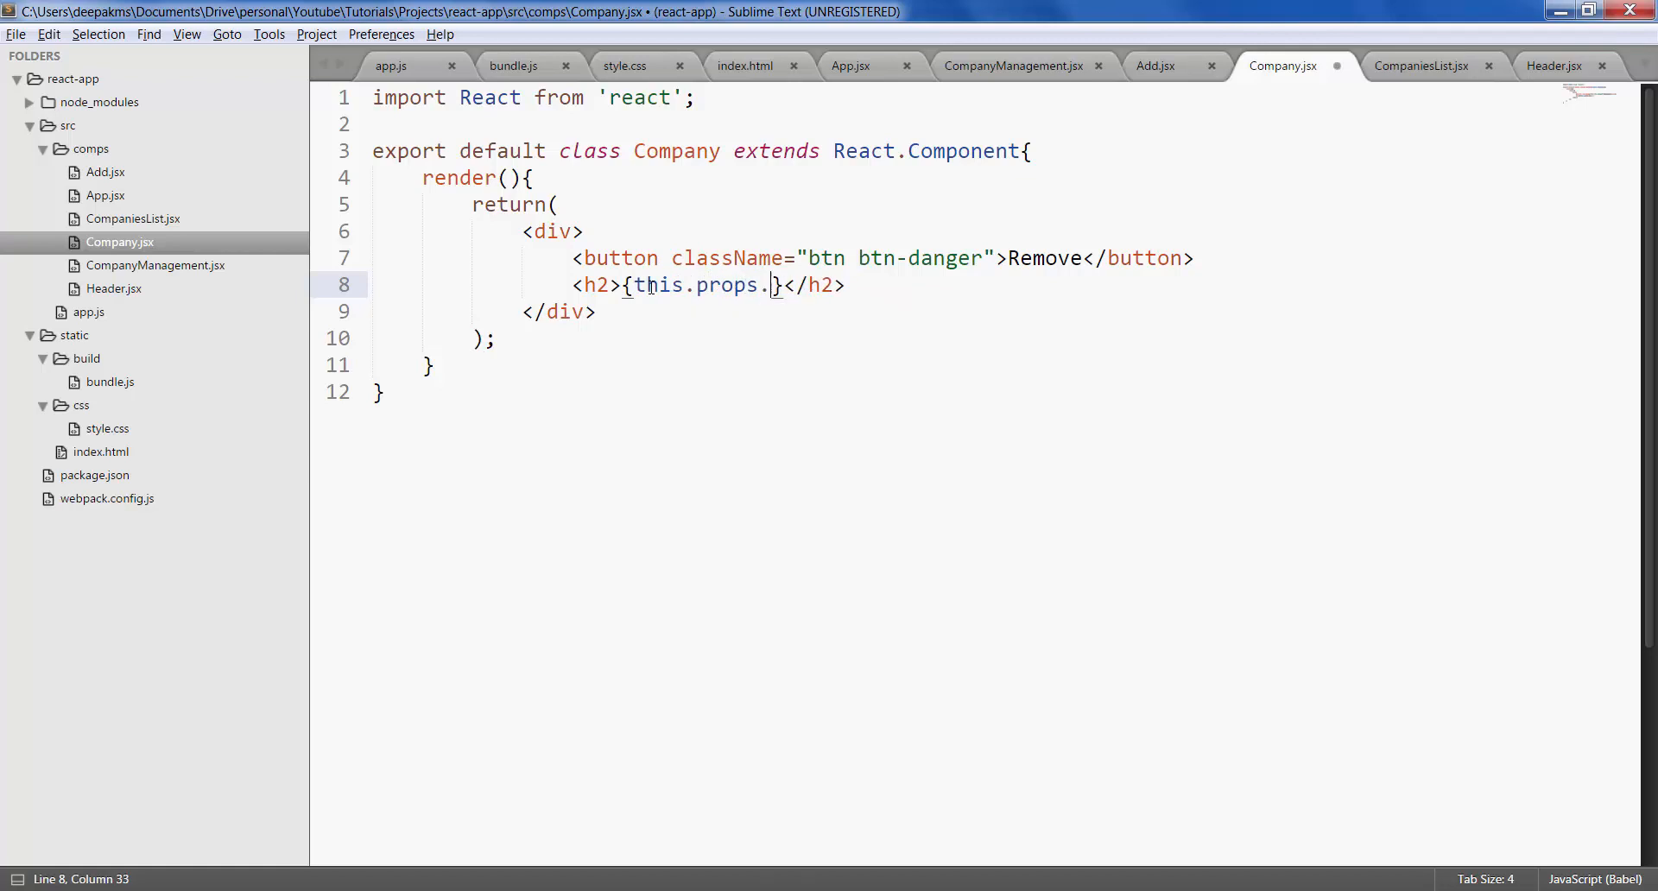
type("name")
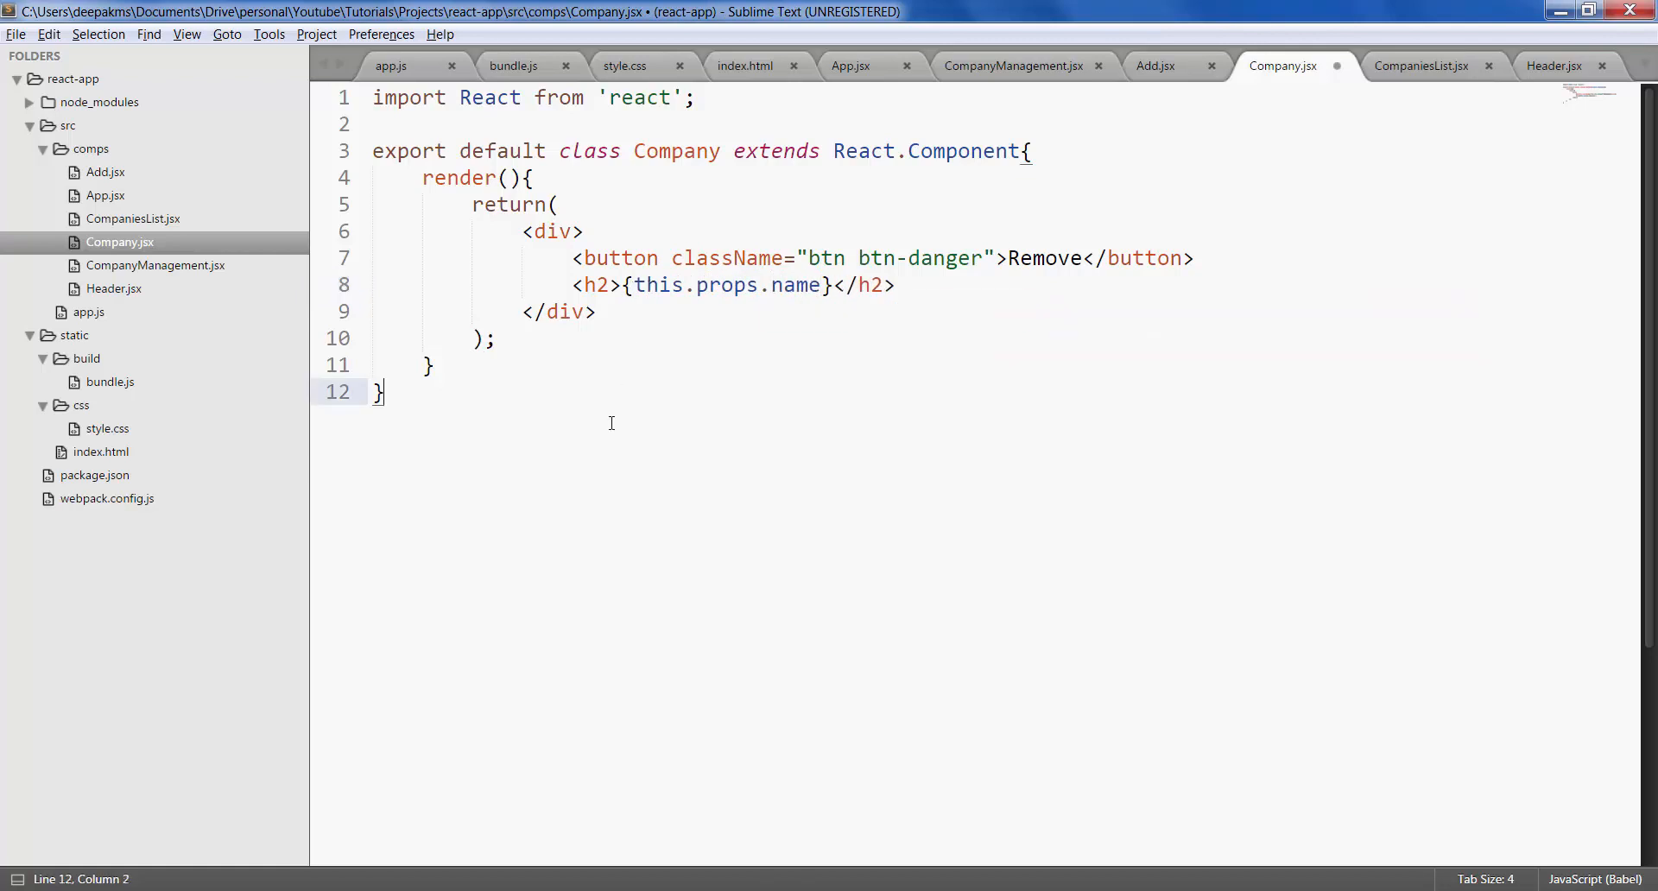
mouse_move(1116, 278)
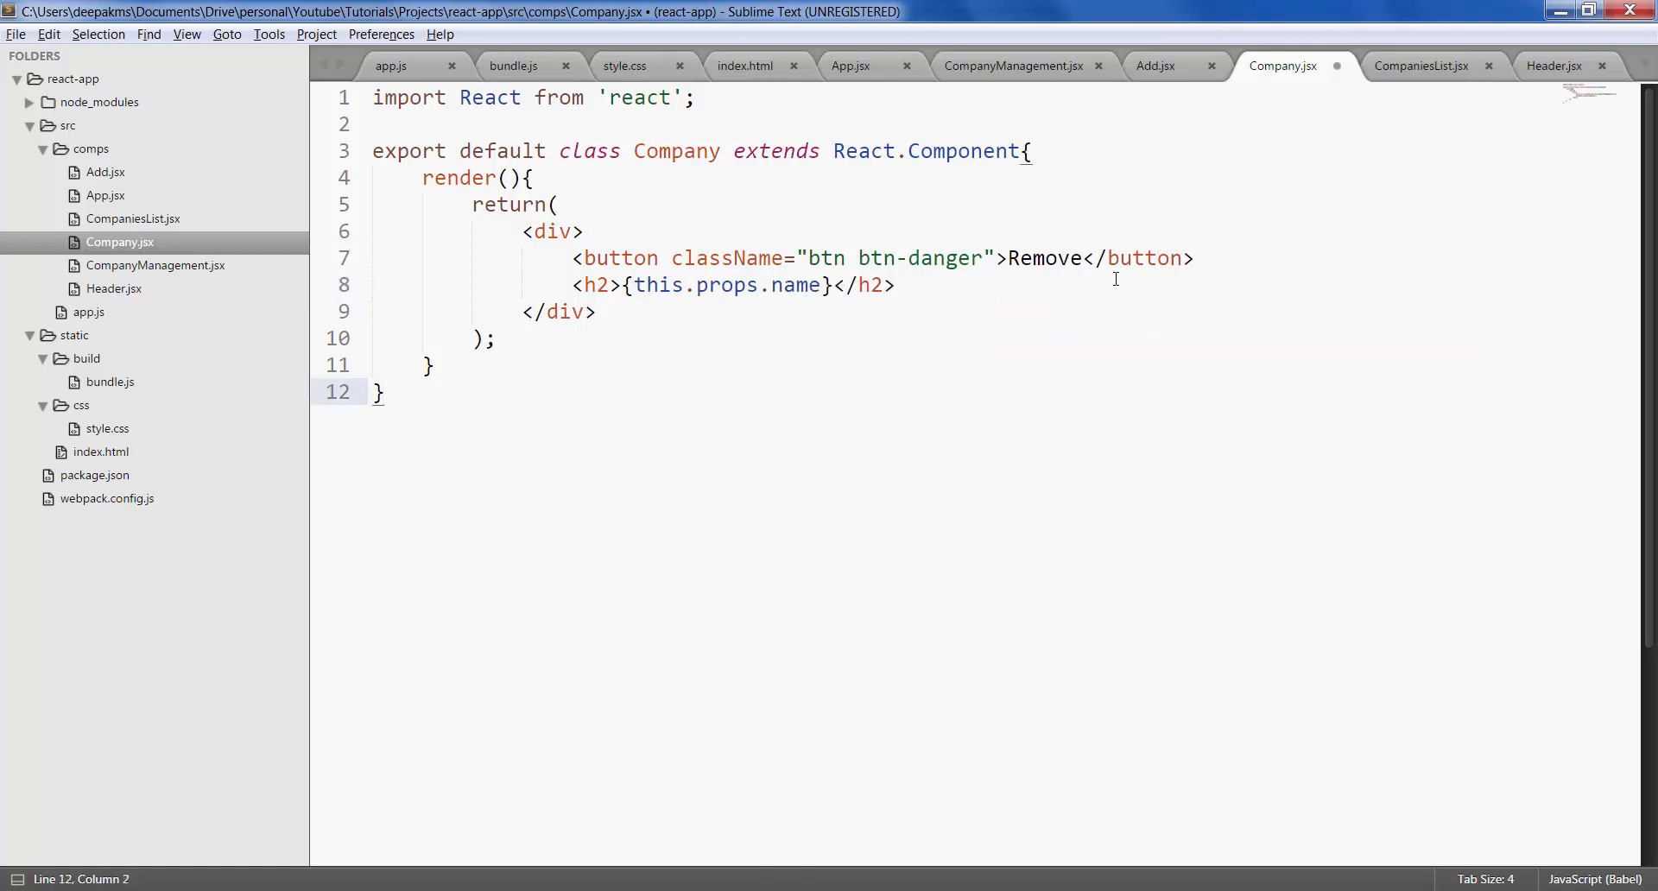
key("ctrl+s")
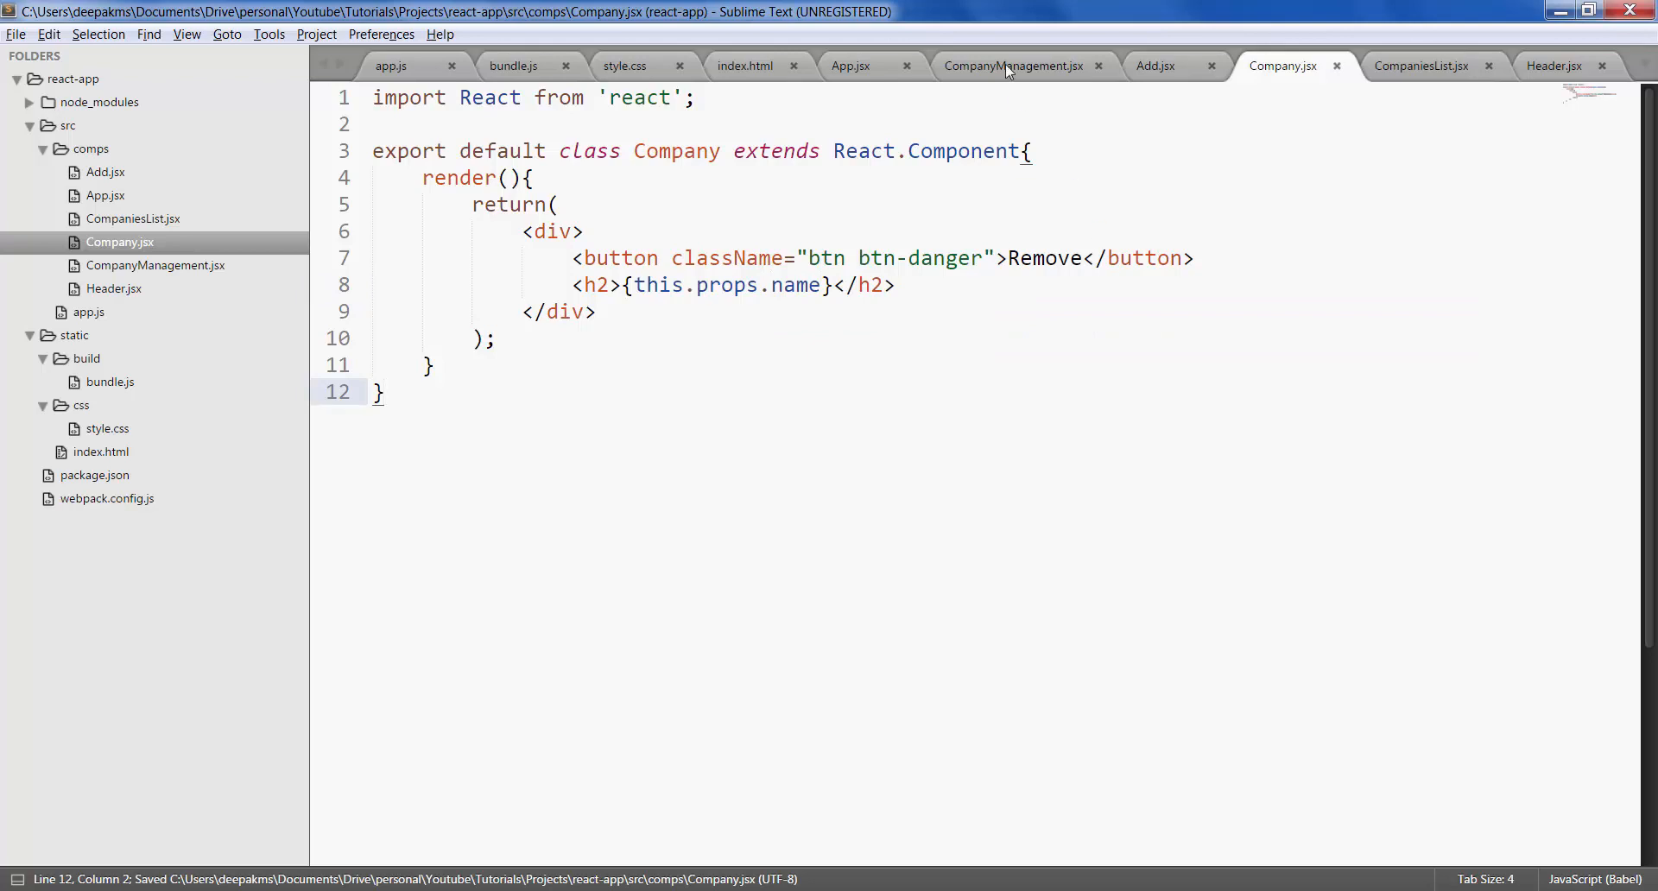
left_click(1014, 65)
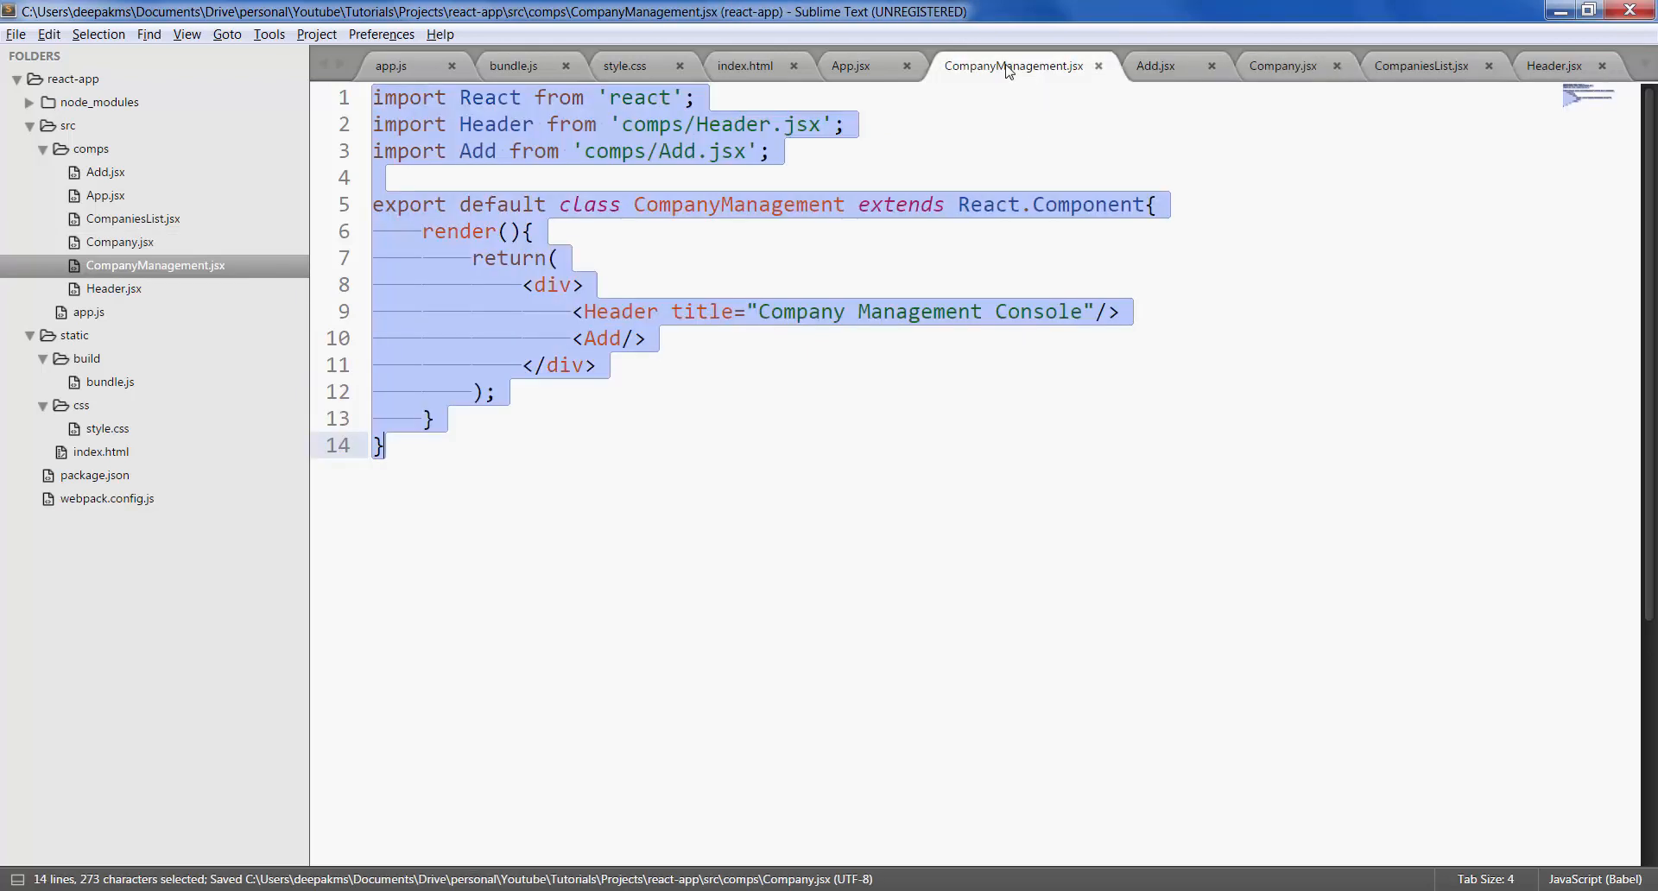
- Add a <CompaniesList/> tag after <Add/> in CompanyManagement.jsx and save
left_click(663, 333)
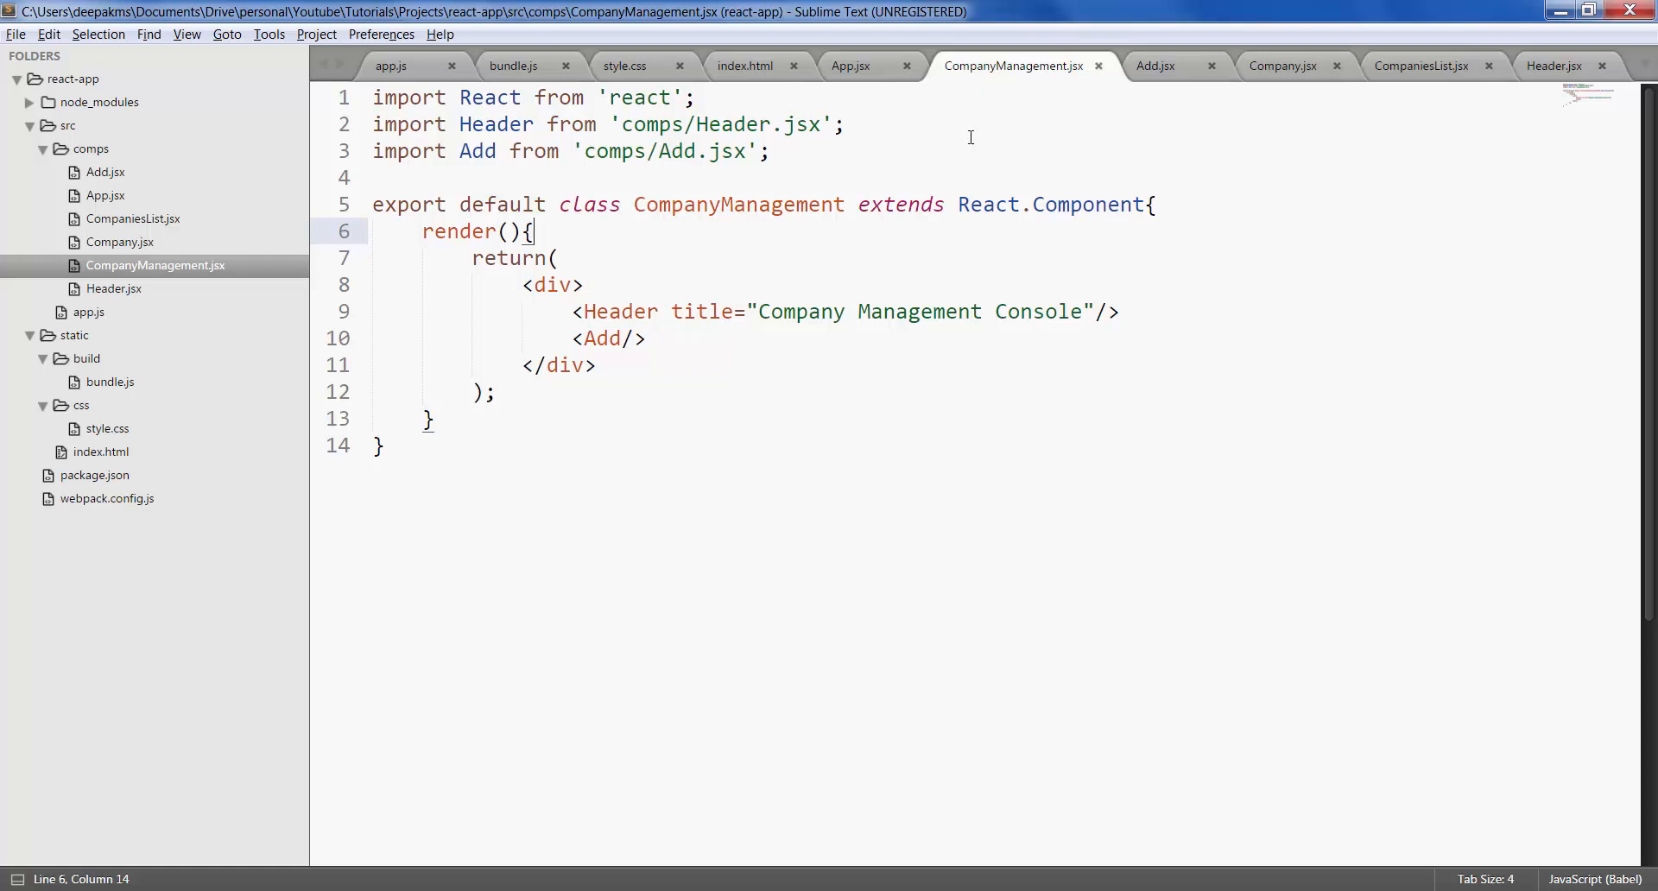
left_click(653, 337)
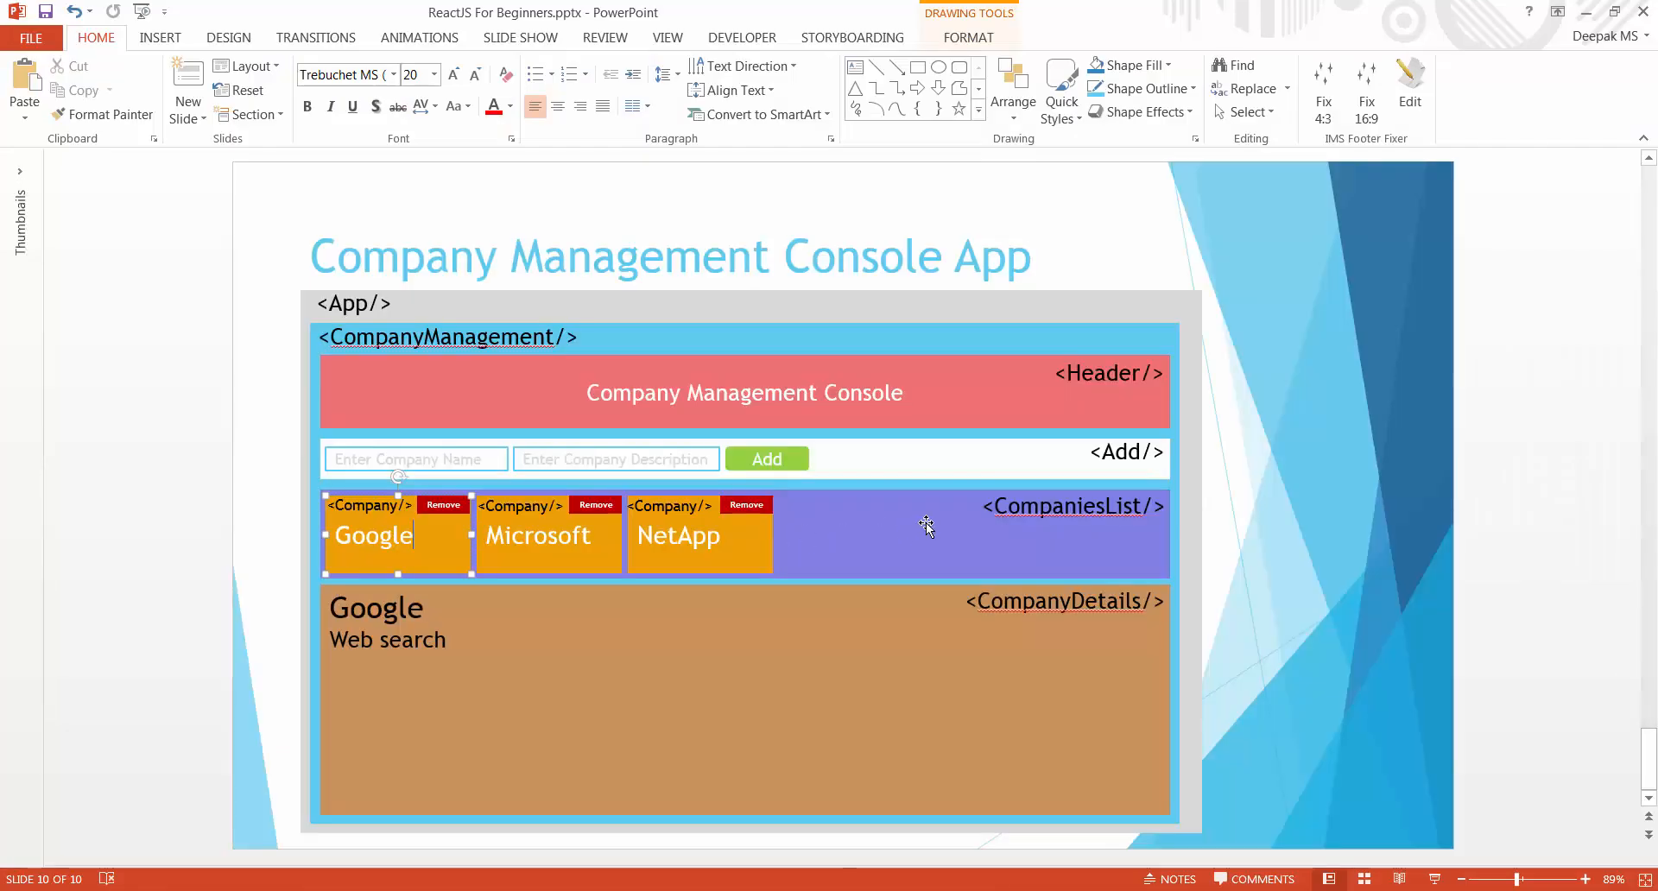
left_click(1109, 371)
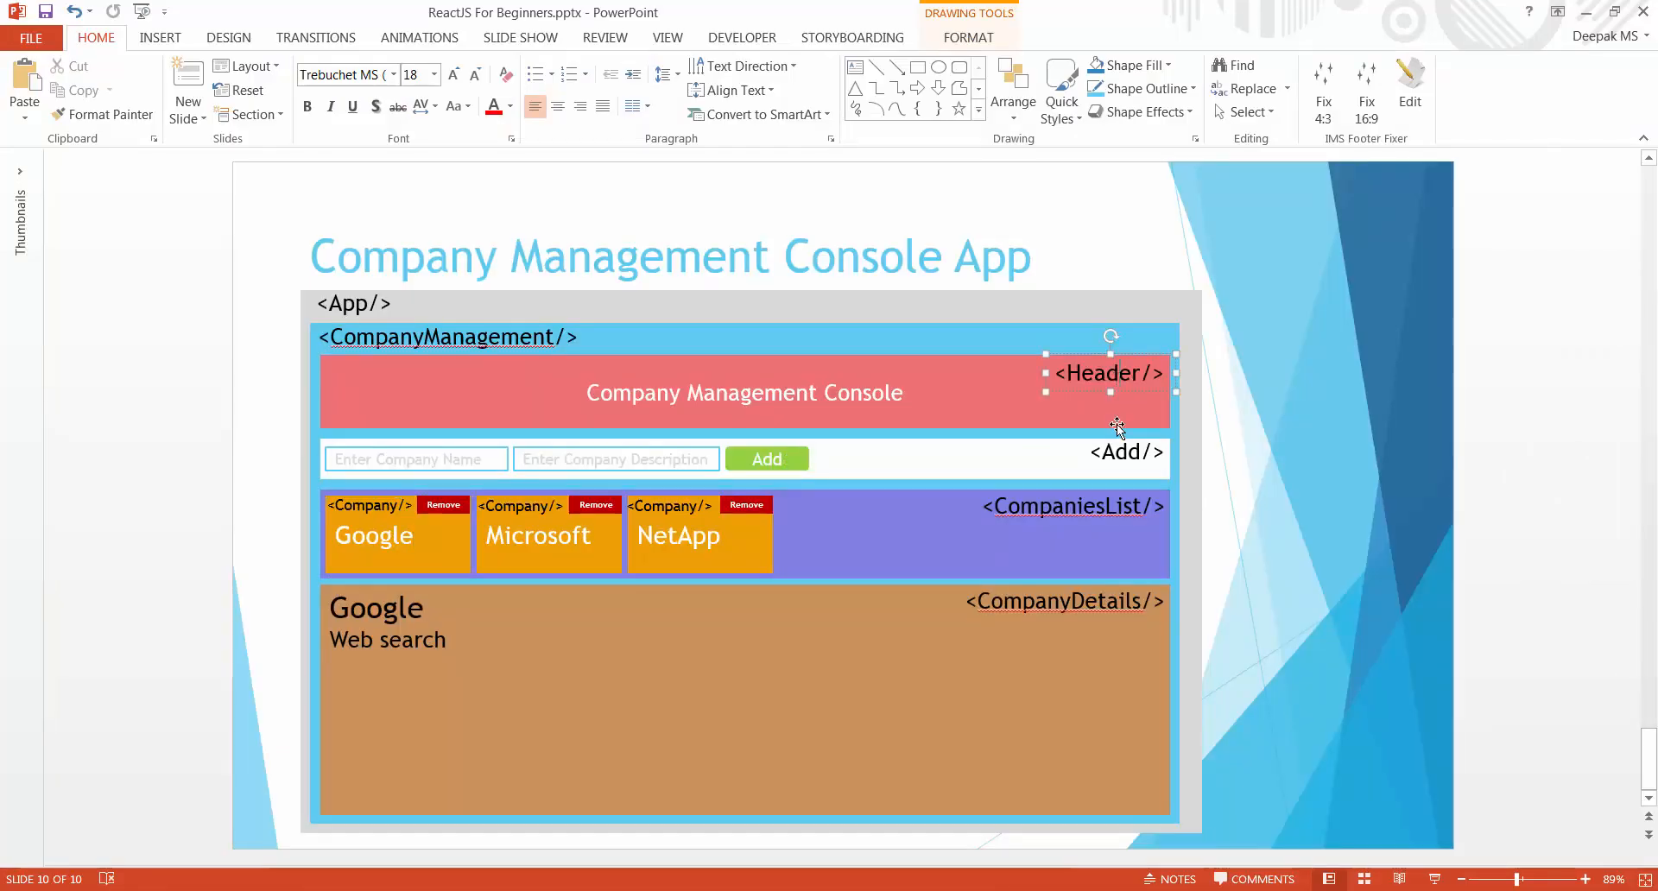
left_click(1073, 506)
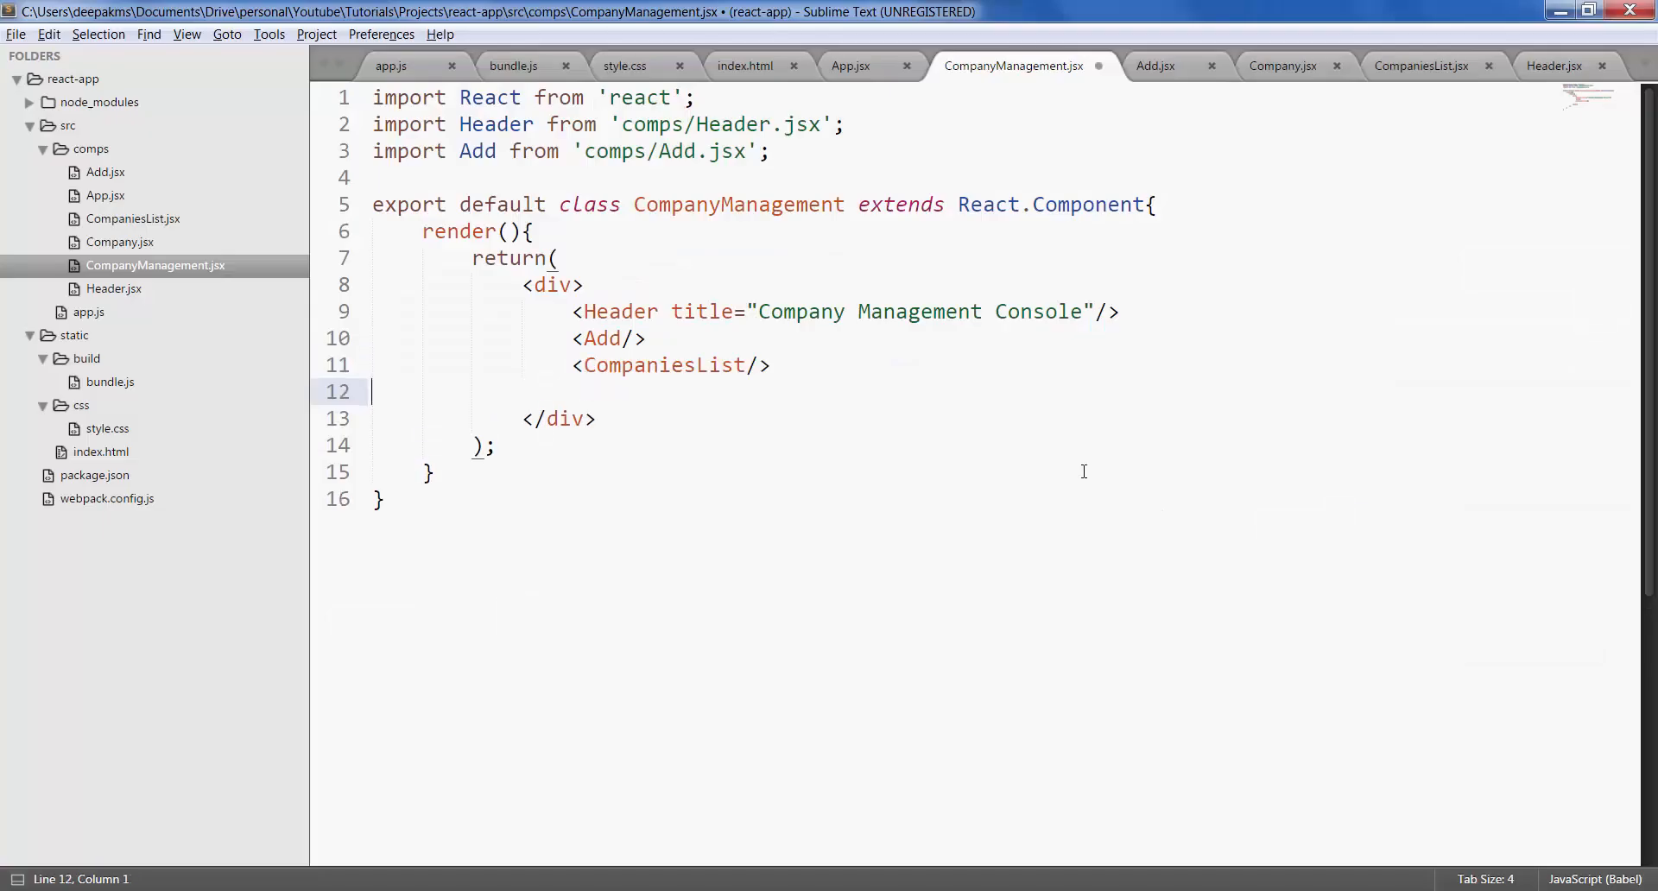
key("ctrl+s")
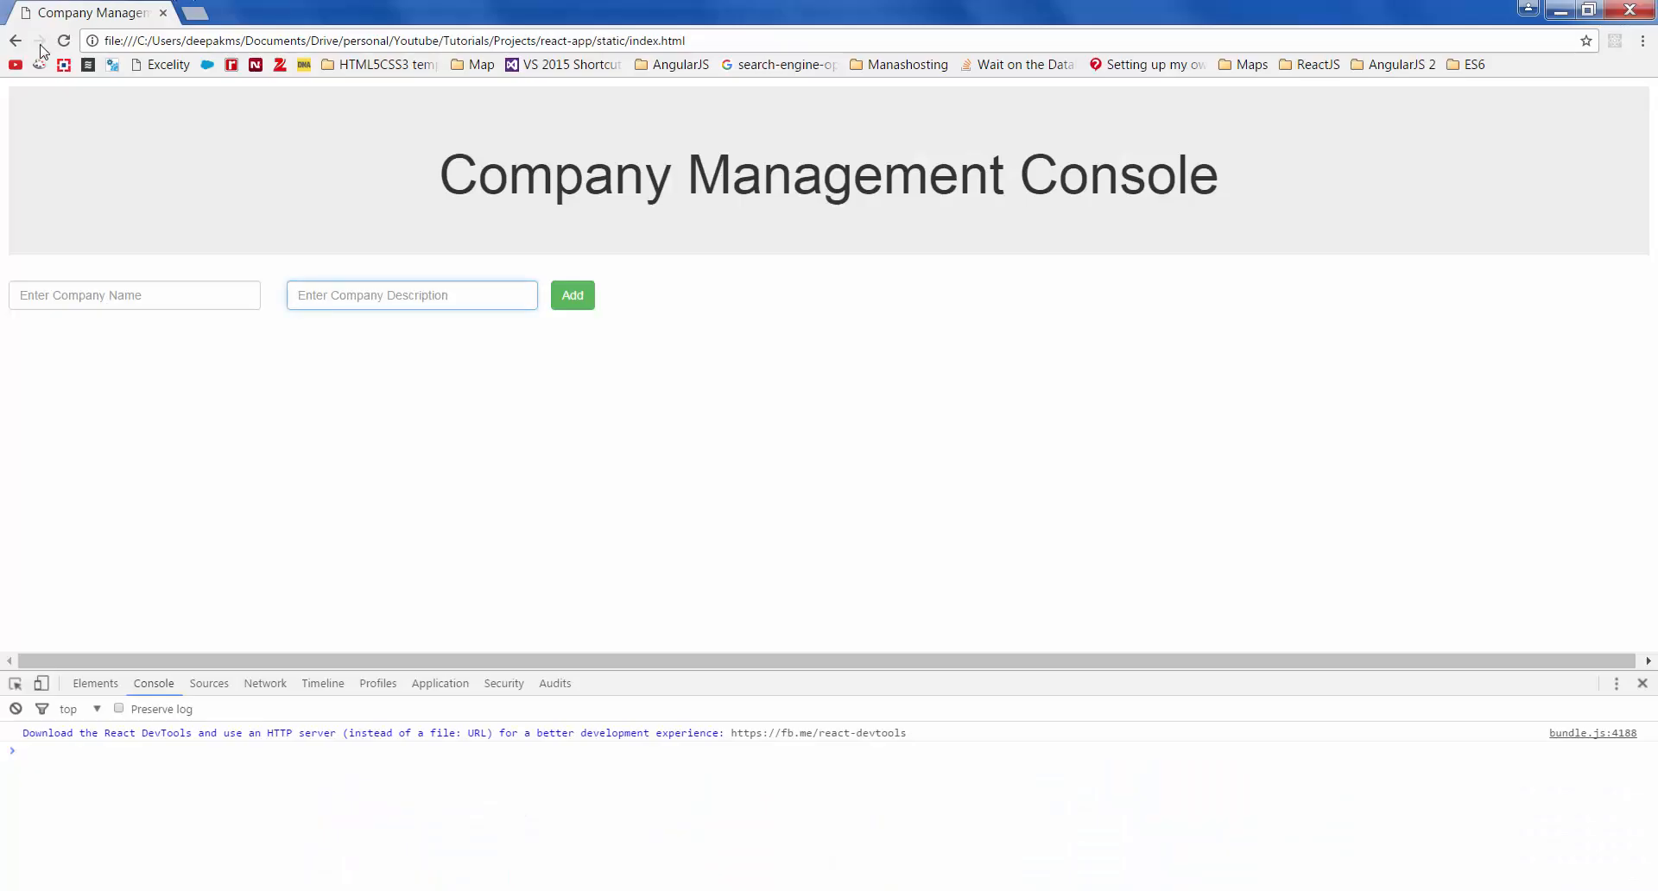
- Reload the app in Chrome and expand the 'CompaniesList is not defined' console error
left_click(62, 40)
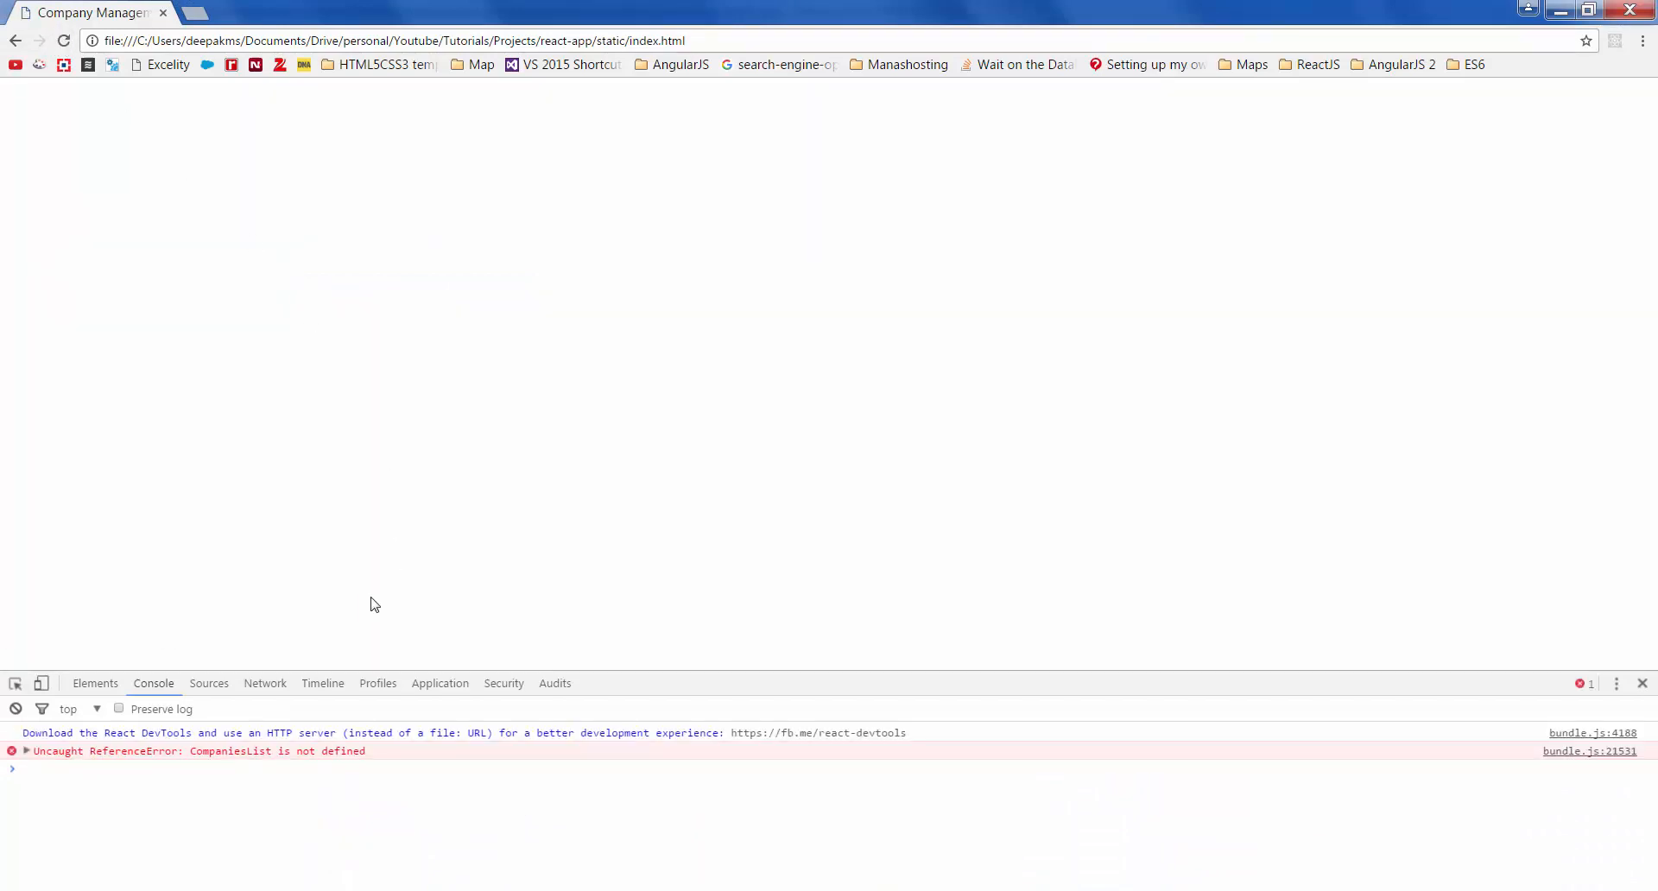
mouse_move(332, 767)
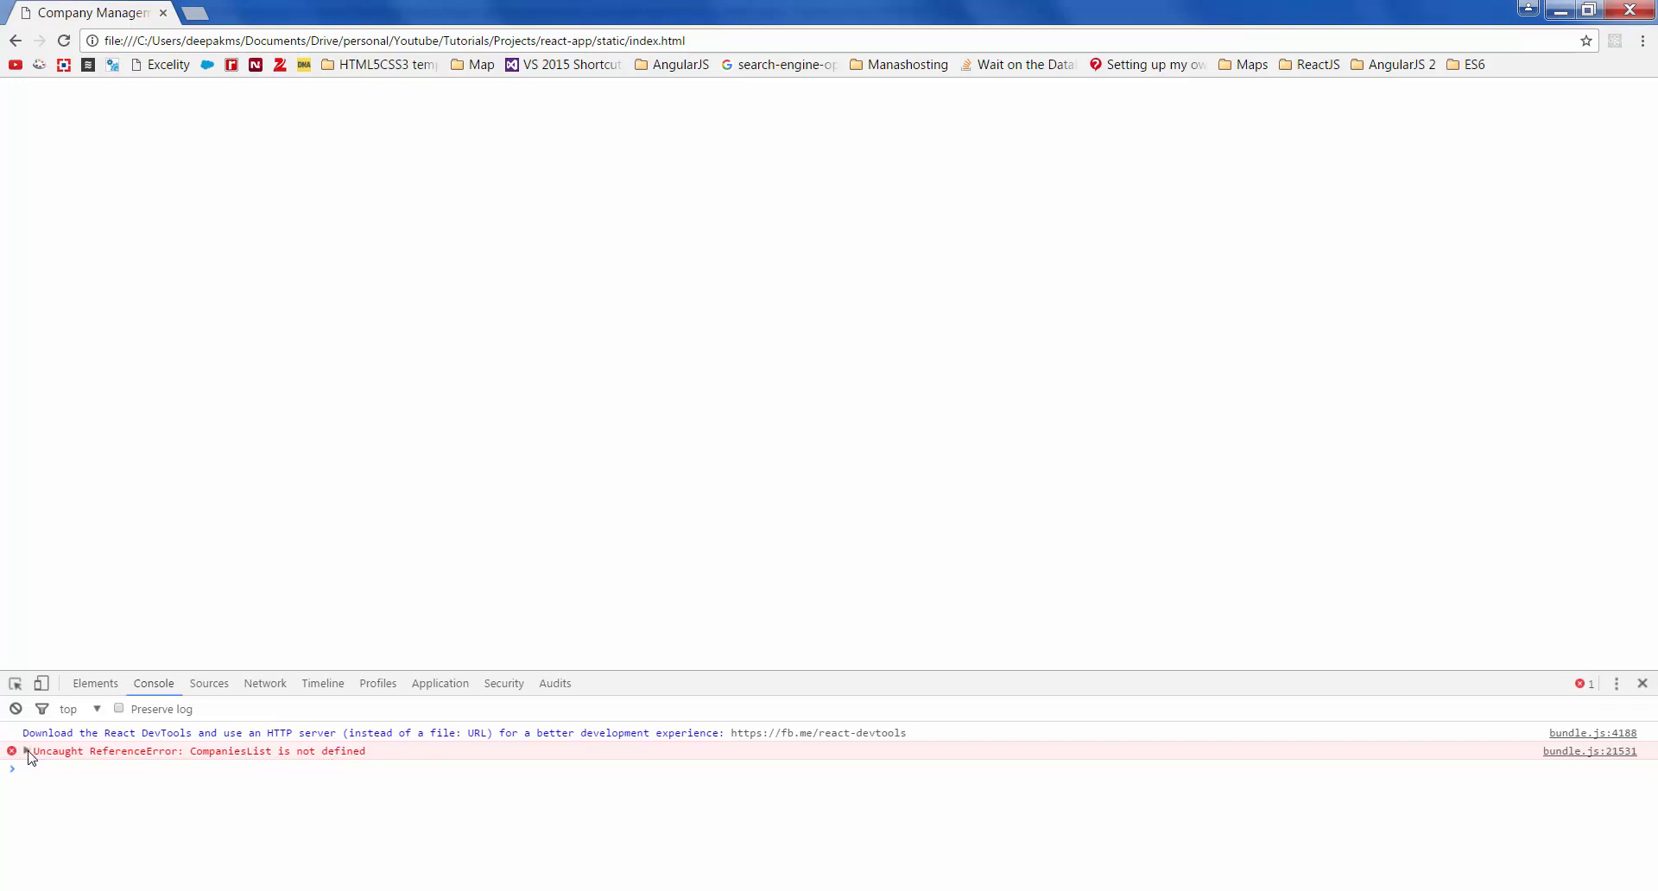
left_click(12, 751)
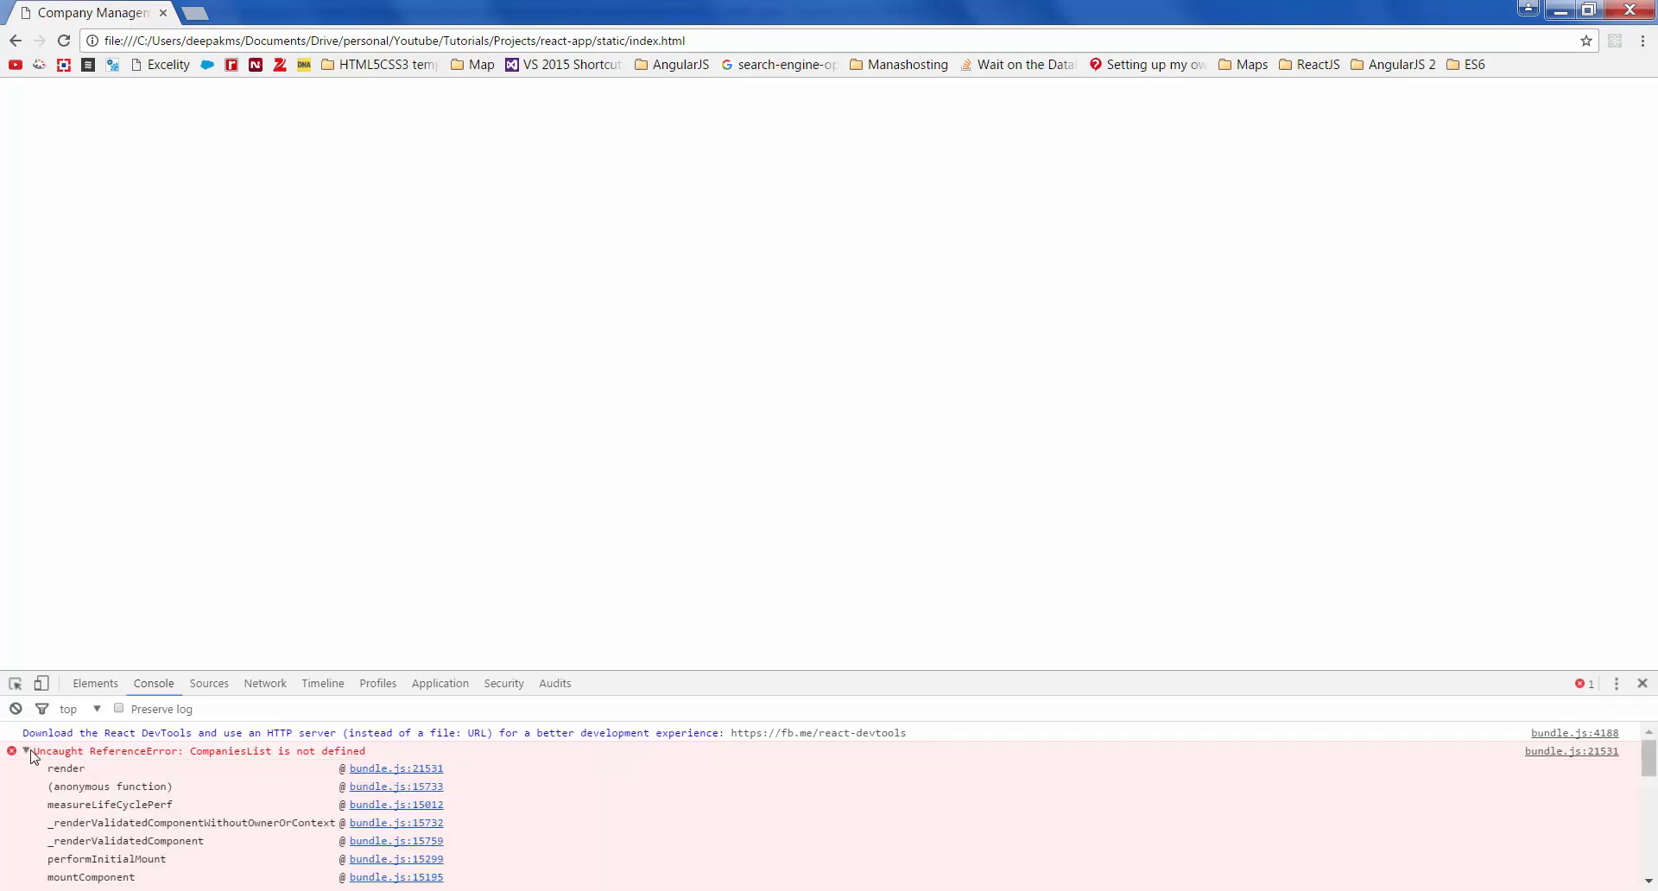
left_click(12, 751)
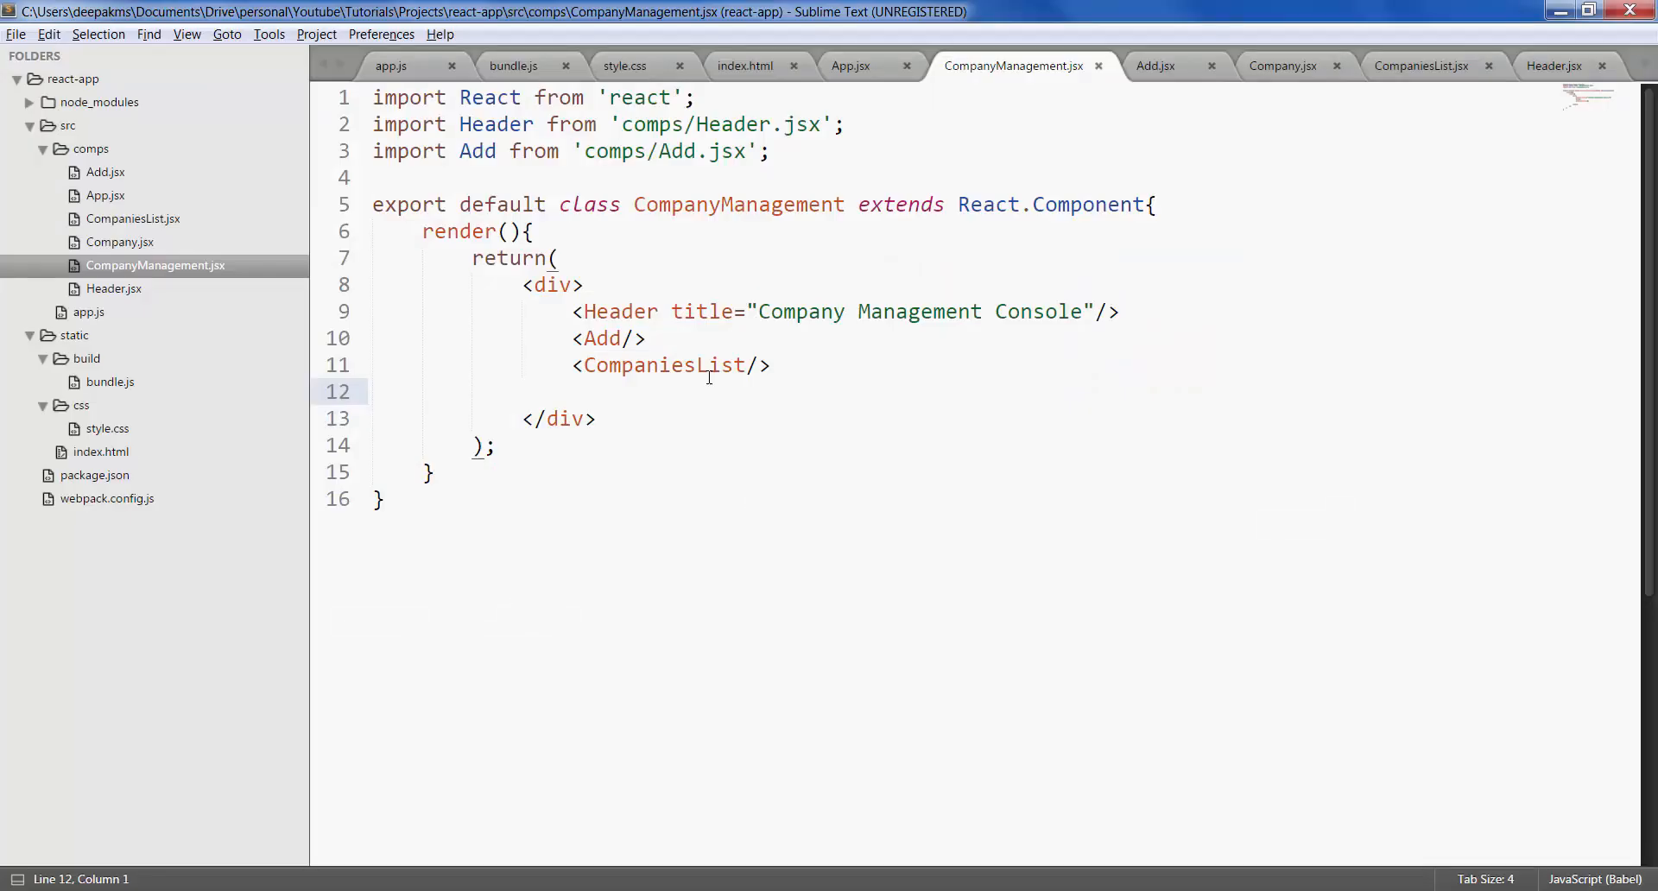
- Add import CompaniesList from 'comps/CompaniesList.jsx' to CompanyManagement and return to the browser
double_click(663, 364)
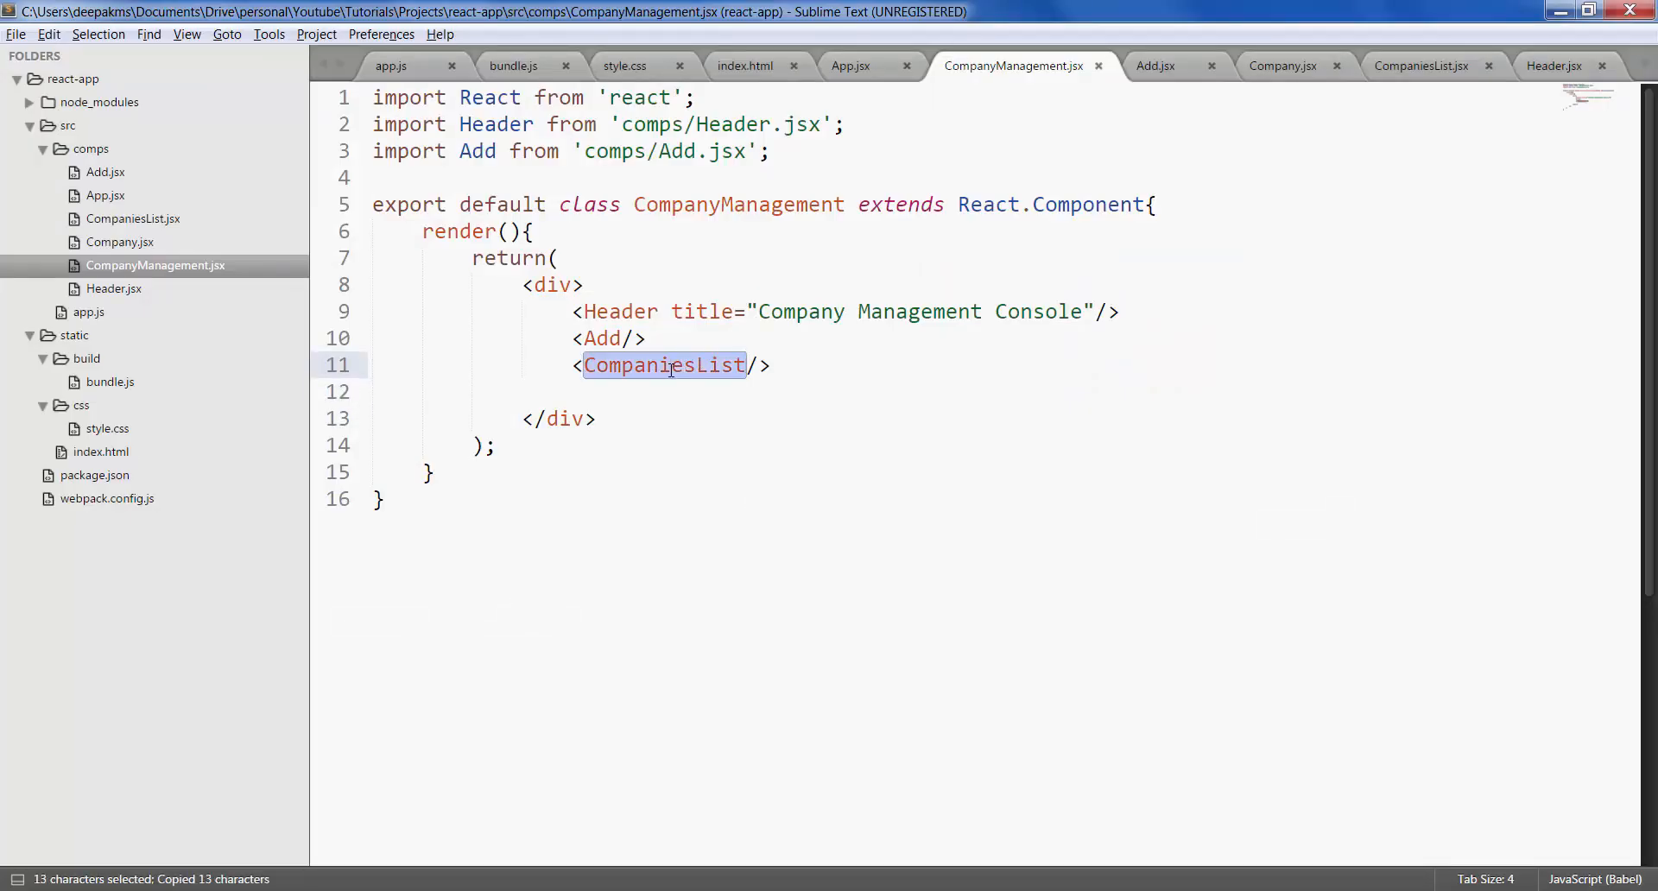
type("import CompaniesList")
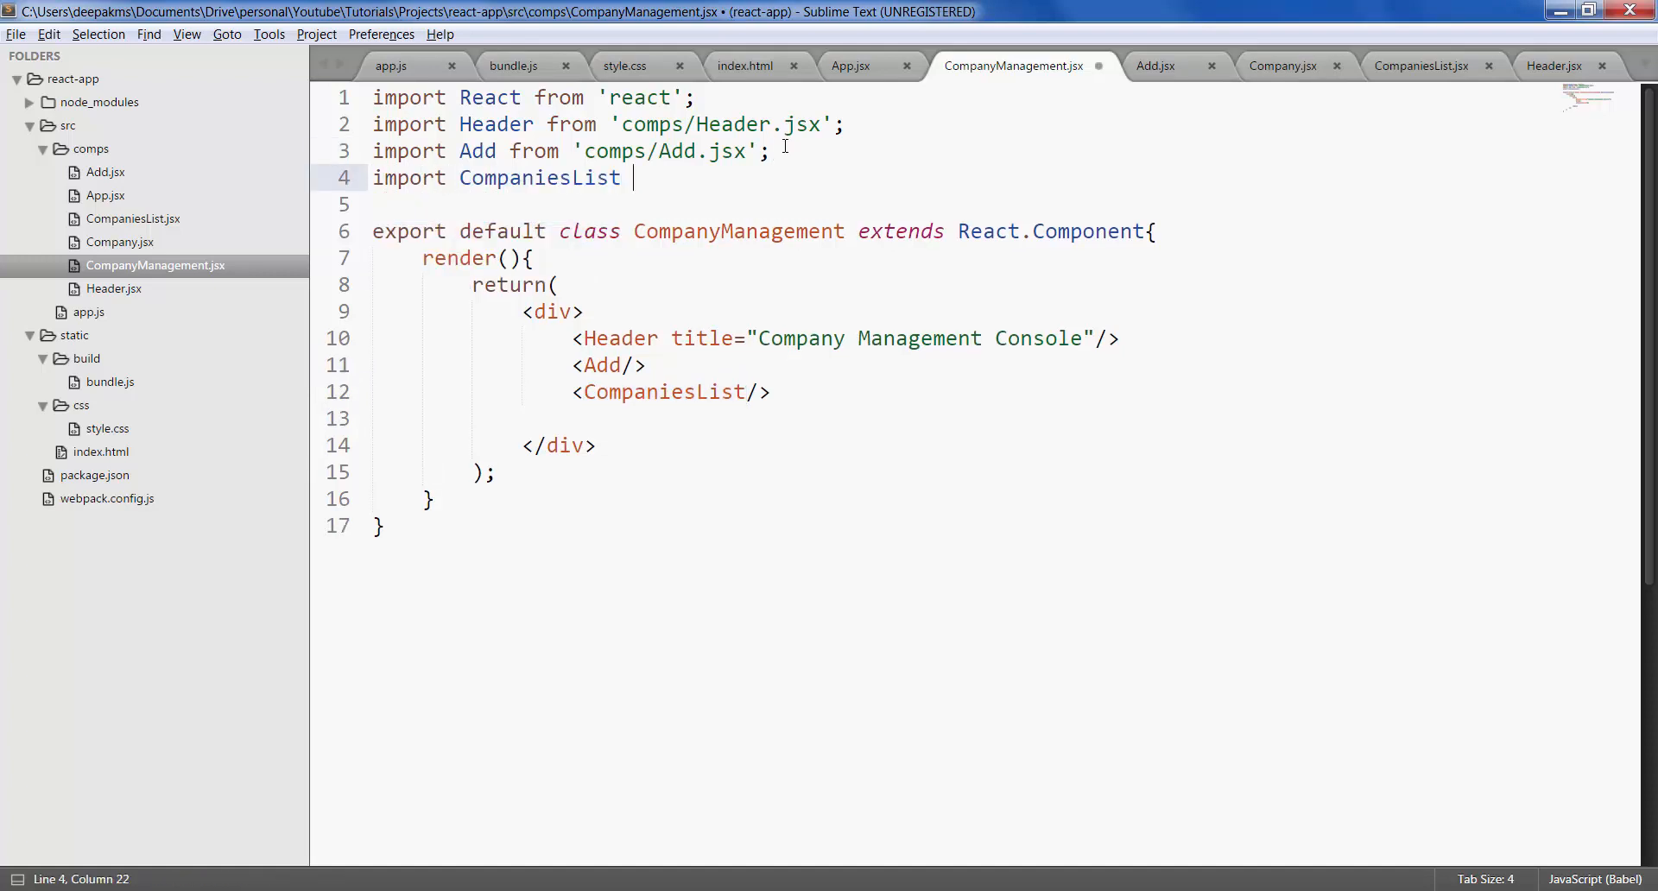
type("from 'comps/CompaniesList.jsx';")
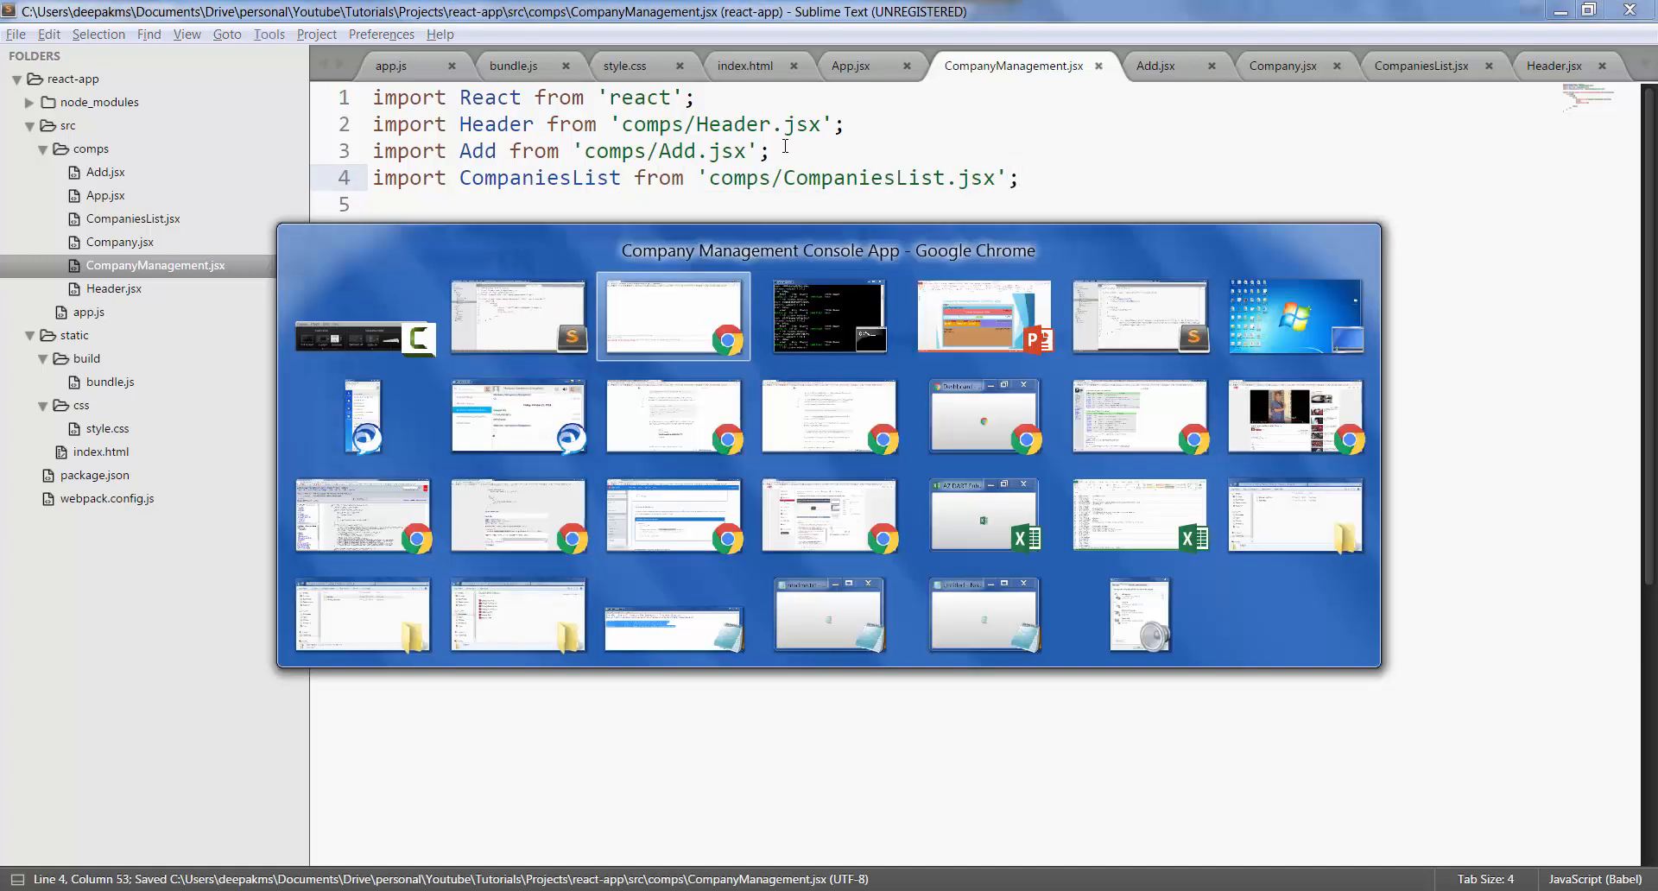
left_click(674, 315)
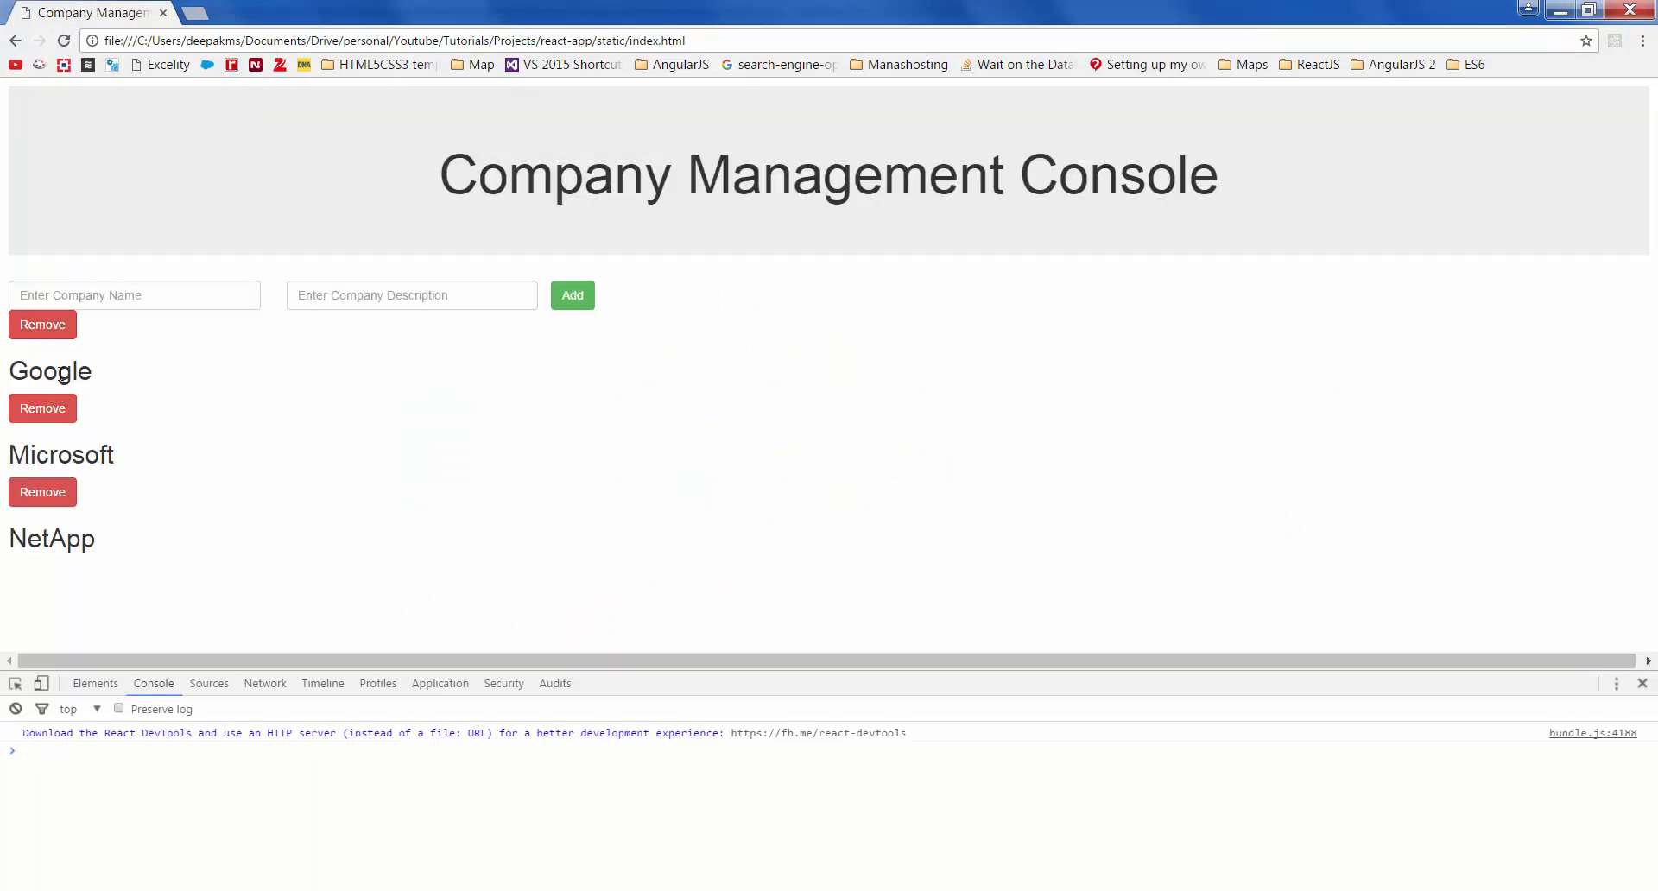
mouse_move(64, 544)
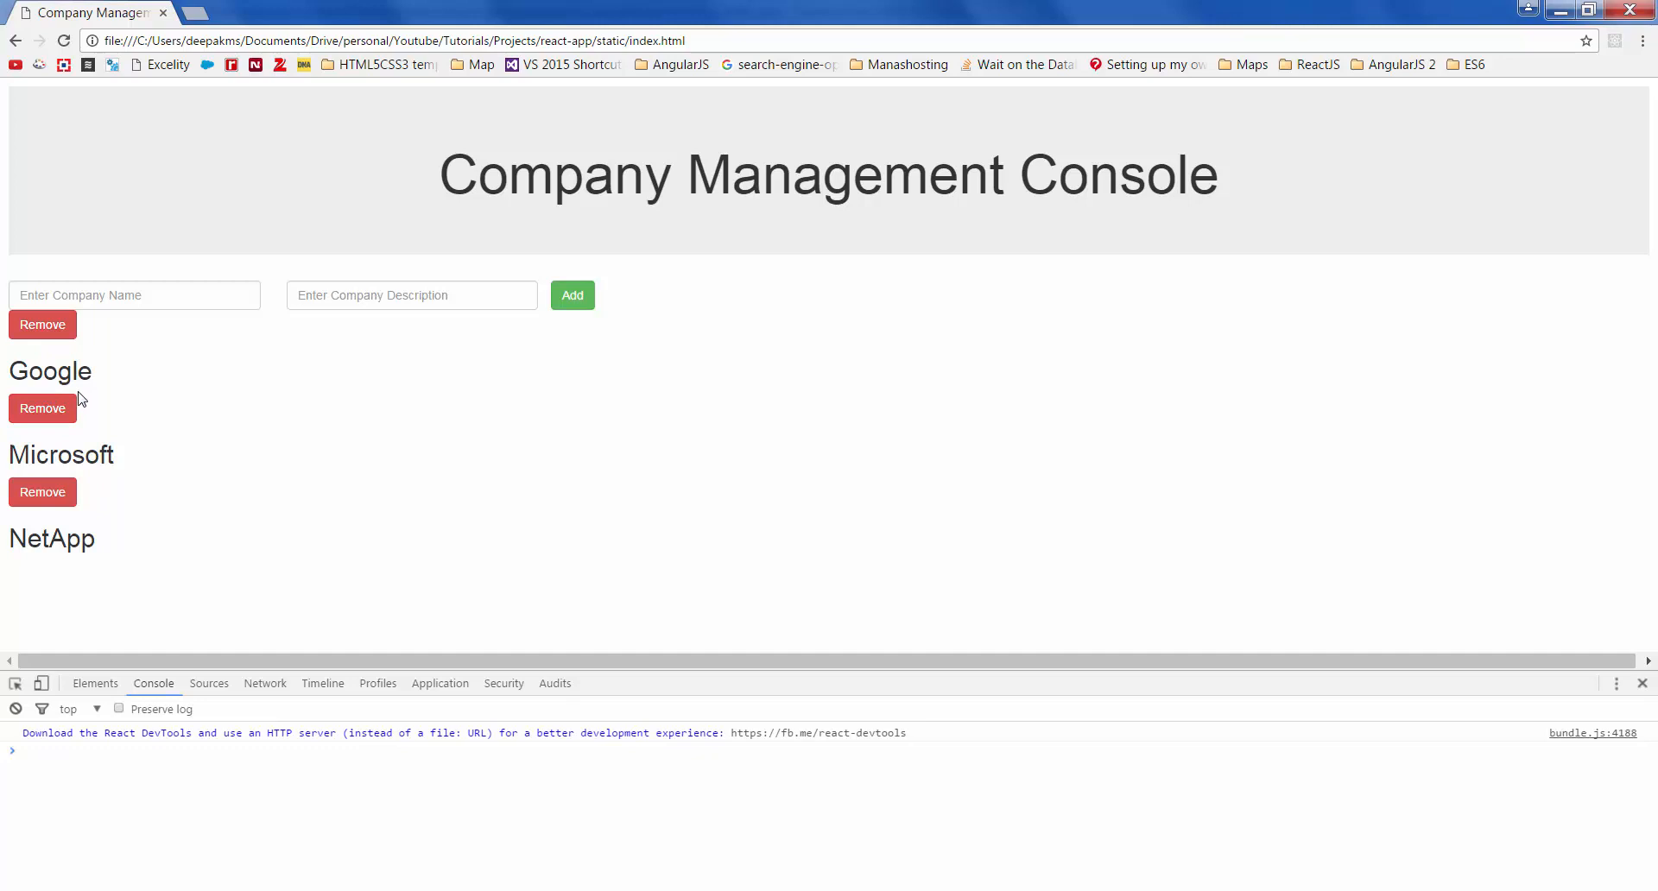
mouse_move(579, 835)
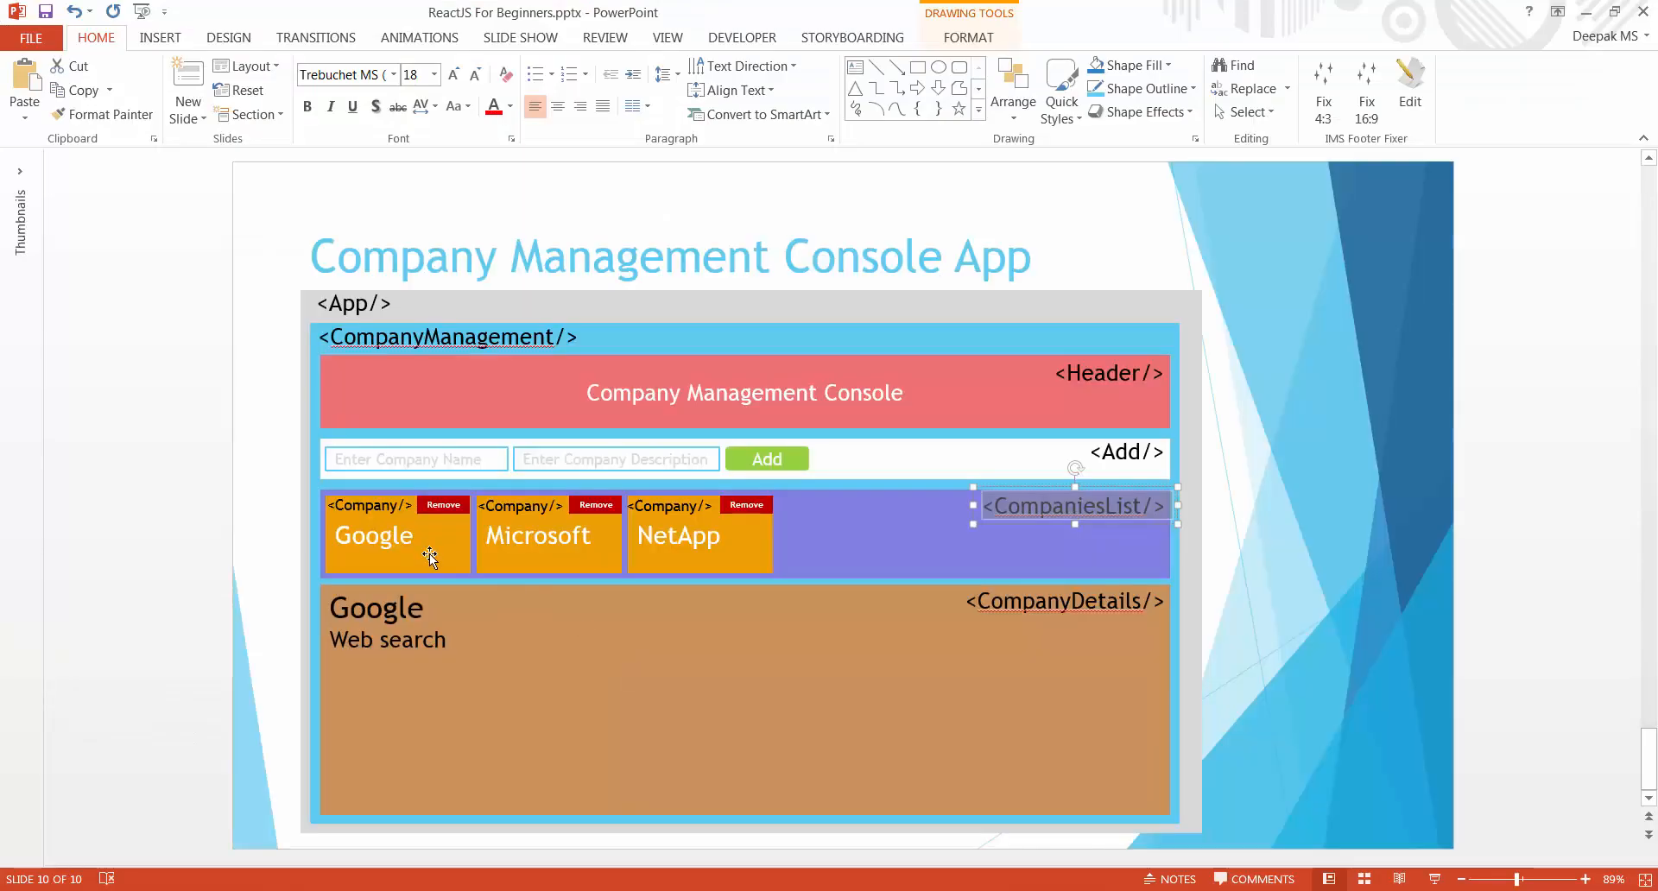
mouse_move(468, 544)
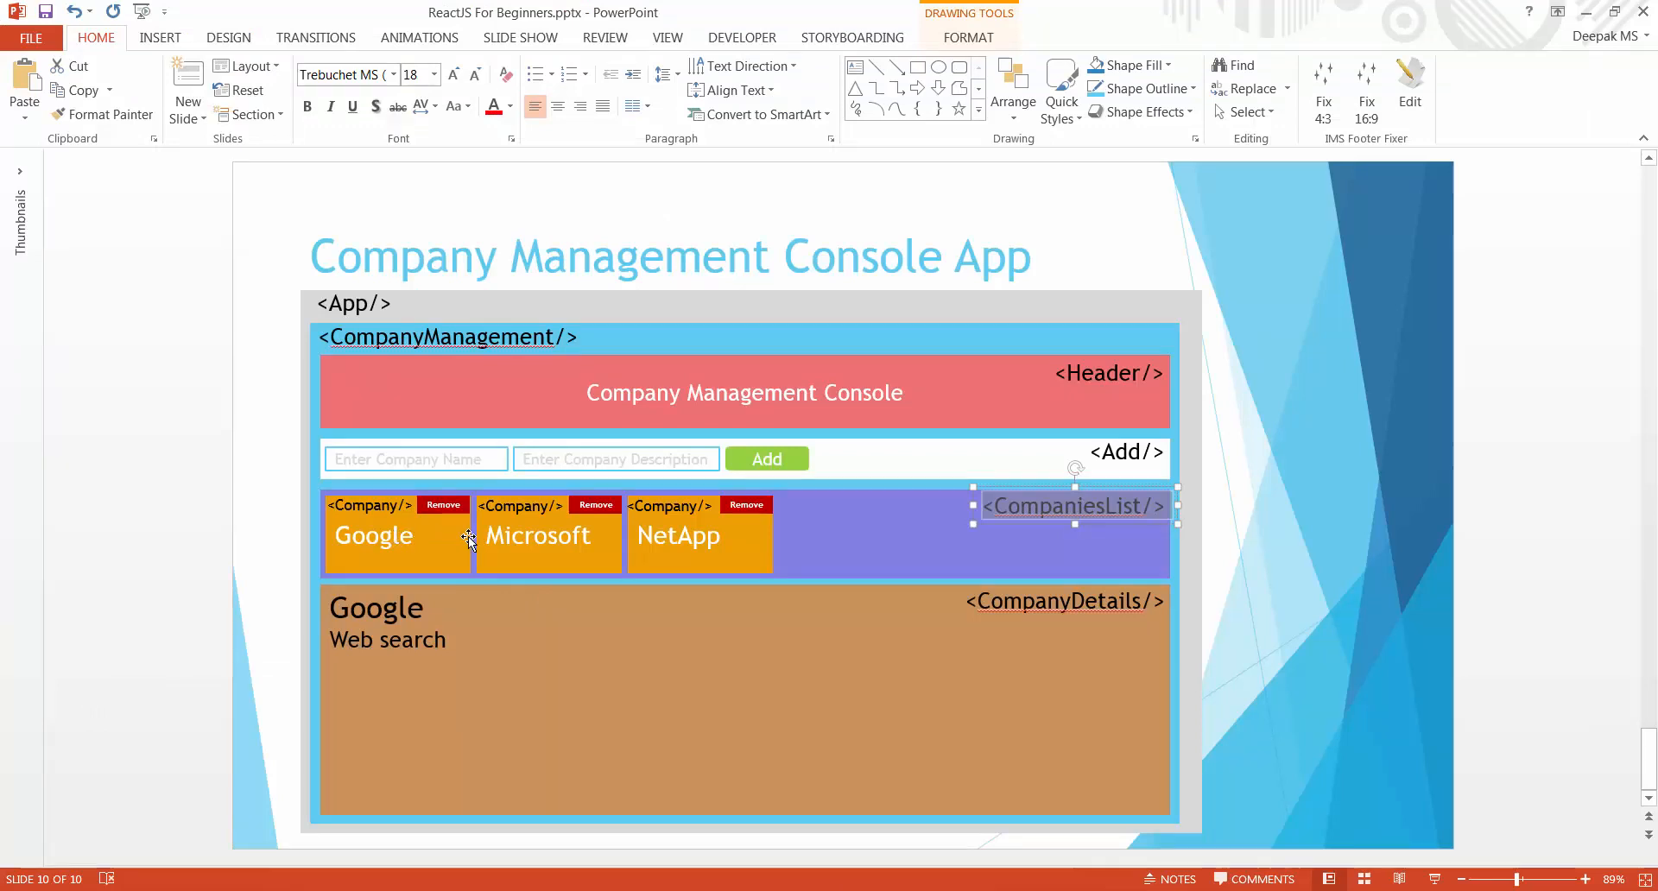
mouse_move(422, 537)
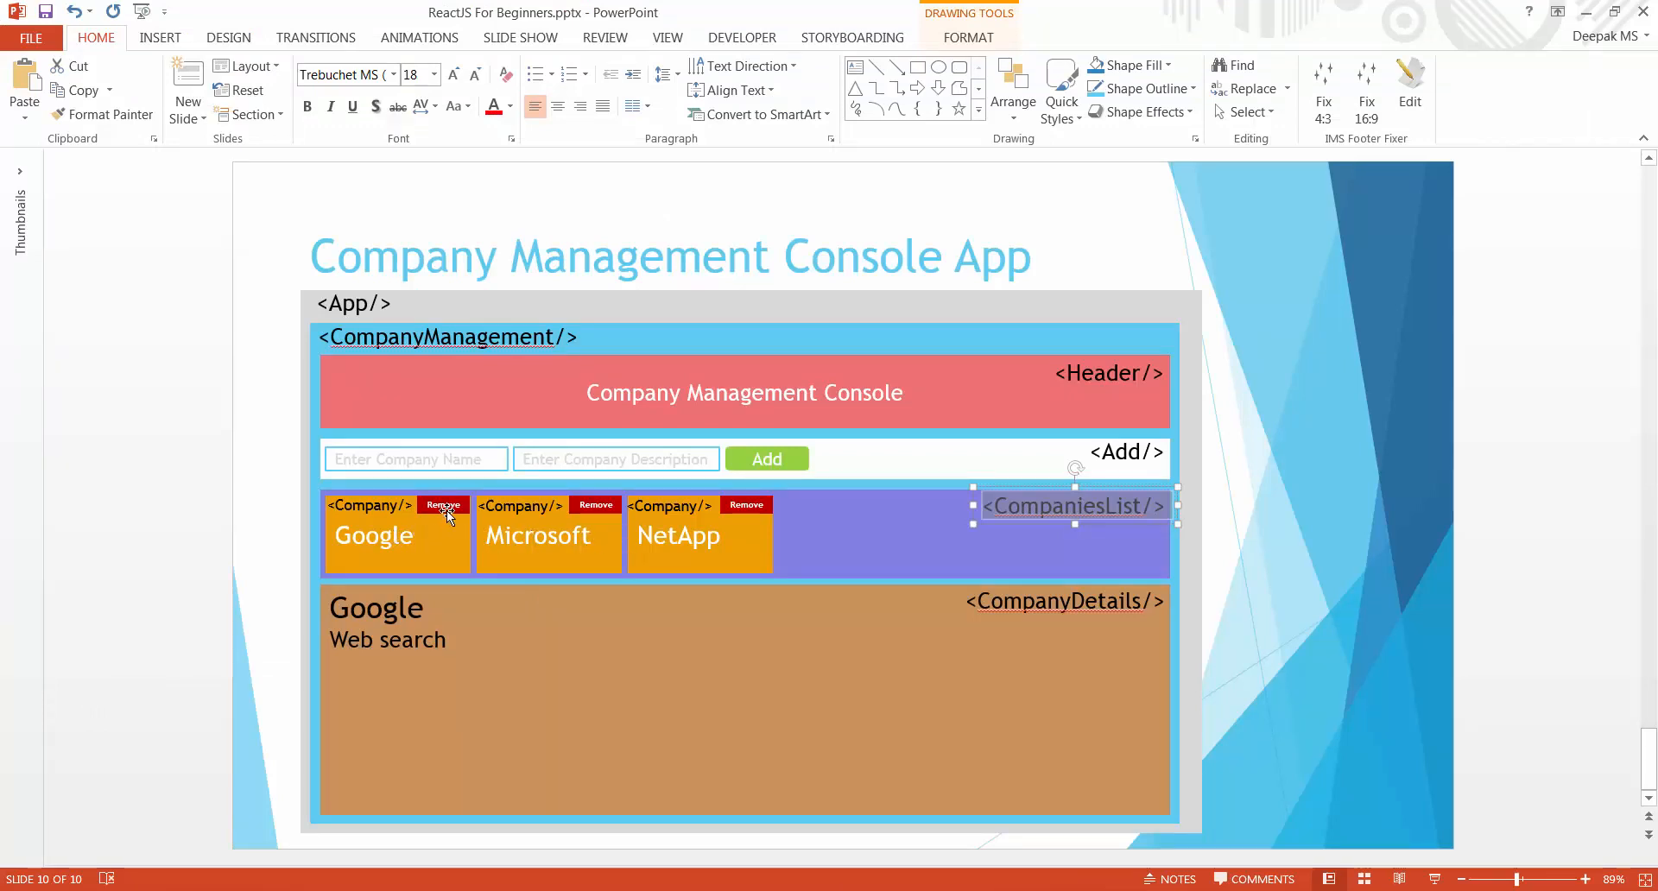
mouse_move(465, 503)
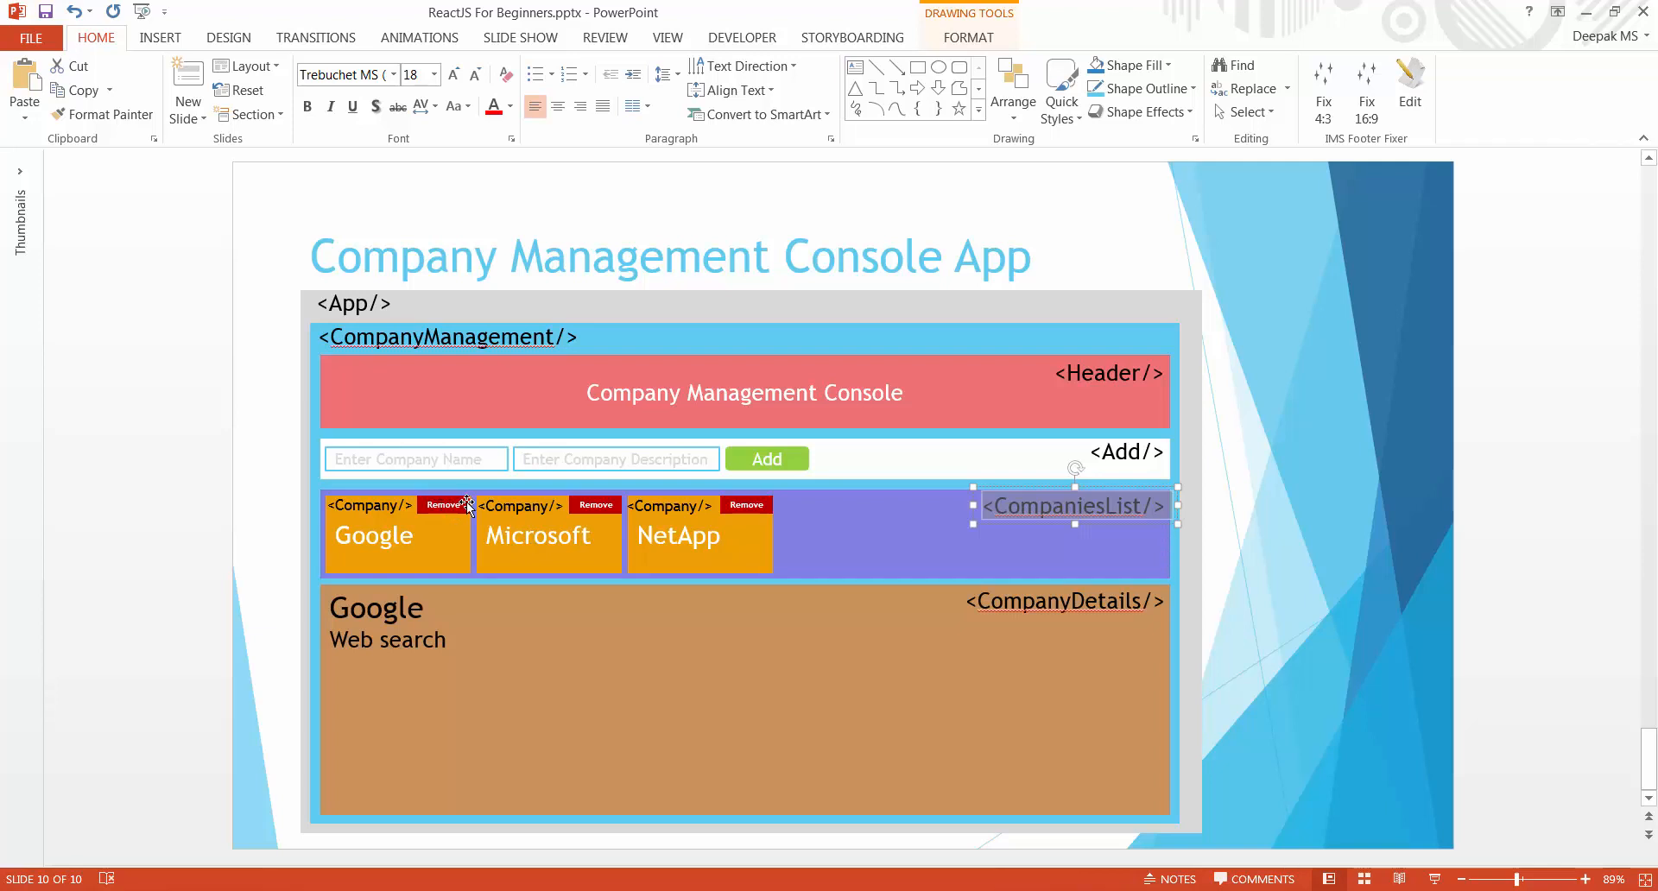
mouse_move(624, 534)
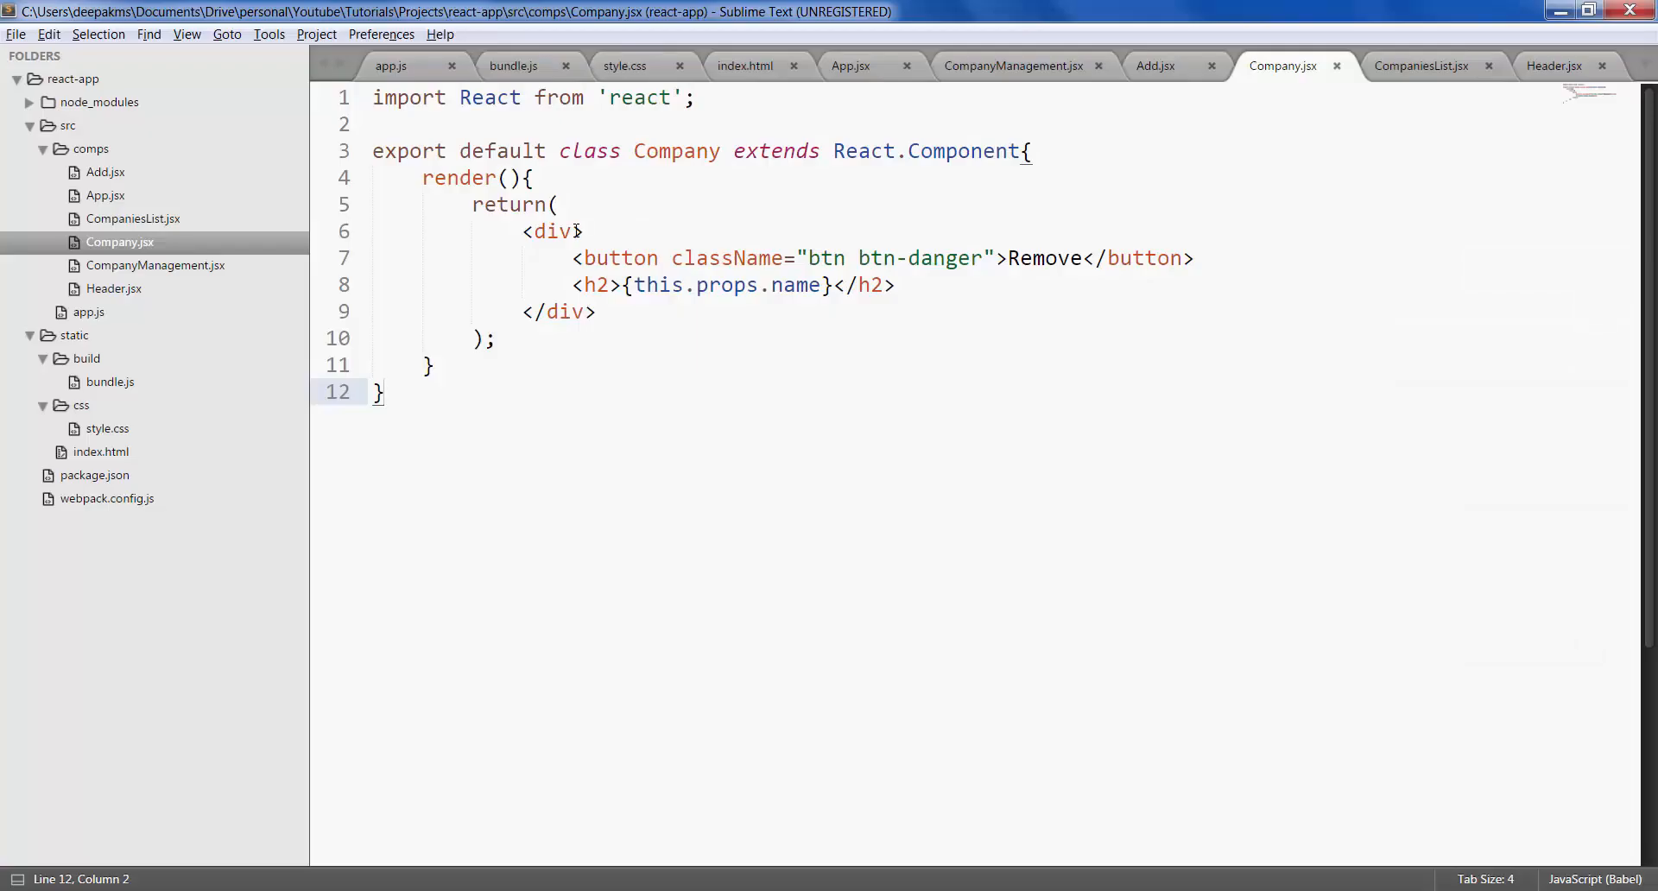
- Add className="companyStyle" to Company's div, copy the name, and go to style.css
type("className=\"")
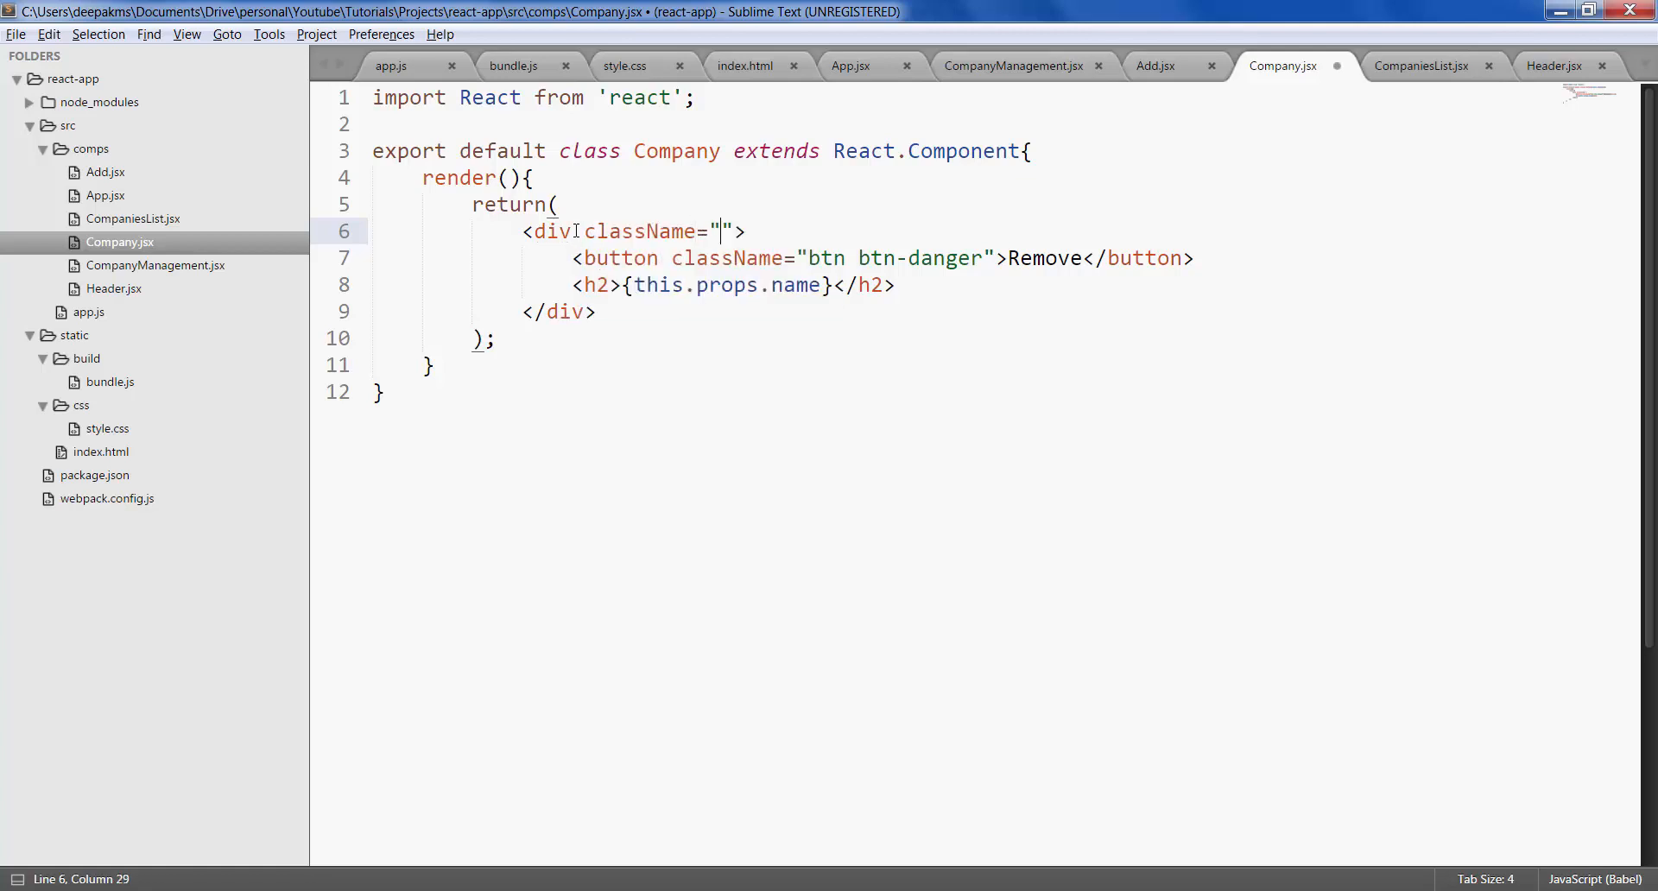
type("companyStyle")
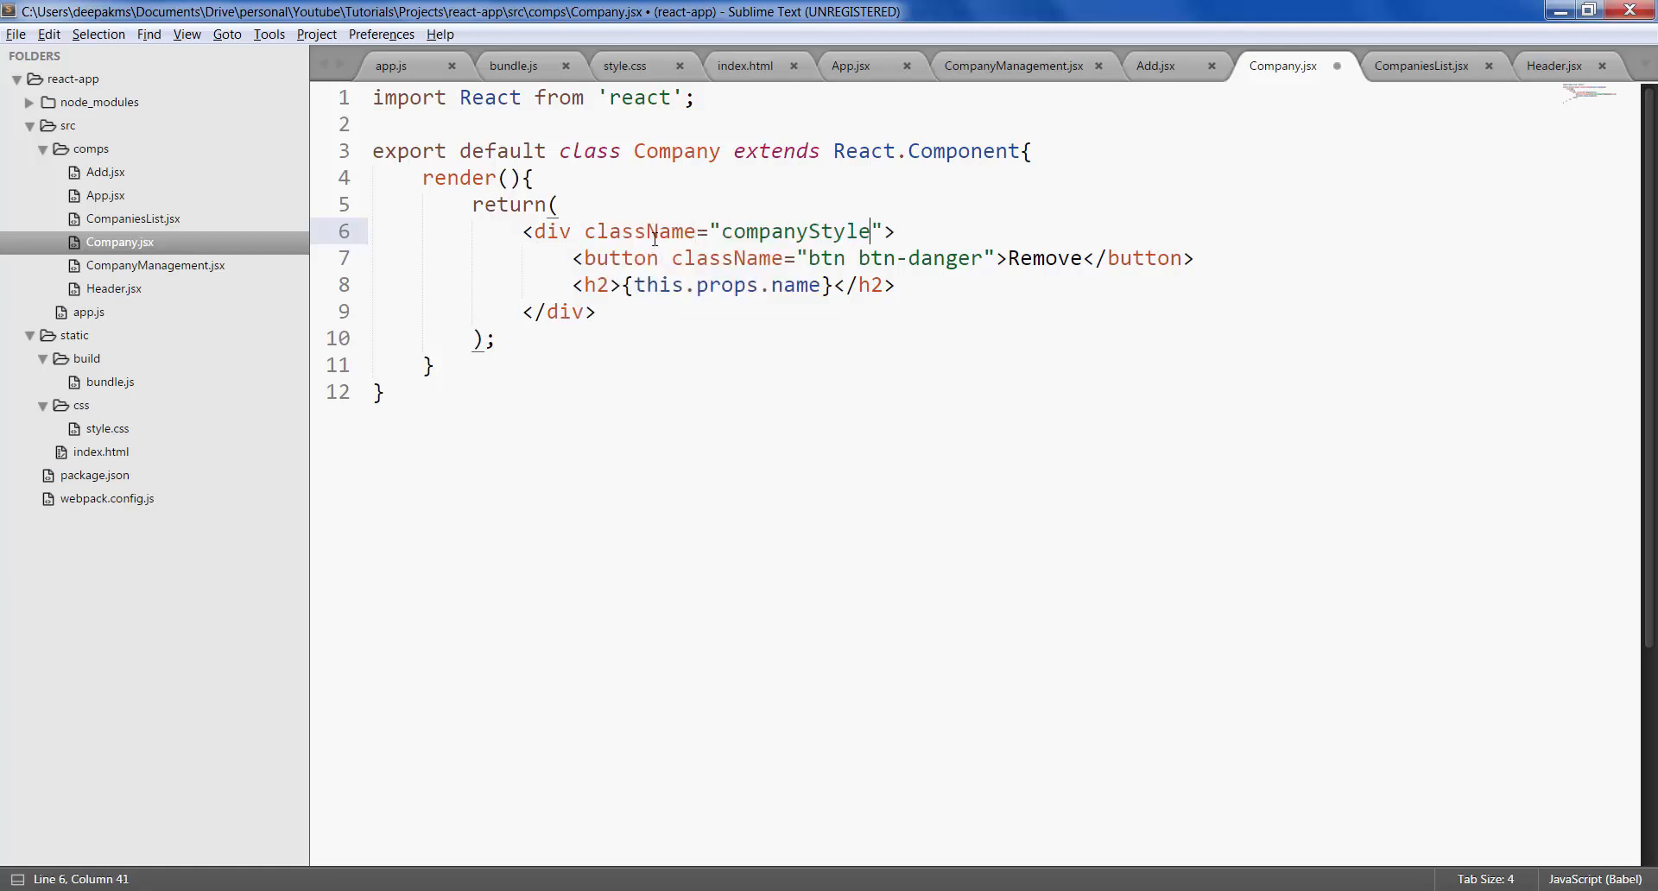
double_click(793, 231)
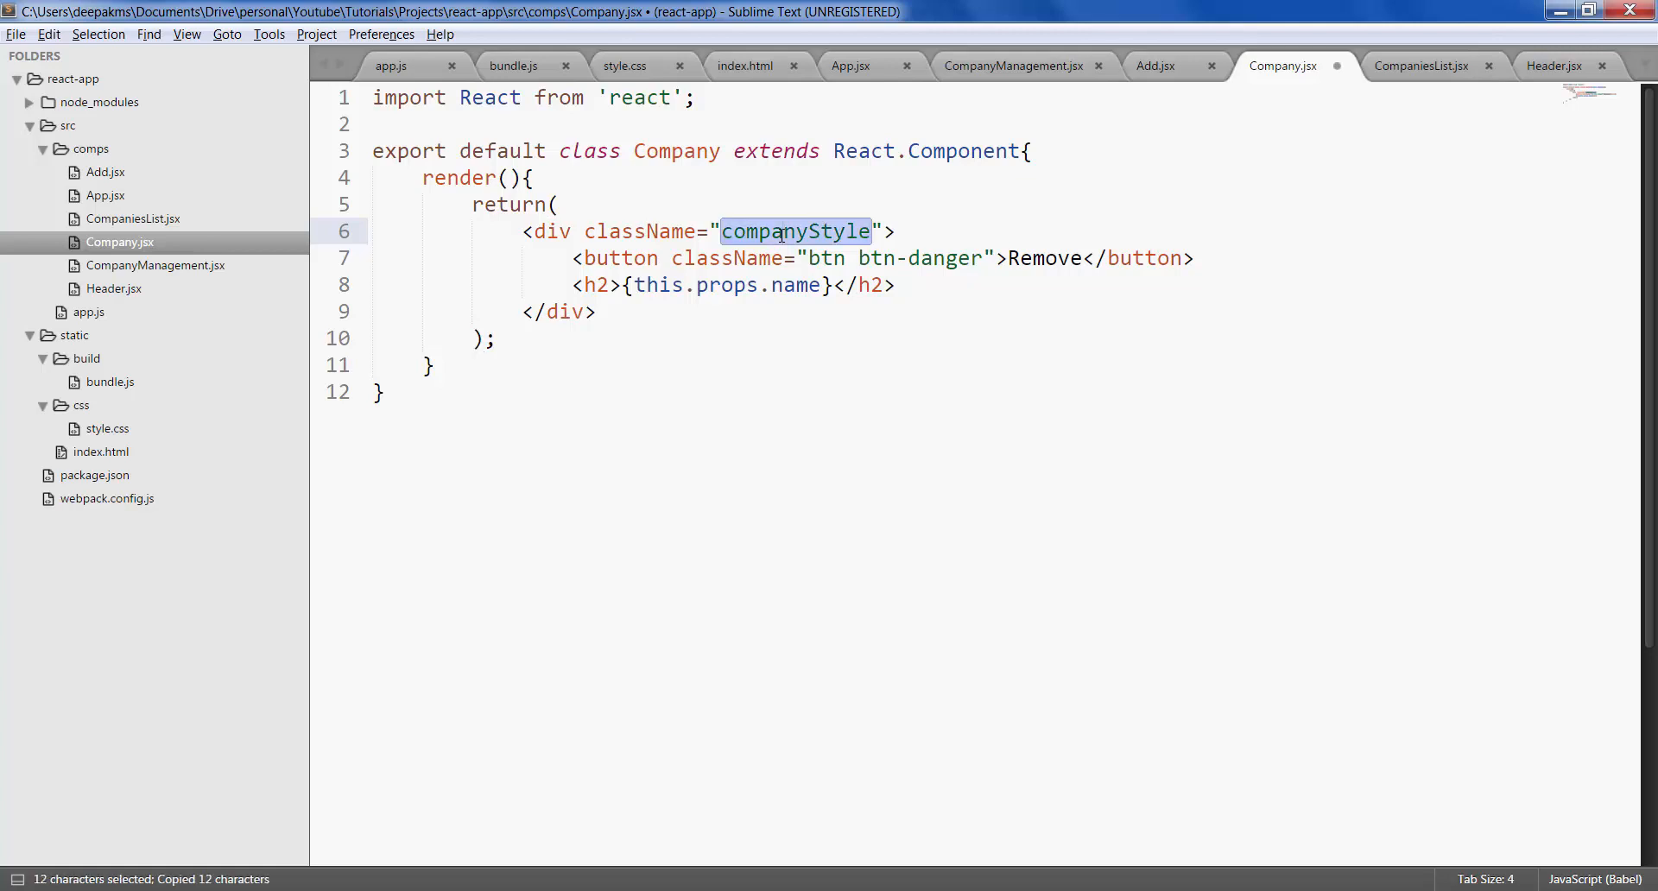
left_click(105, 428)
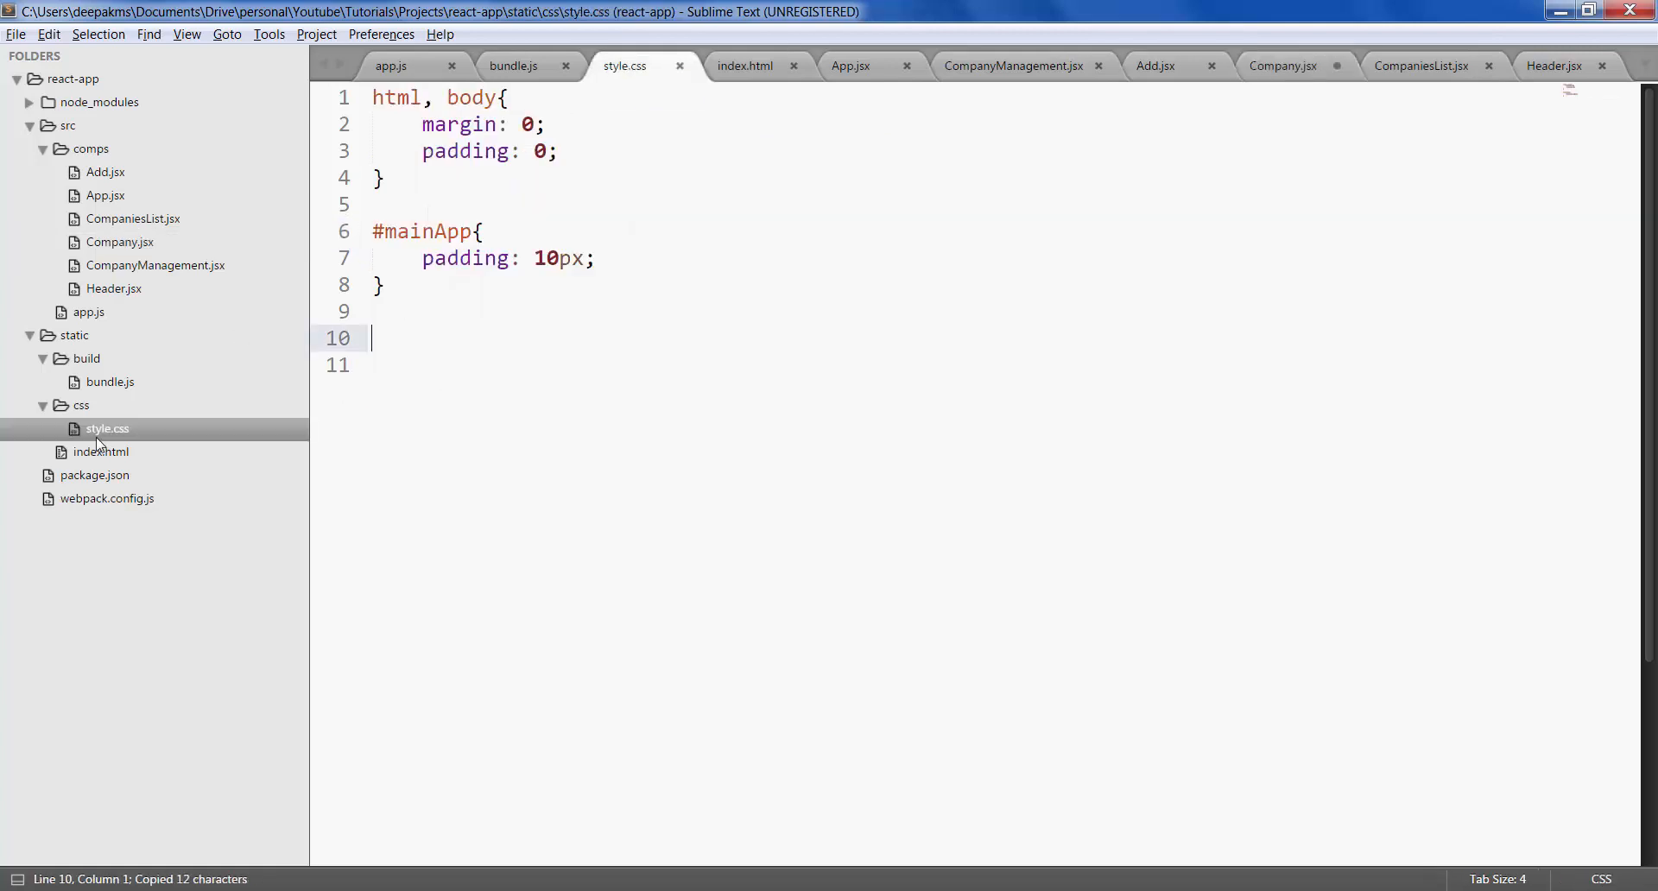
- Write a .companyStyle rule with width 300px, height 80px and float left, and save style.css
type(".")
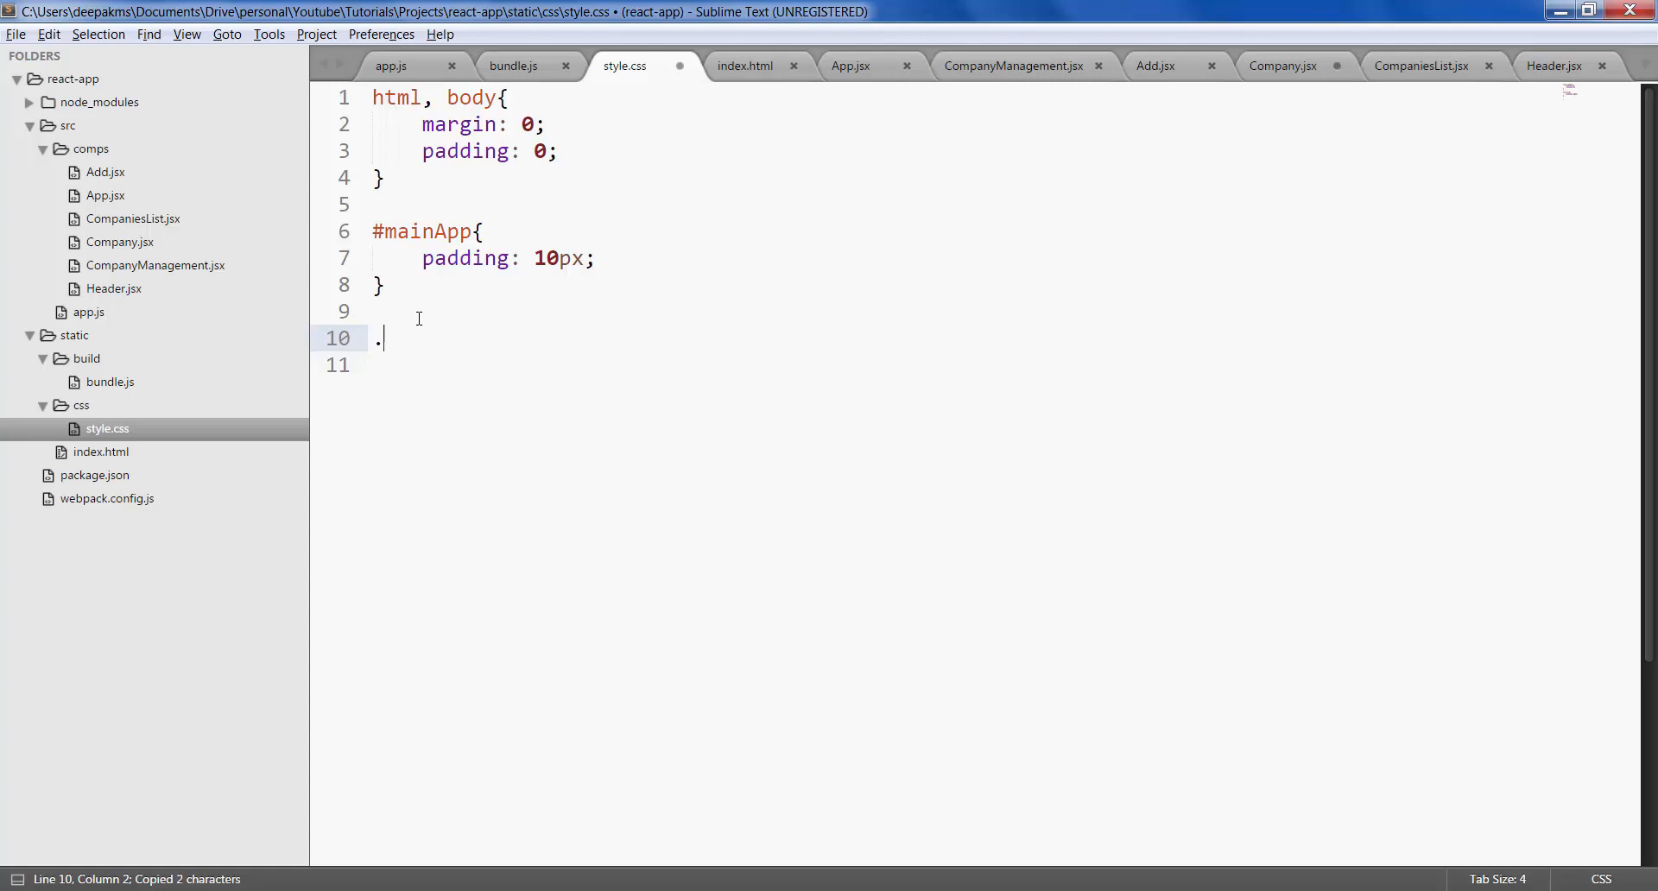
type("companyStyle{")
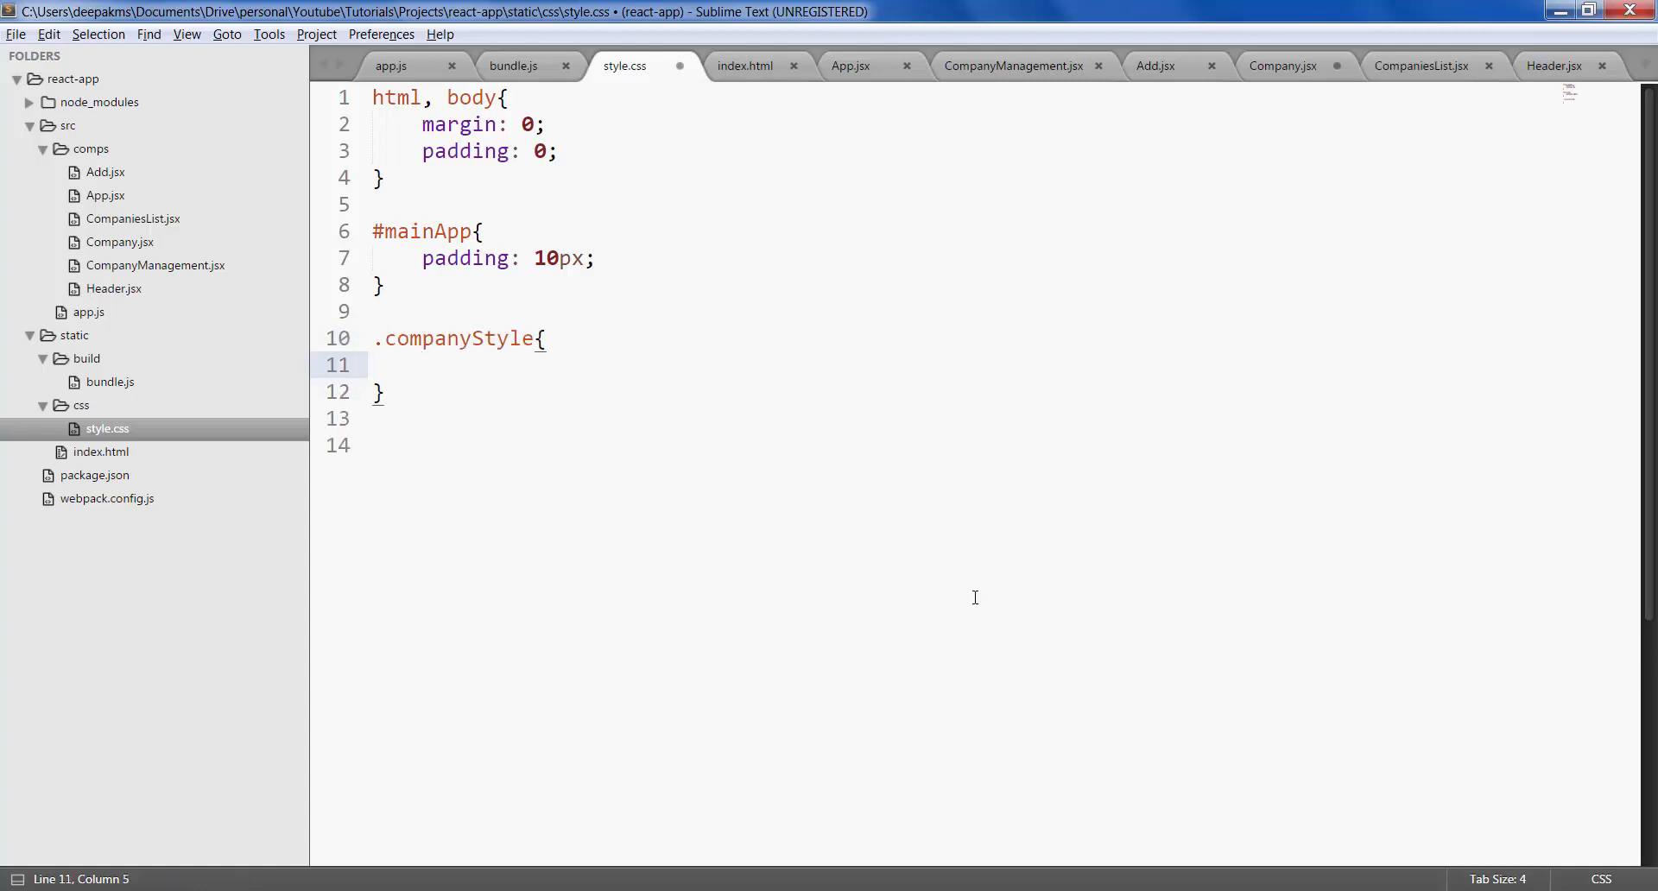
type("width:;")
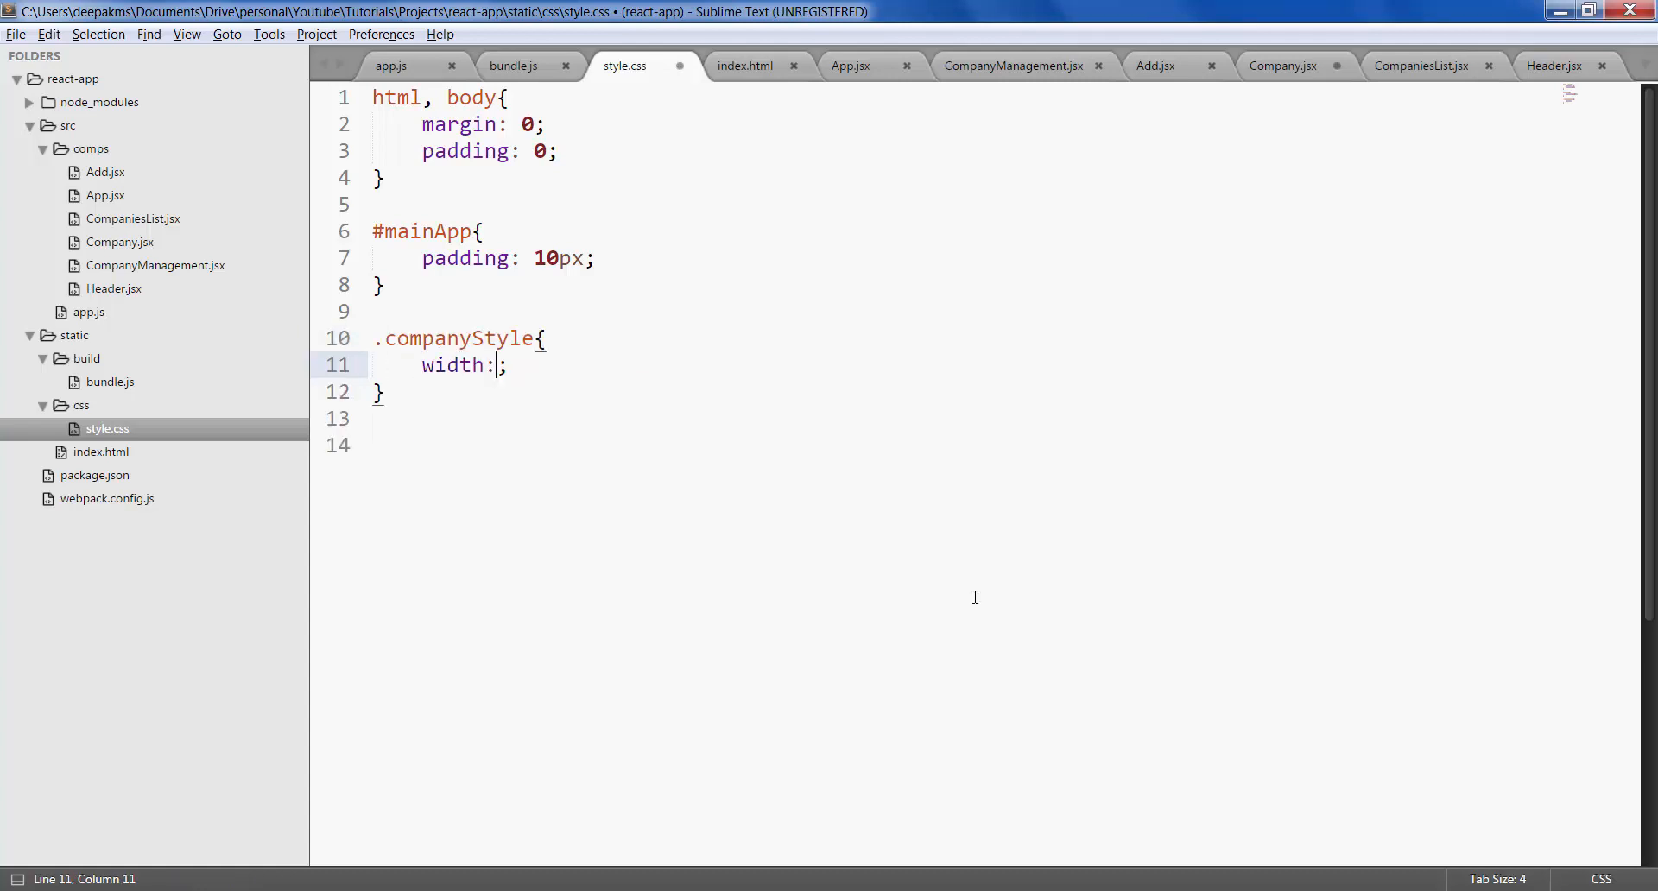
type("300px")
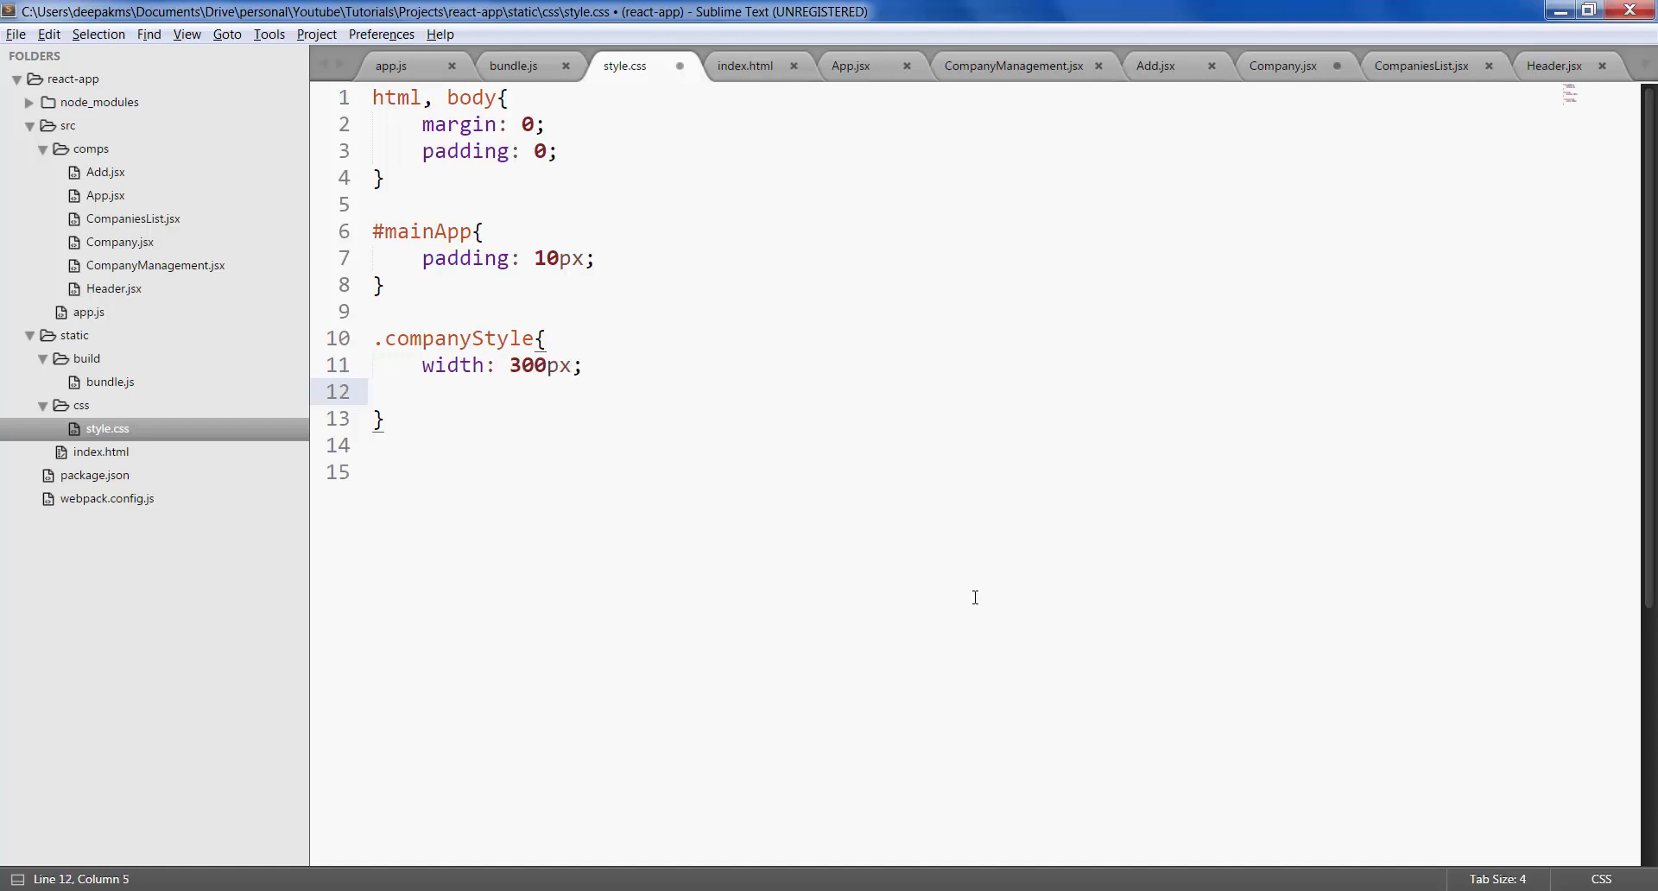
type("height:")
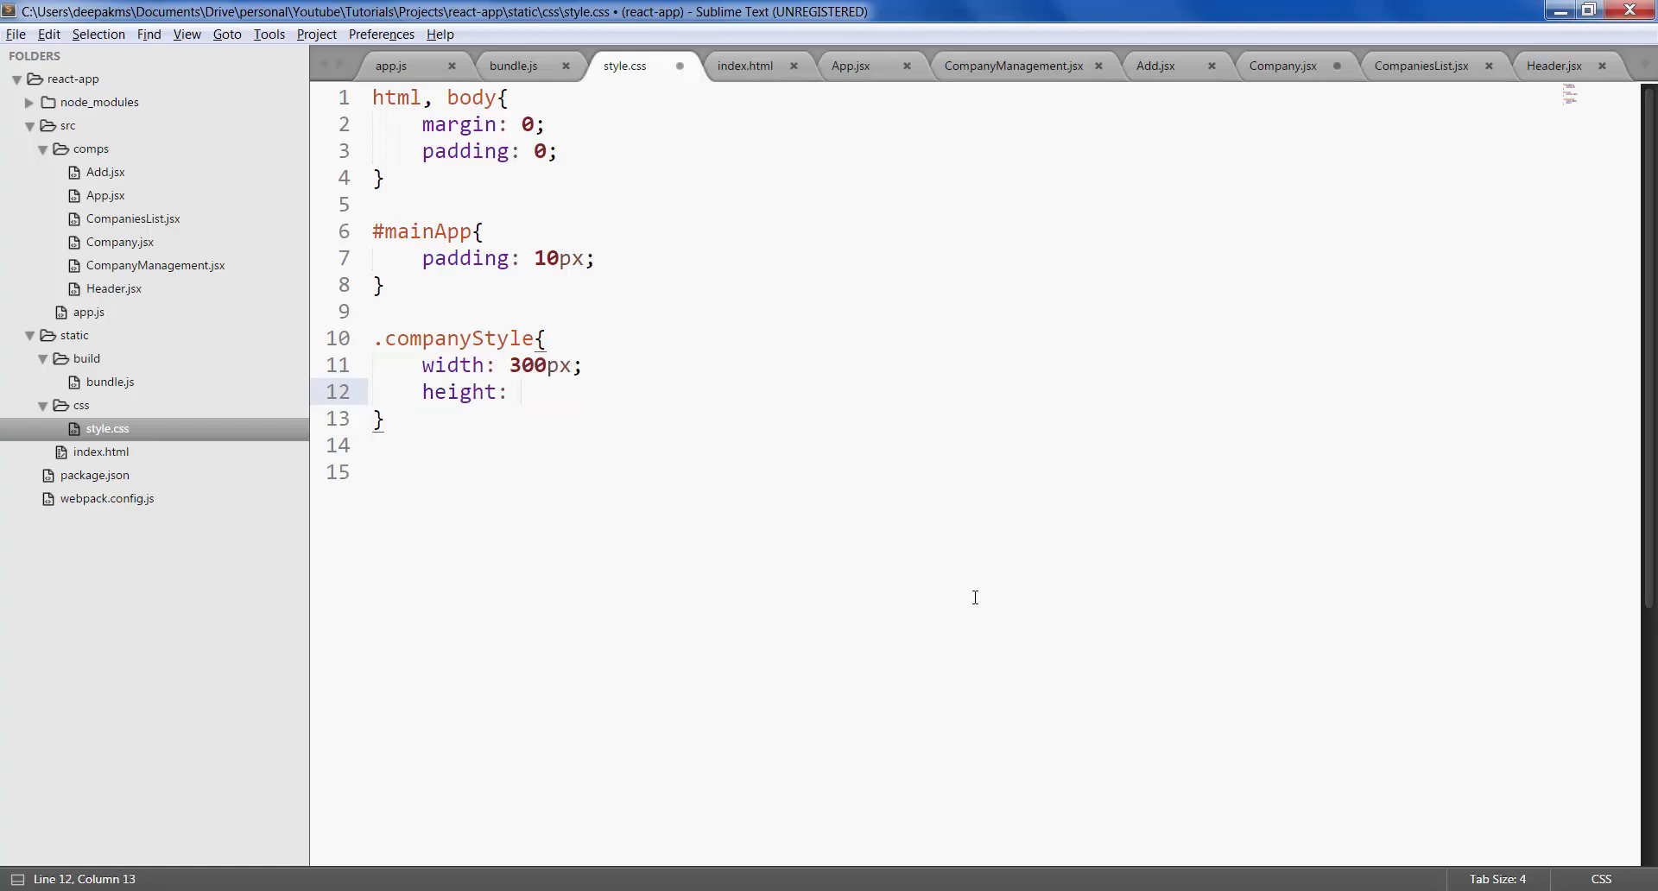
type("80px;")
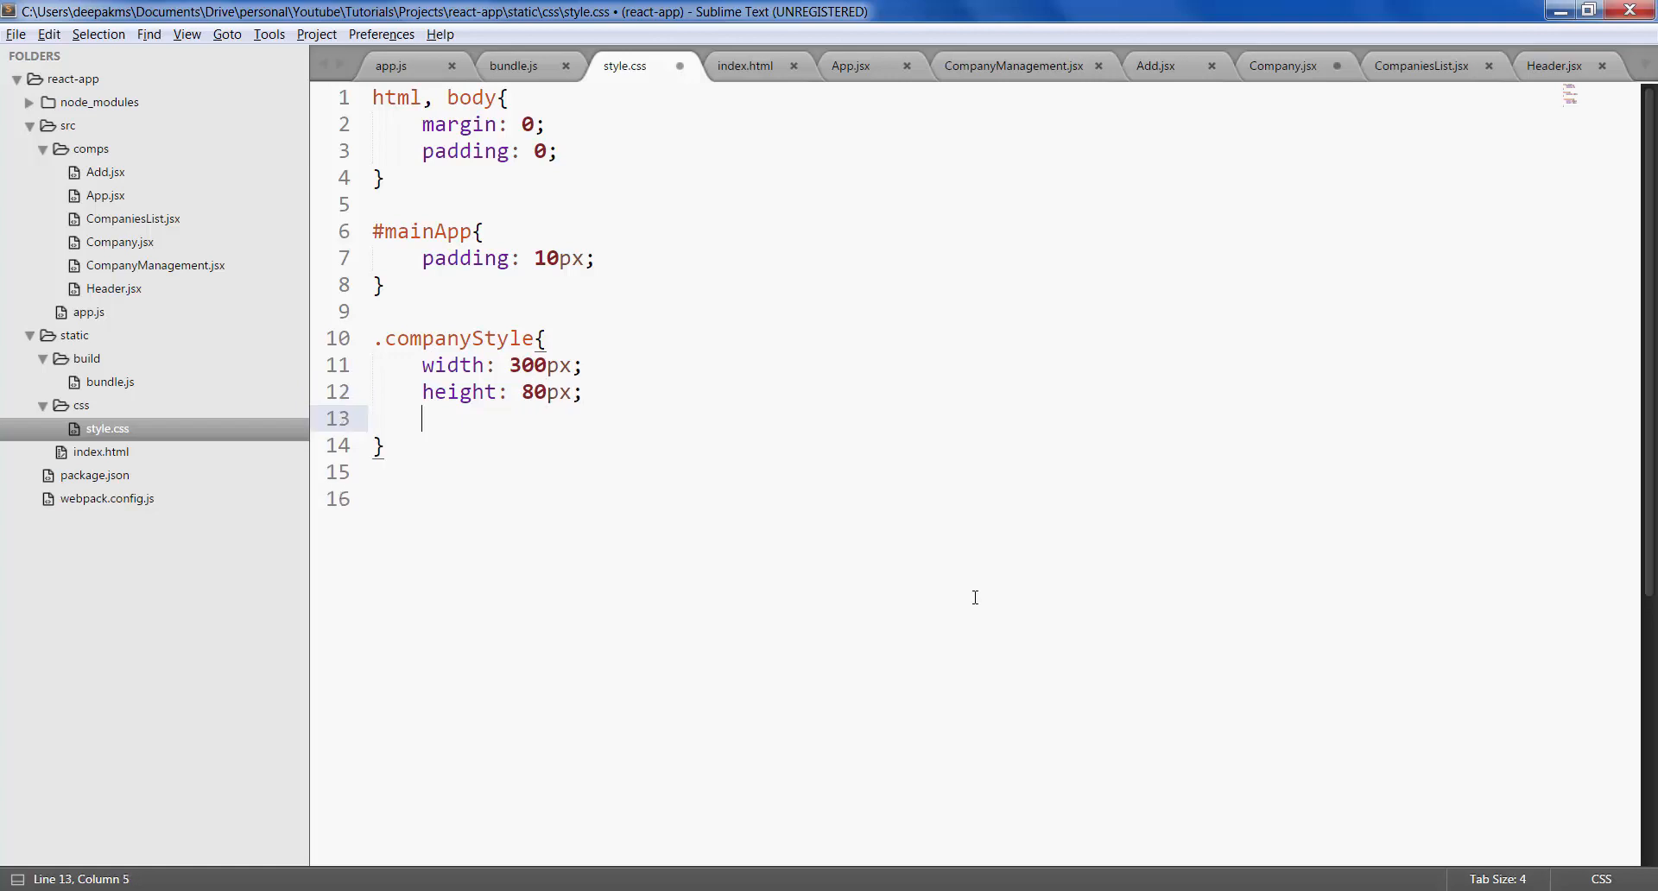
type("flot")
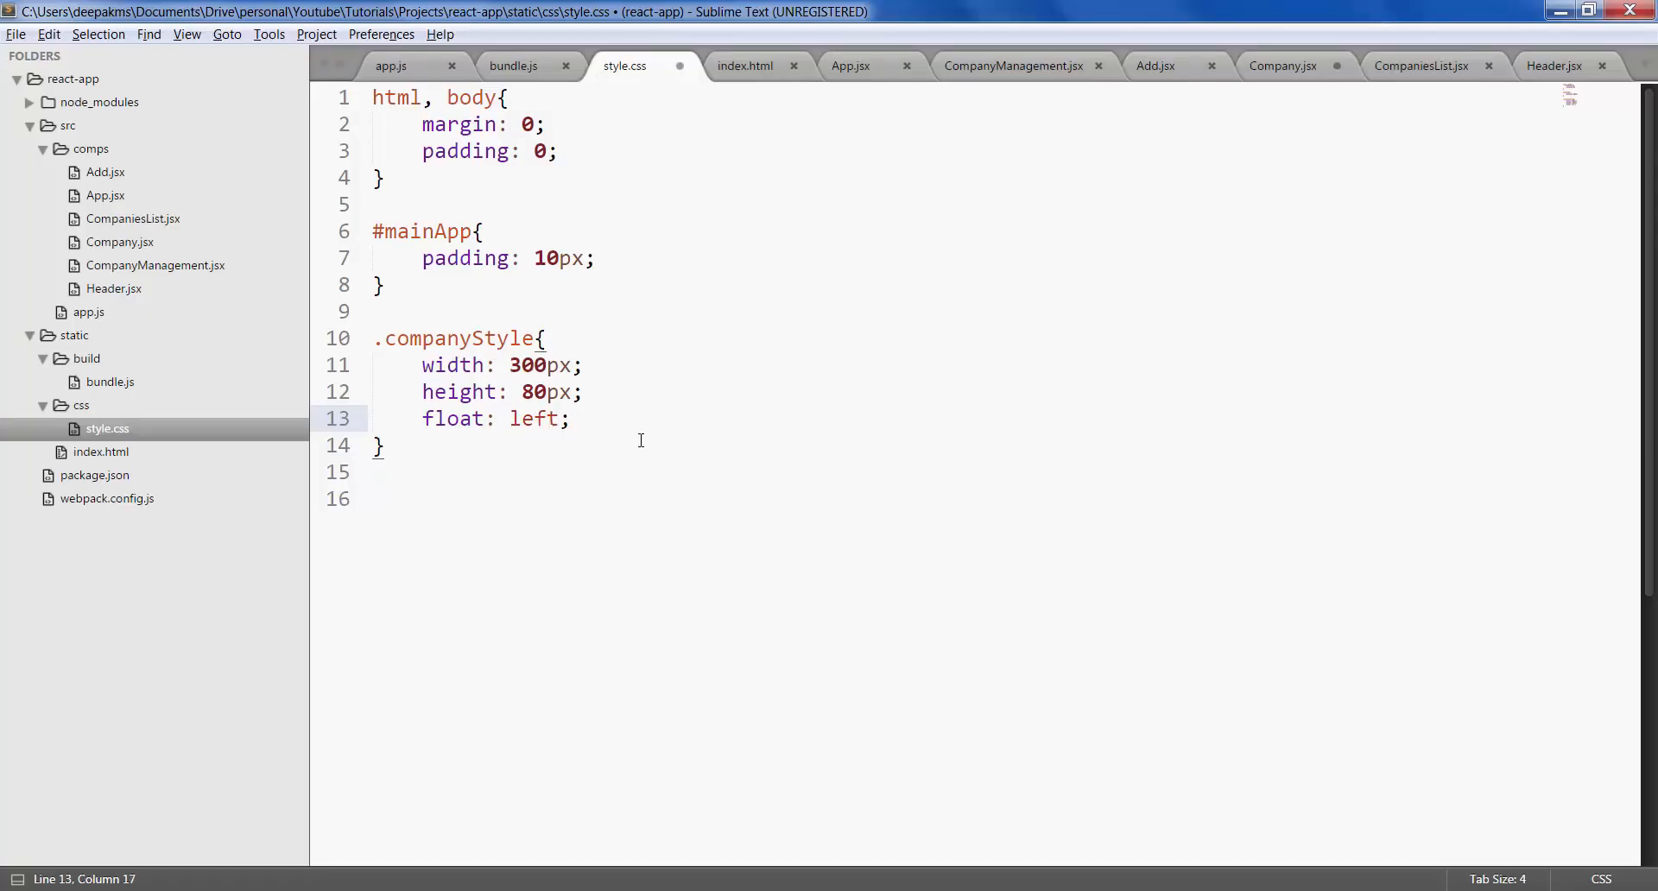
mouse_move(1261, 93)
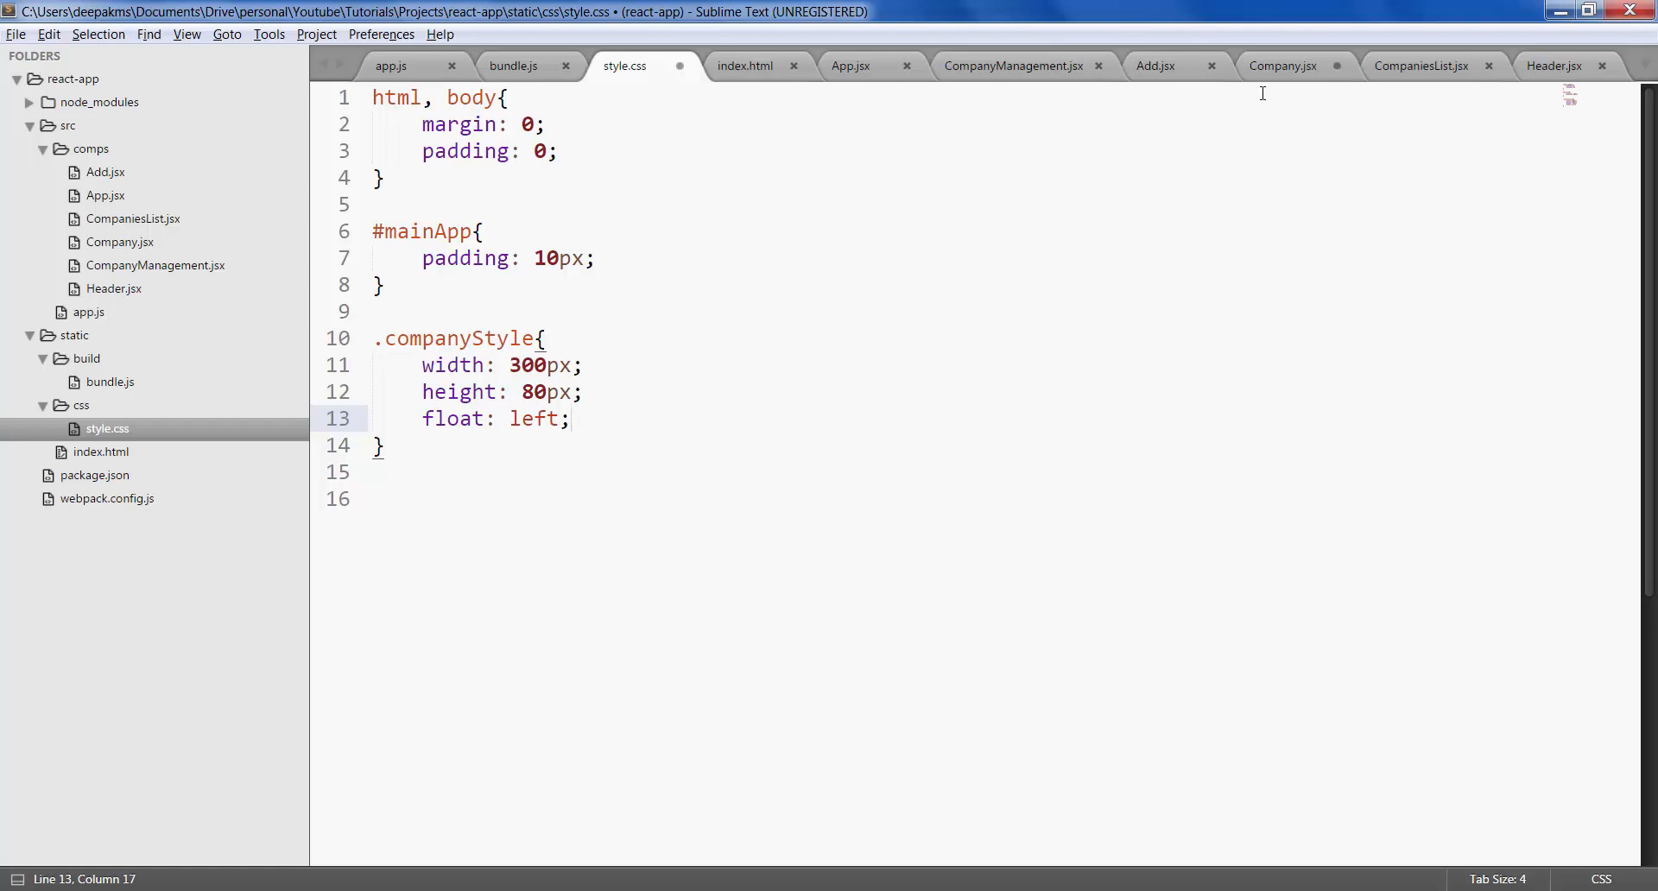
left_click(1284, 65)
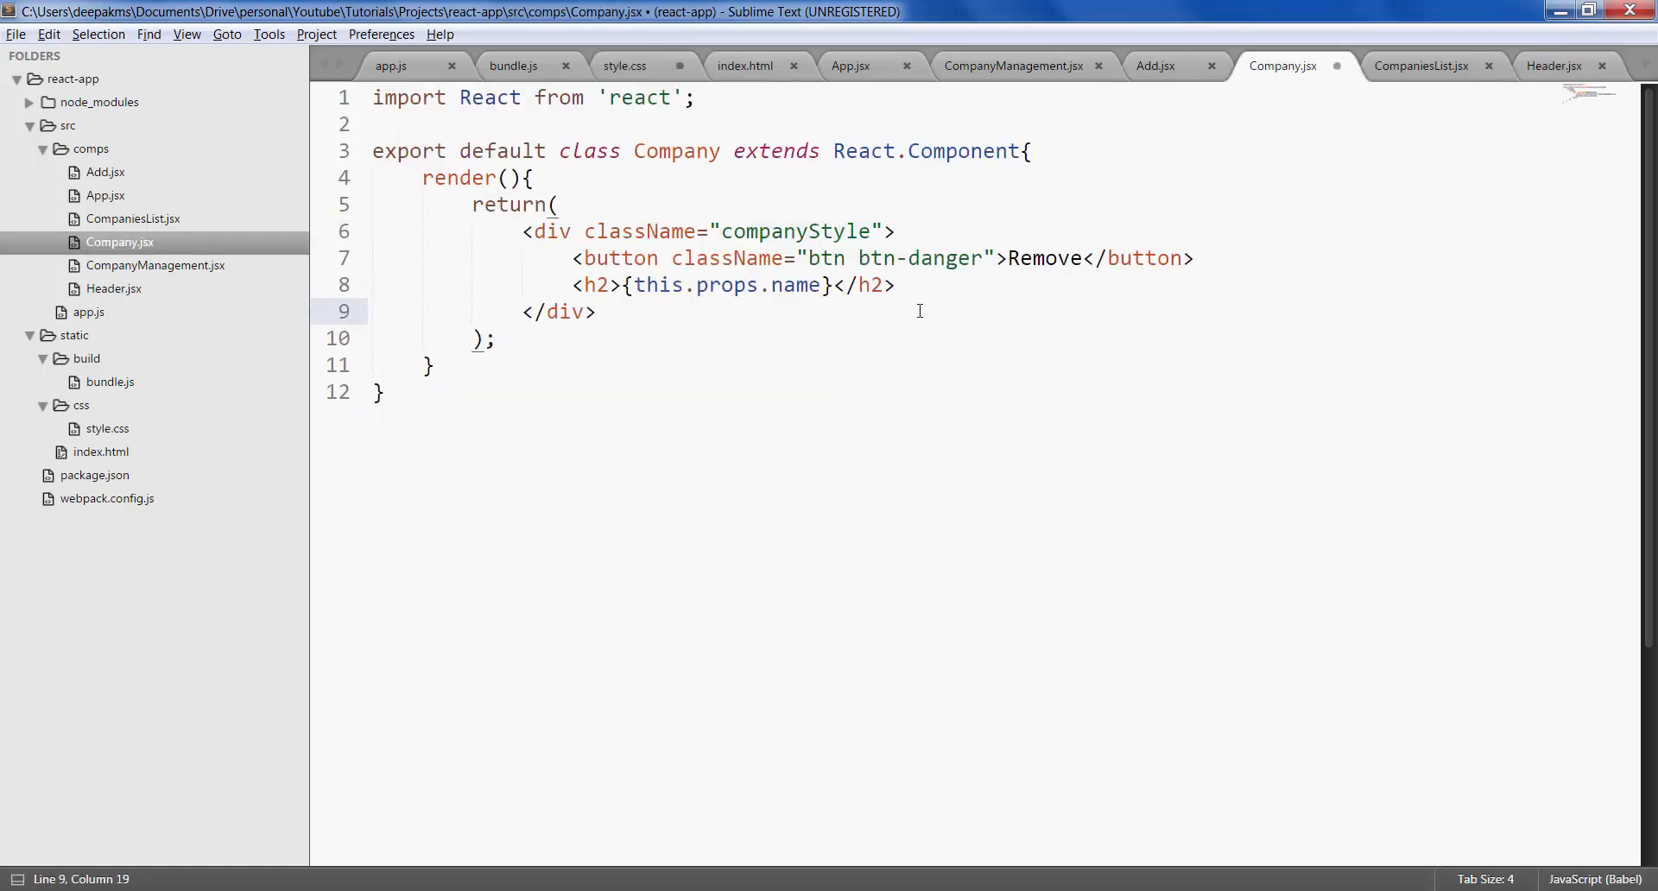
left_click(623, 66)
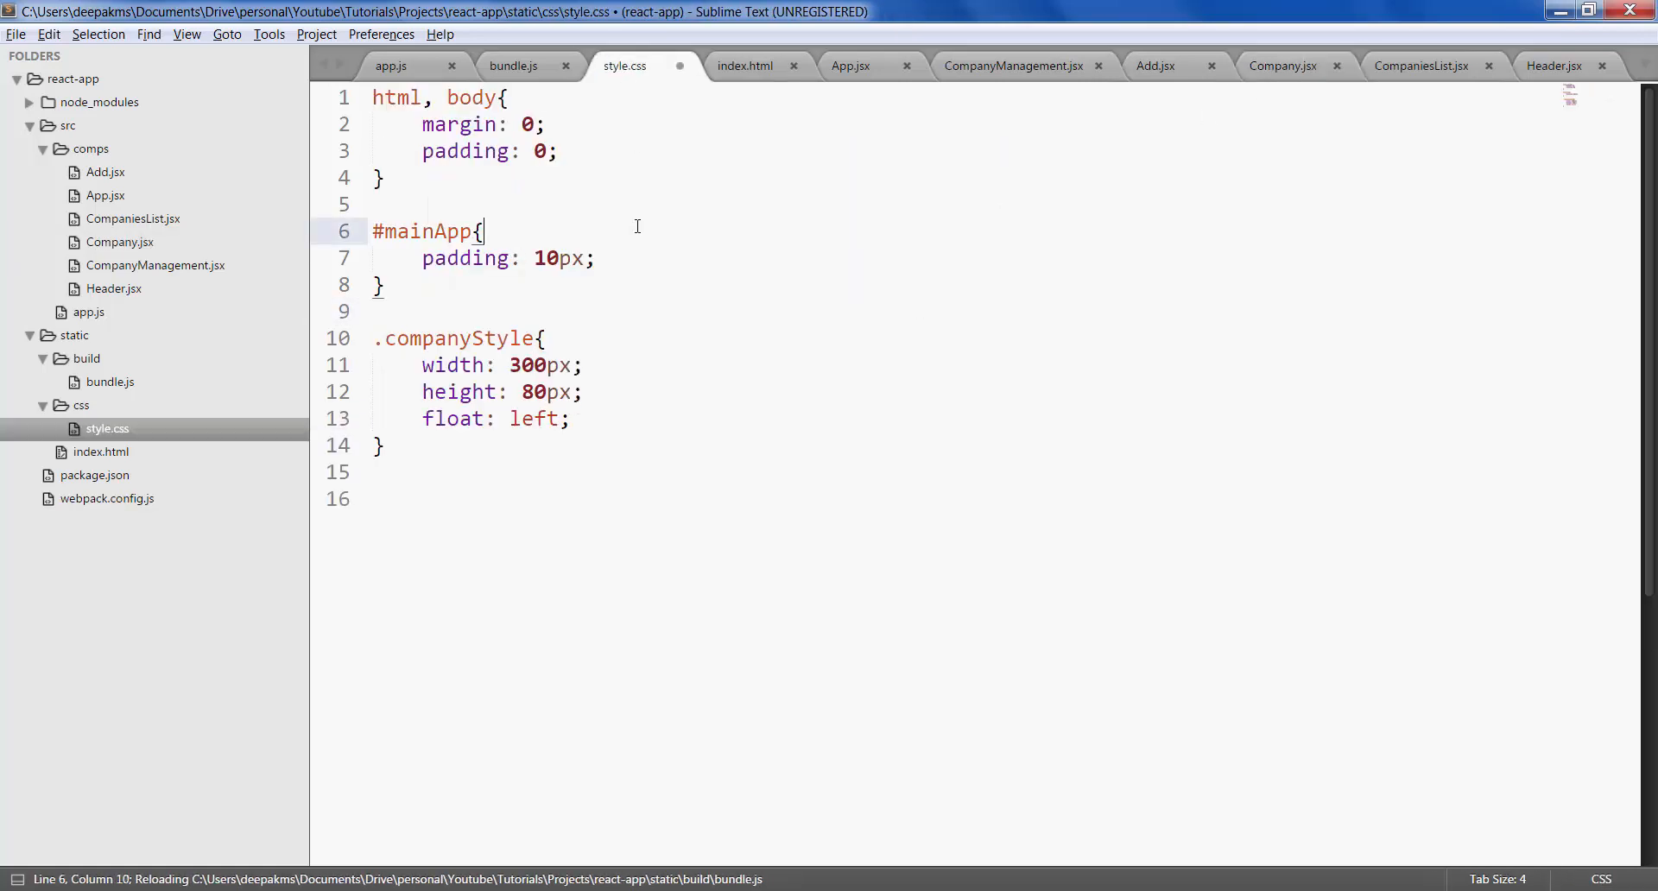
key("ctrl+s")
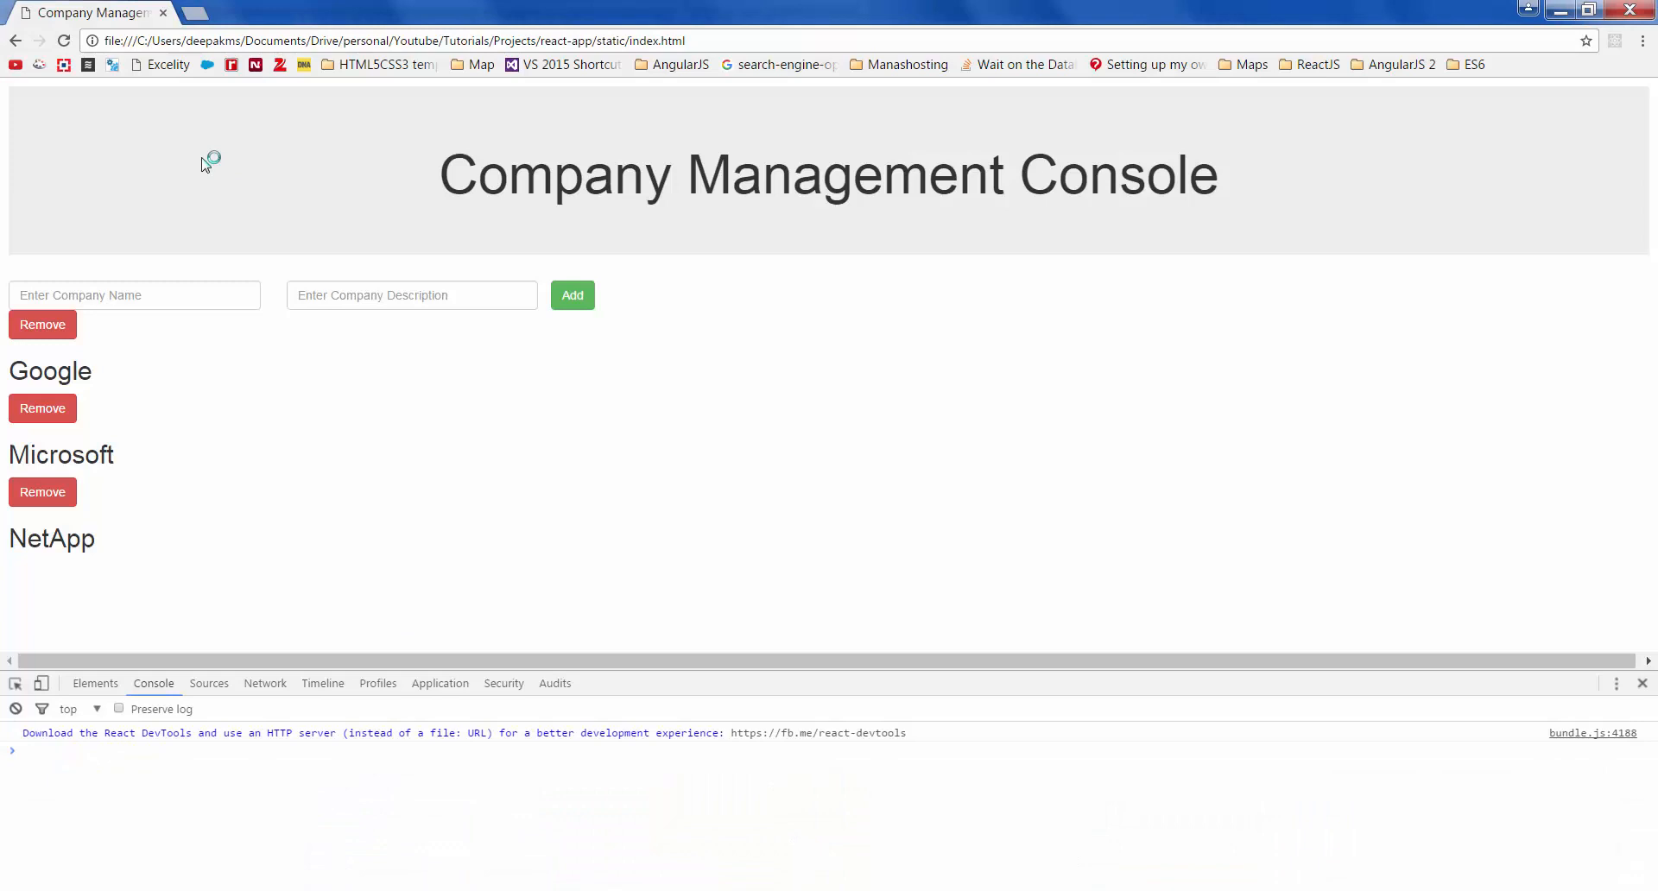
- Reload the page so the Google, Microsoft and NetApp tiles sit in one row
left_click(64, 42)
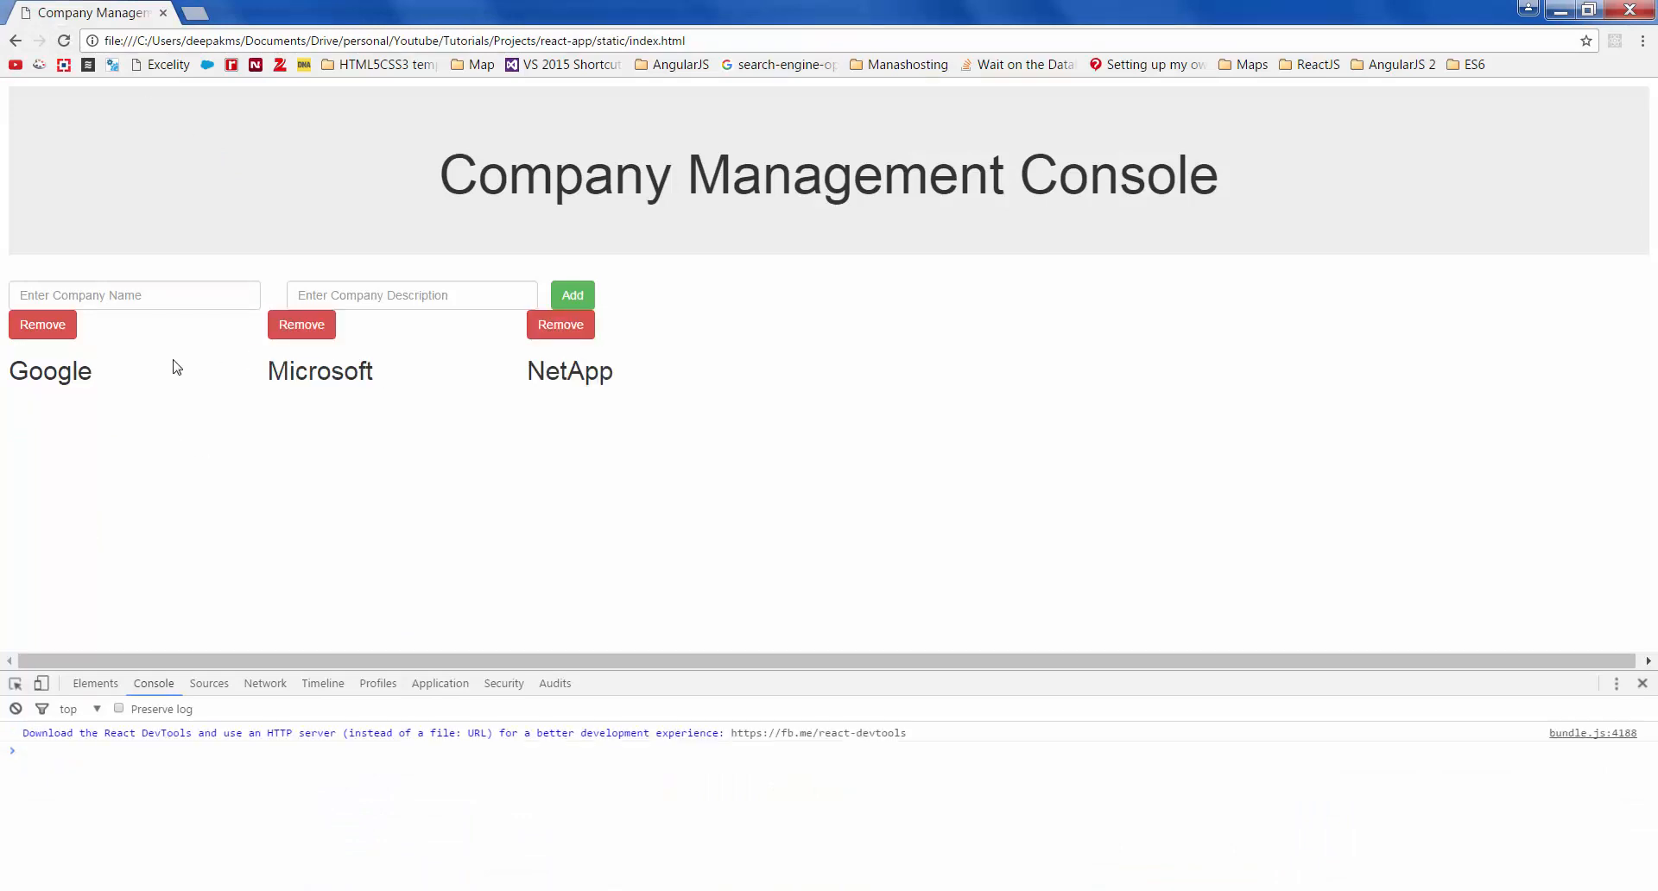
mouse_move(241, 366)
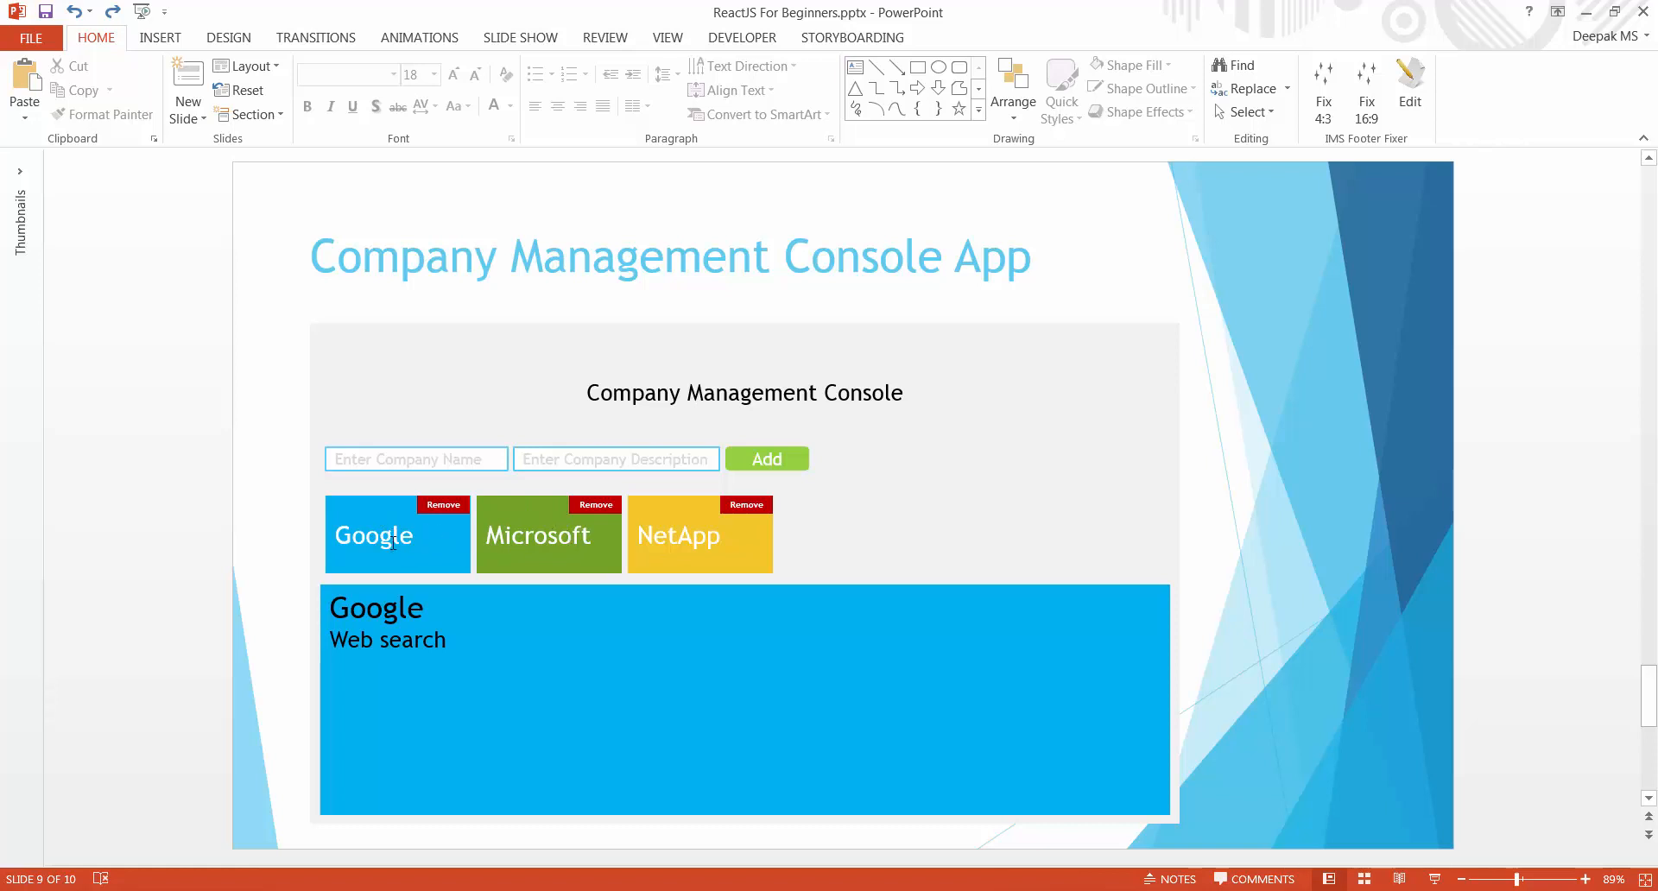
mouse_move(473, 559)
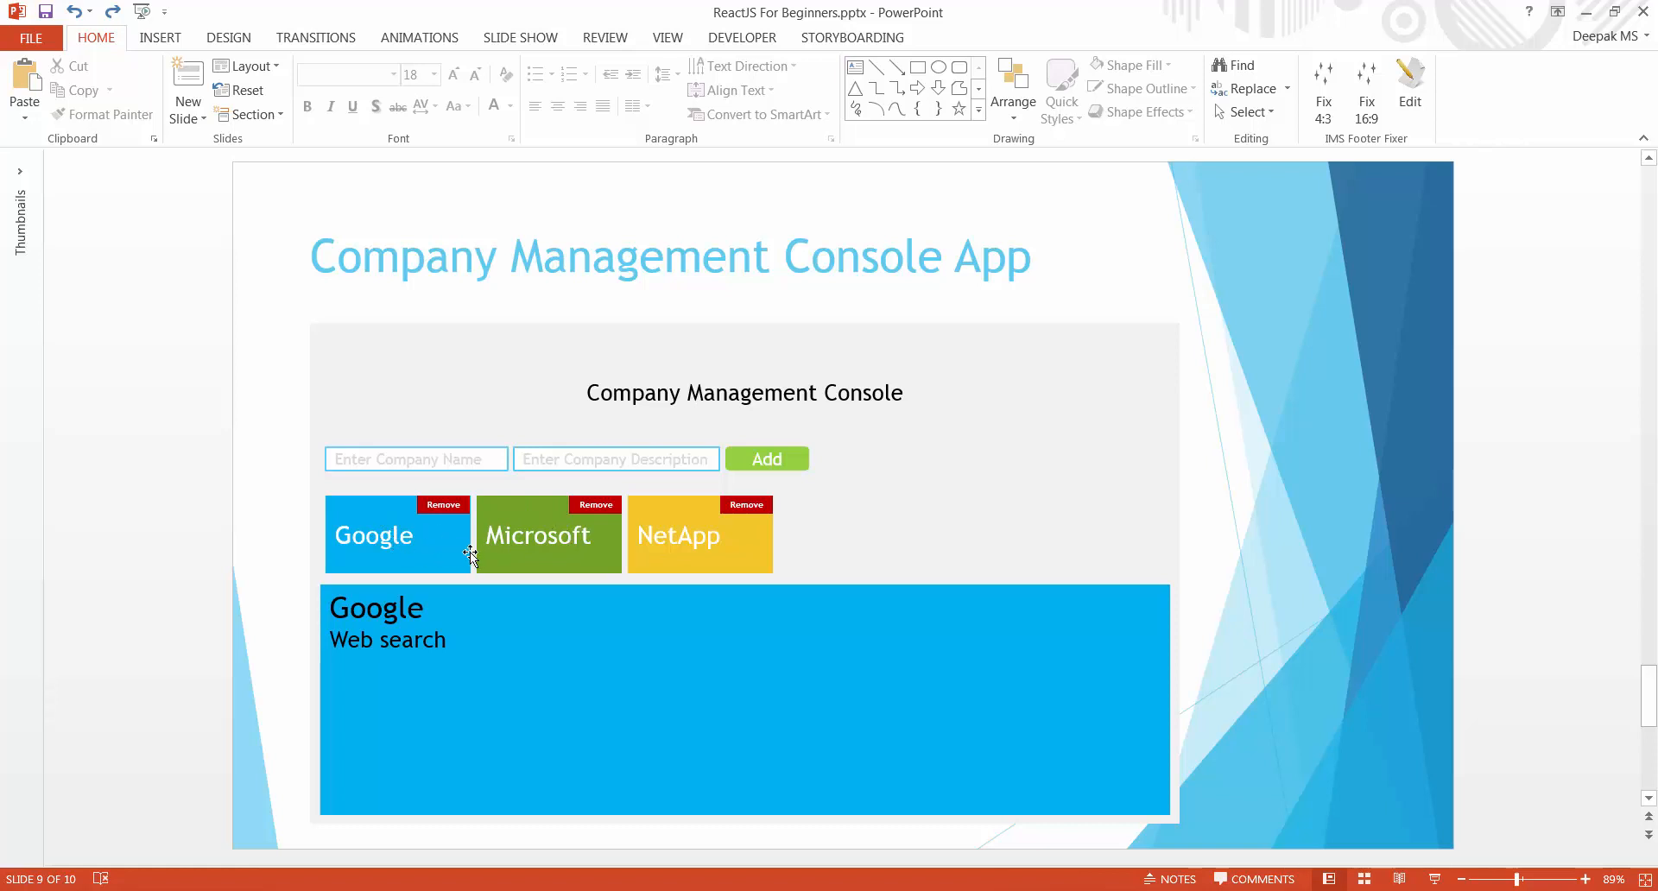
mouse_move(547, 534)
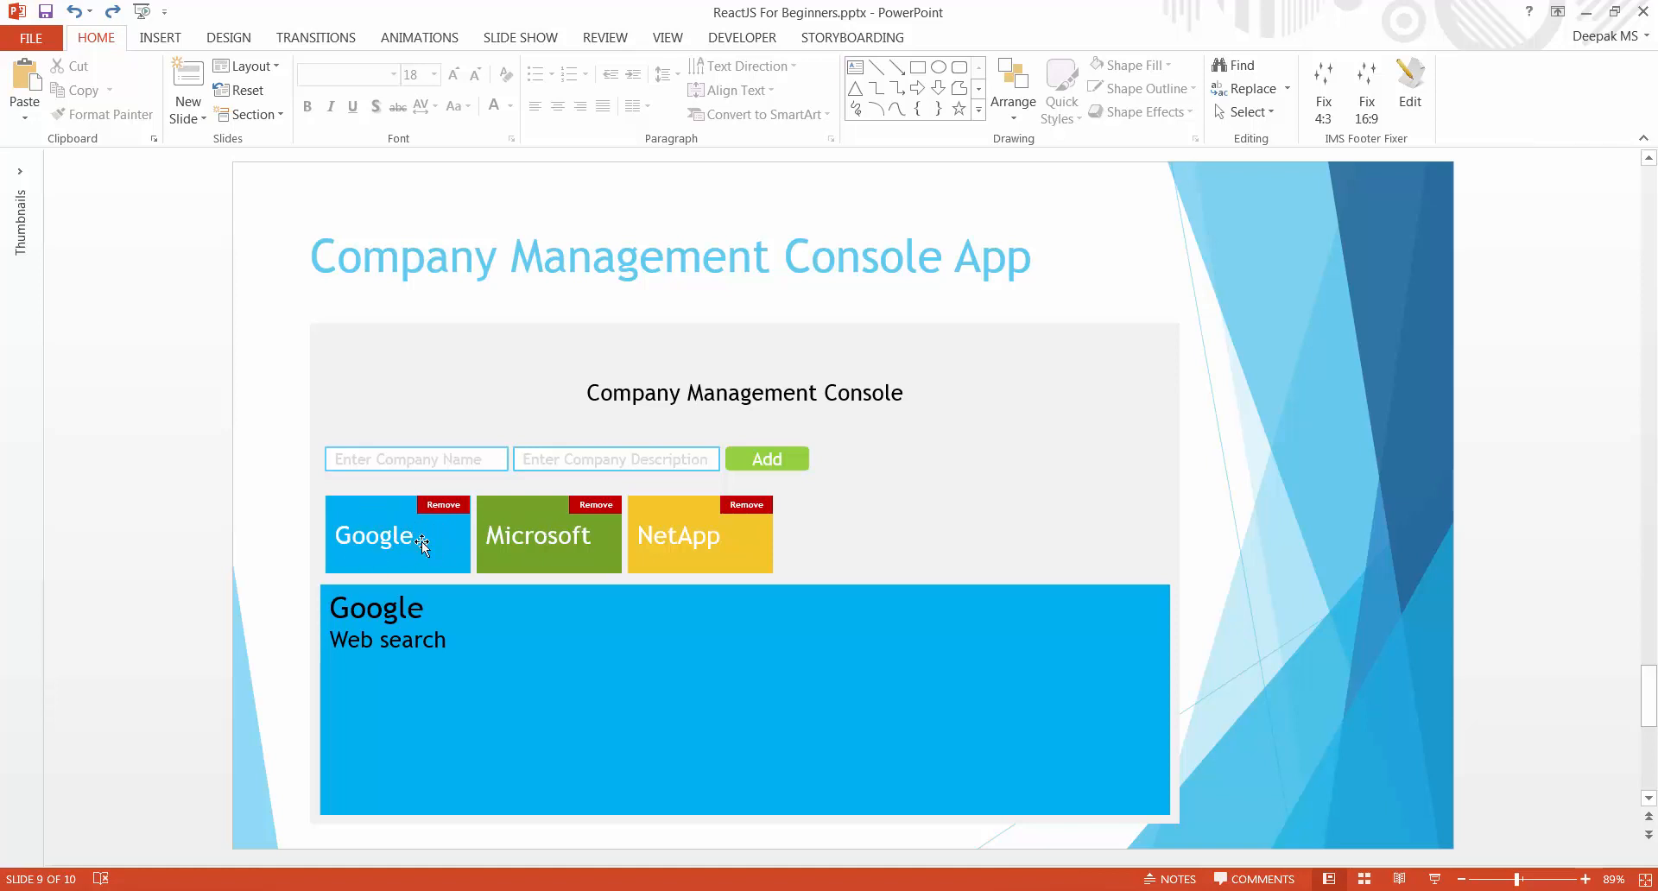
mouse_move(442, 539)
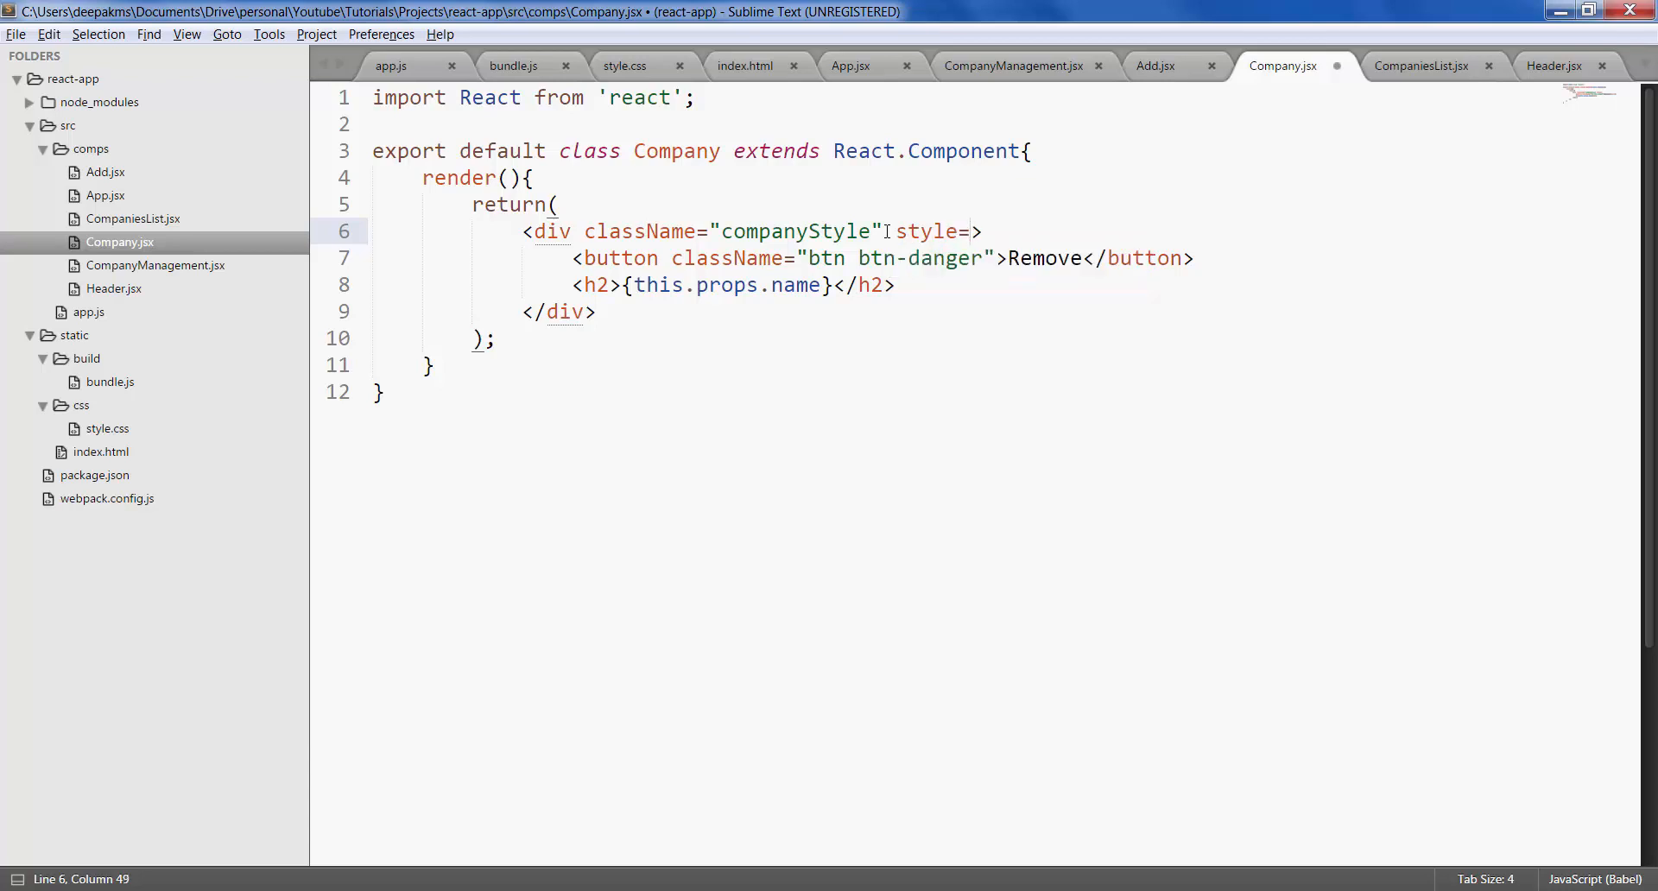
- Add style={{backgroundColor: this.props.bgc}} to the companyStyle div in Company.jsx
type("{}")
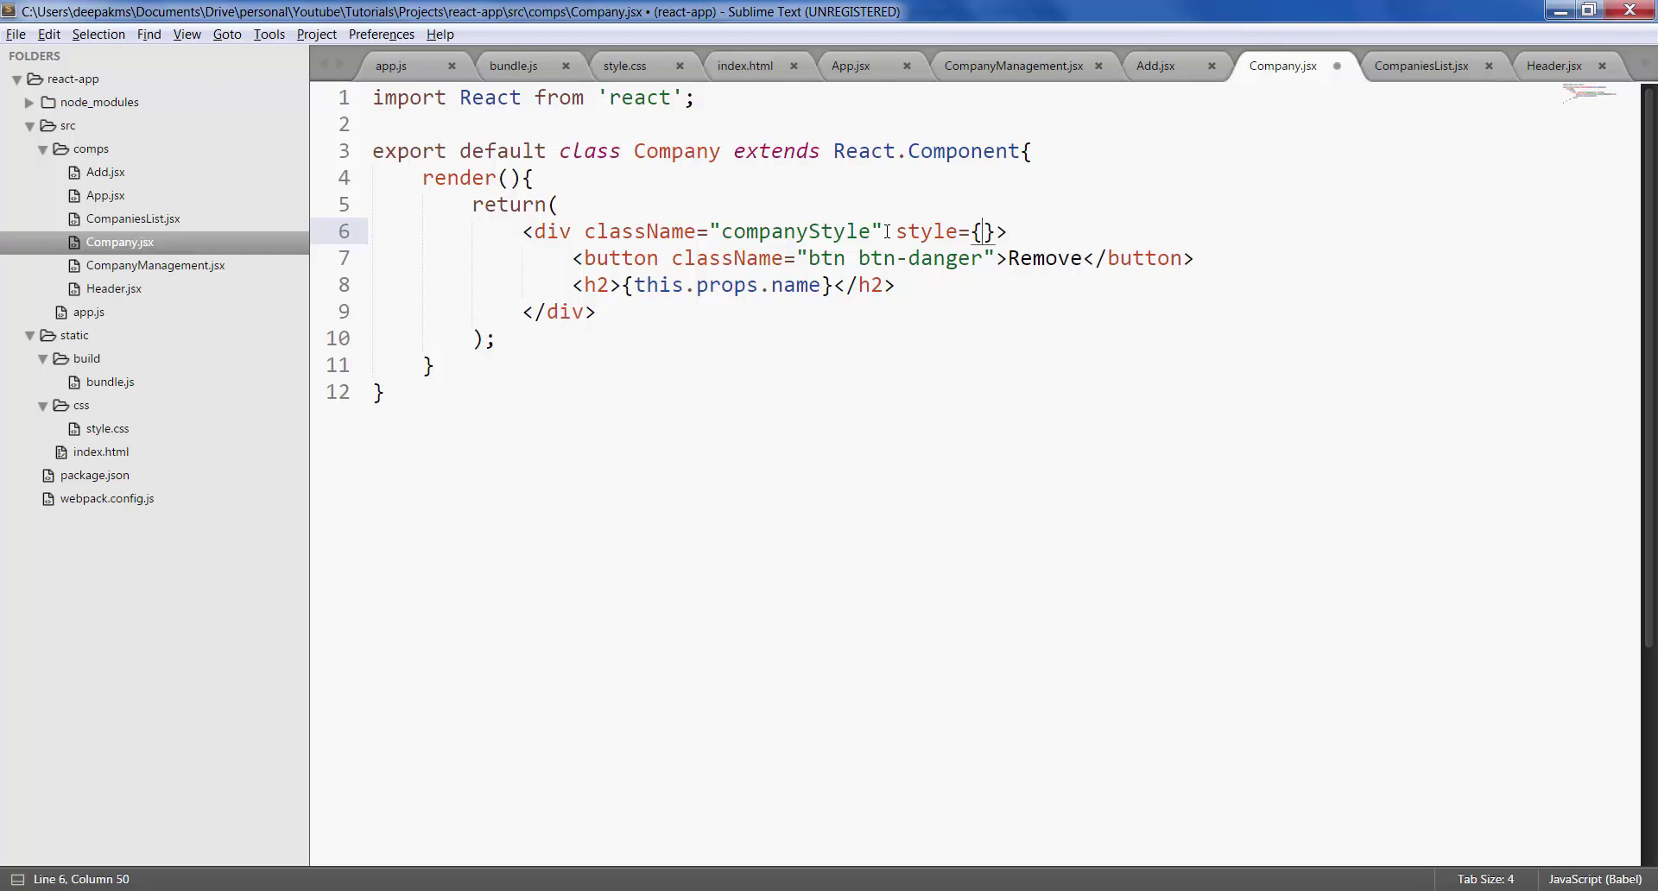
type("{")
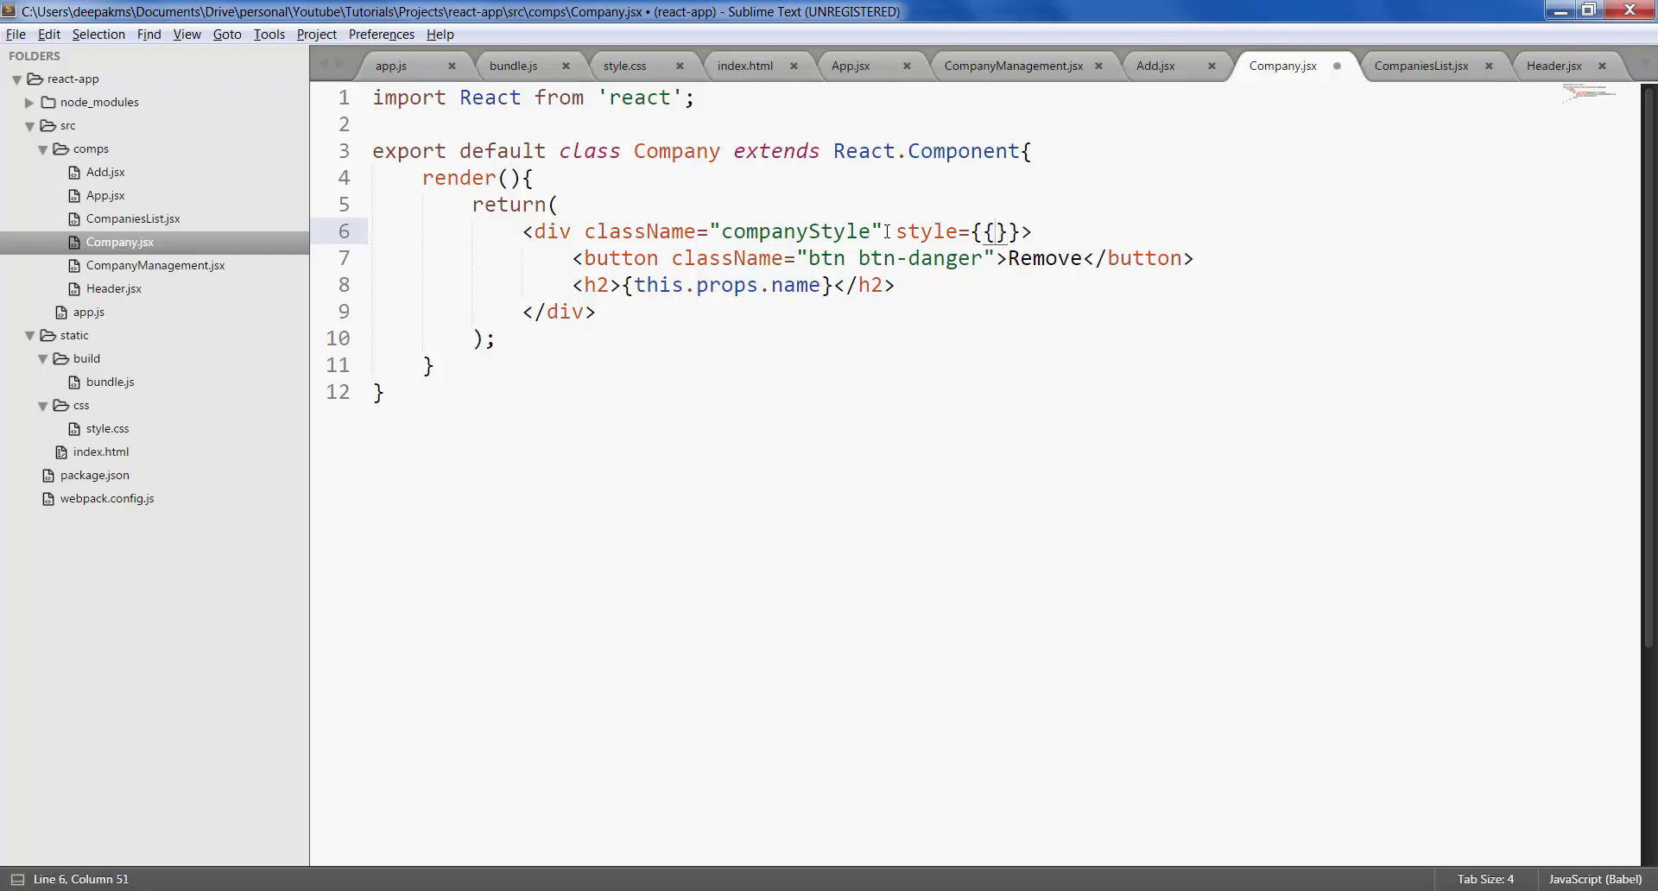
type("back")
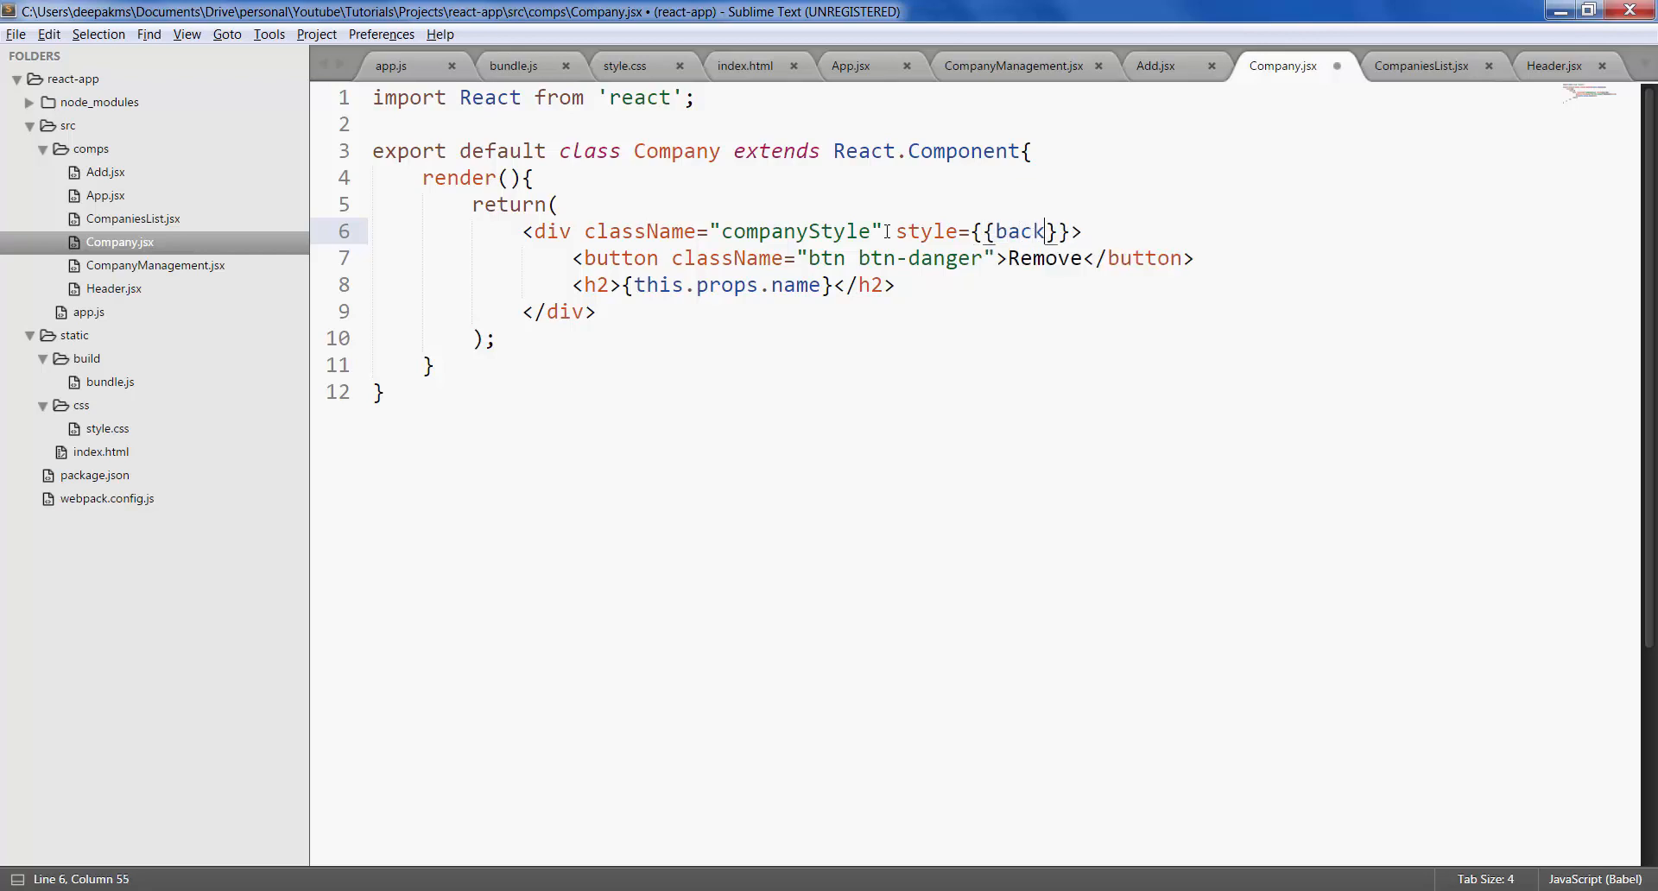
type("ground")
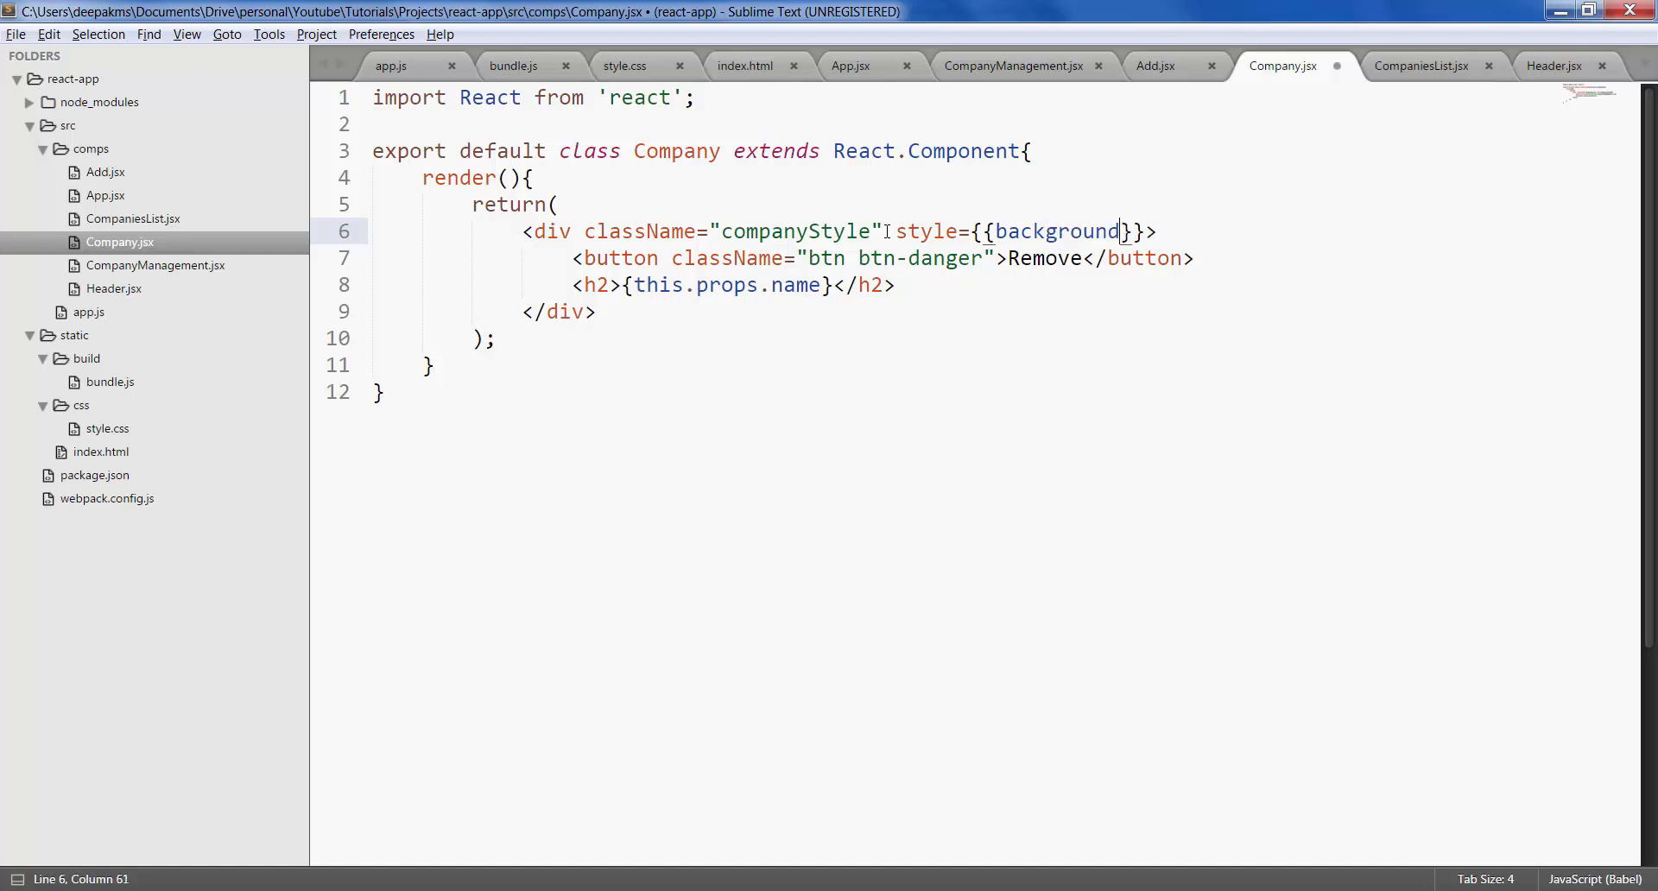
type("Color")
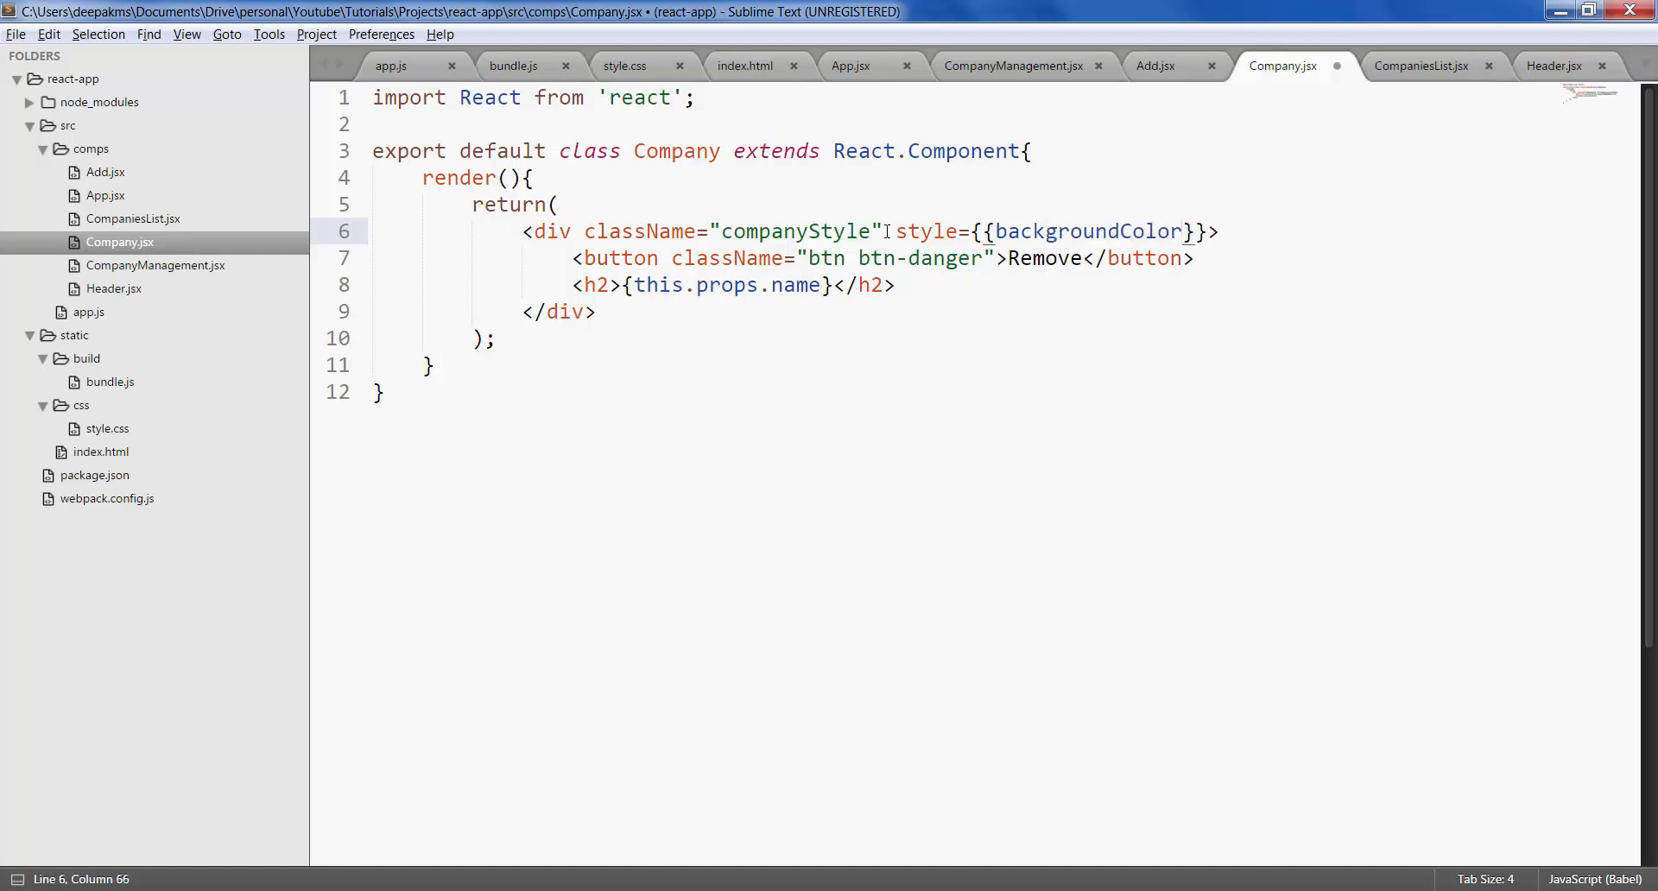
type(":")
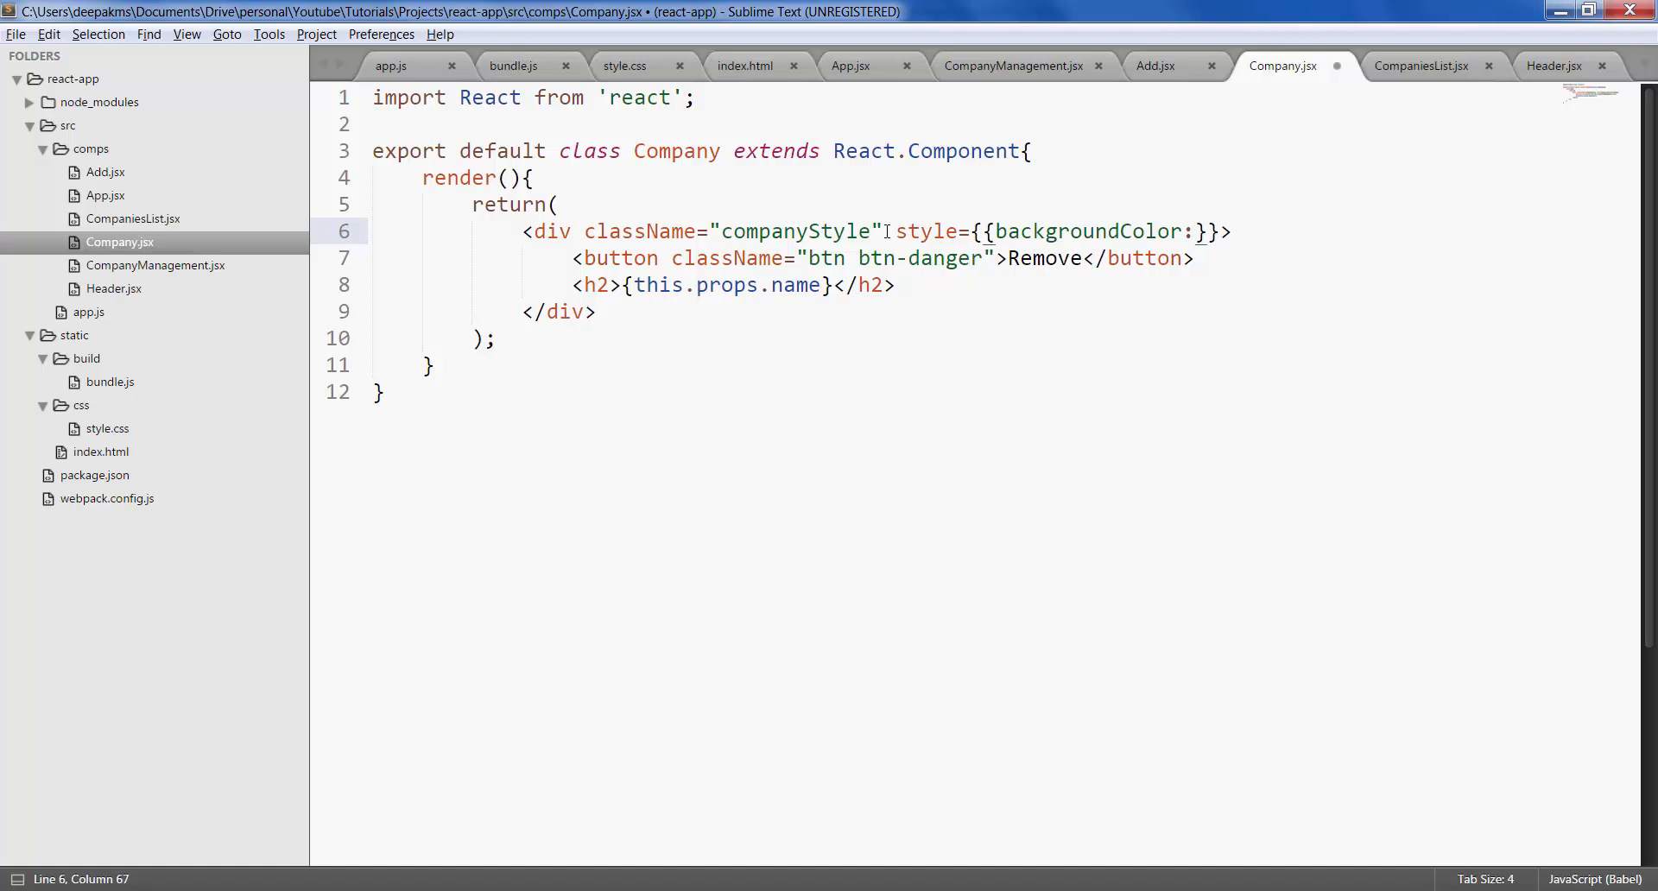
type("this")
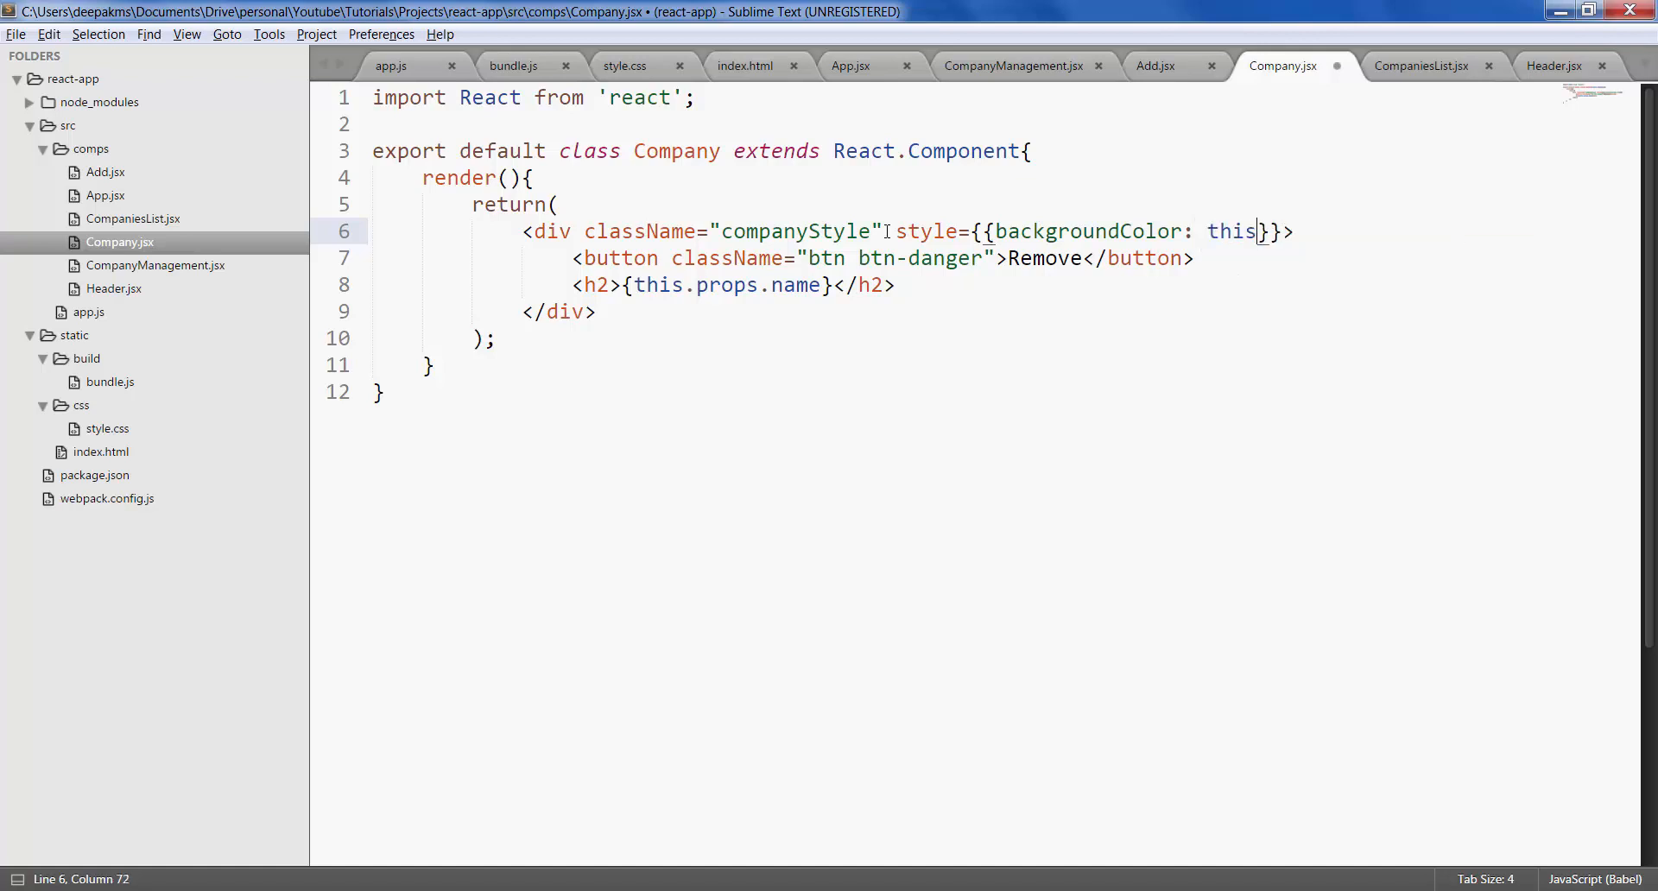
type("props.")
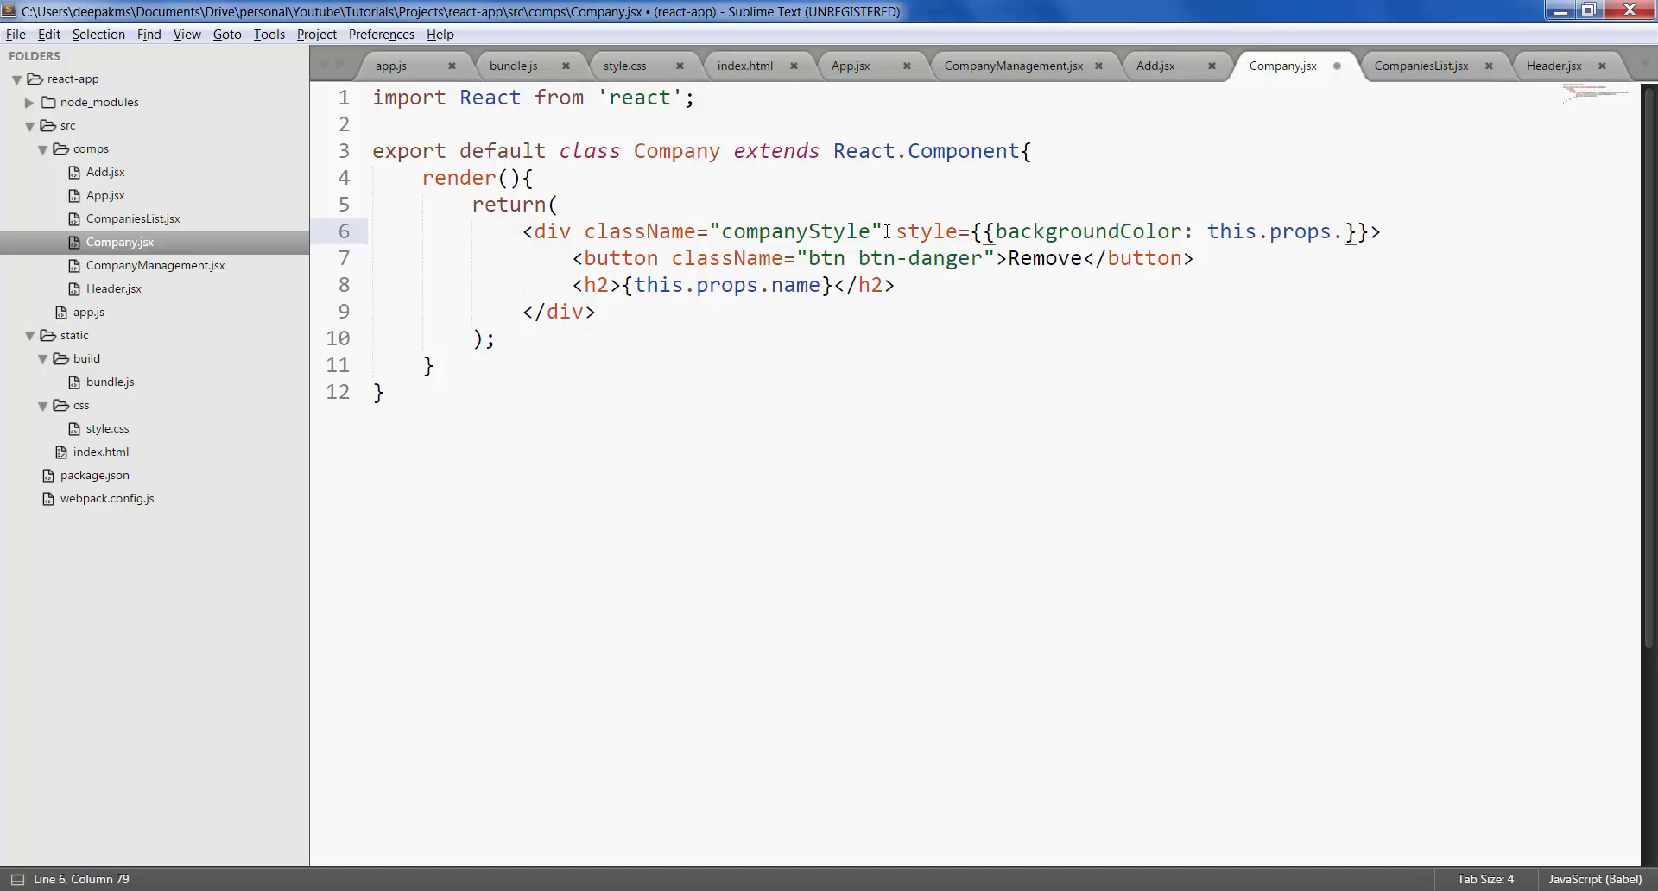
type("bgc")
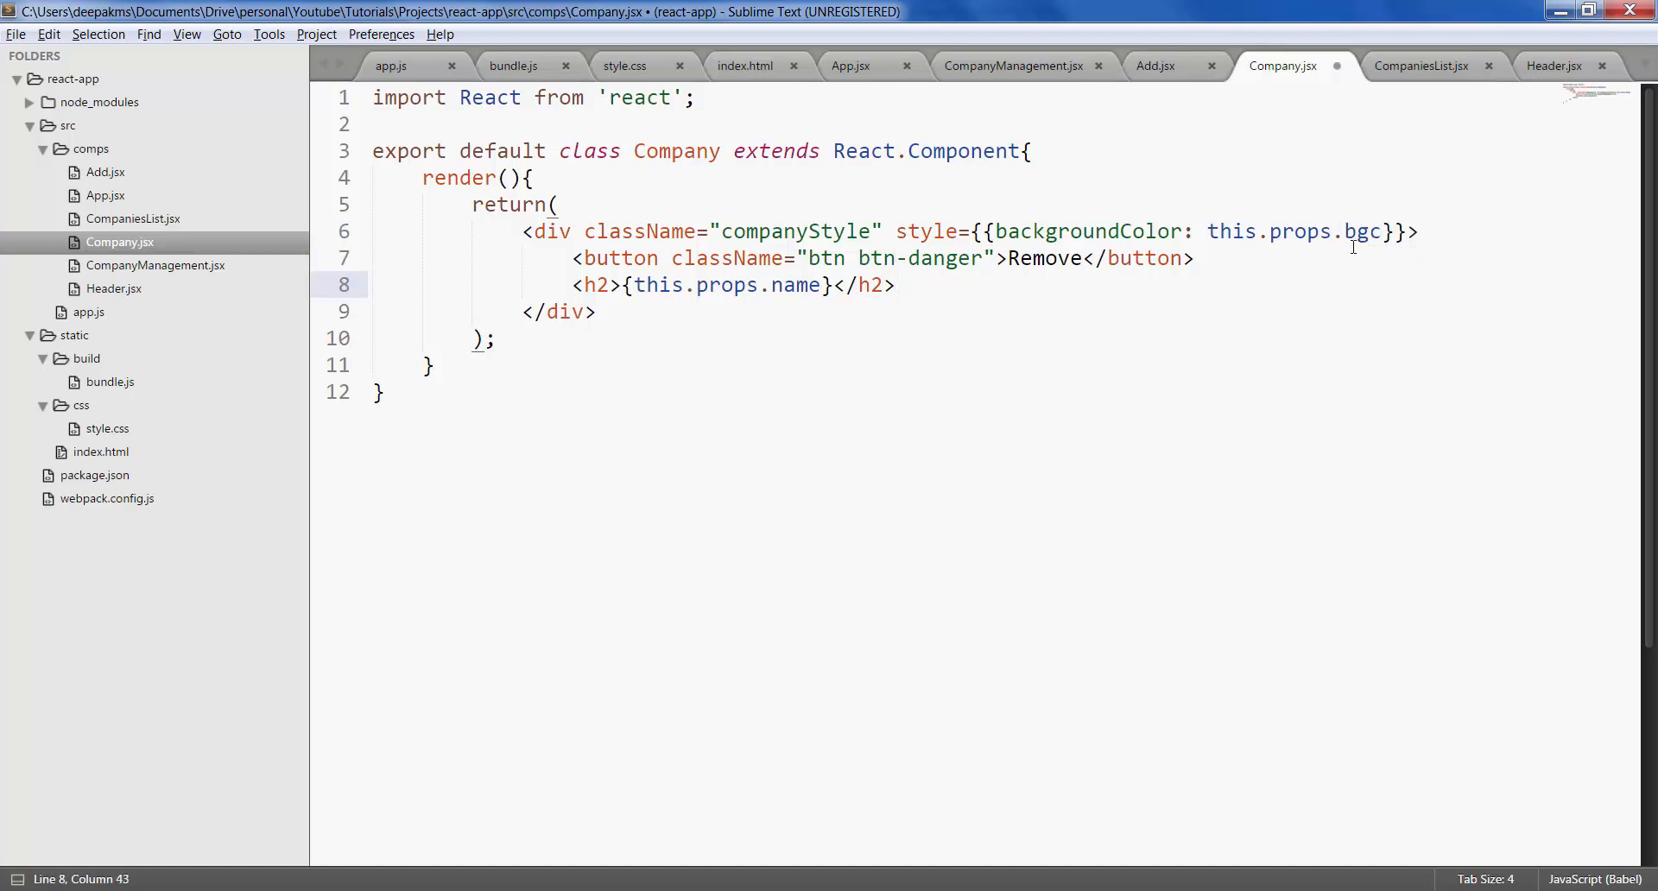
- Copy the bgc property name and switch to CompaniesList.jsx
double_click(1363, 232)
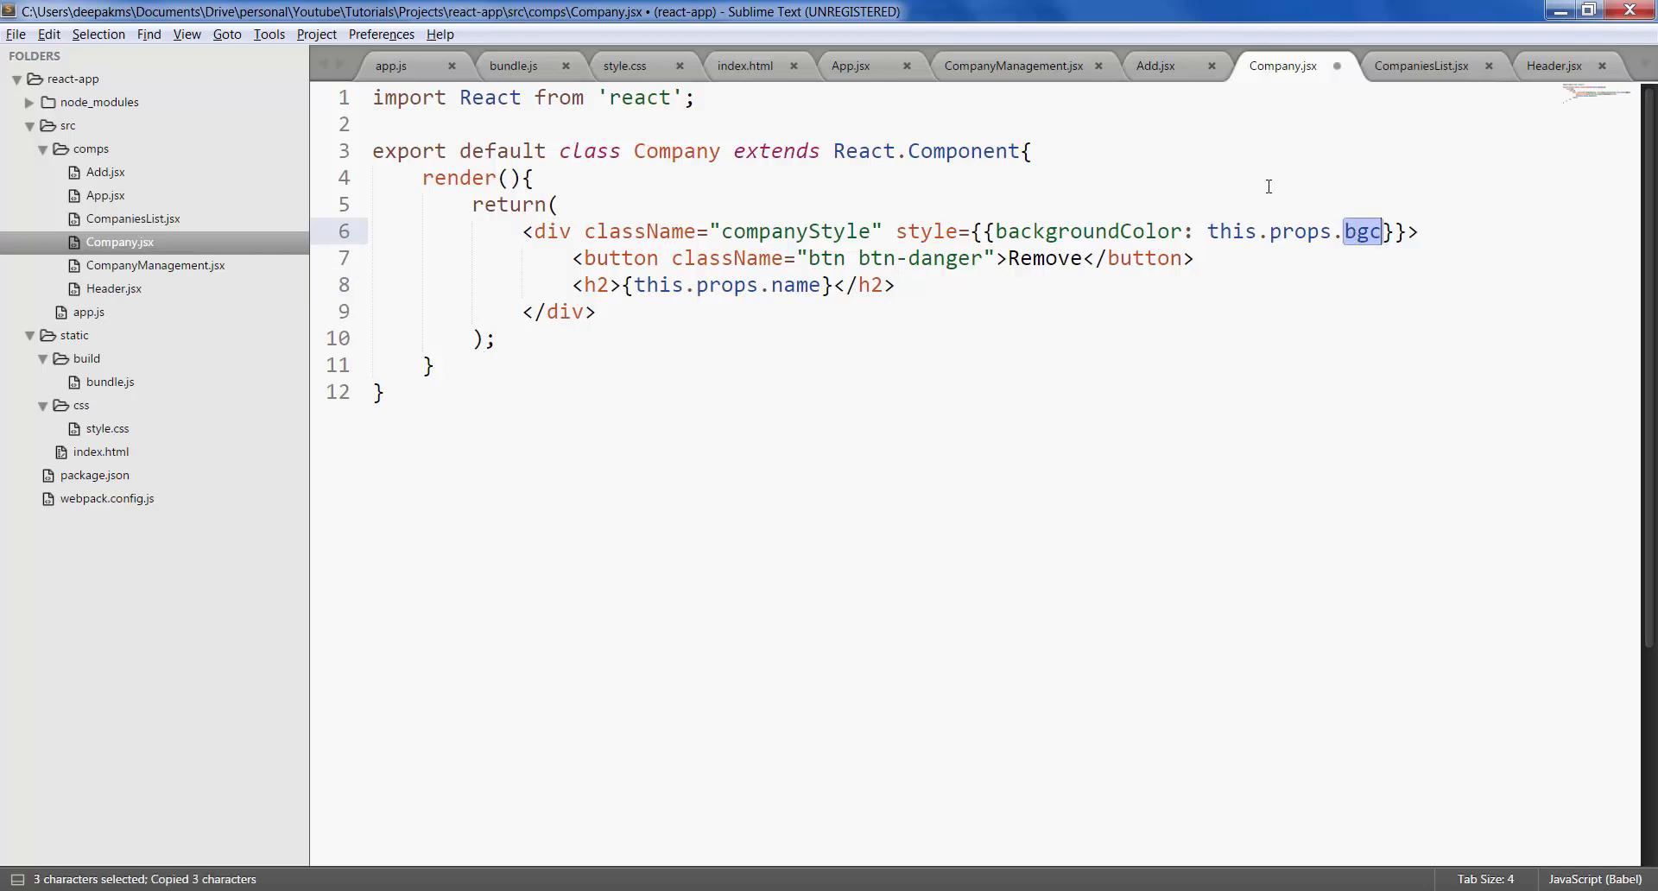
left_click(1420, 66)
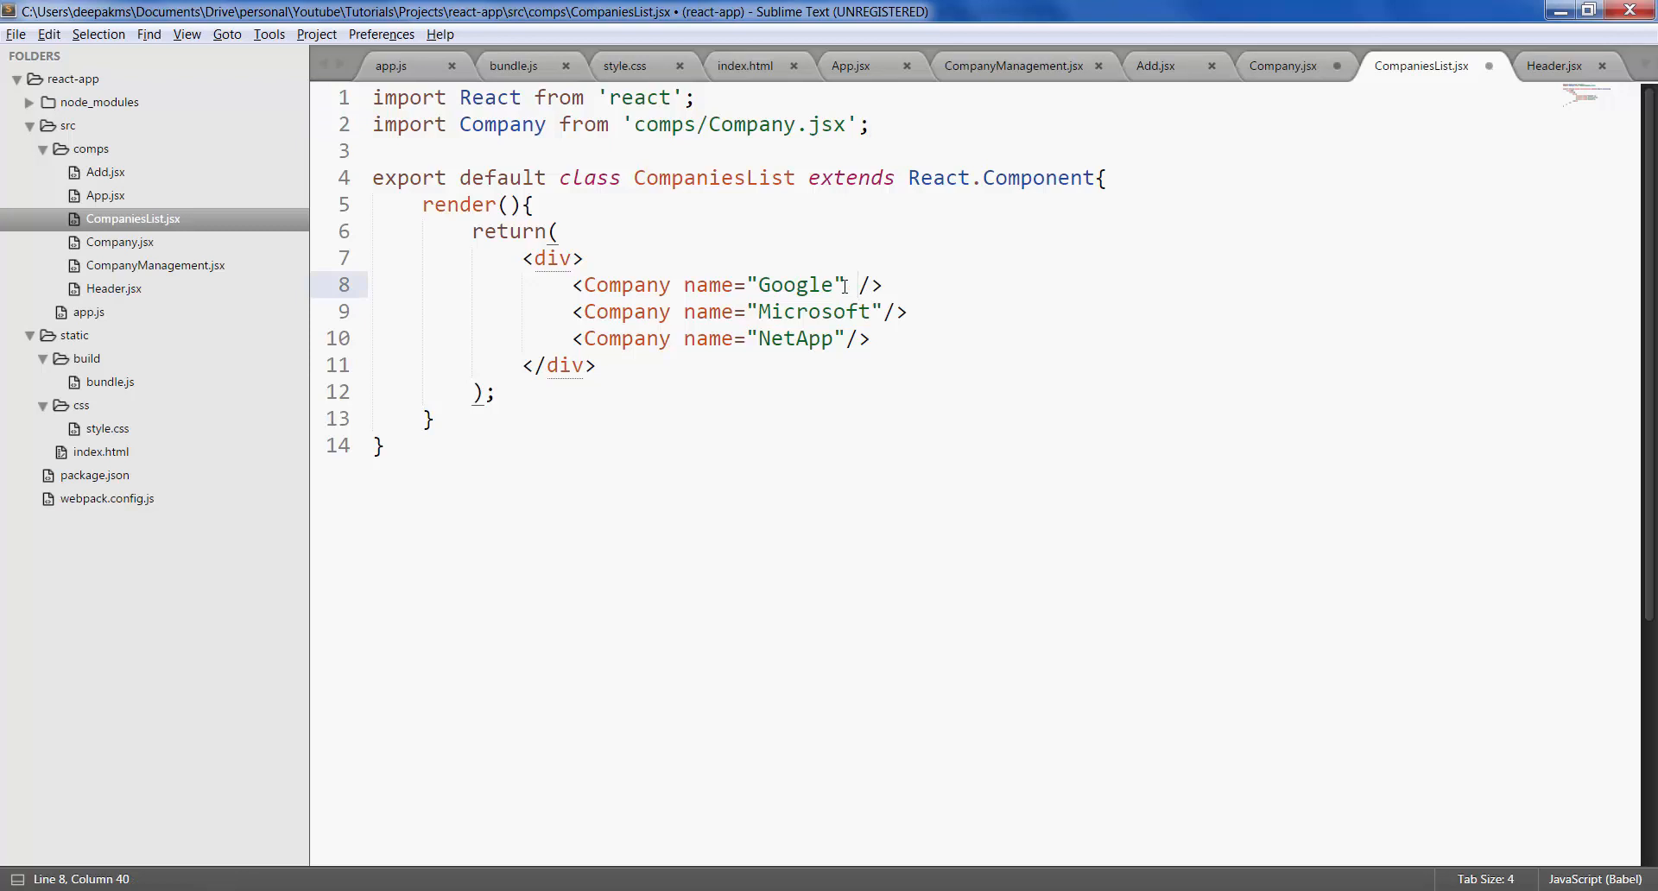
- Pass bgc colours #10AEE3, #60C43F and #E8E815 to Google, Microsoft and NetApp, then save
type("bgc=\"#E8E815")
type("bgc=\"#10AEE3\"")
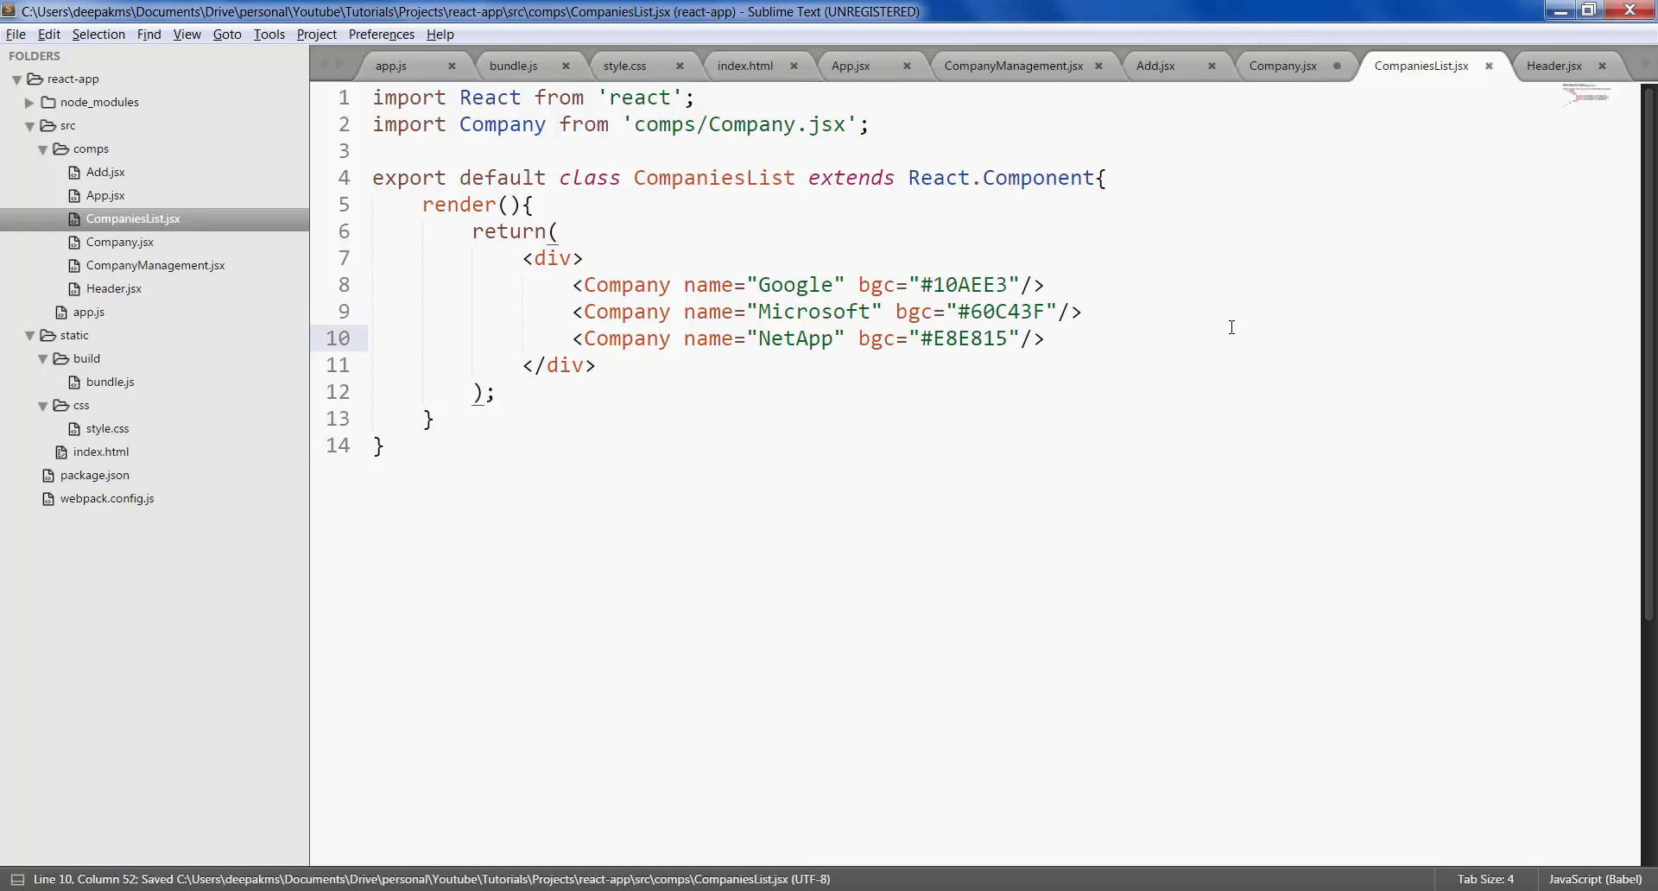
left_click(1284, 65)
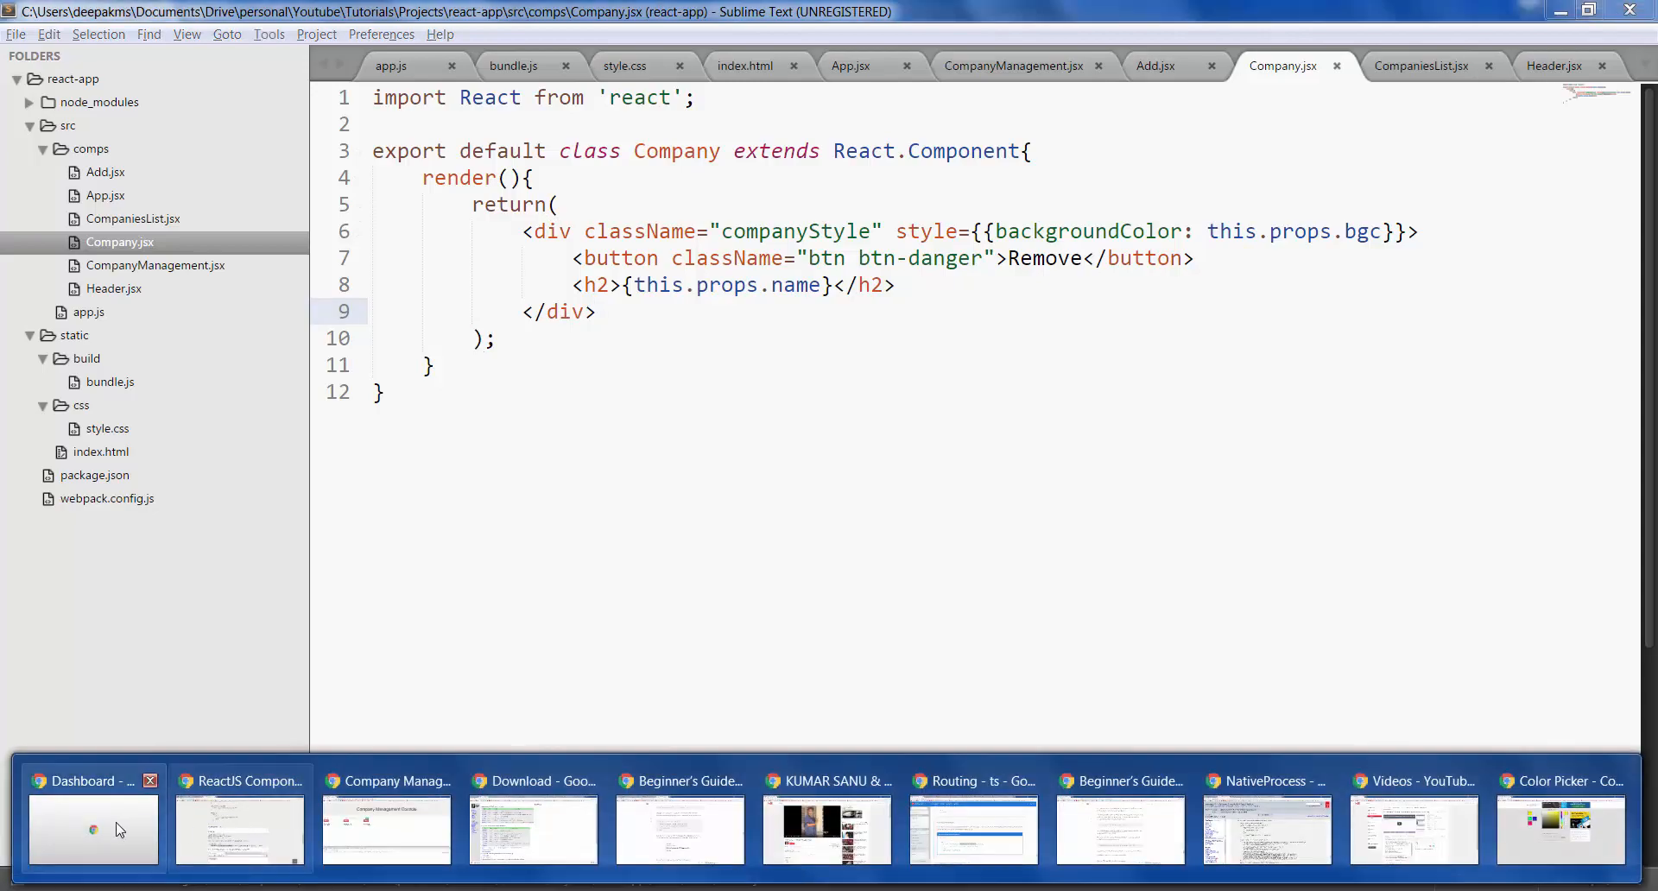
- Reload the app in Chrome so the tiles show in blue, green and yellow
left_click(385, 824)
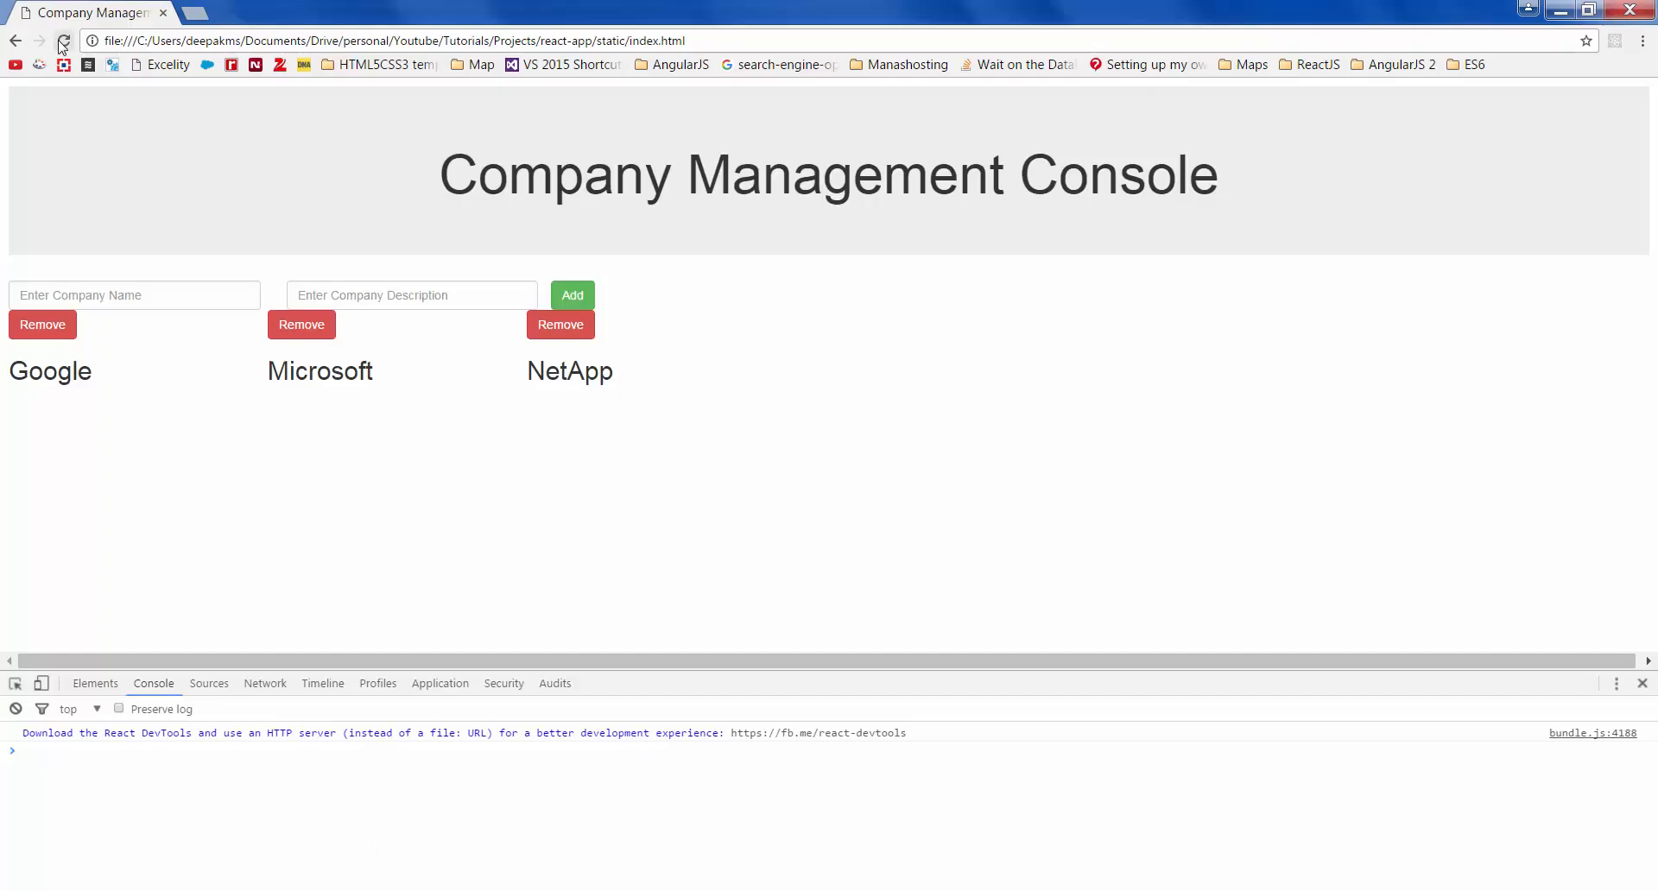
left_click(62, 40)
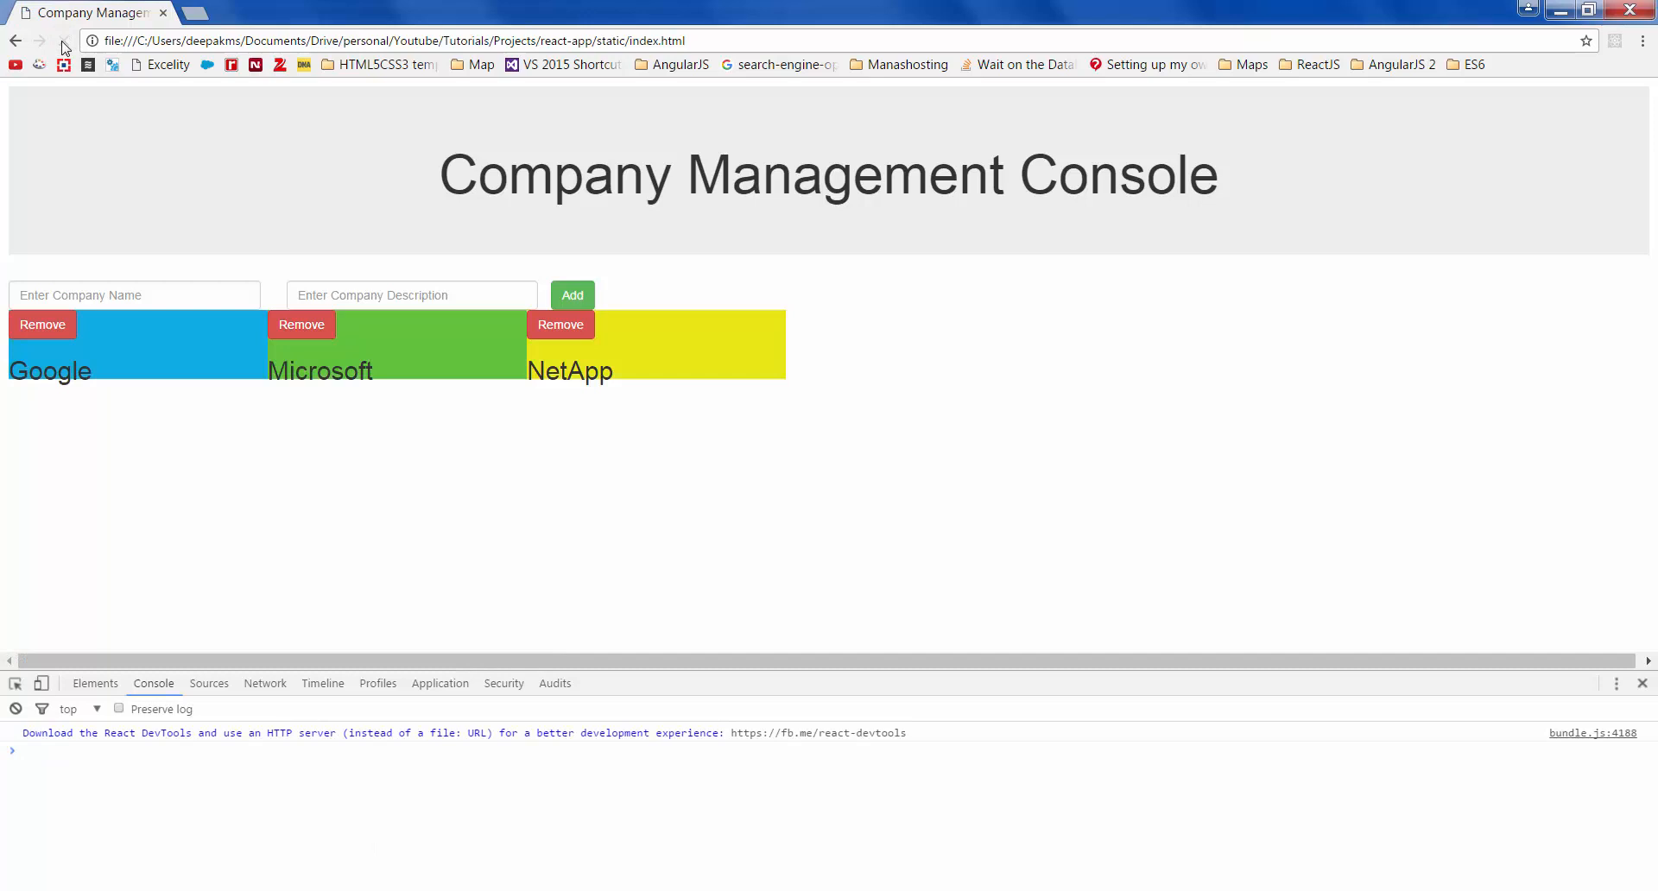
mouse_move(337, 360)
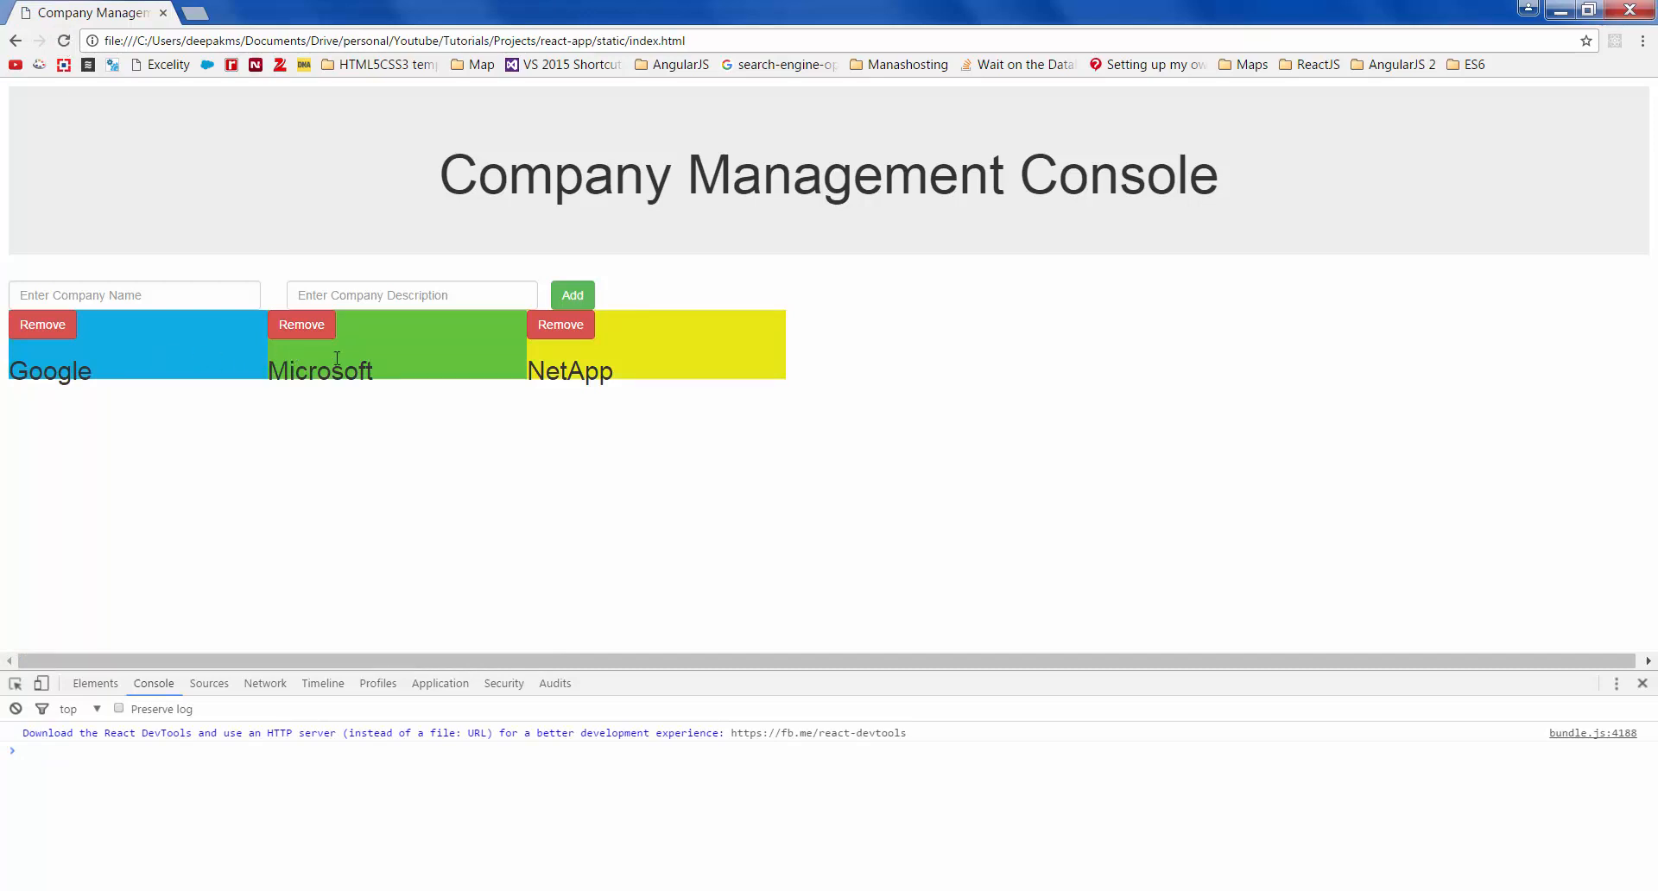
mouse_move(125, 345)
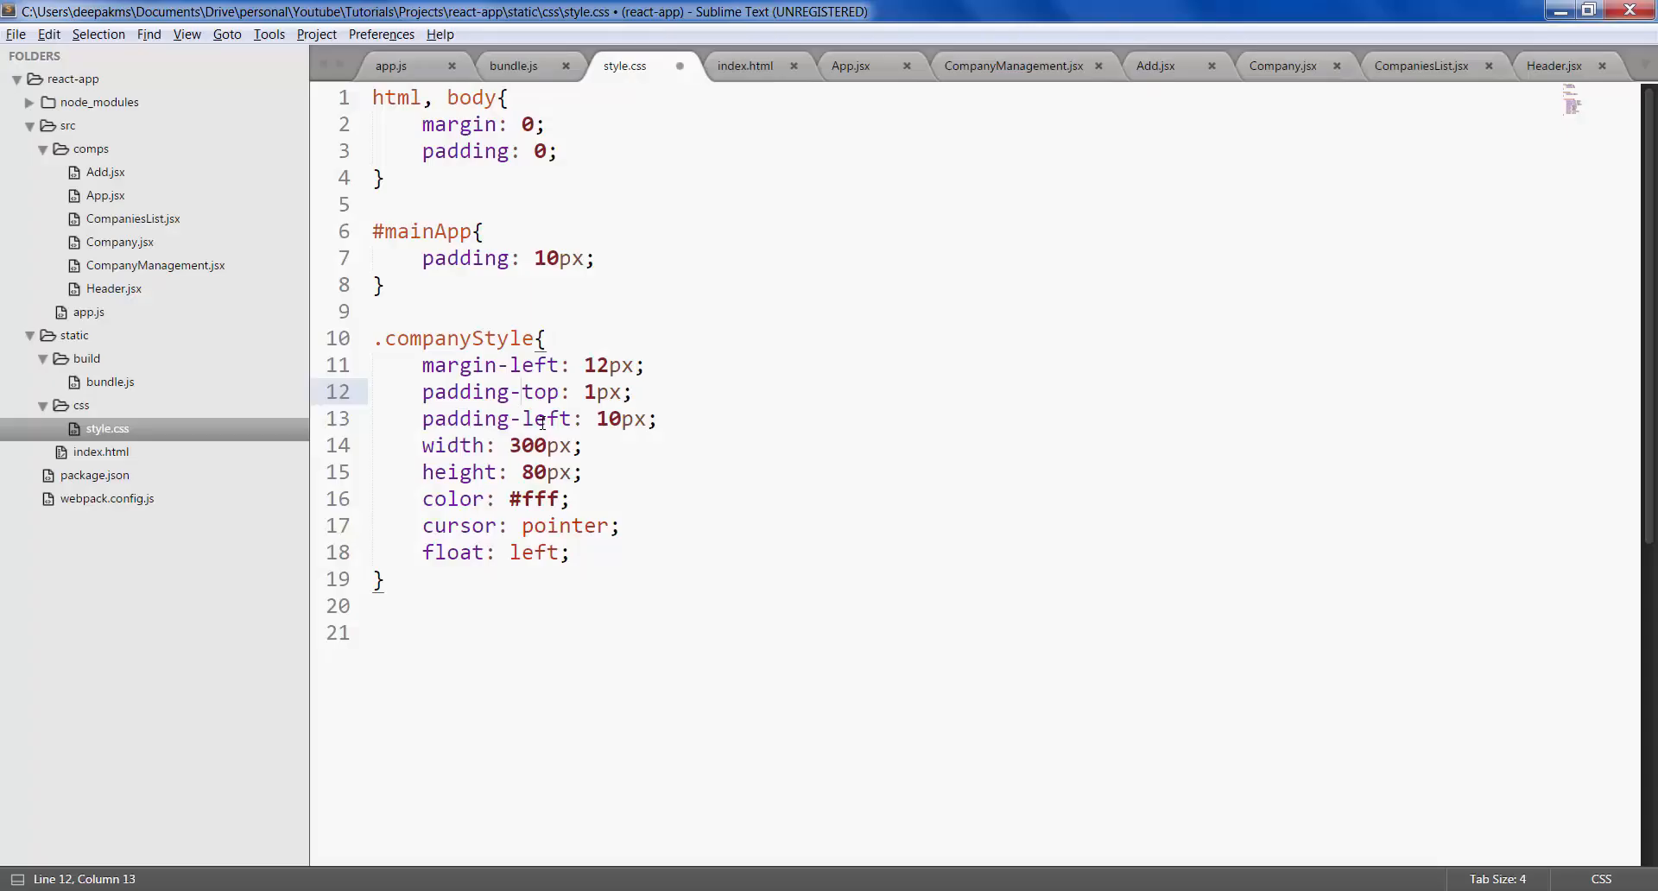
- Set .companyStyle margin-left 12px, padding 1px/10px, 300x80px, white text, pointer cursor, float left
left_click(539, 364)
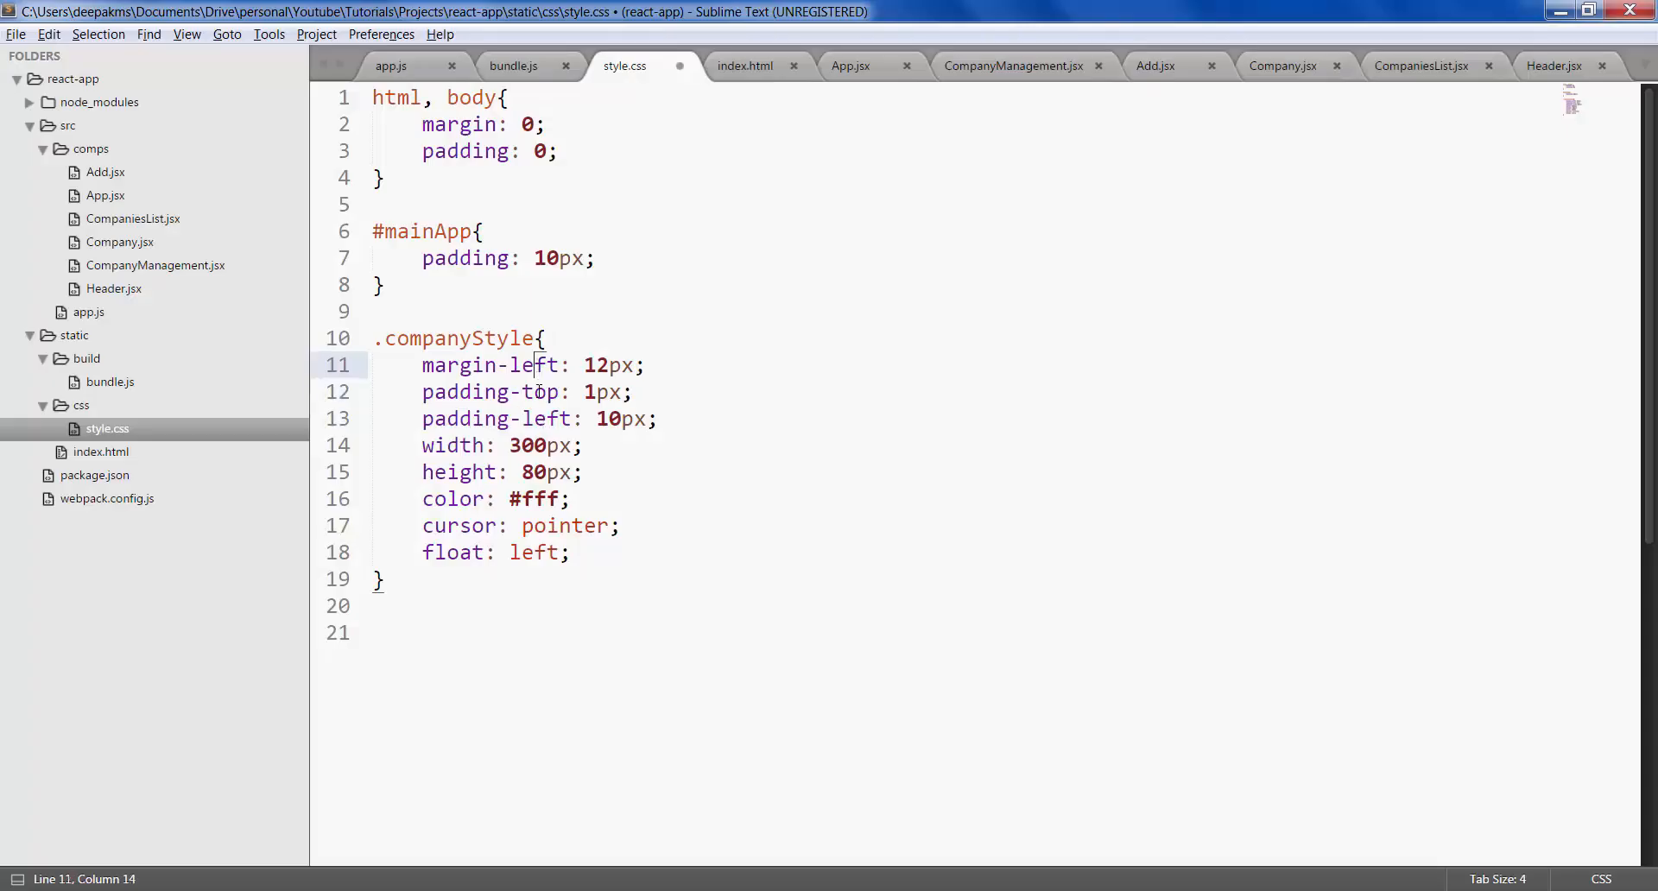
left_click(459, 418)
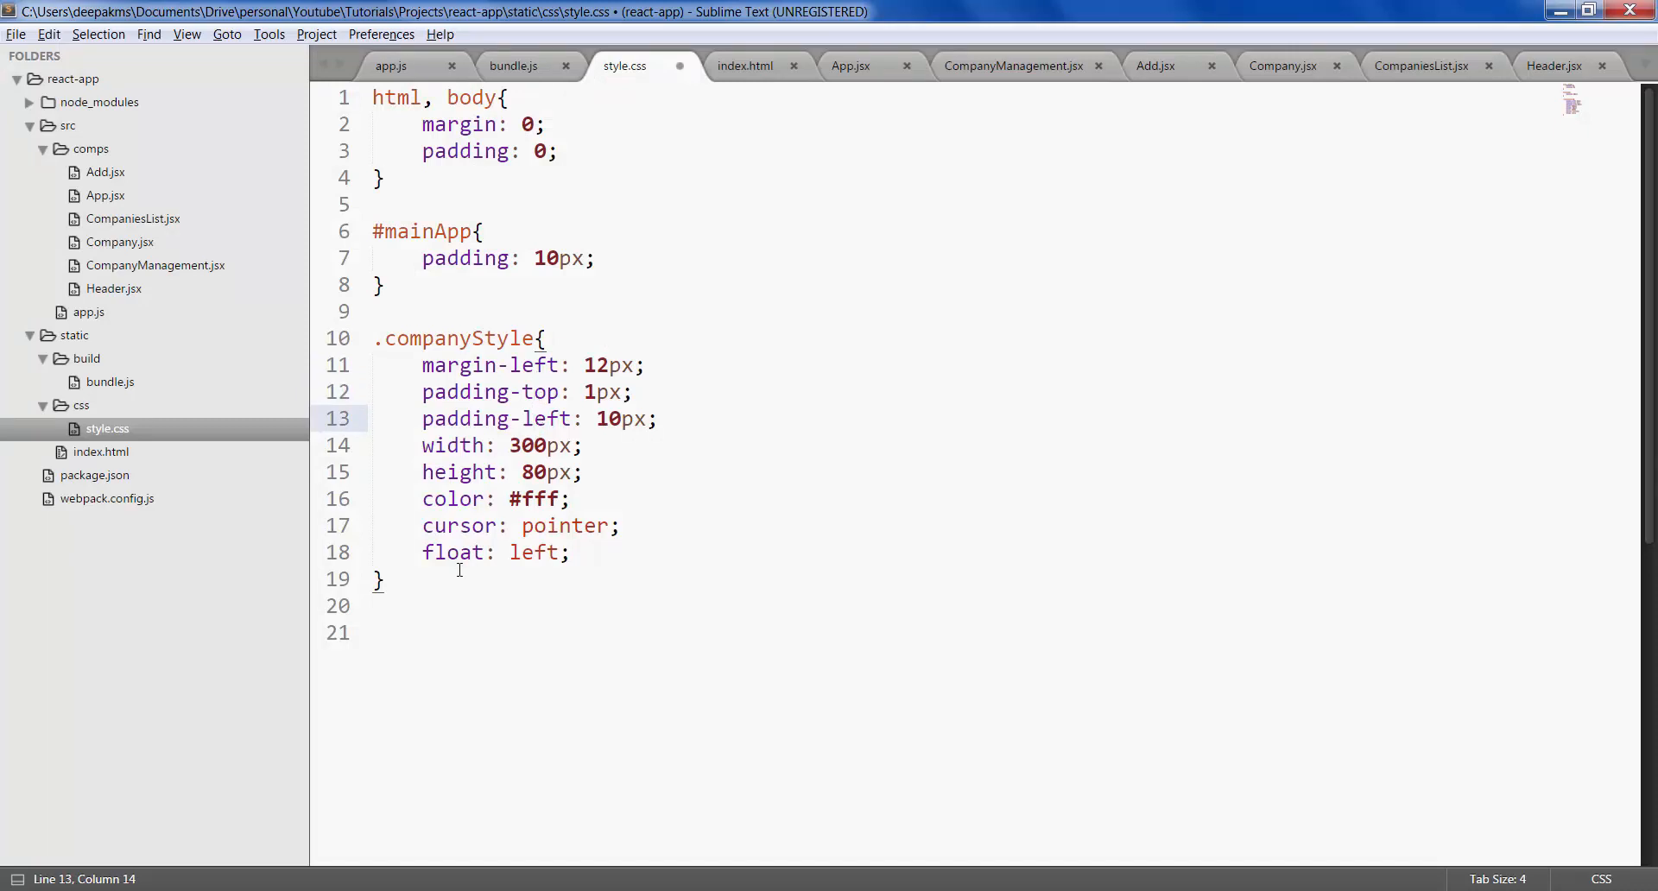
left_click(549, 525)
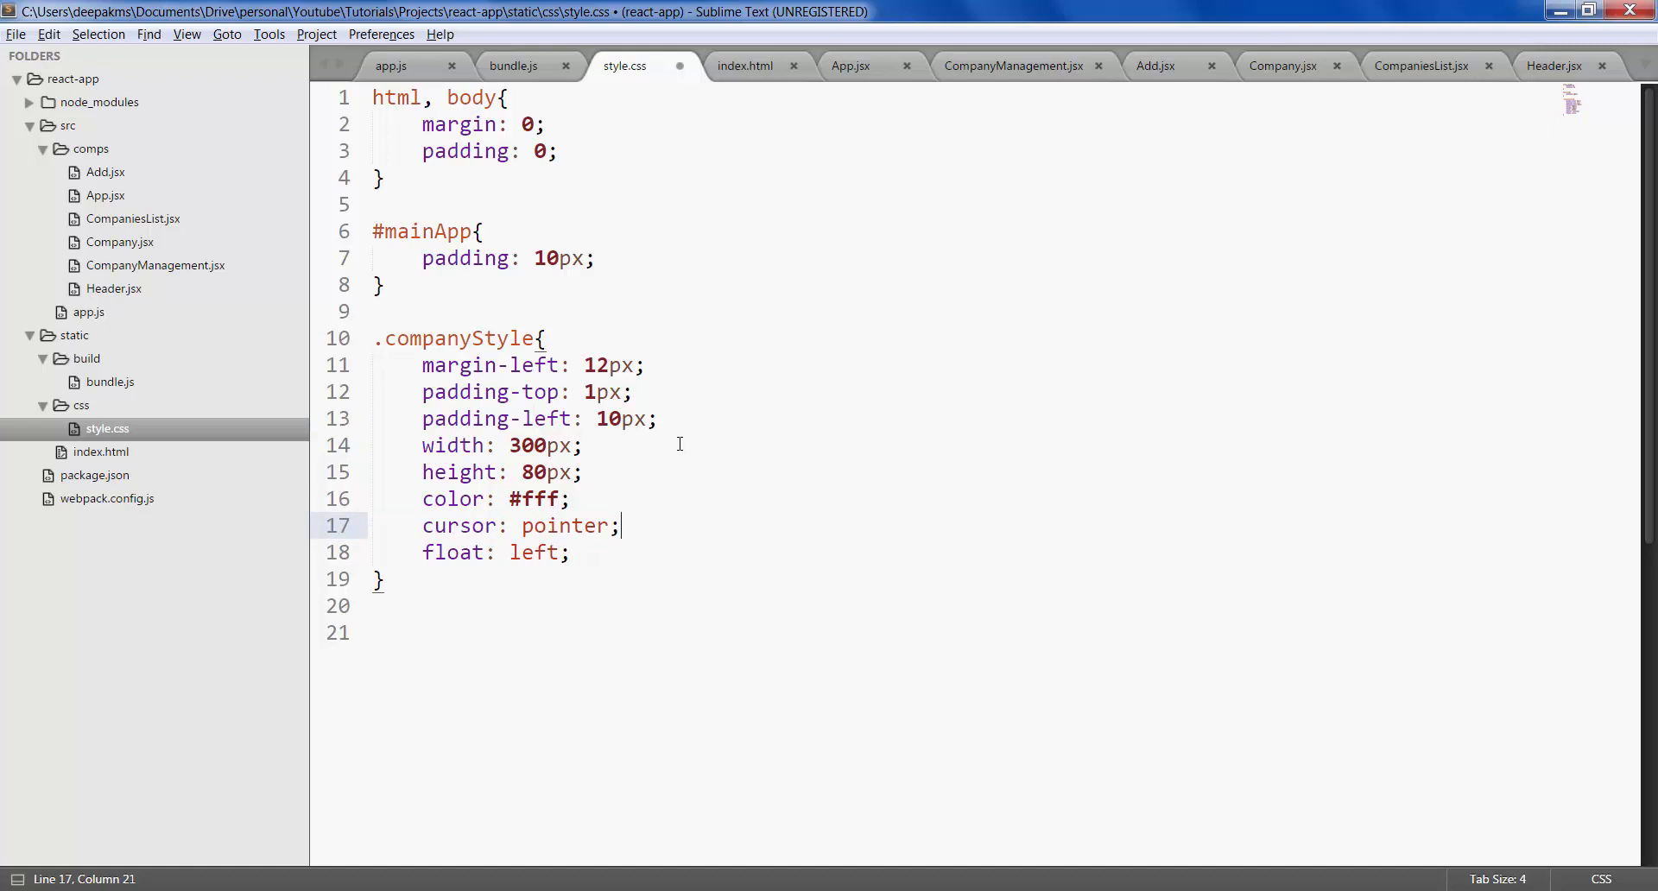
mouse_move(663, 489)
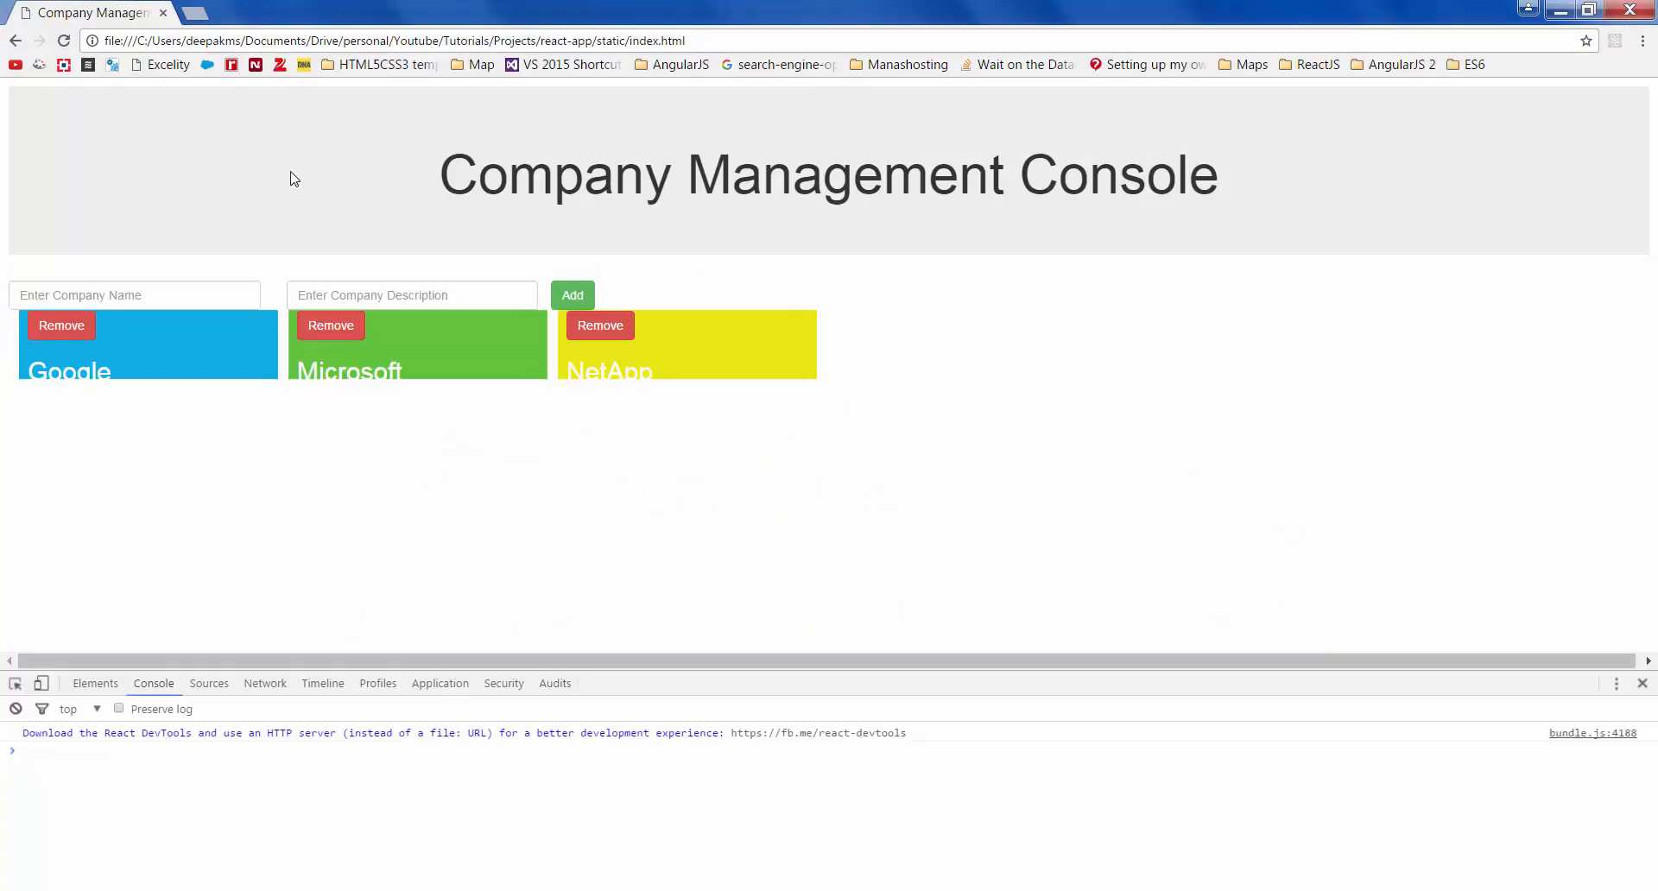
mouse_move(332, 327)
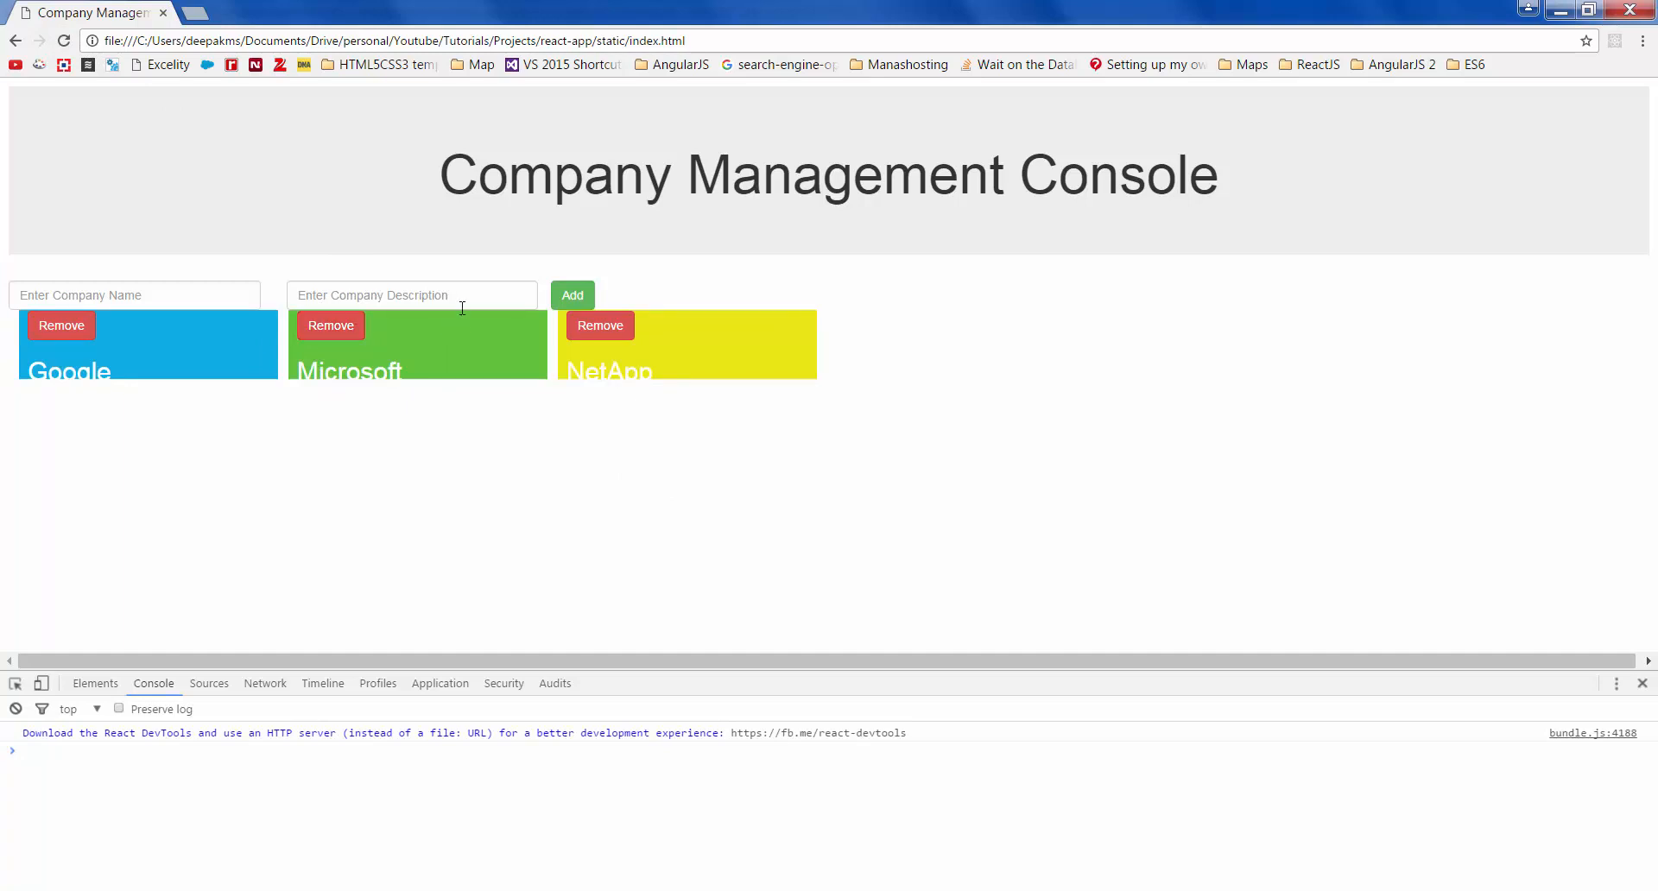
mouse_move(420, 293)
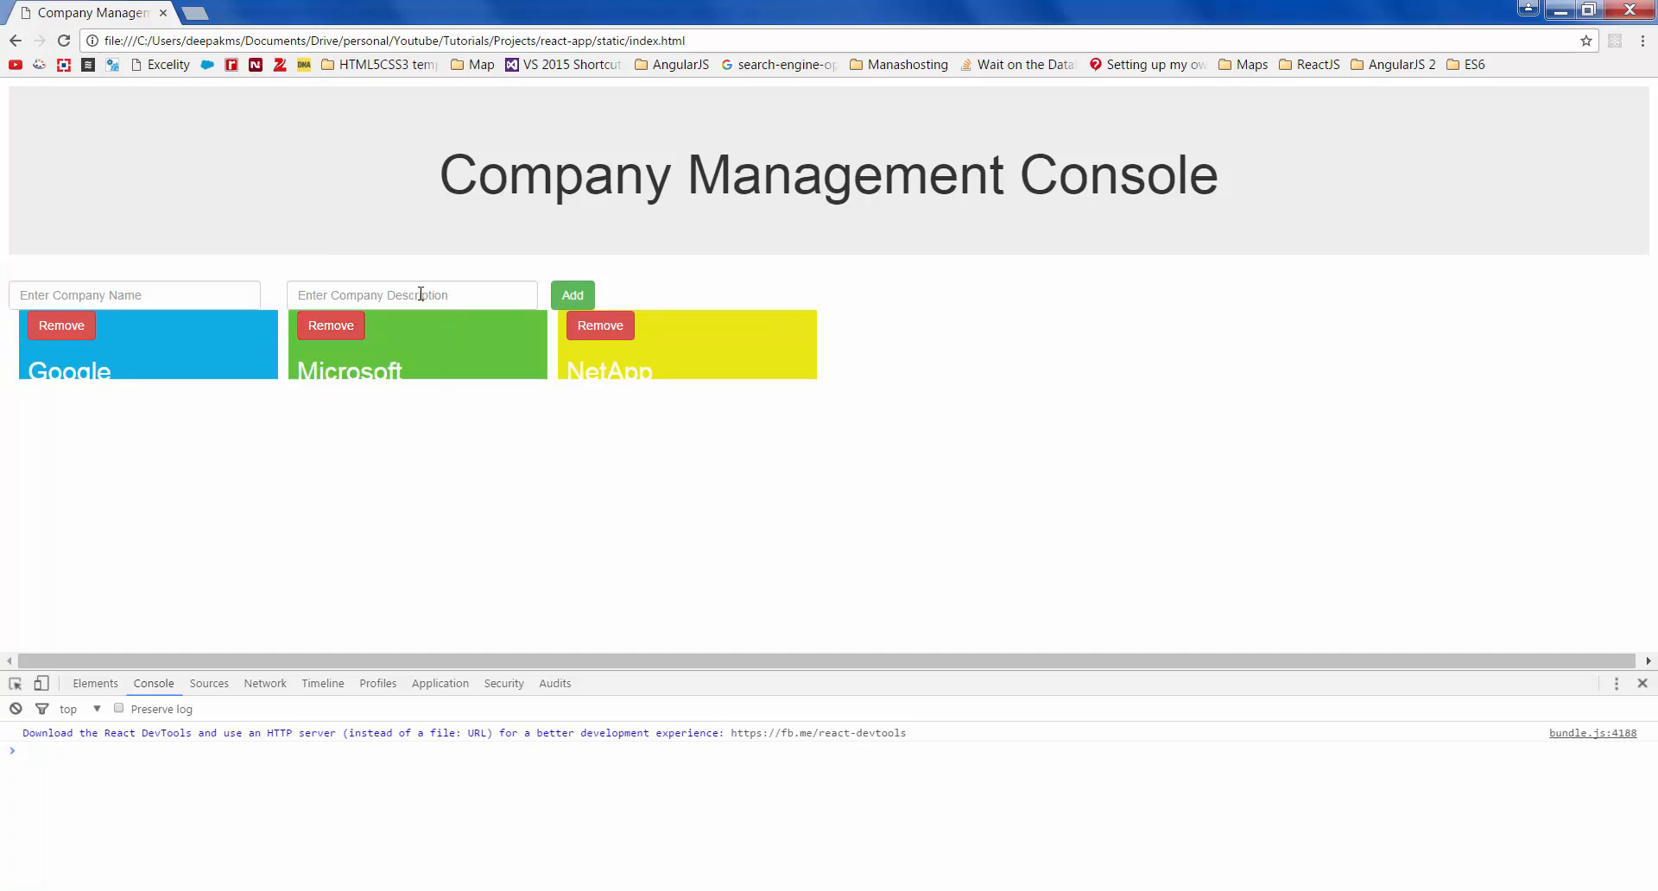
mouse_move(444, 368)
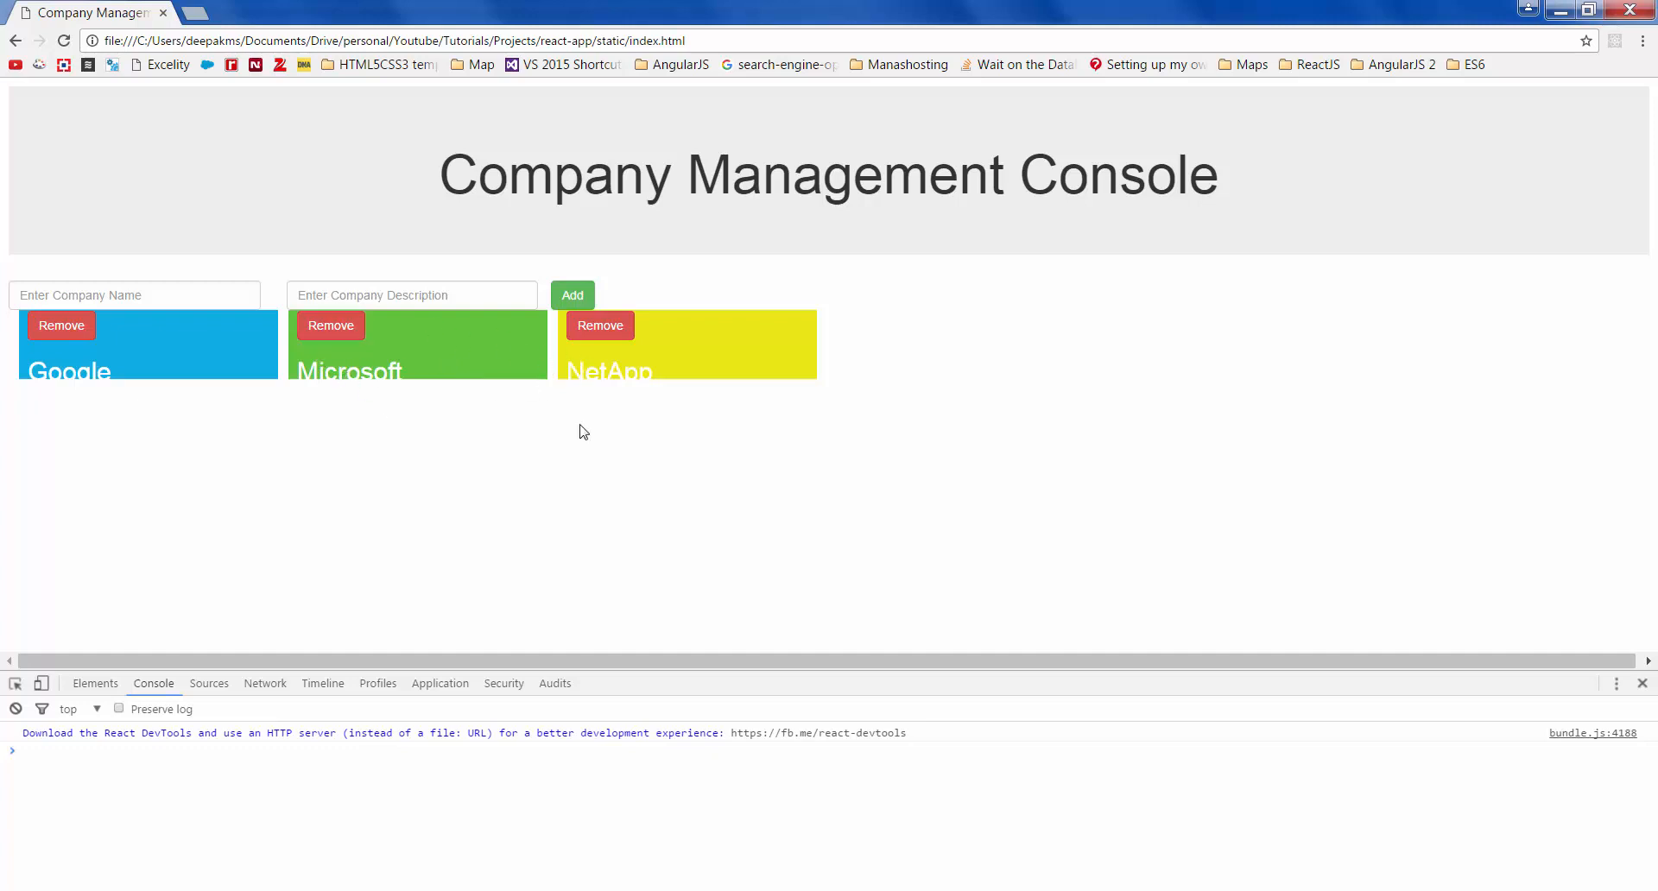
mouse_move(332, 325)
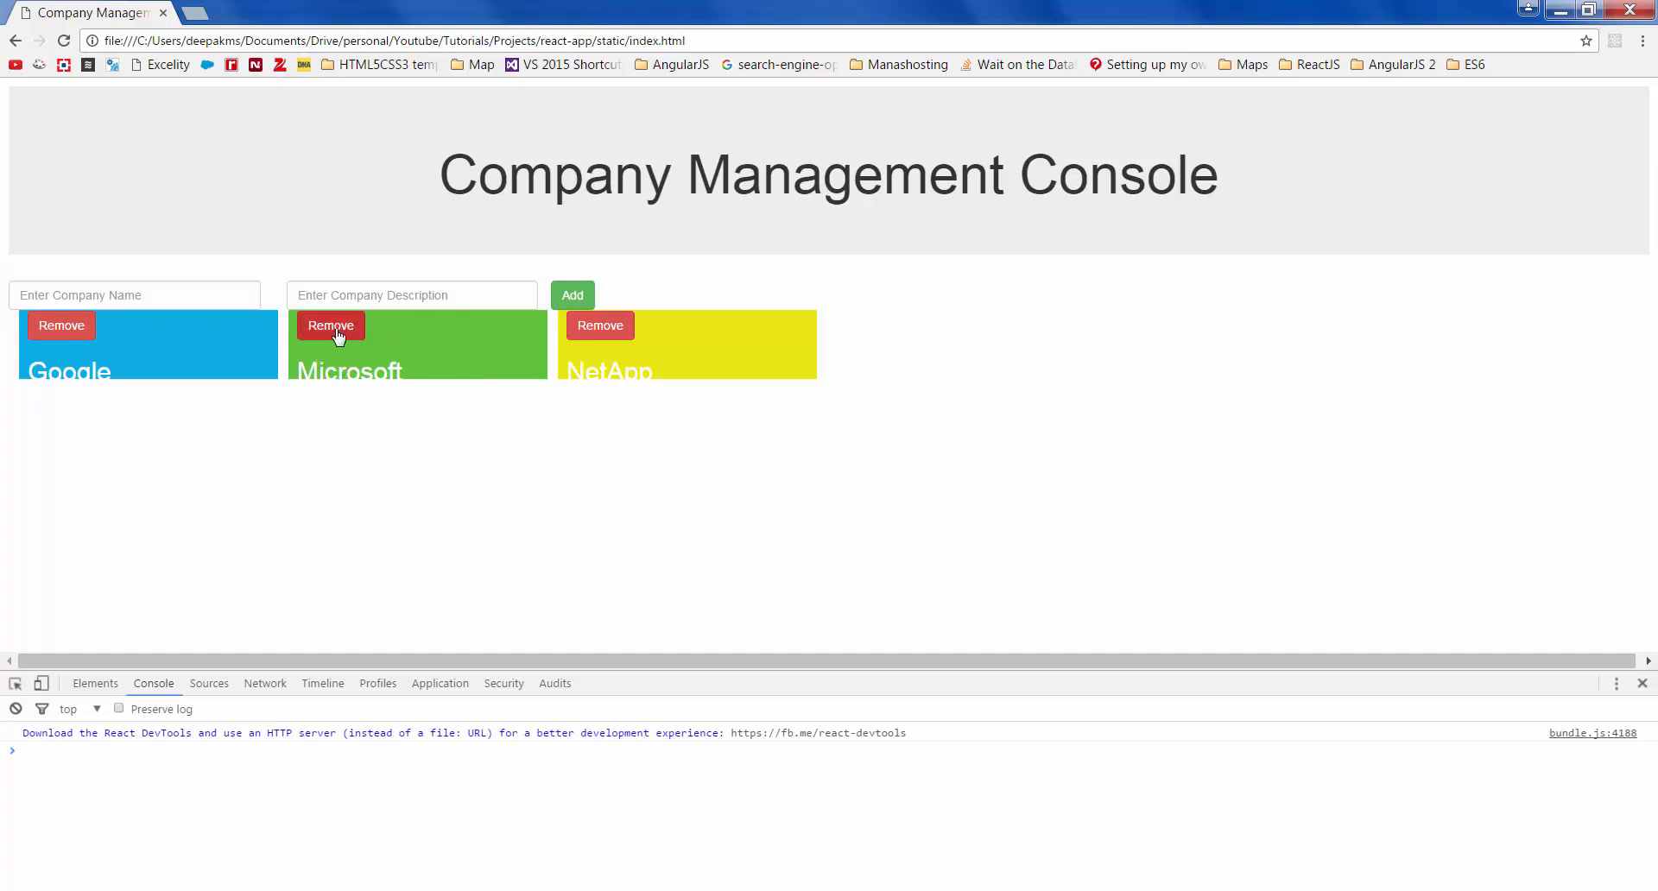
mouse_move(537, 337)
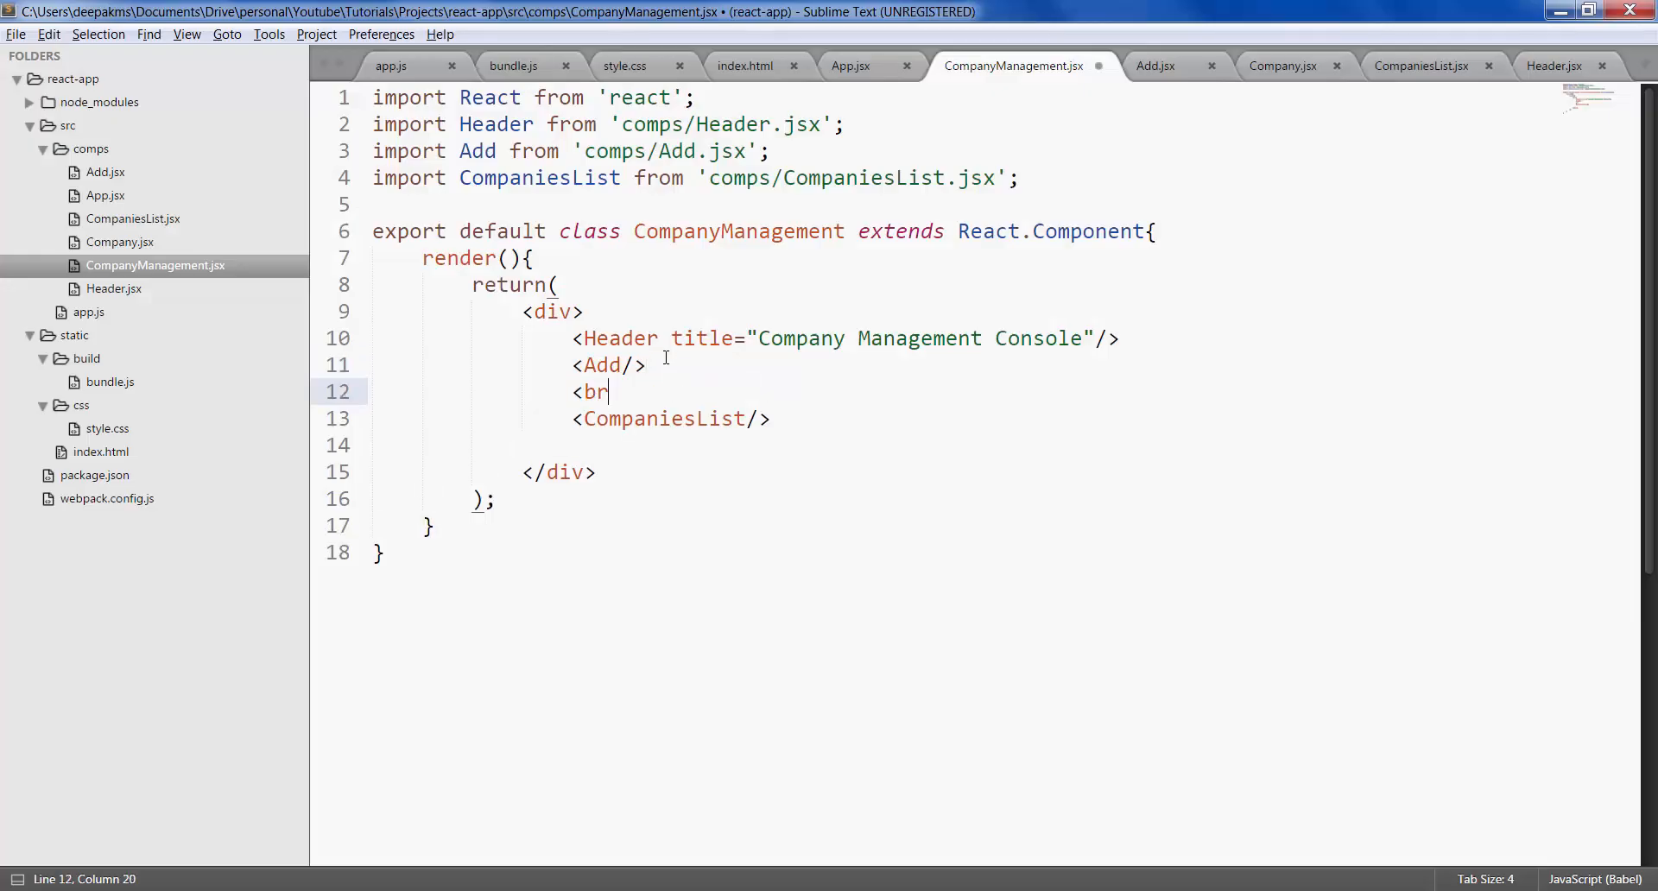
- Add a <br /> after <Add/> in CompanyManagement.jsx and save it
type("/>")
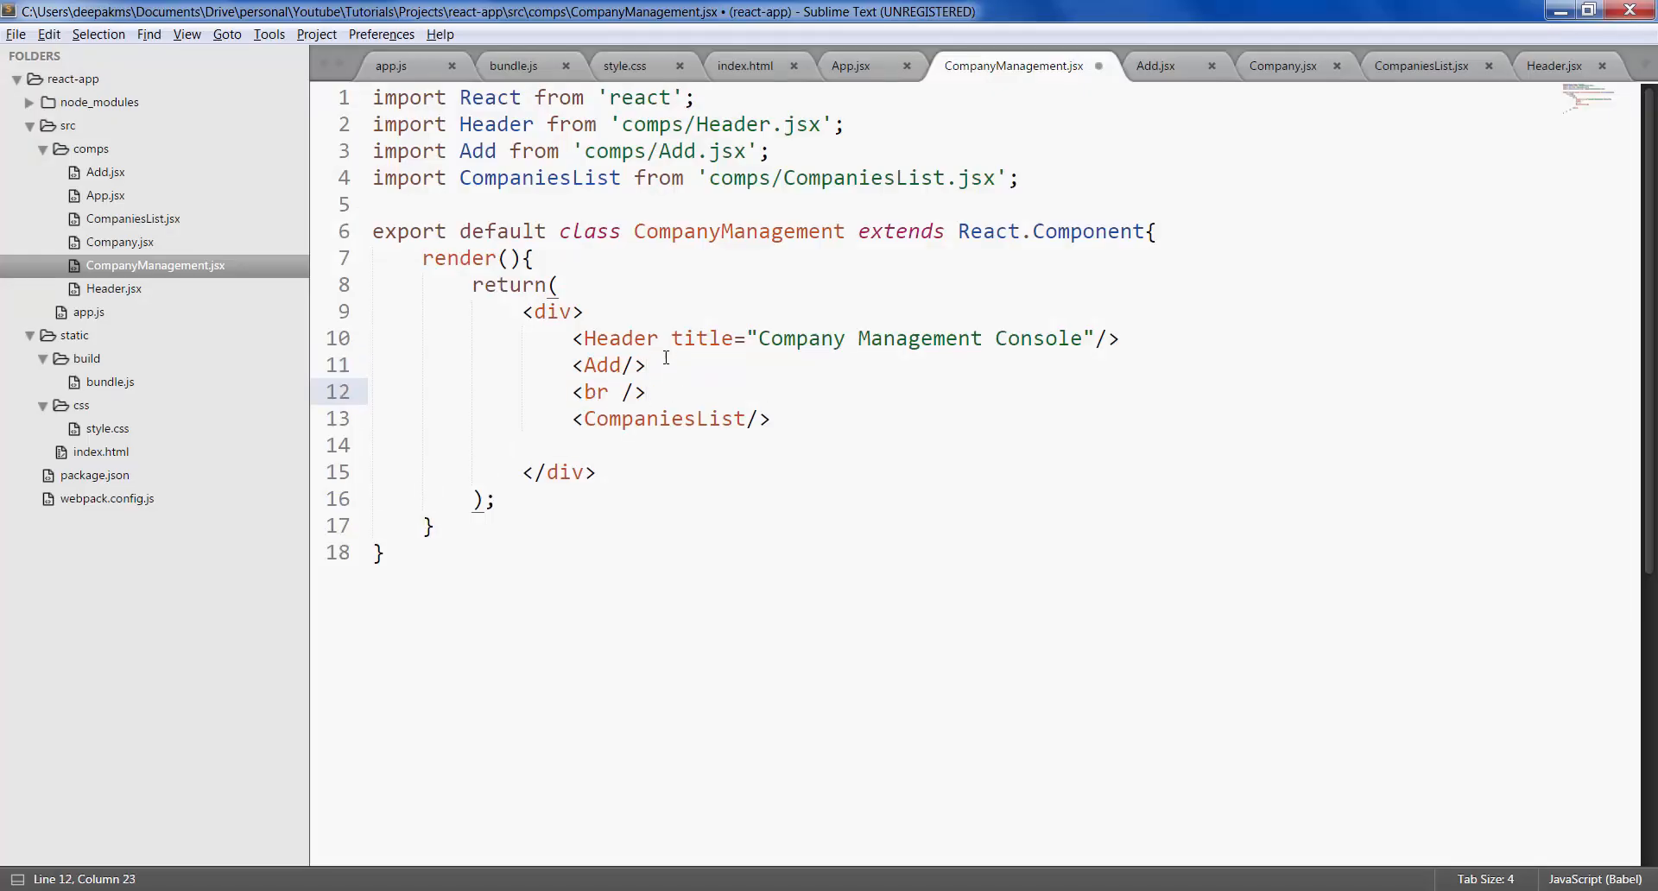
mouse_move(1183, 166)
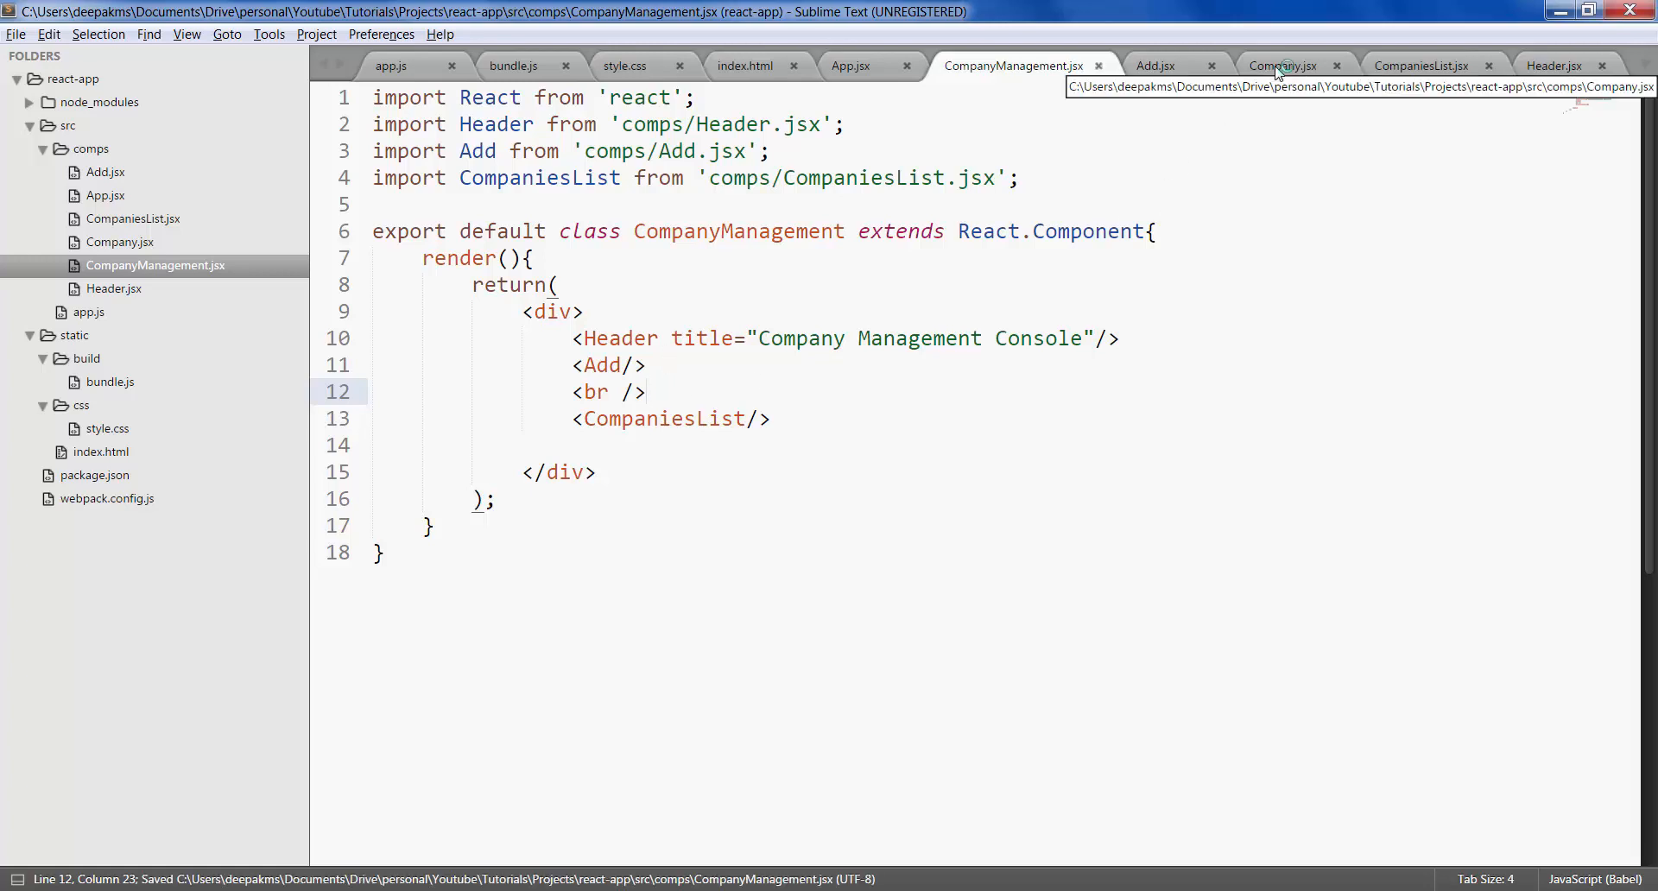
left_click(1283, 64)
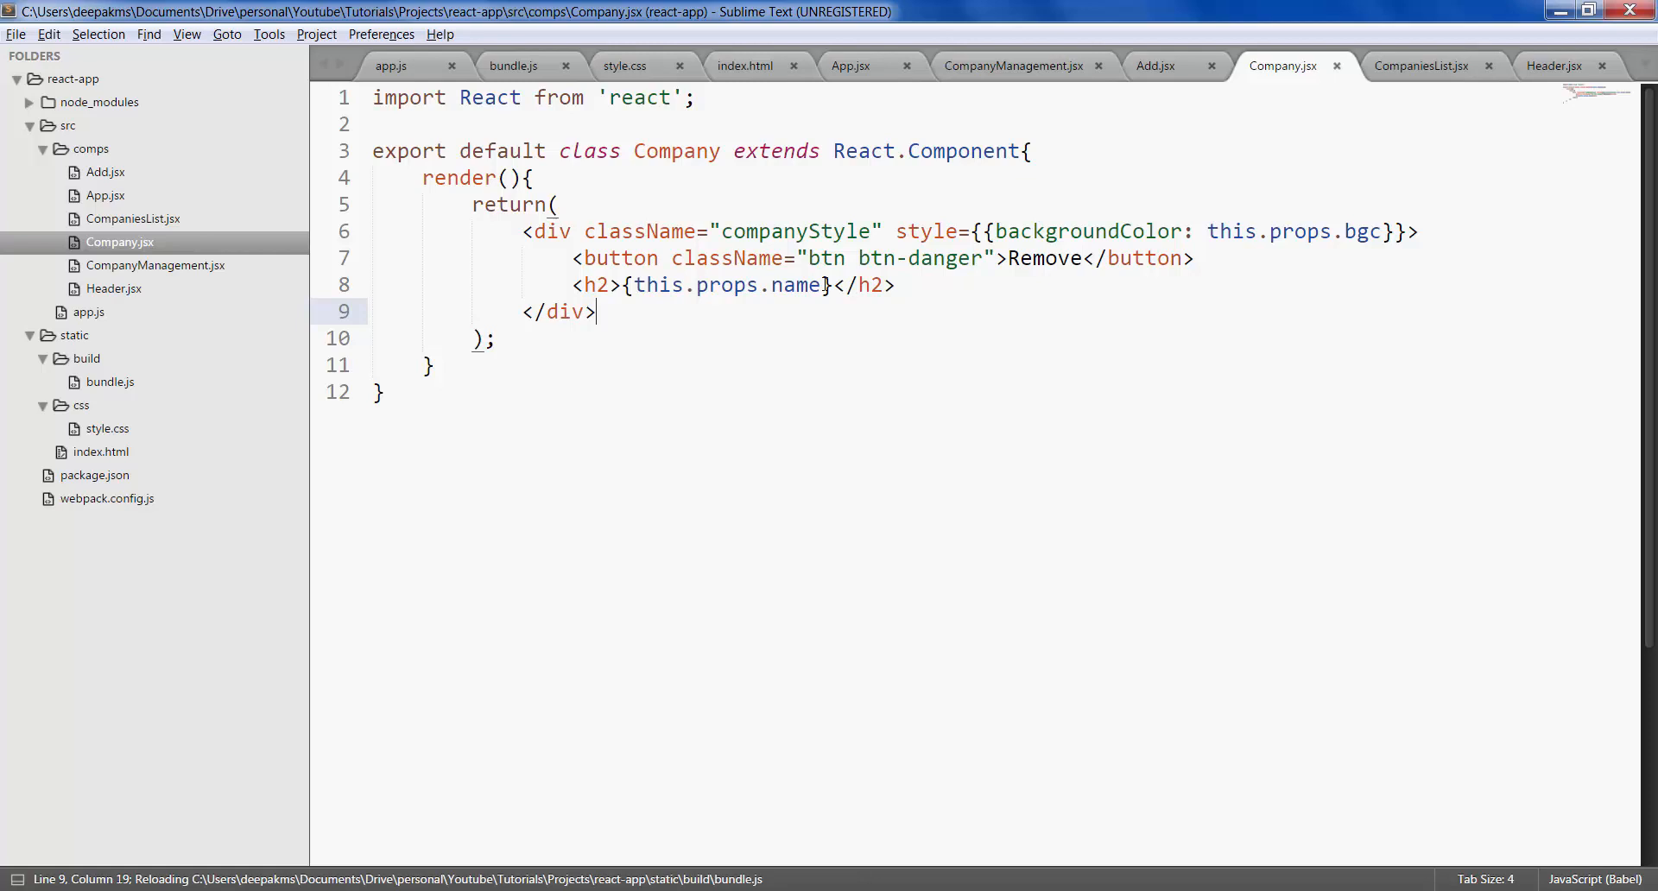
mouse_move(988, 257)
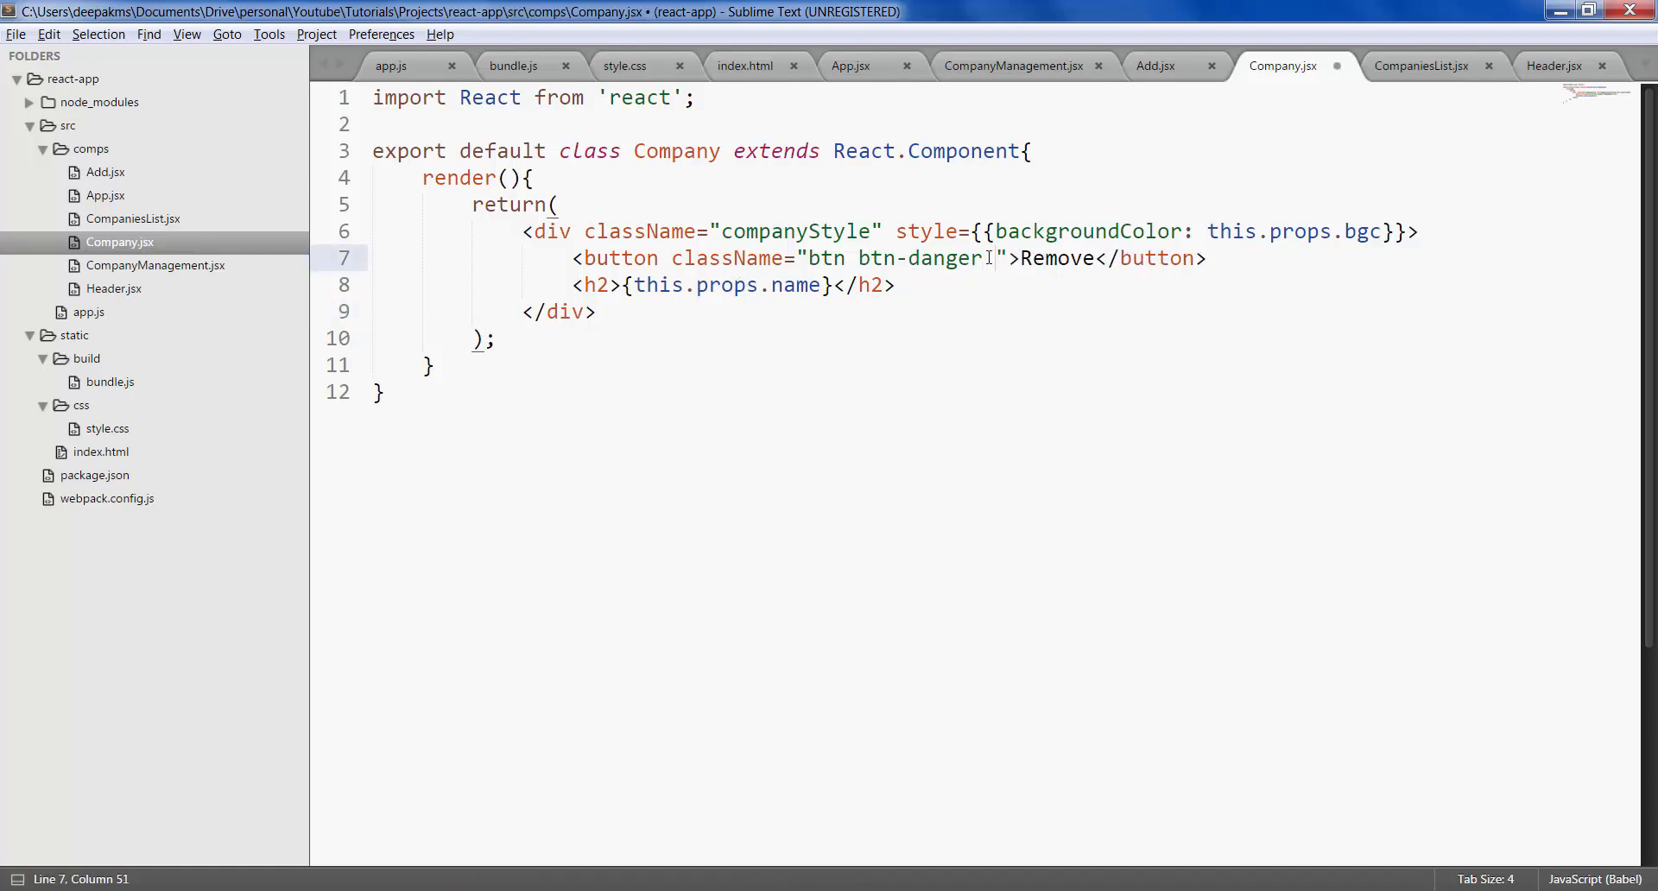
- Add pull-right to the Remove button className in Company.jsx, save, and switch to Chrome
type("pull-")
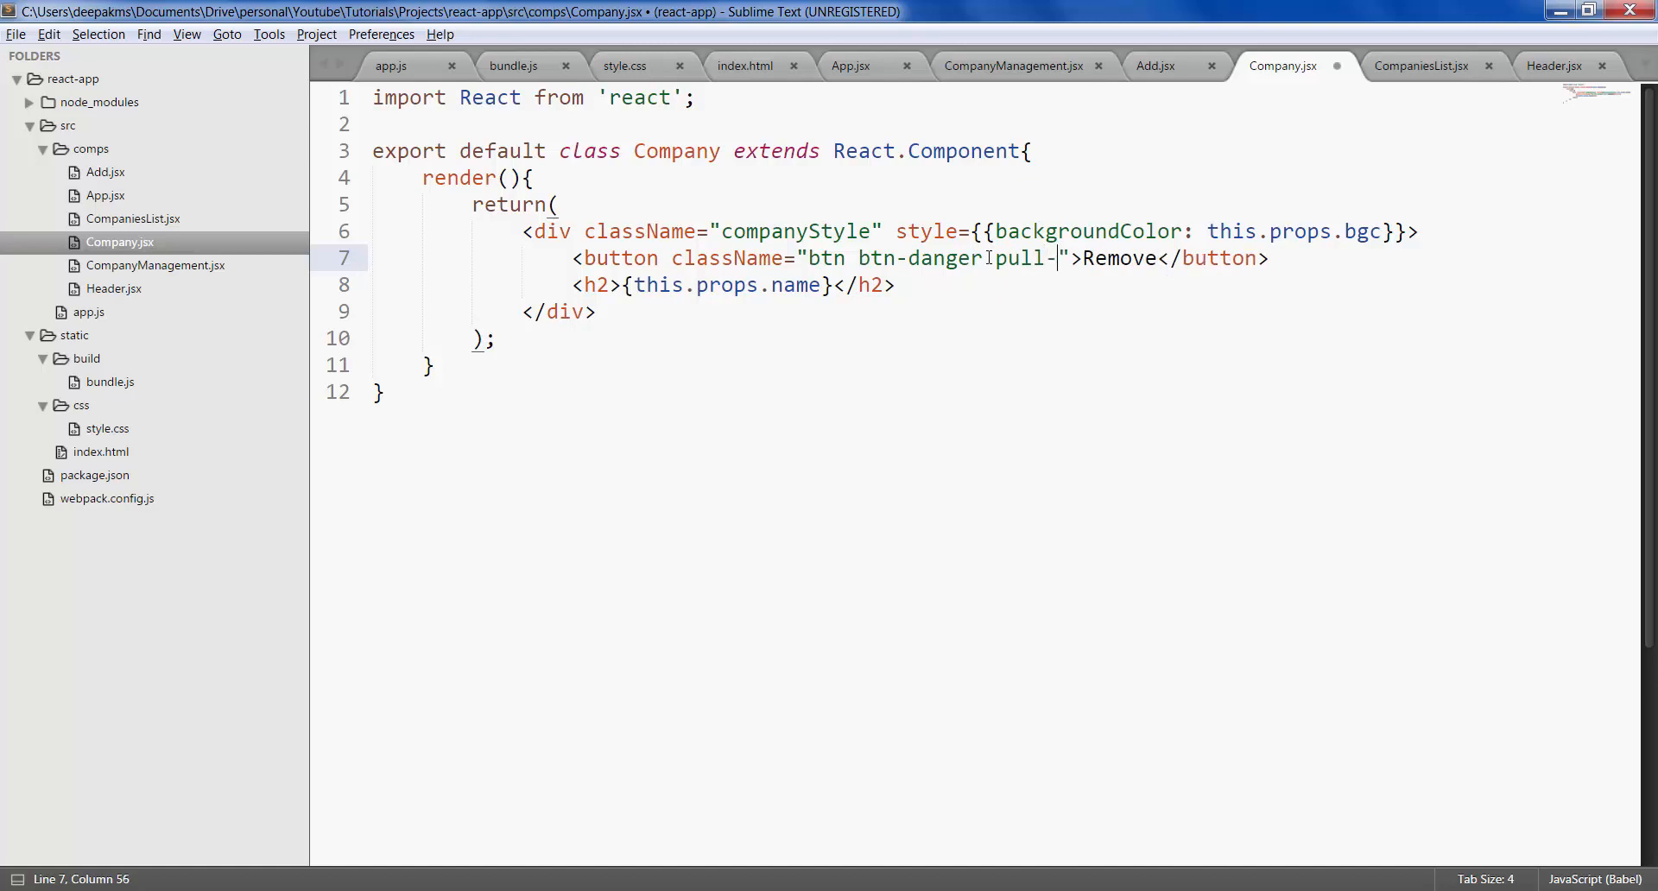
type("right")
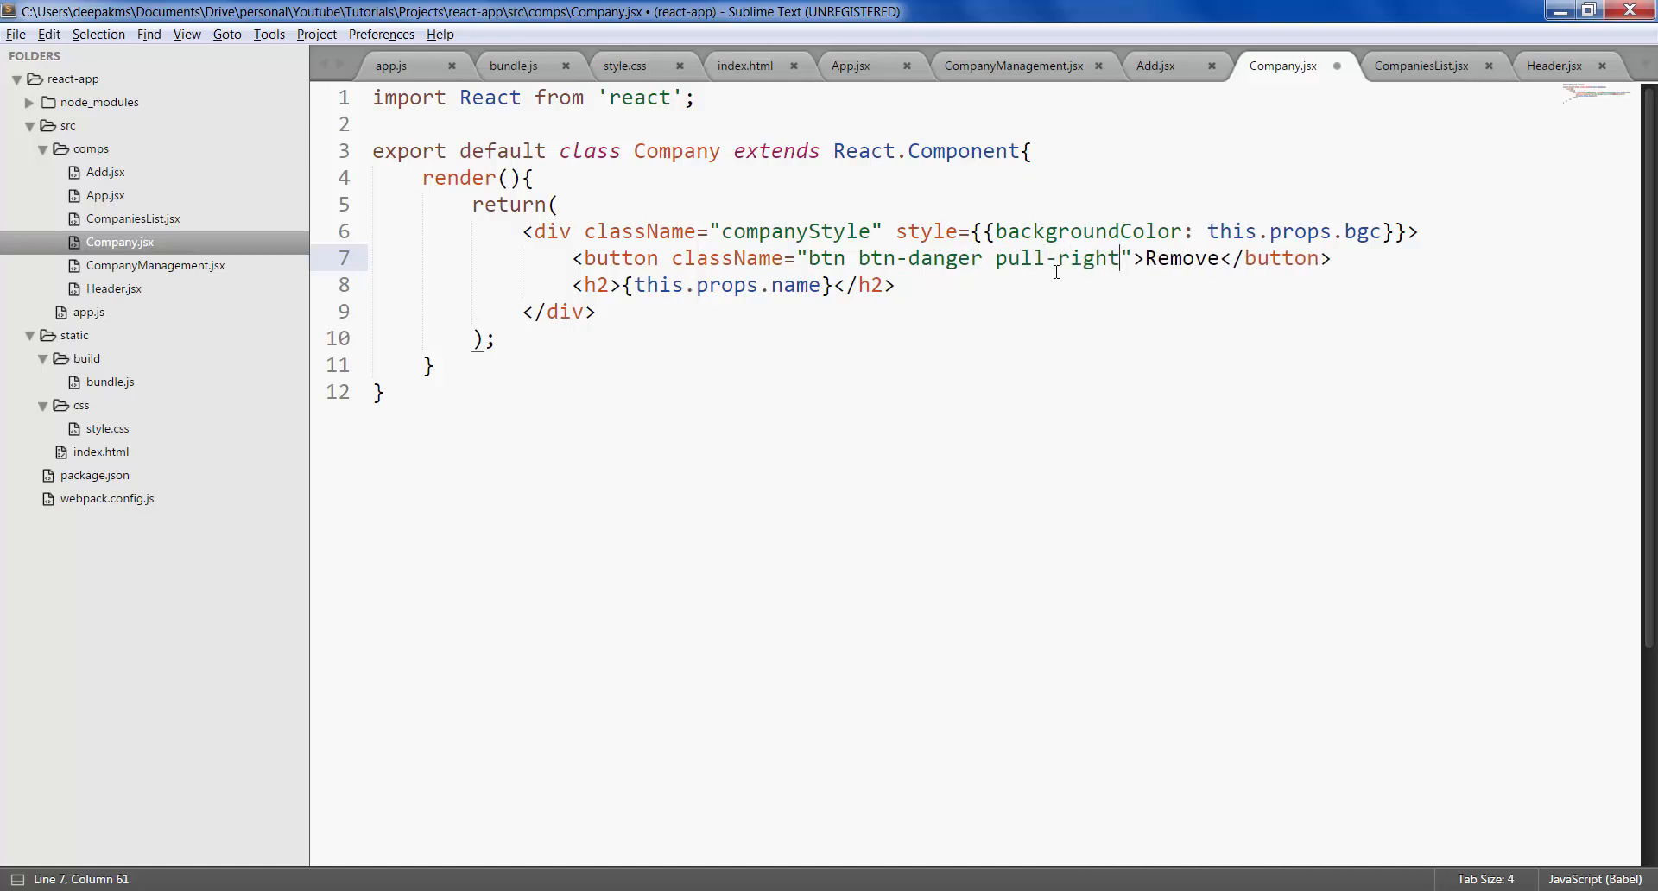
key("alt+tab")
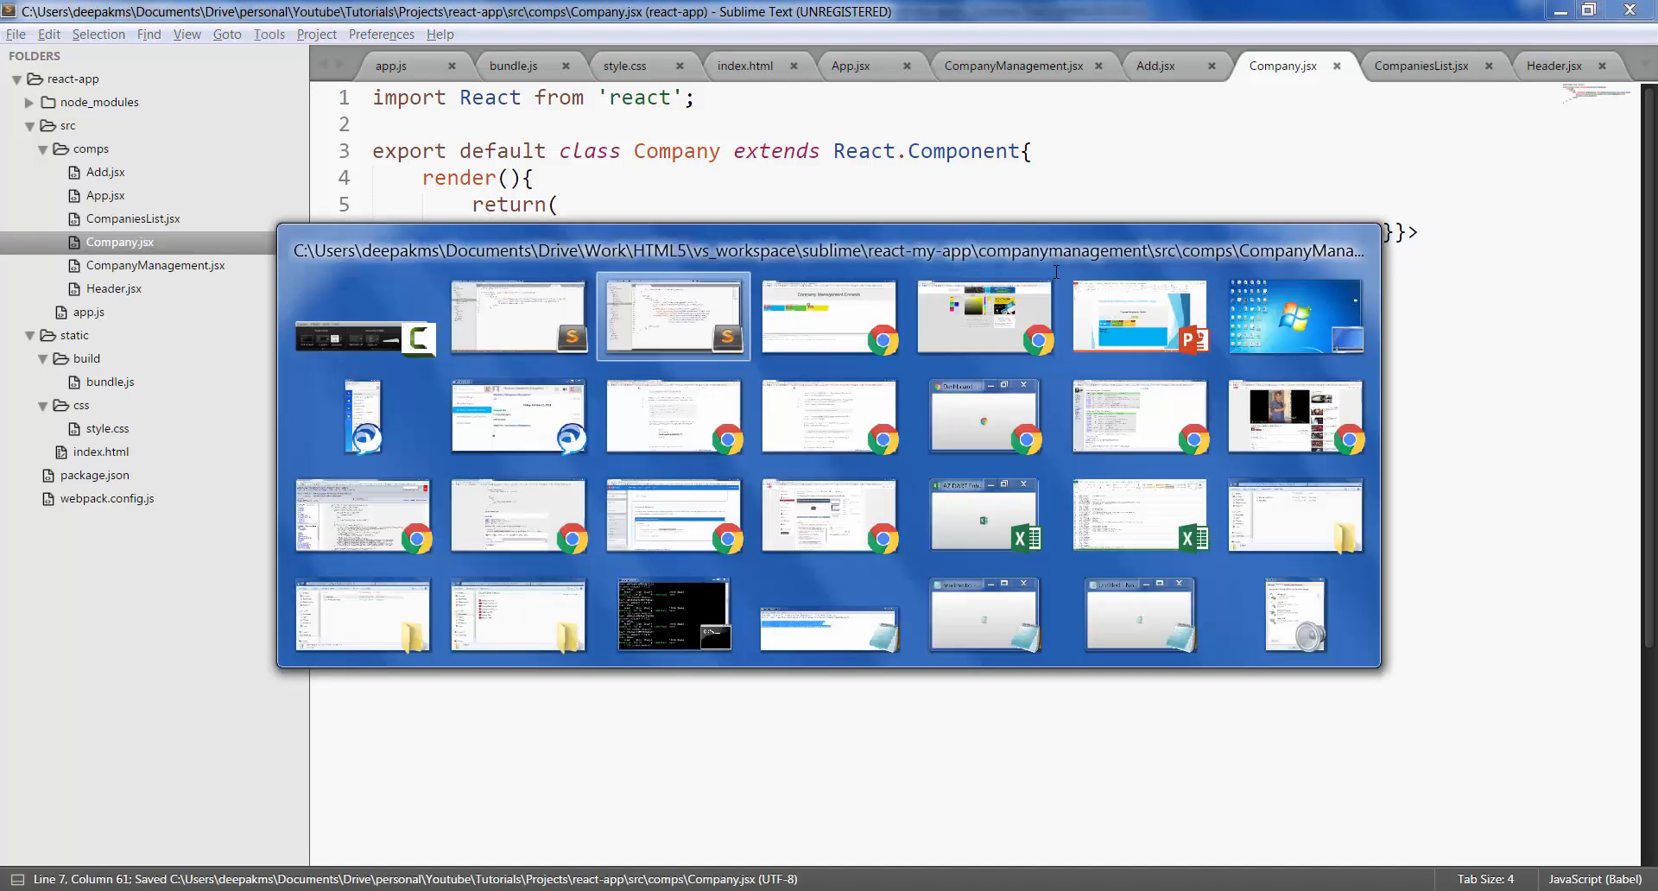
left_click(829, 314)
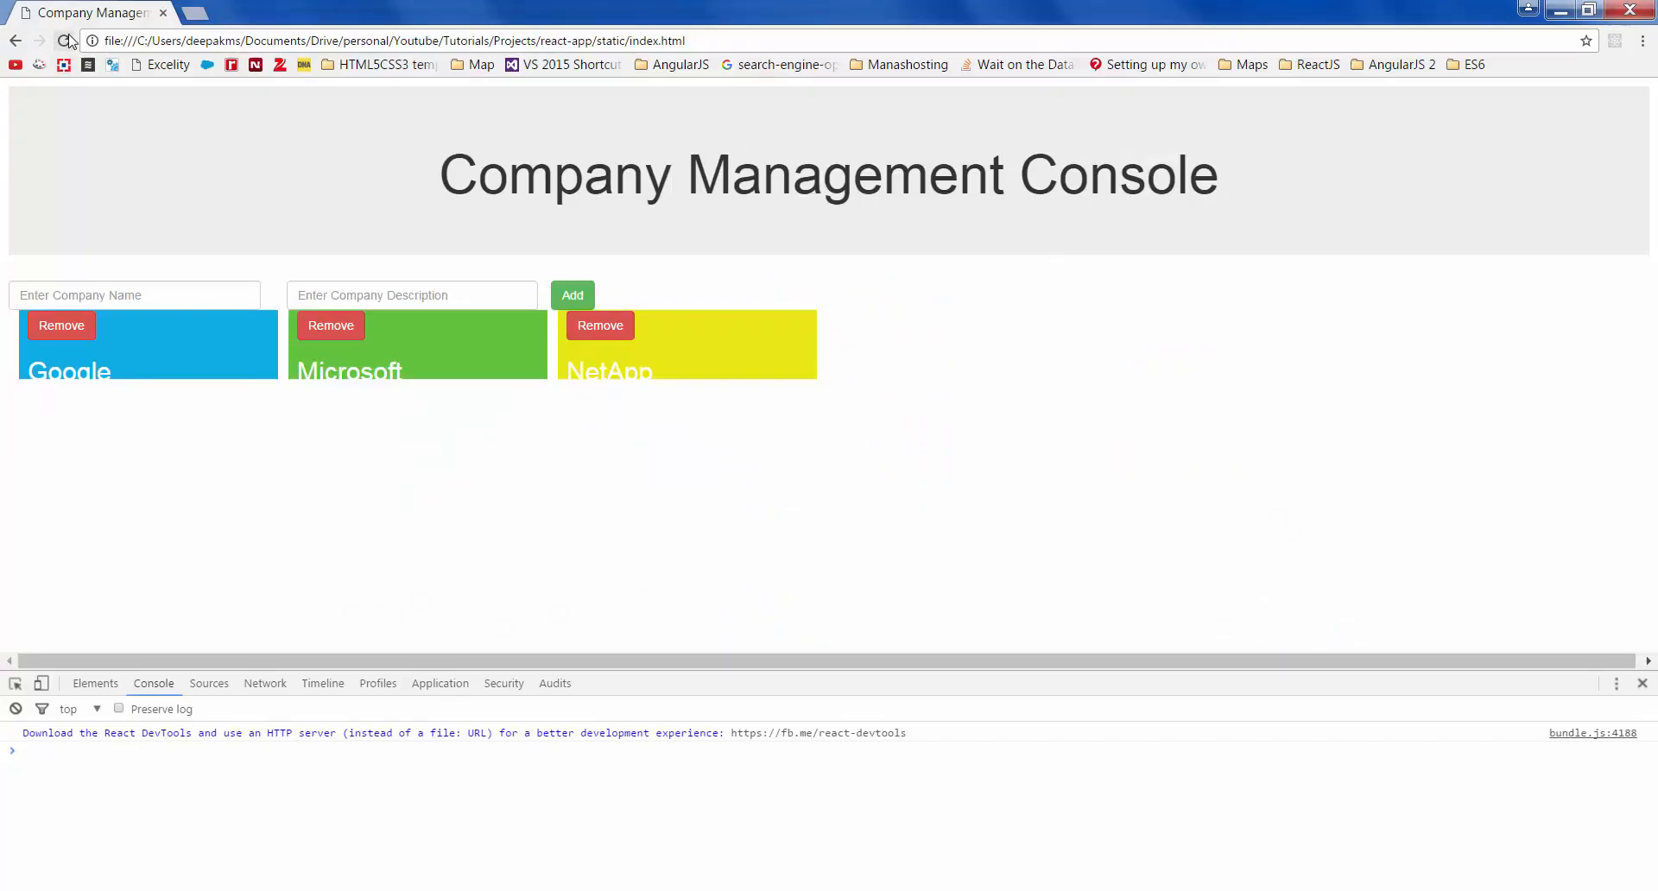
- Reload the page so each coloured tile shows its Remove button right-aligned
left_click(65, 40)
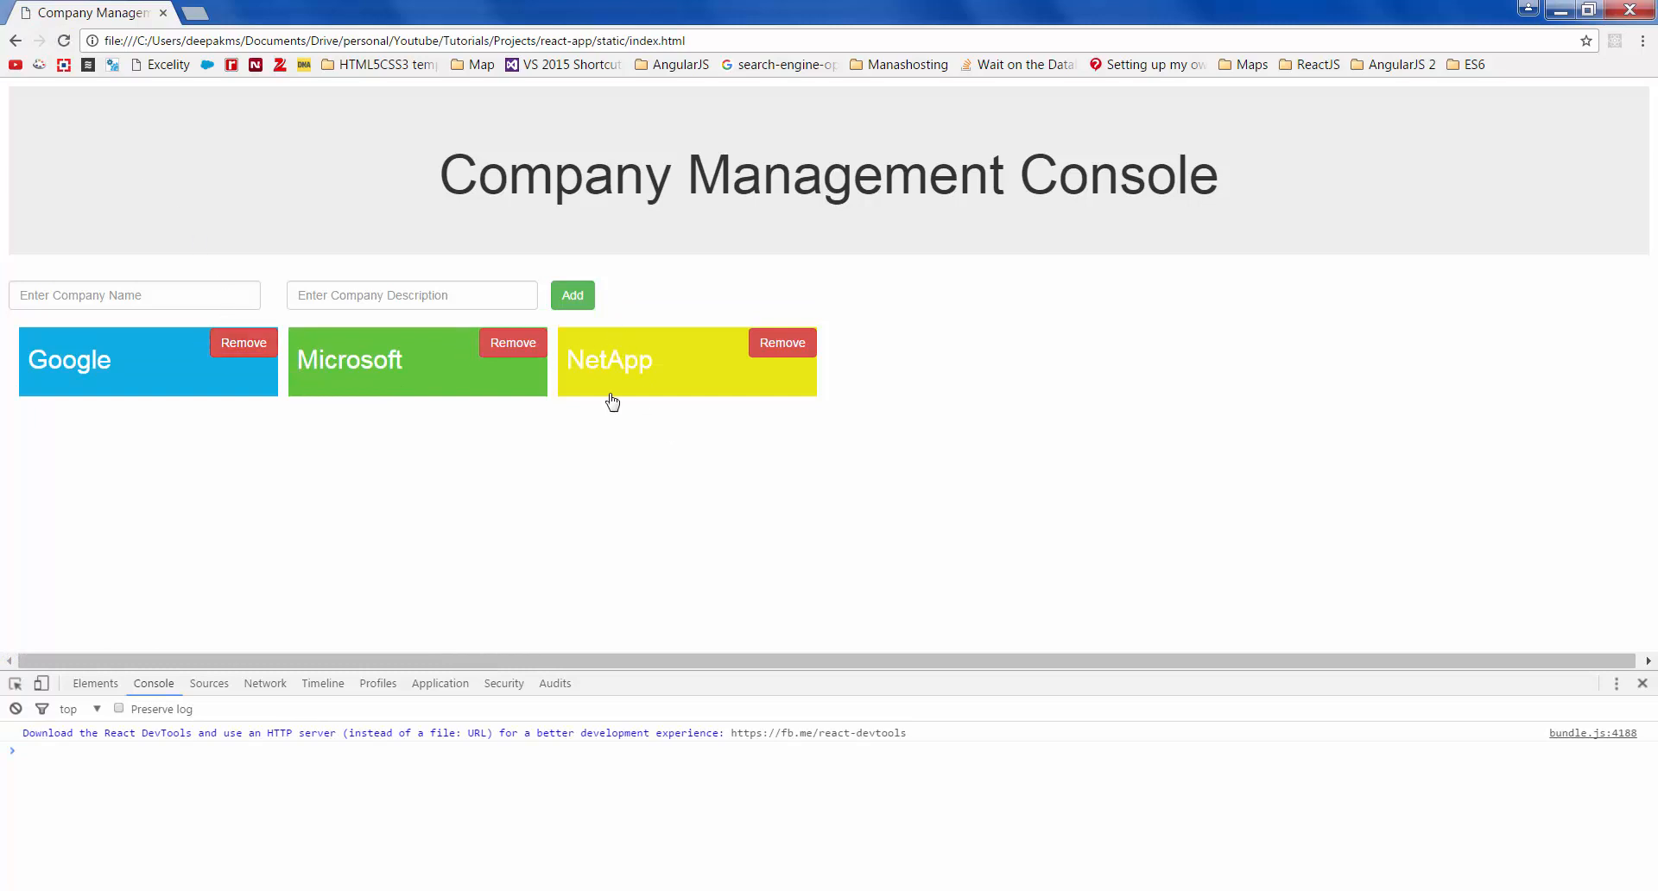
mouse_move(807, 622)
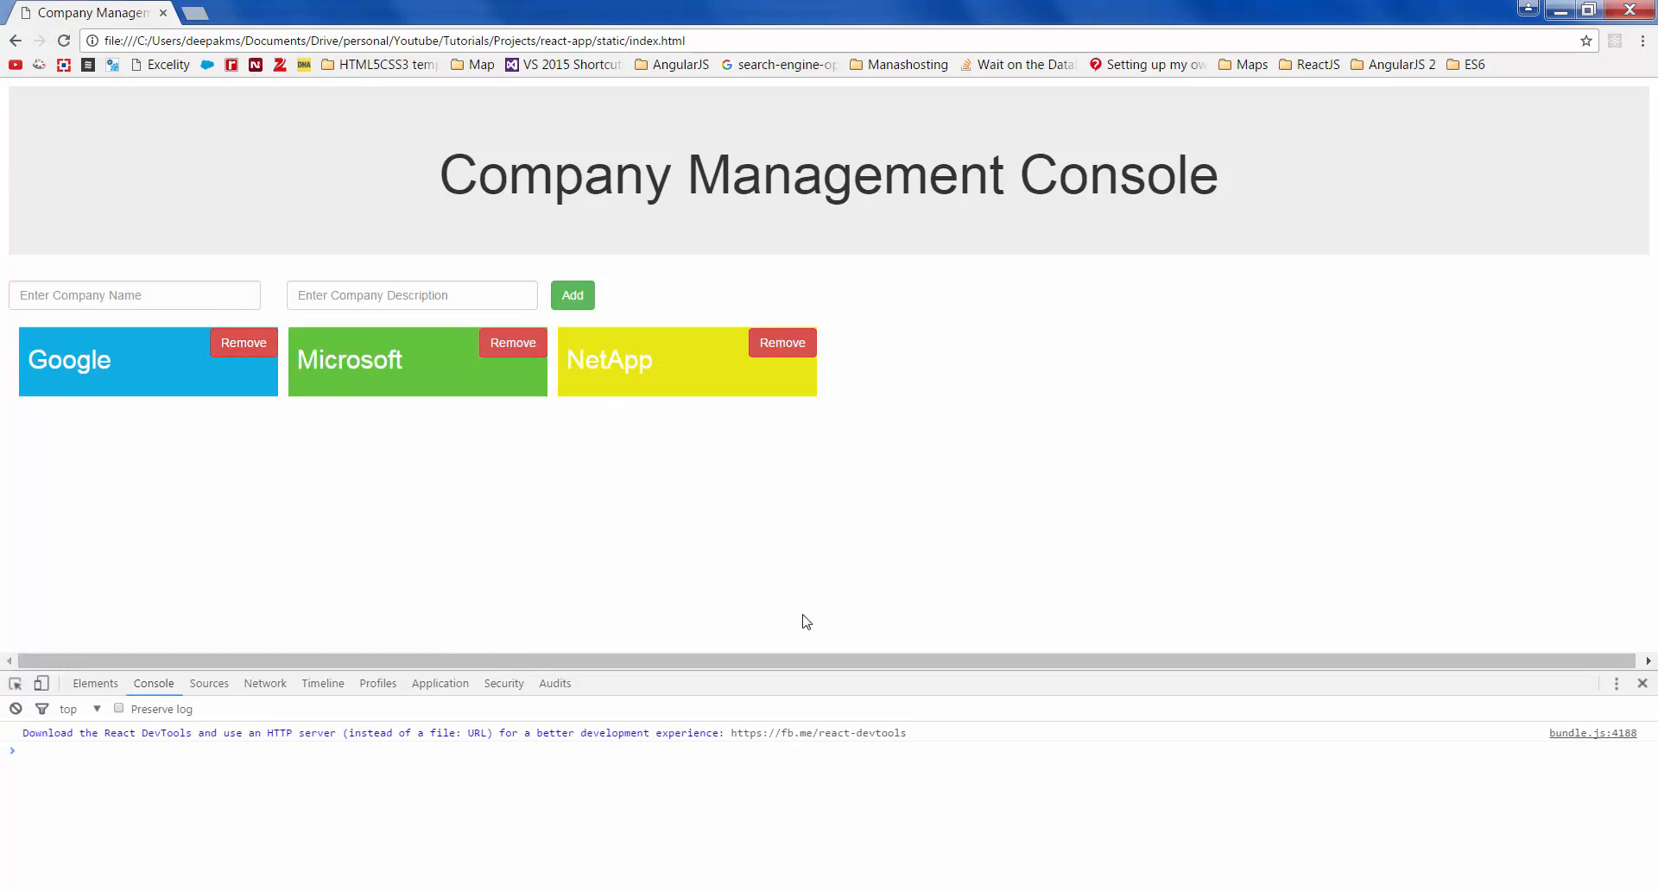